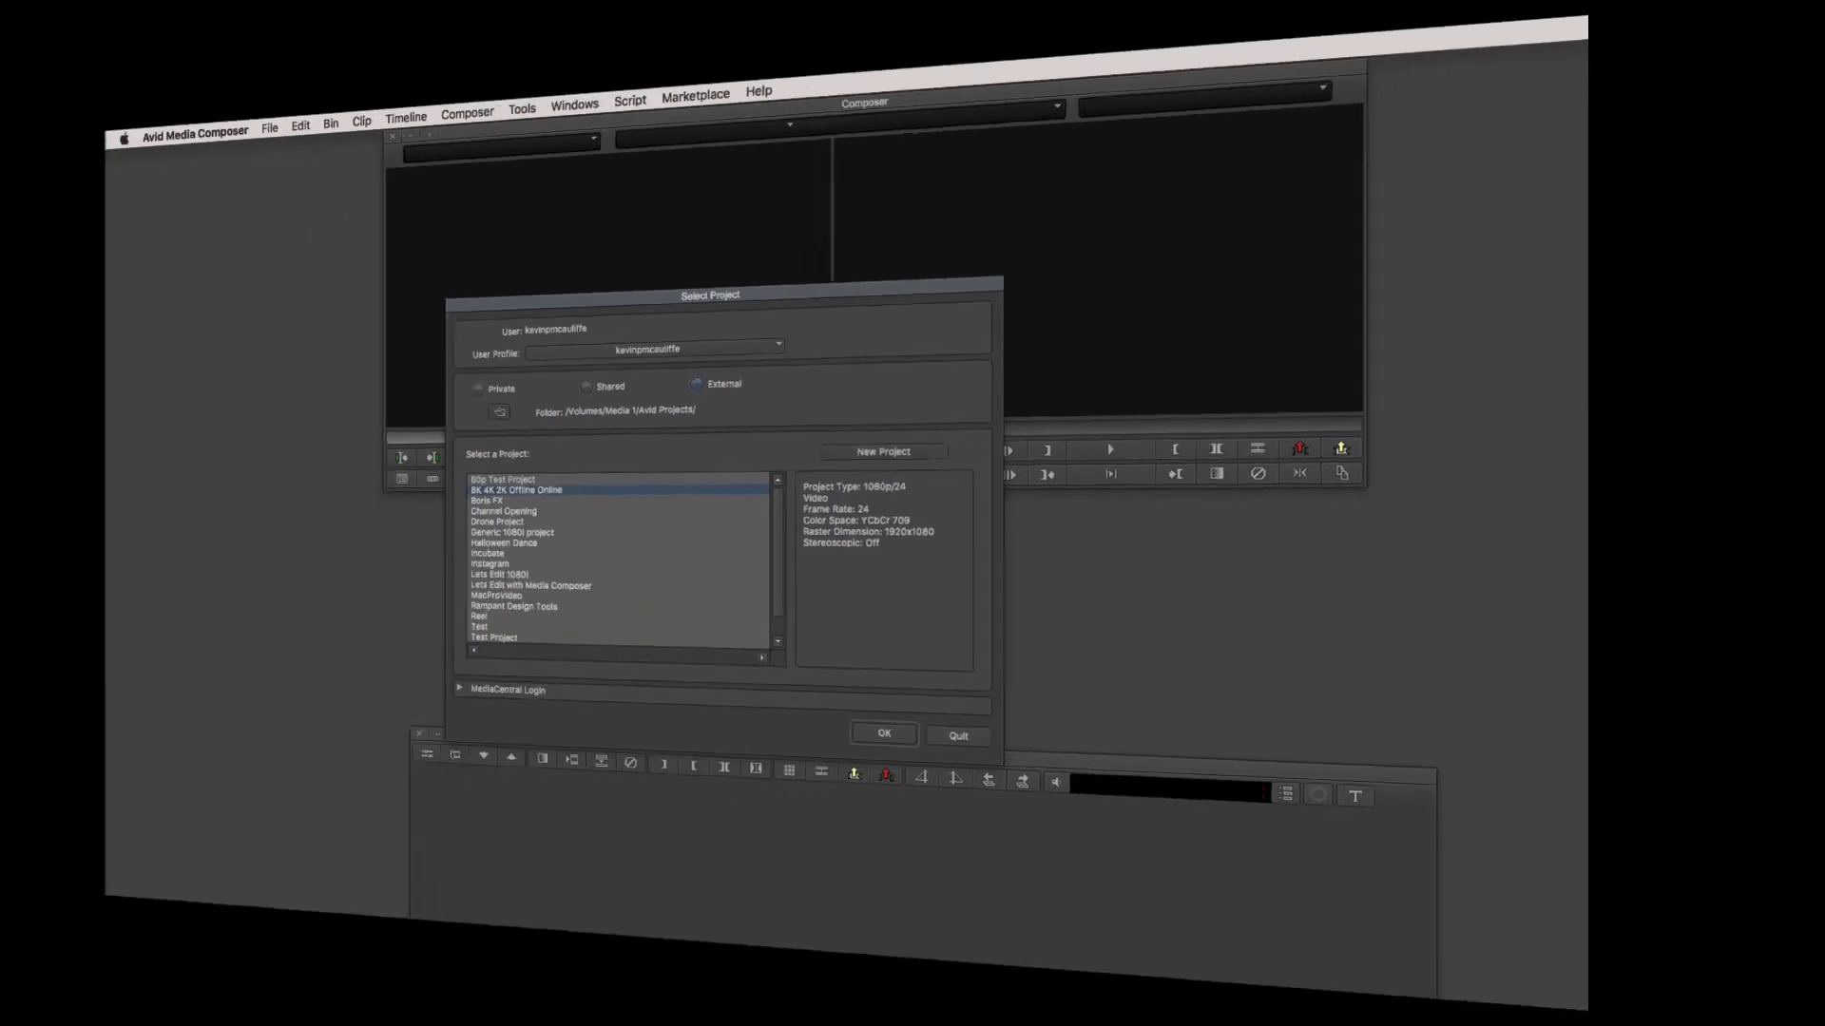
Open the '8K 4K 2K Offline Online' project from the Select Project dialog.
left_click(883, 735)
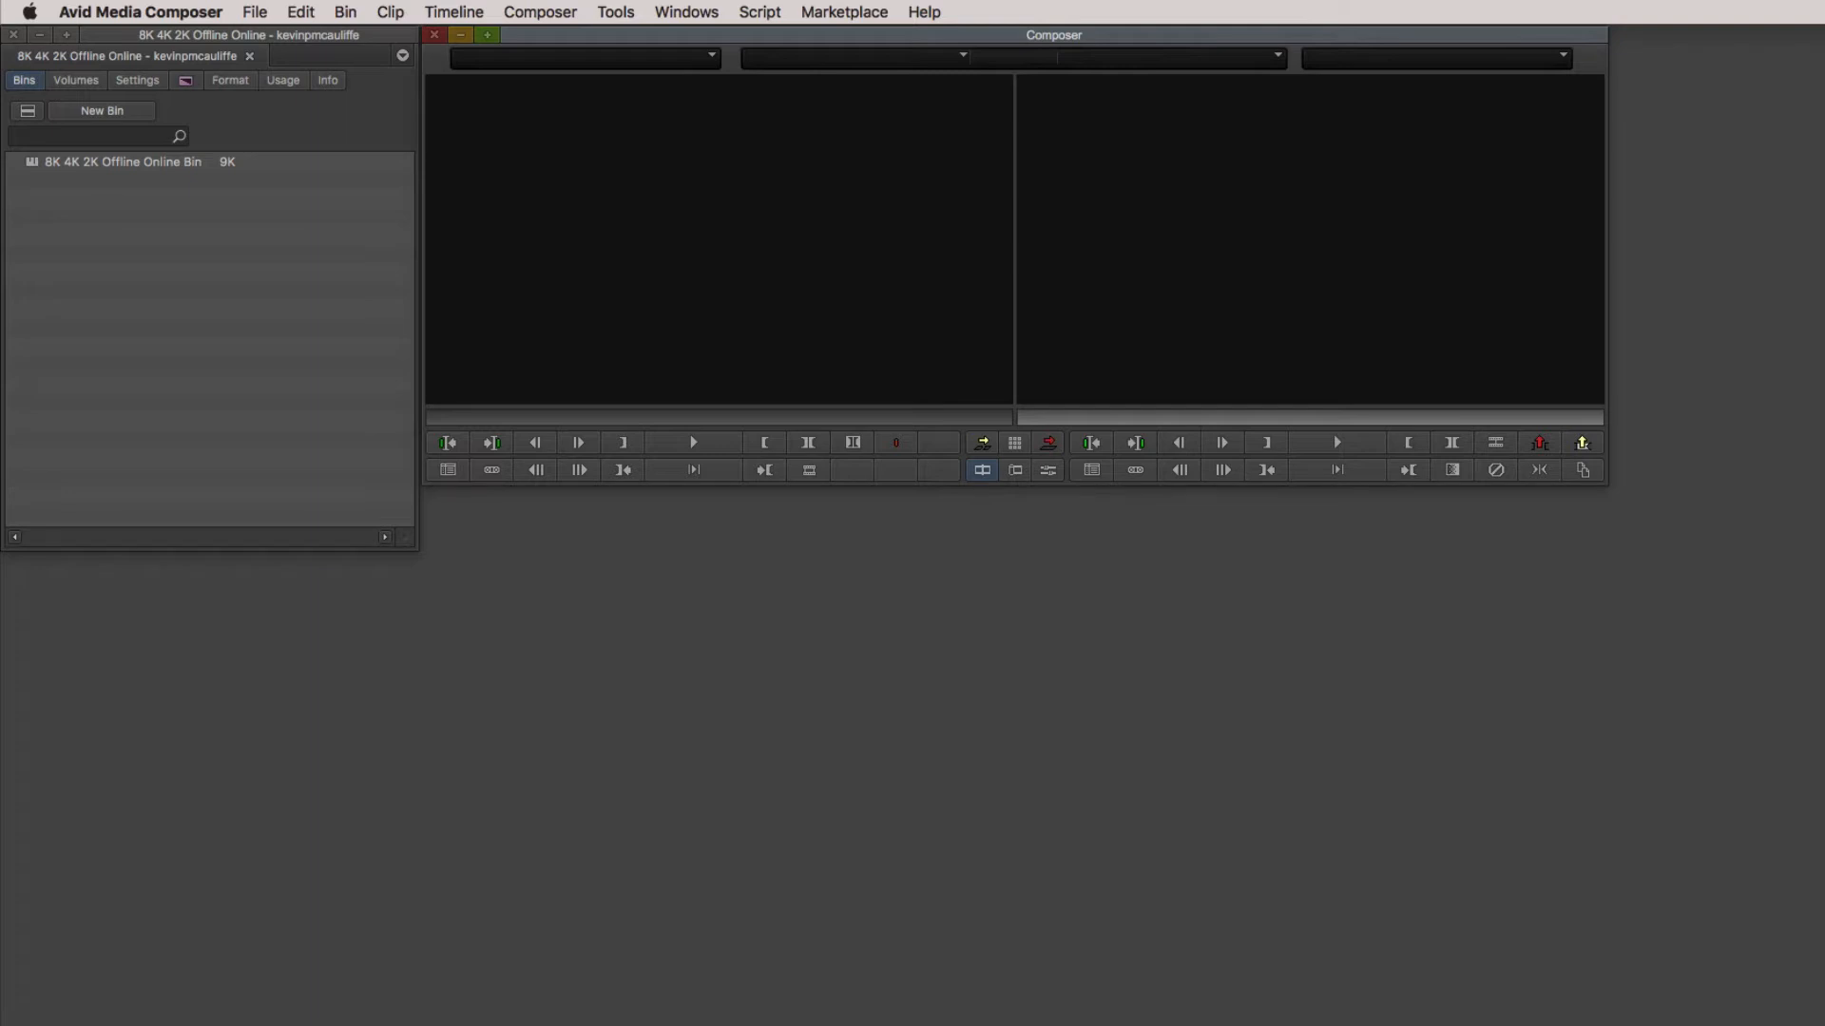
mouse_move(102, 190)
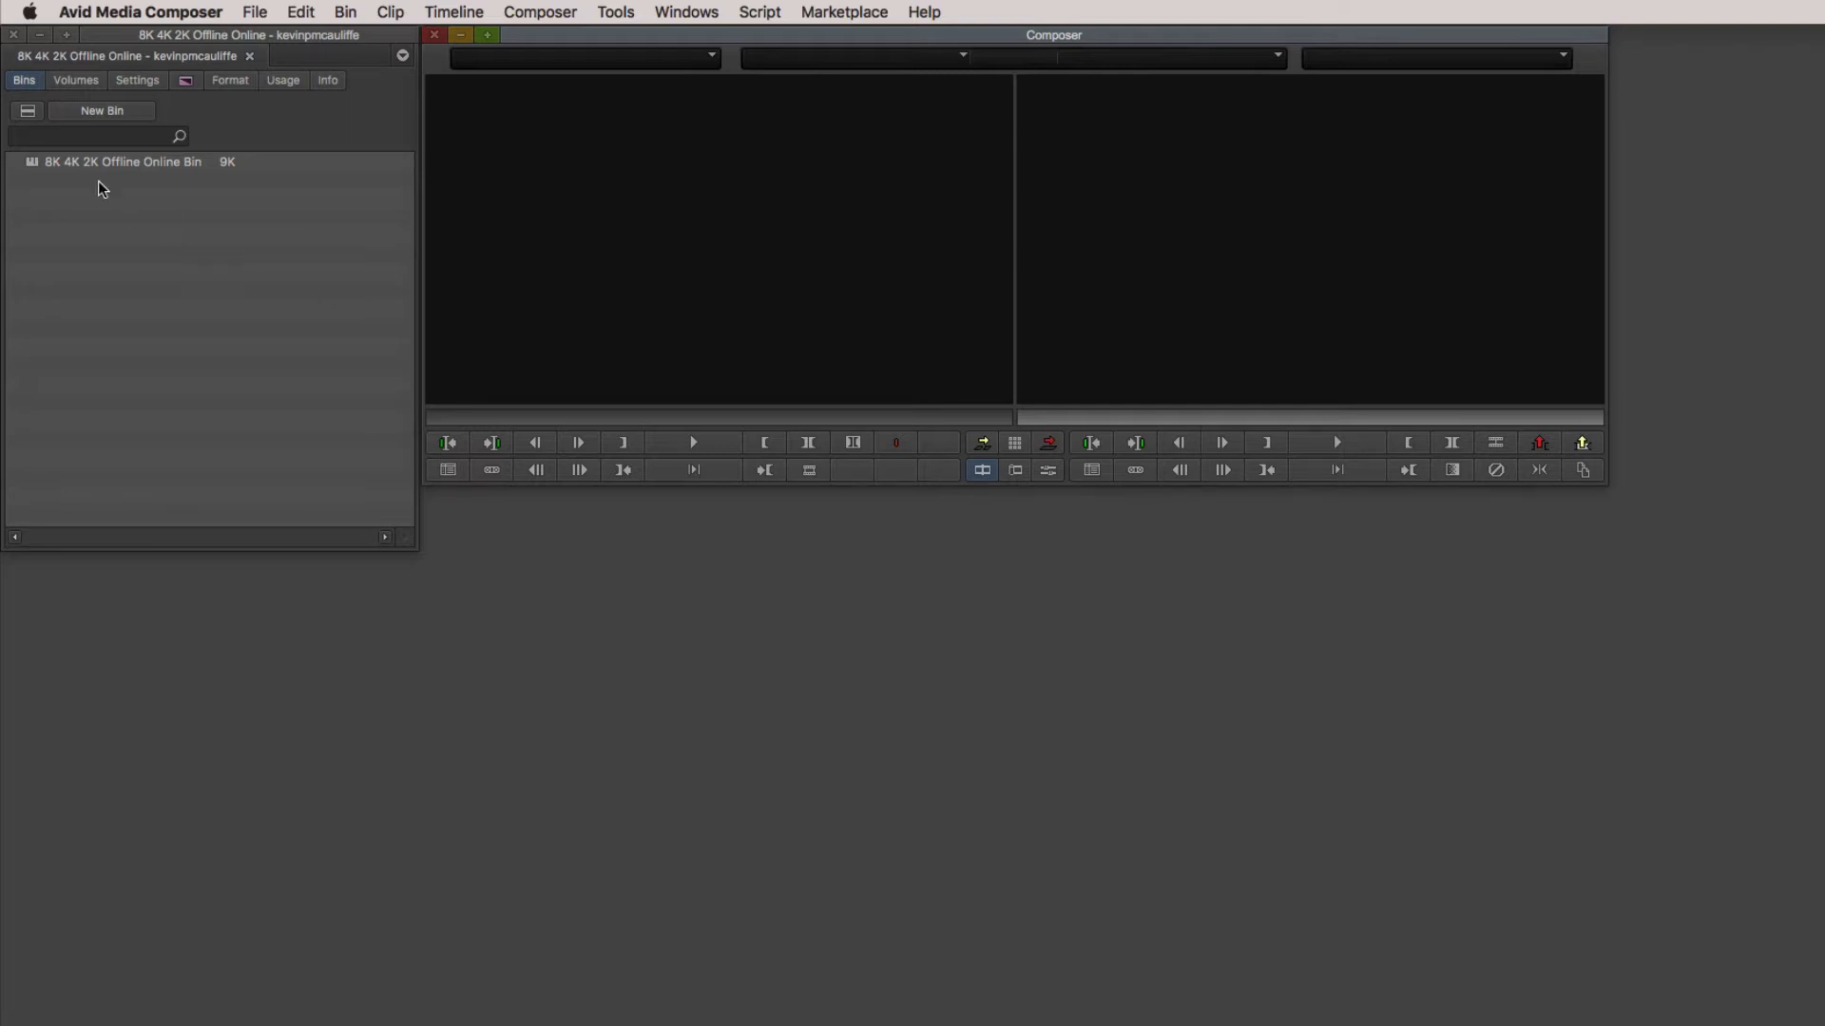
Open the empty '8K 4K 2K Offline Online Bin', shift it right, and switch to Chrome.
double_click(121, 162)
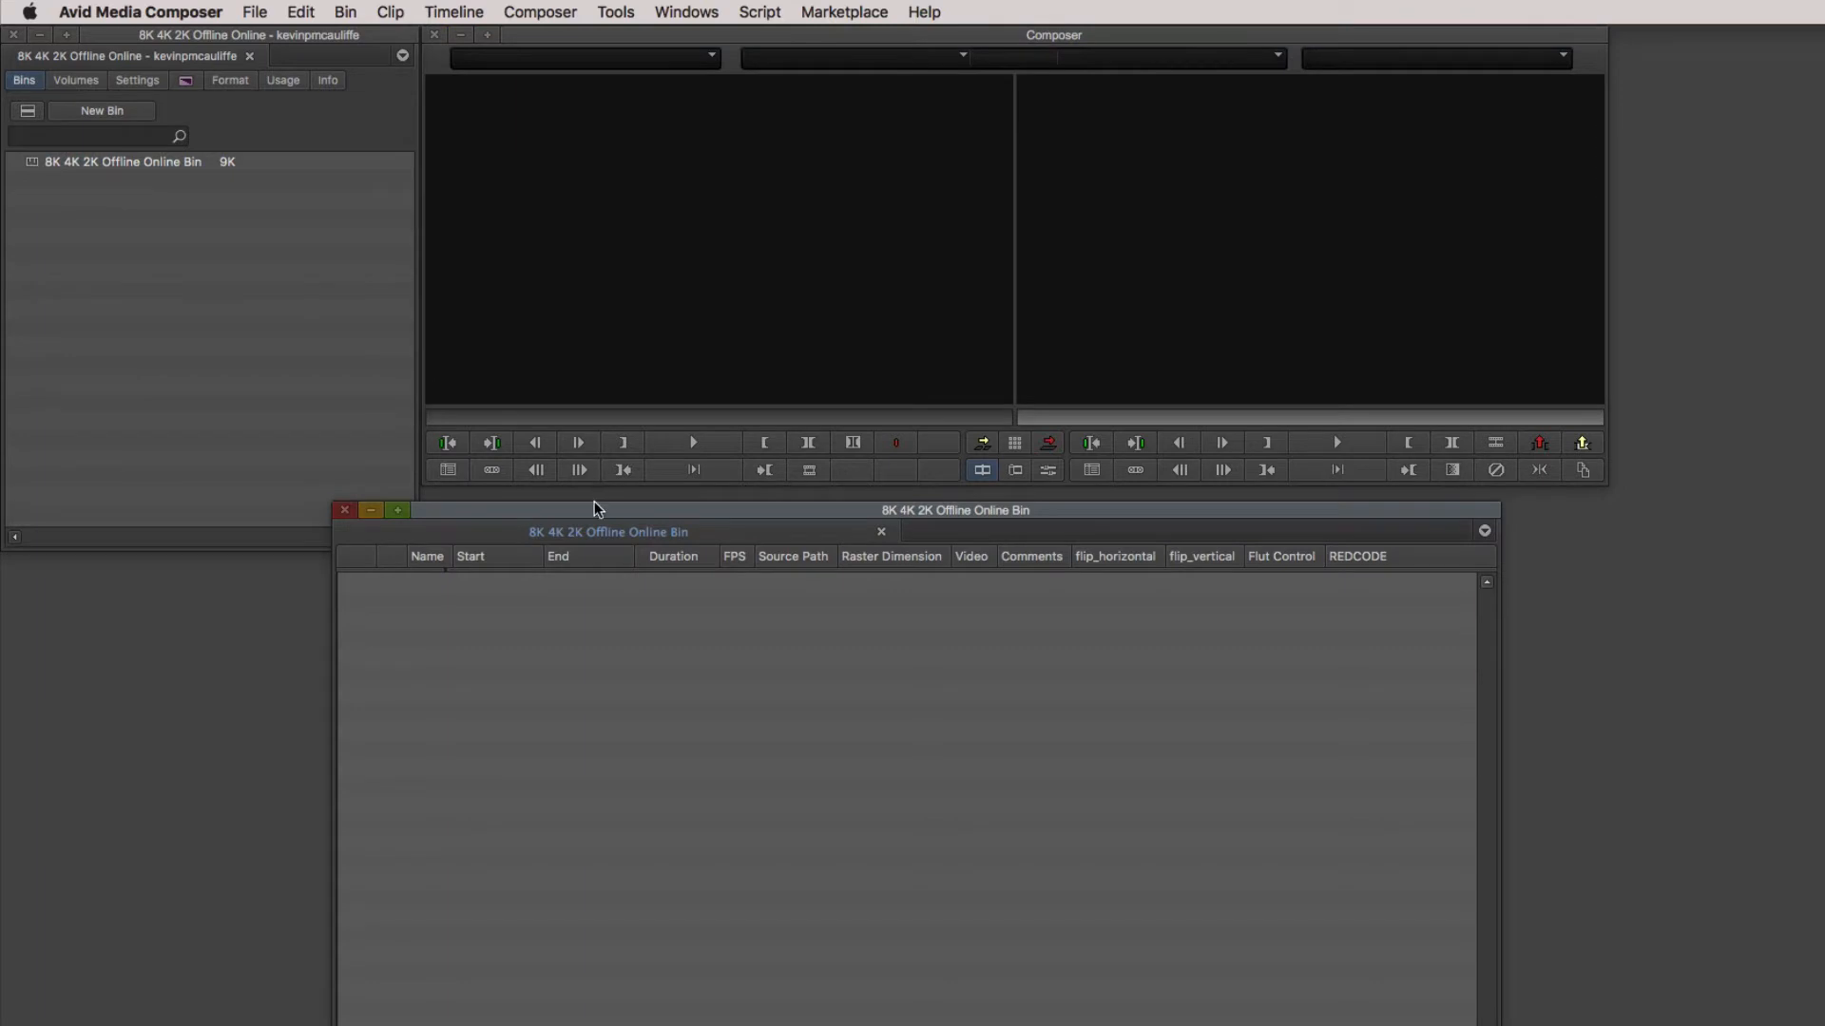
left_click_drag(593, 510, 719, 512)
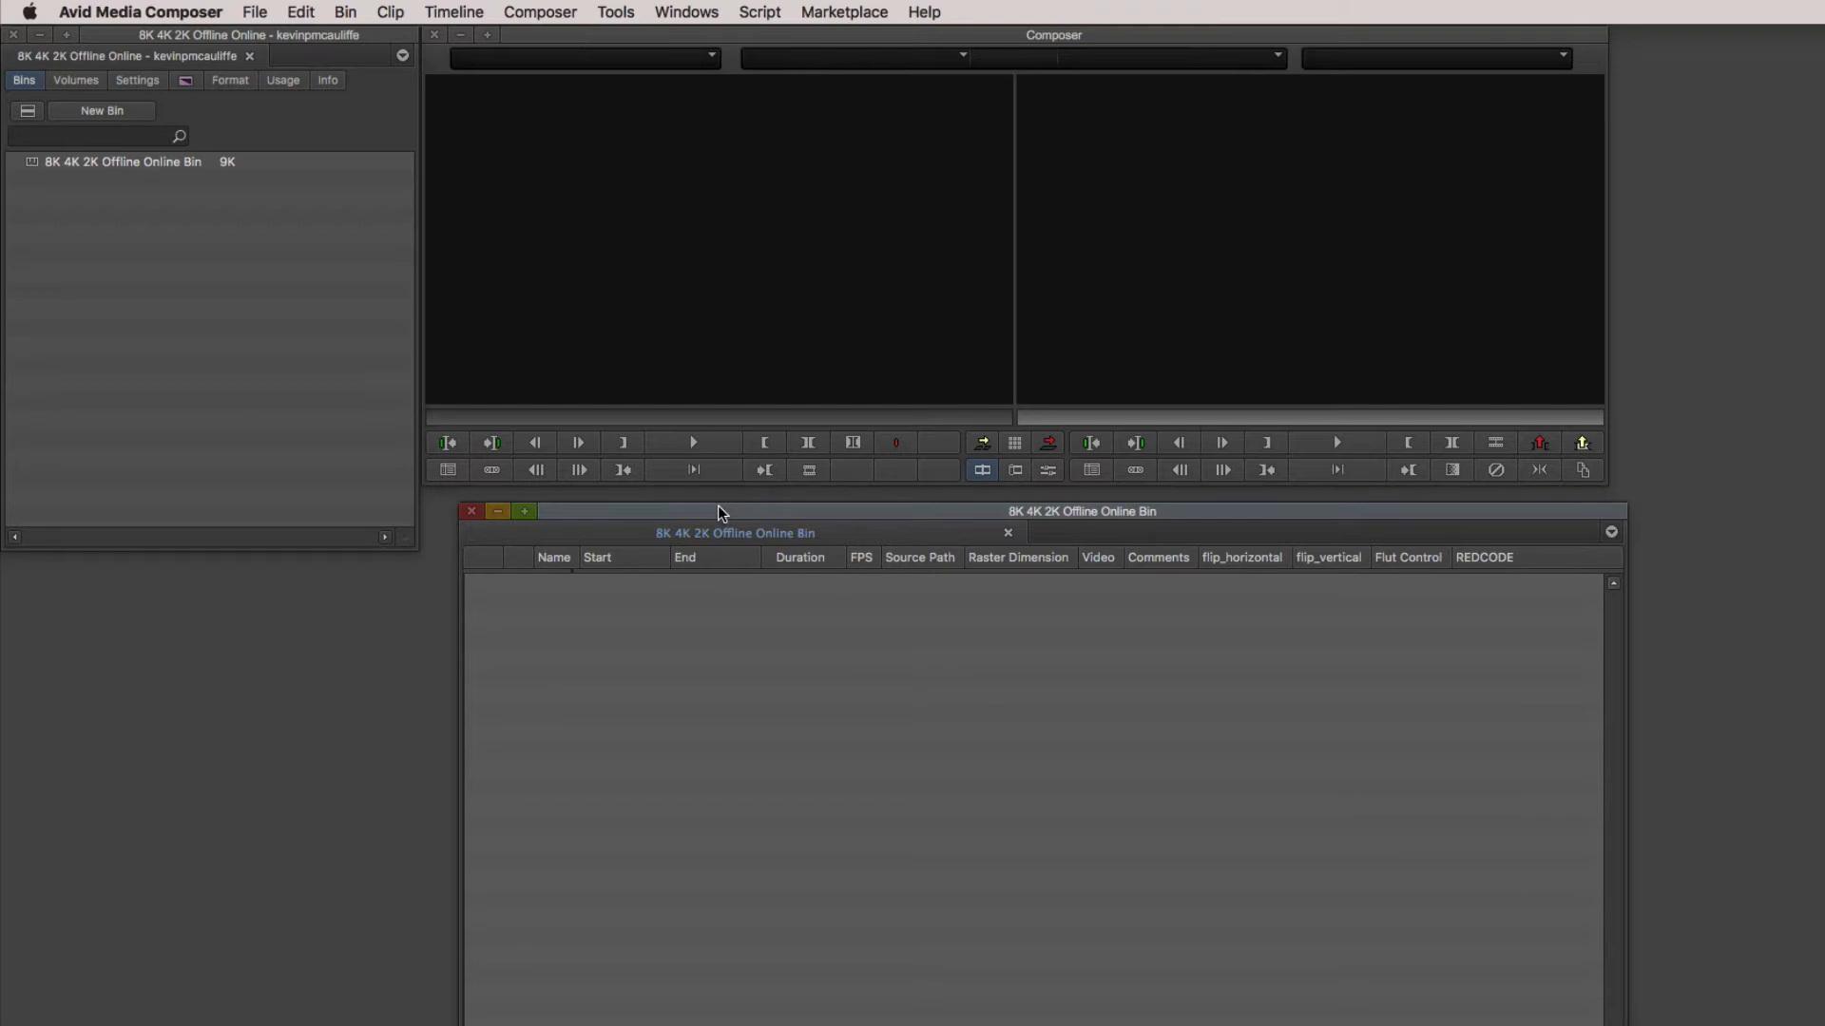
key("cmd+tab")
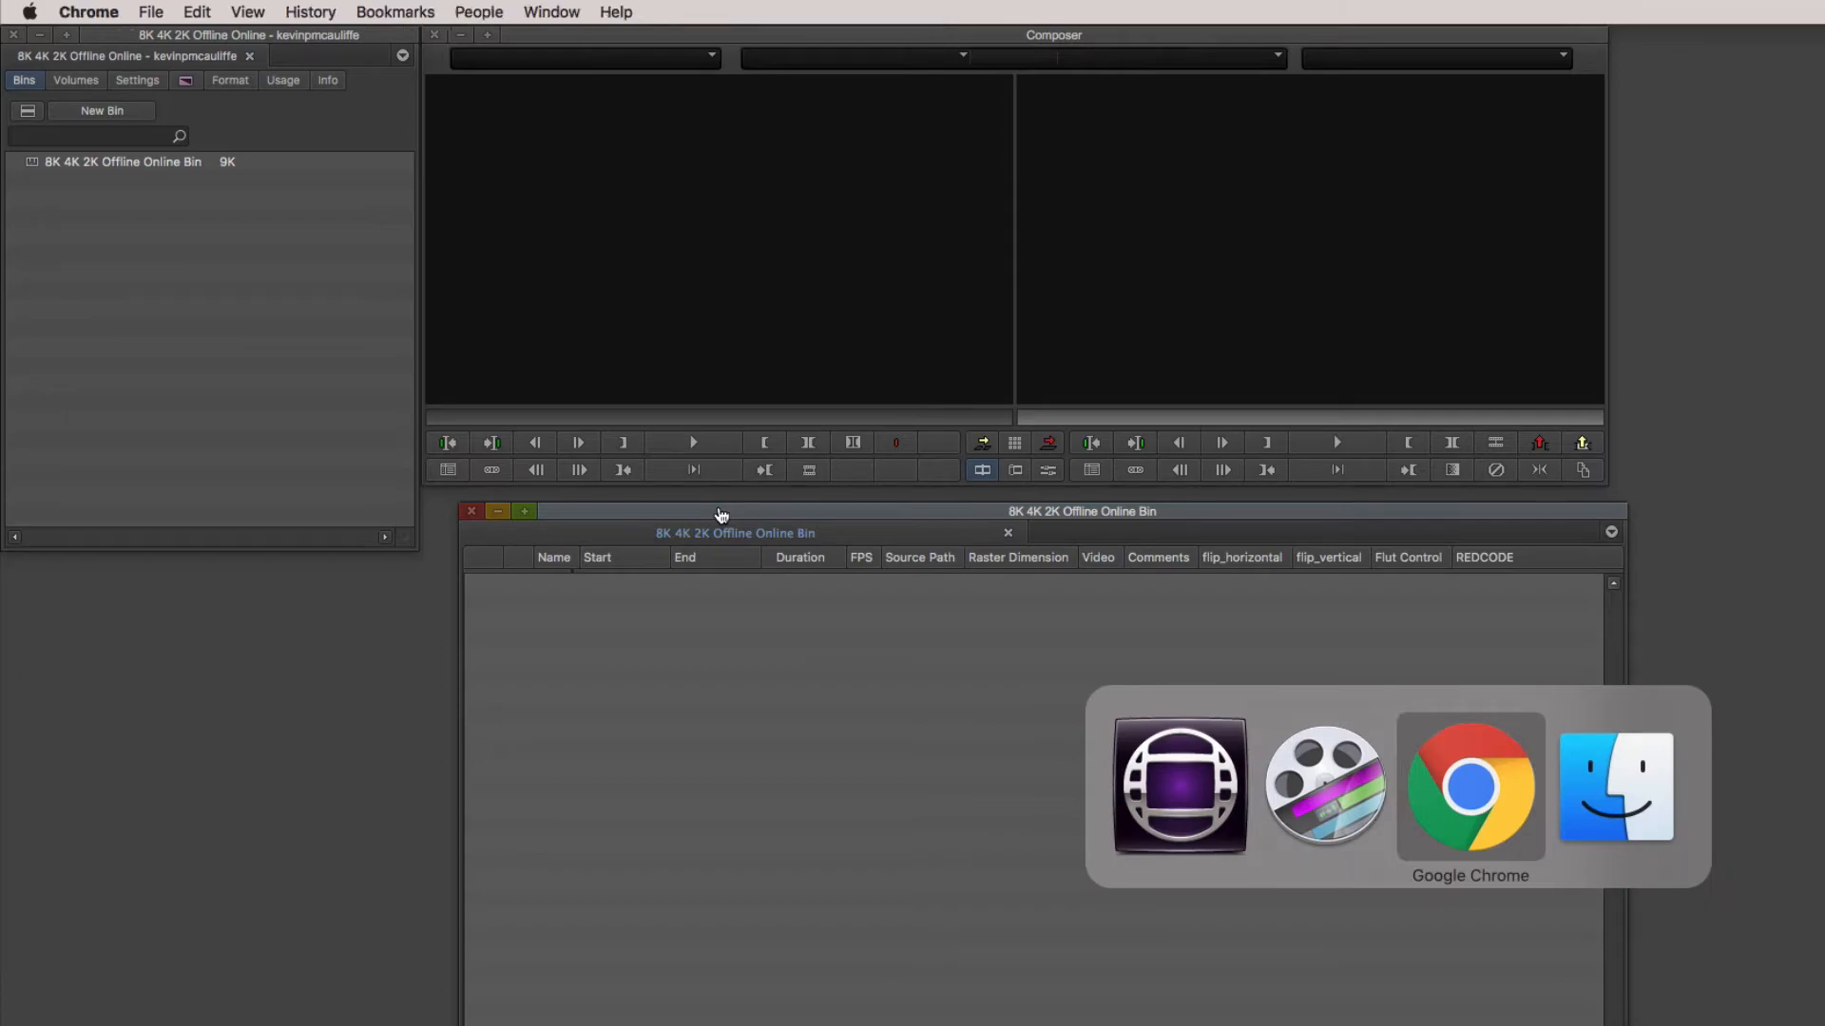
Bring up Avid's AMA plug-ins page and scroll down to the RED plug-in download.
left_click(1469, 786)
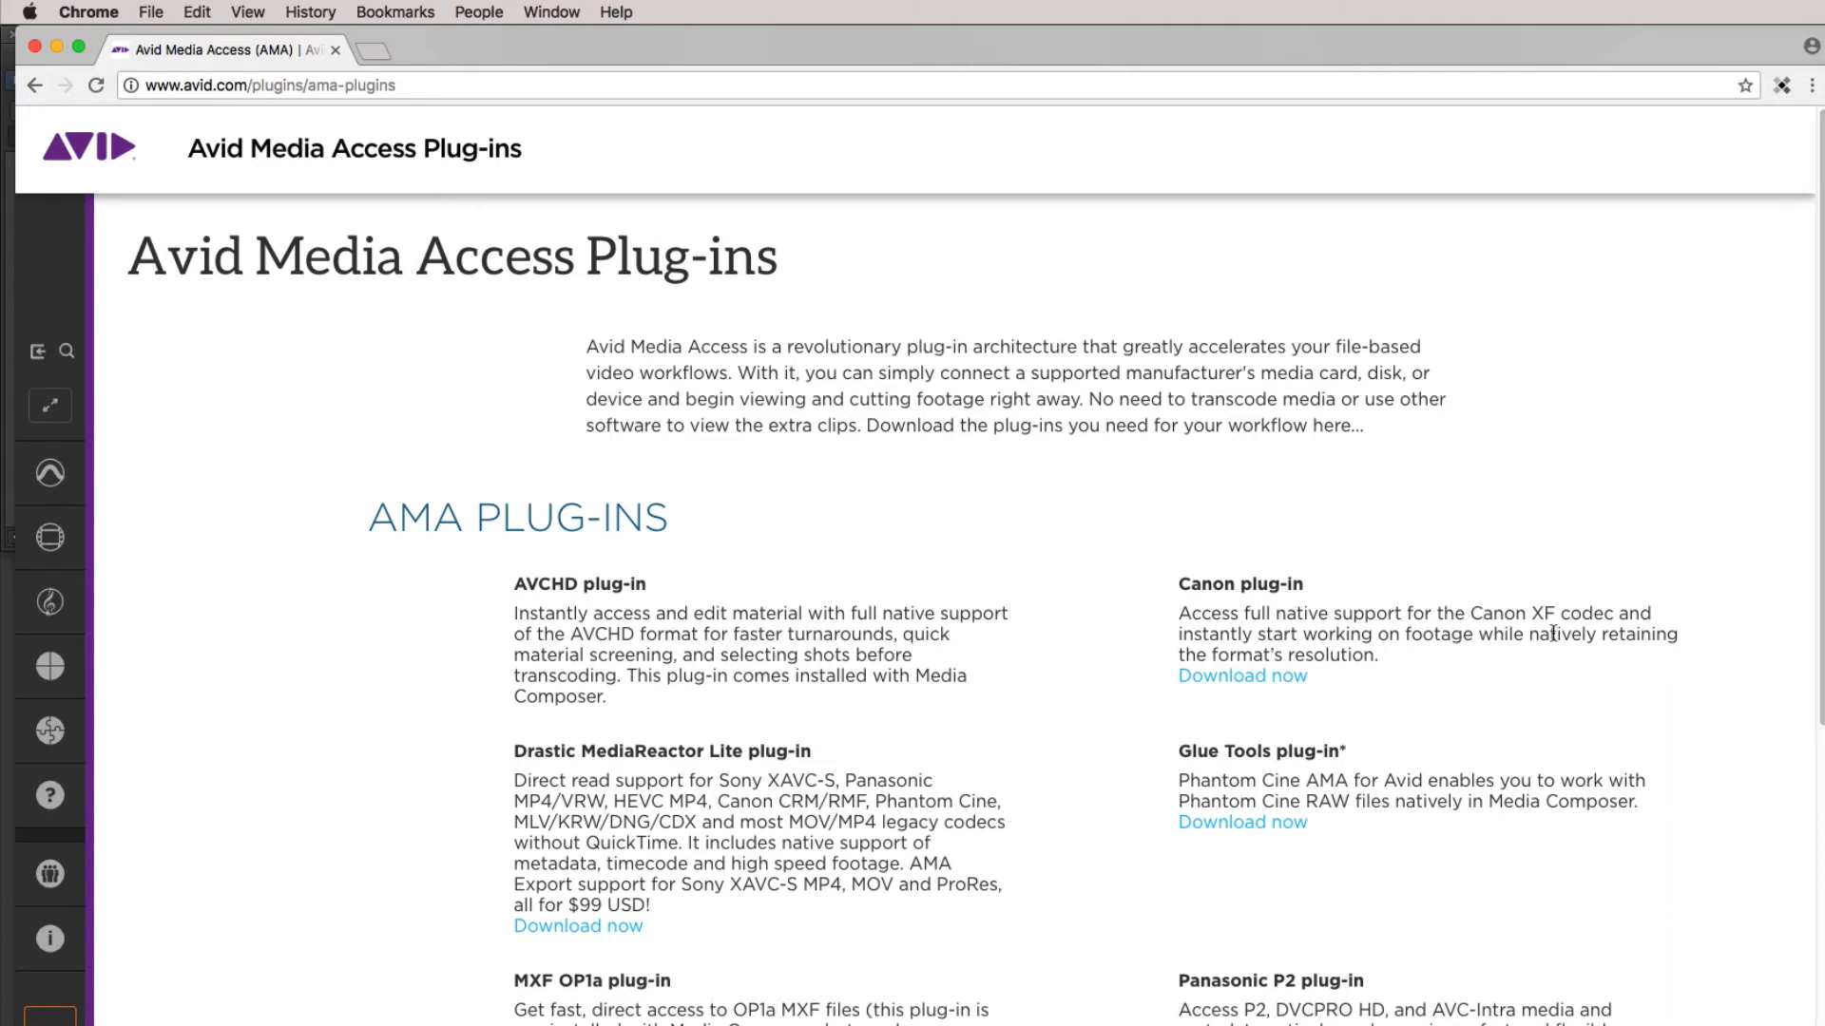
mouse_move(503, 357)
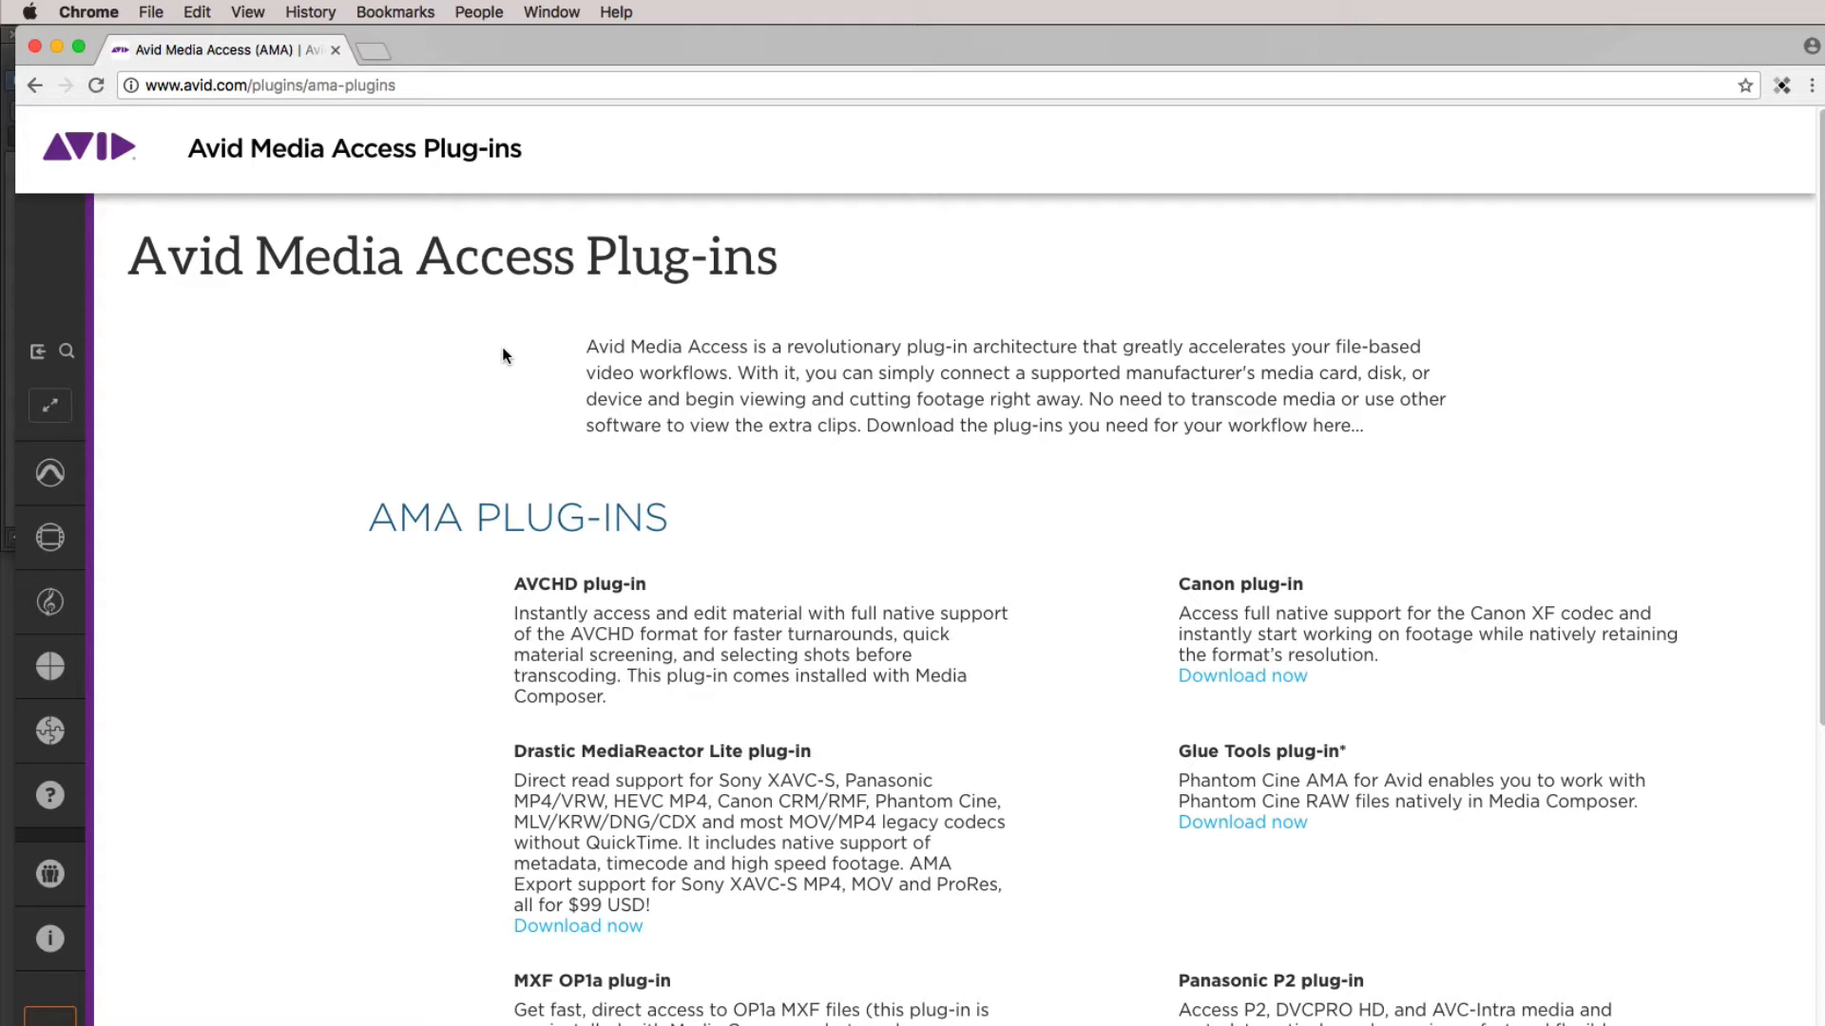
scroll("down", 3)
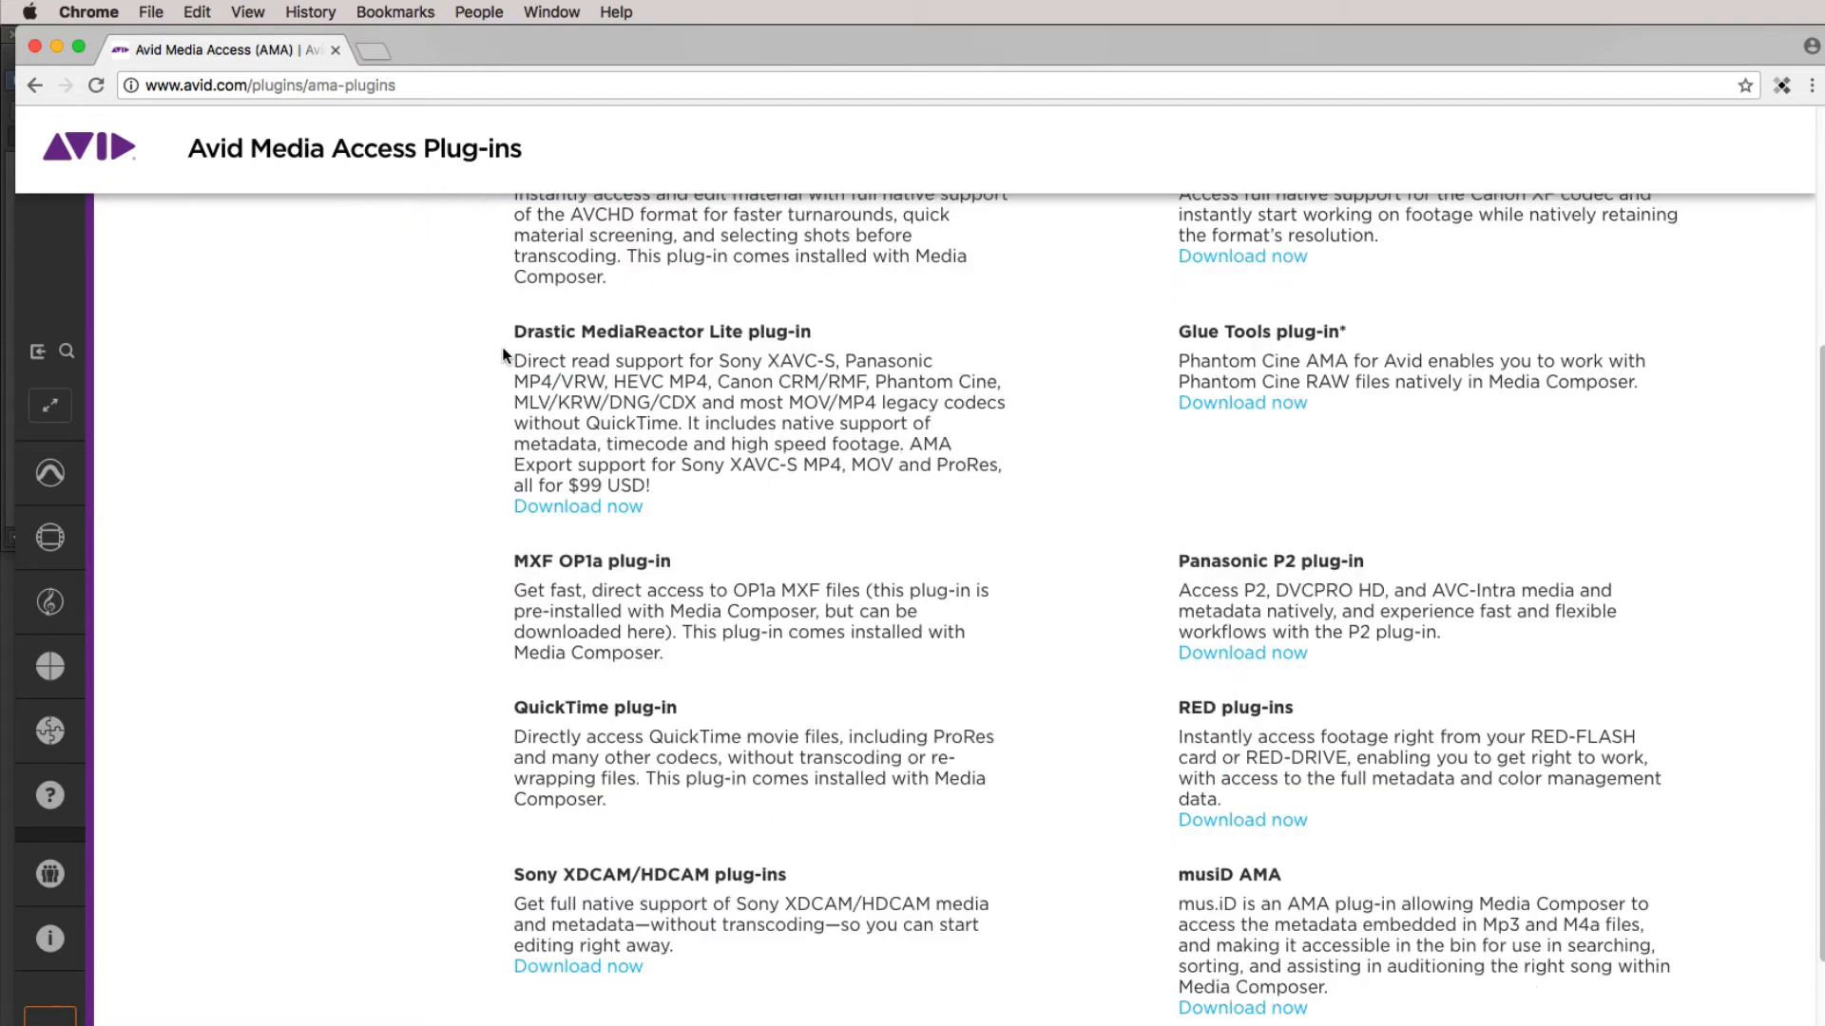
scroll("down", 3)
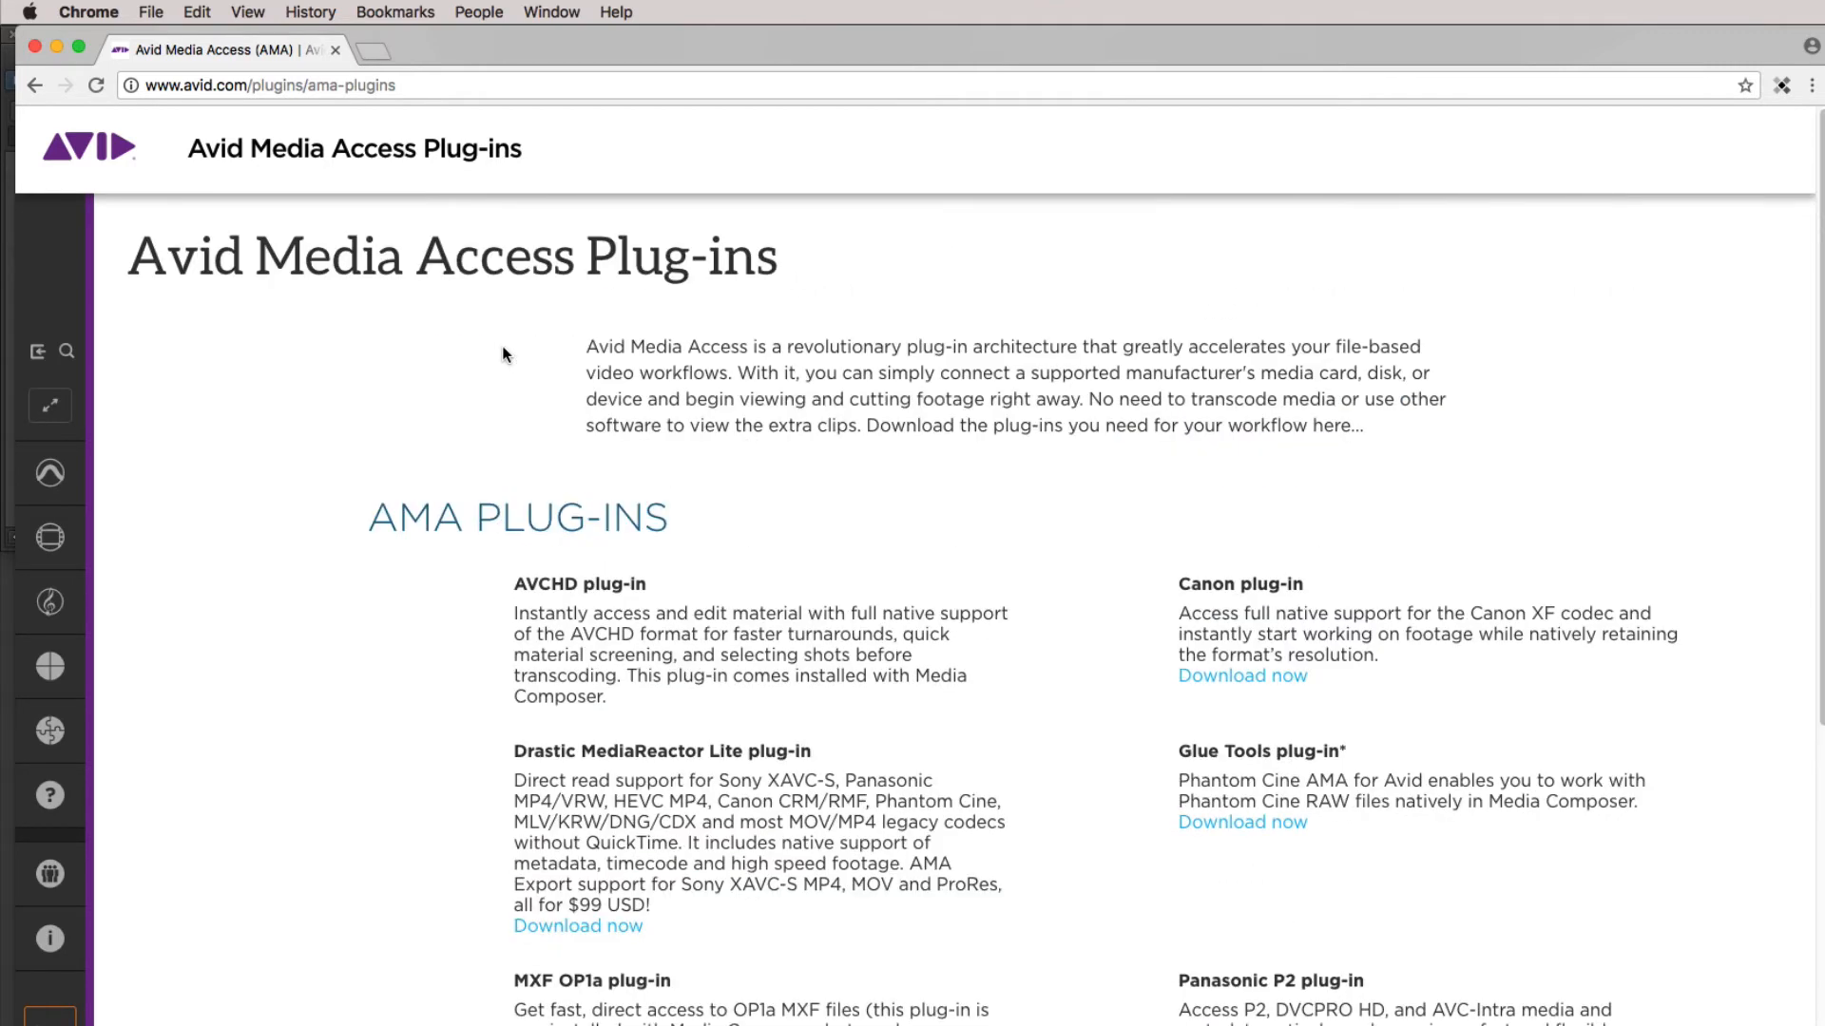
mouse_move(409, 699)
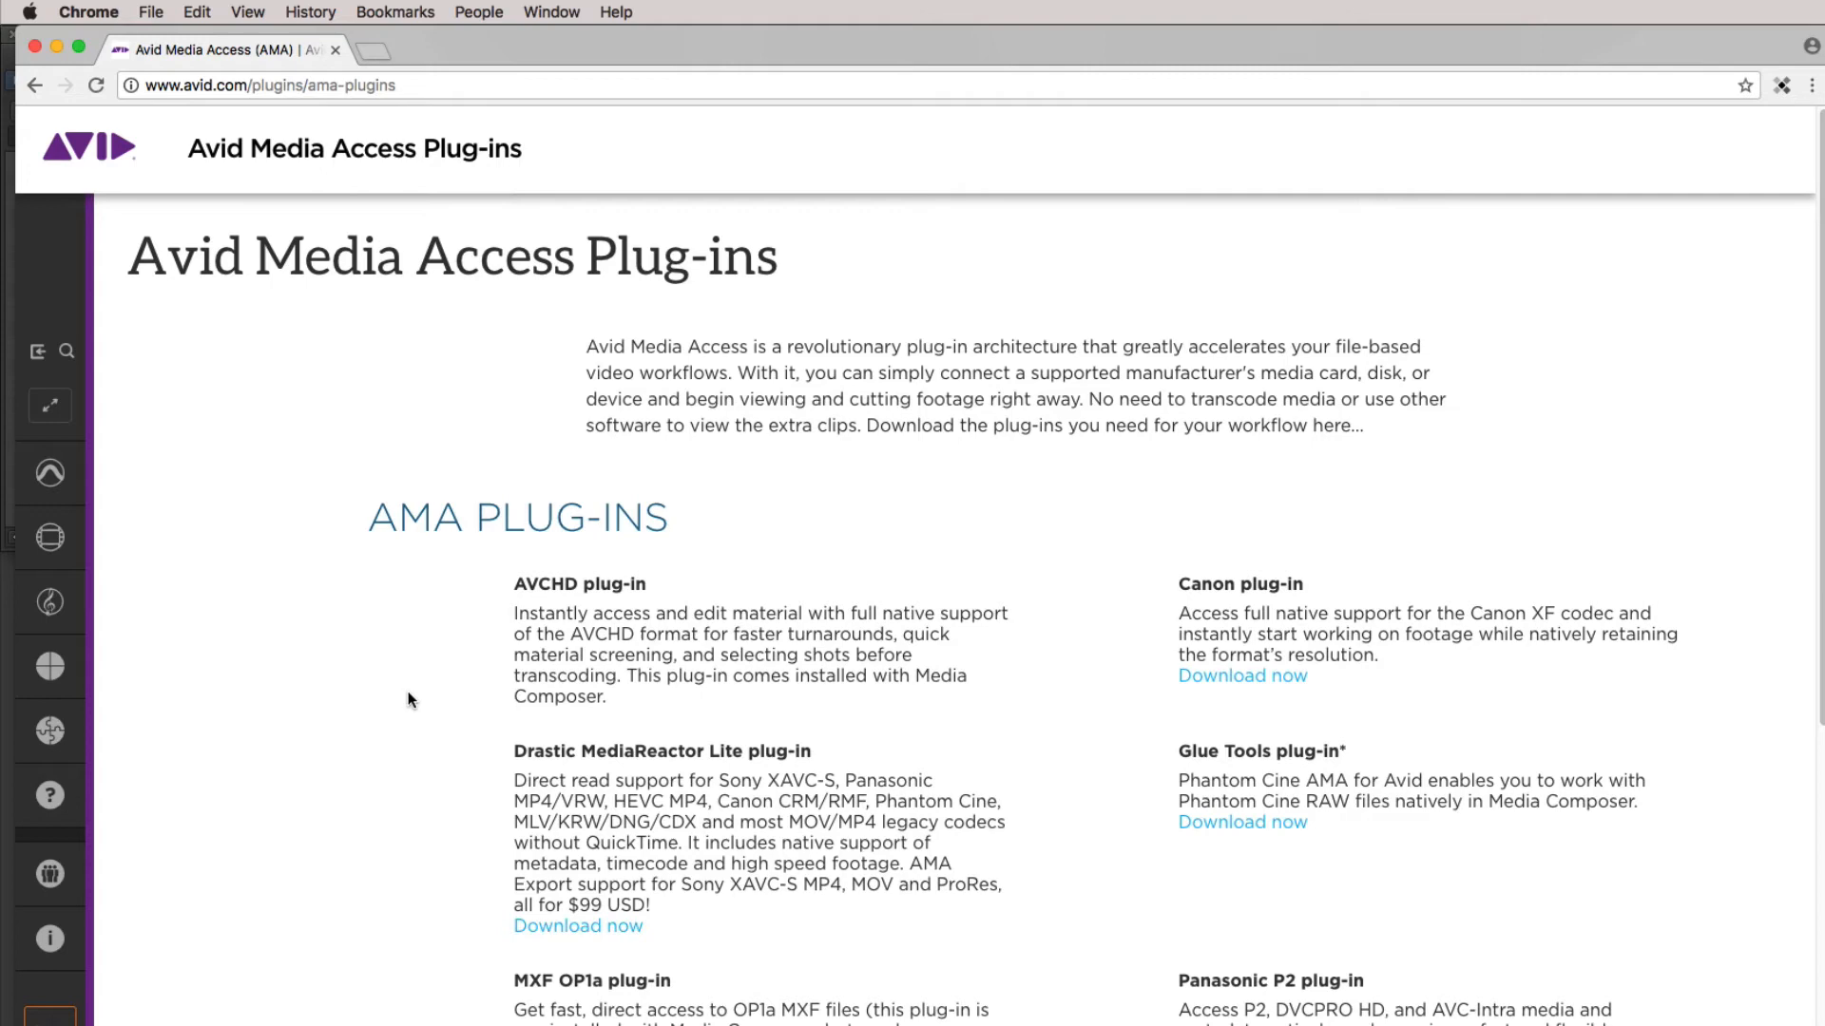
mouse_move(689, 761)
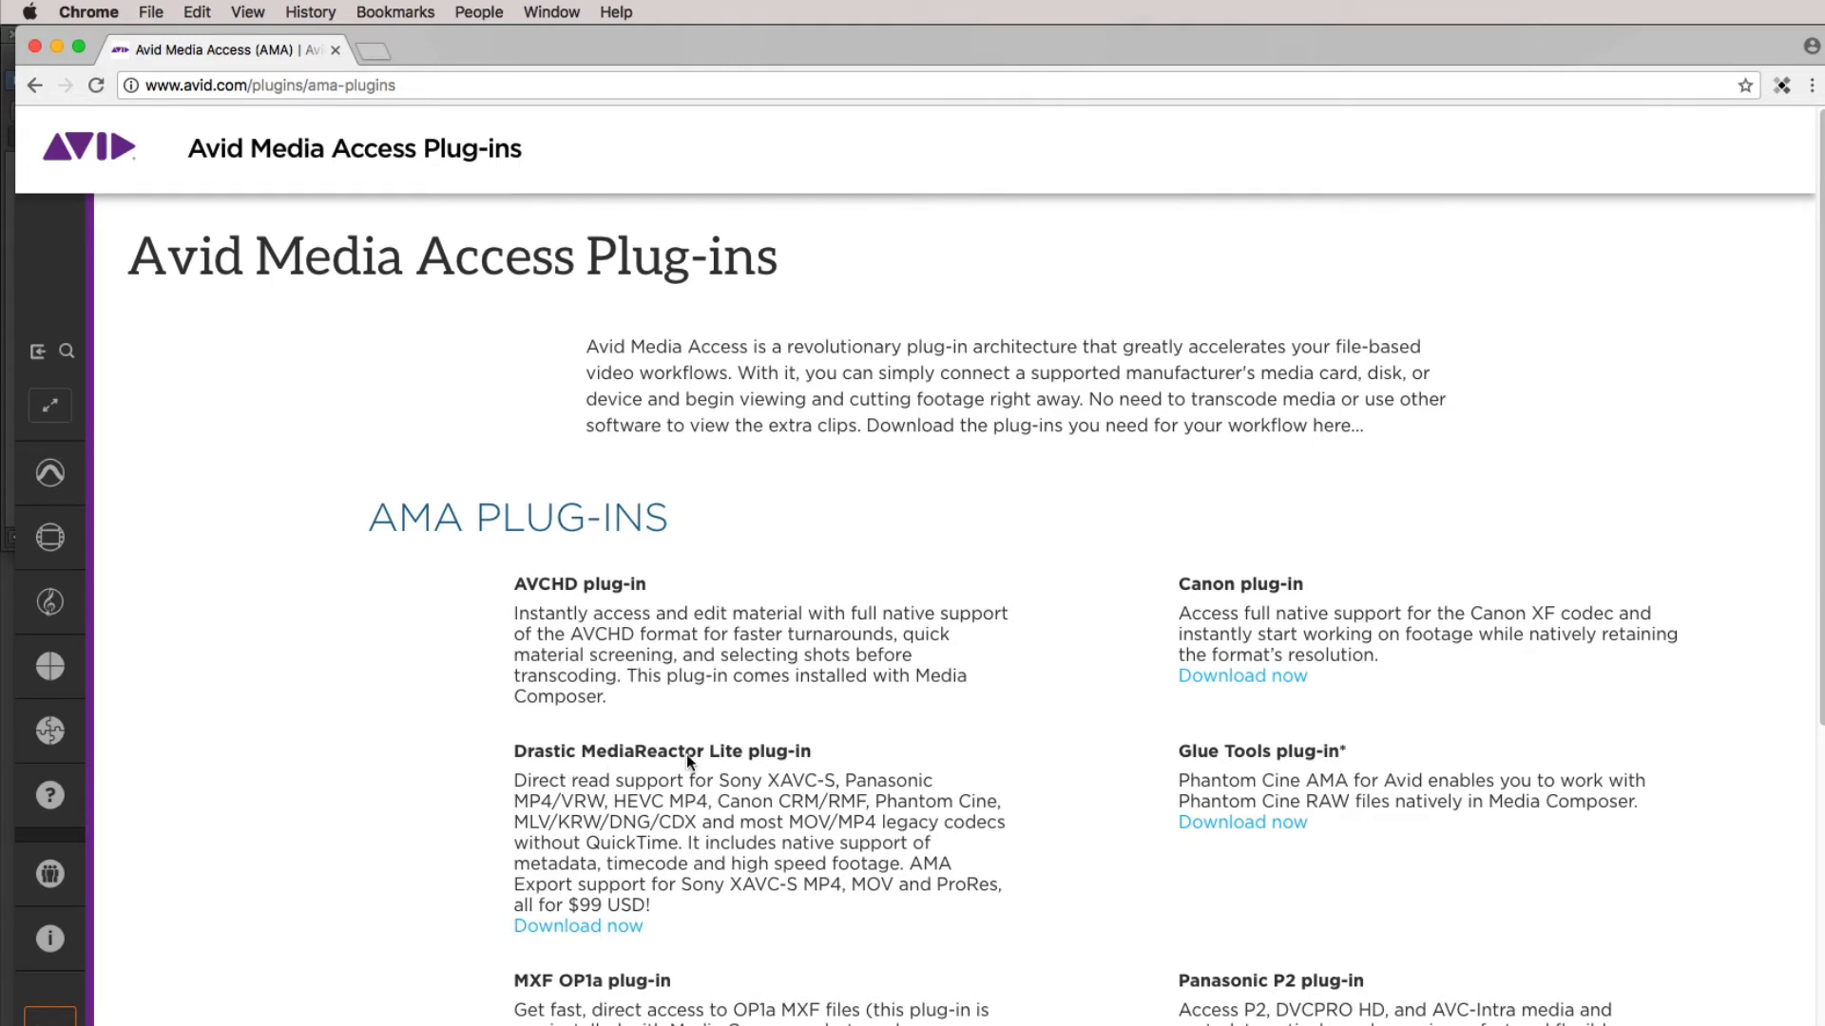
scroll("down", 3)
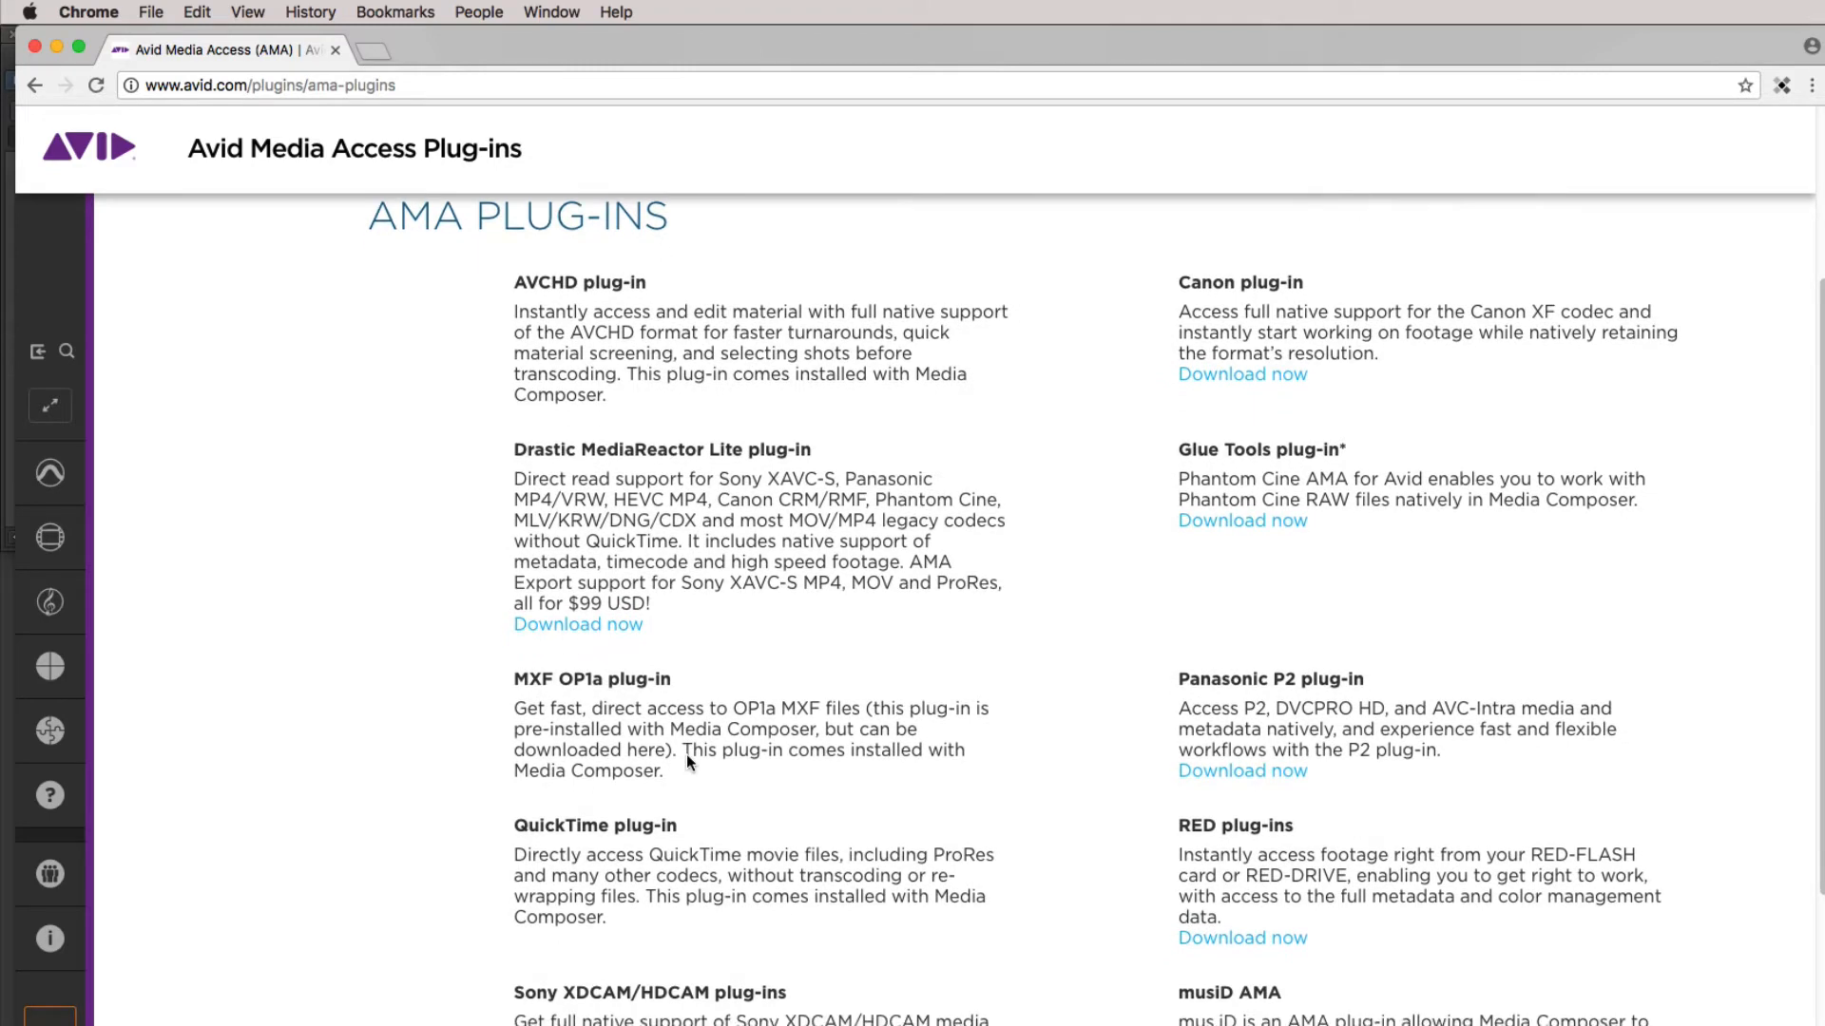
scroll("down", 3)
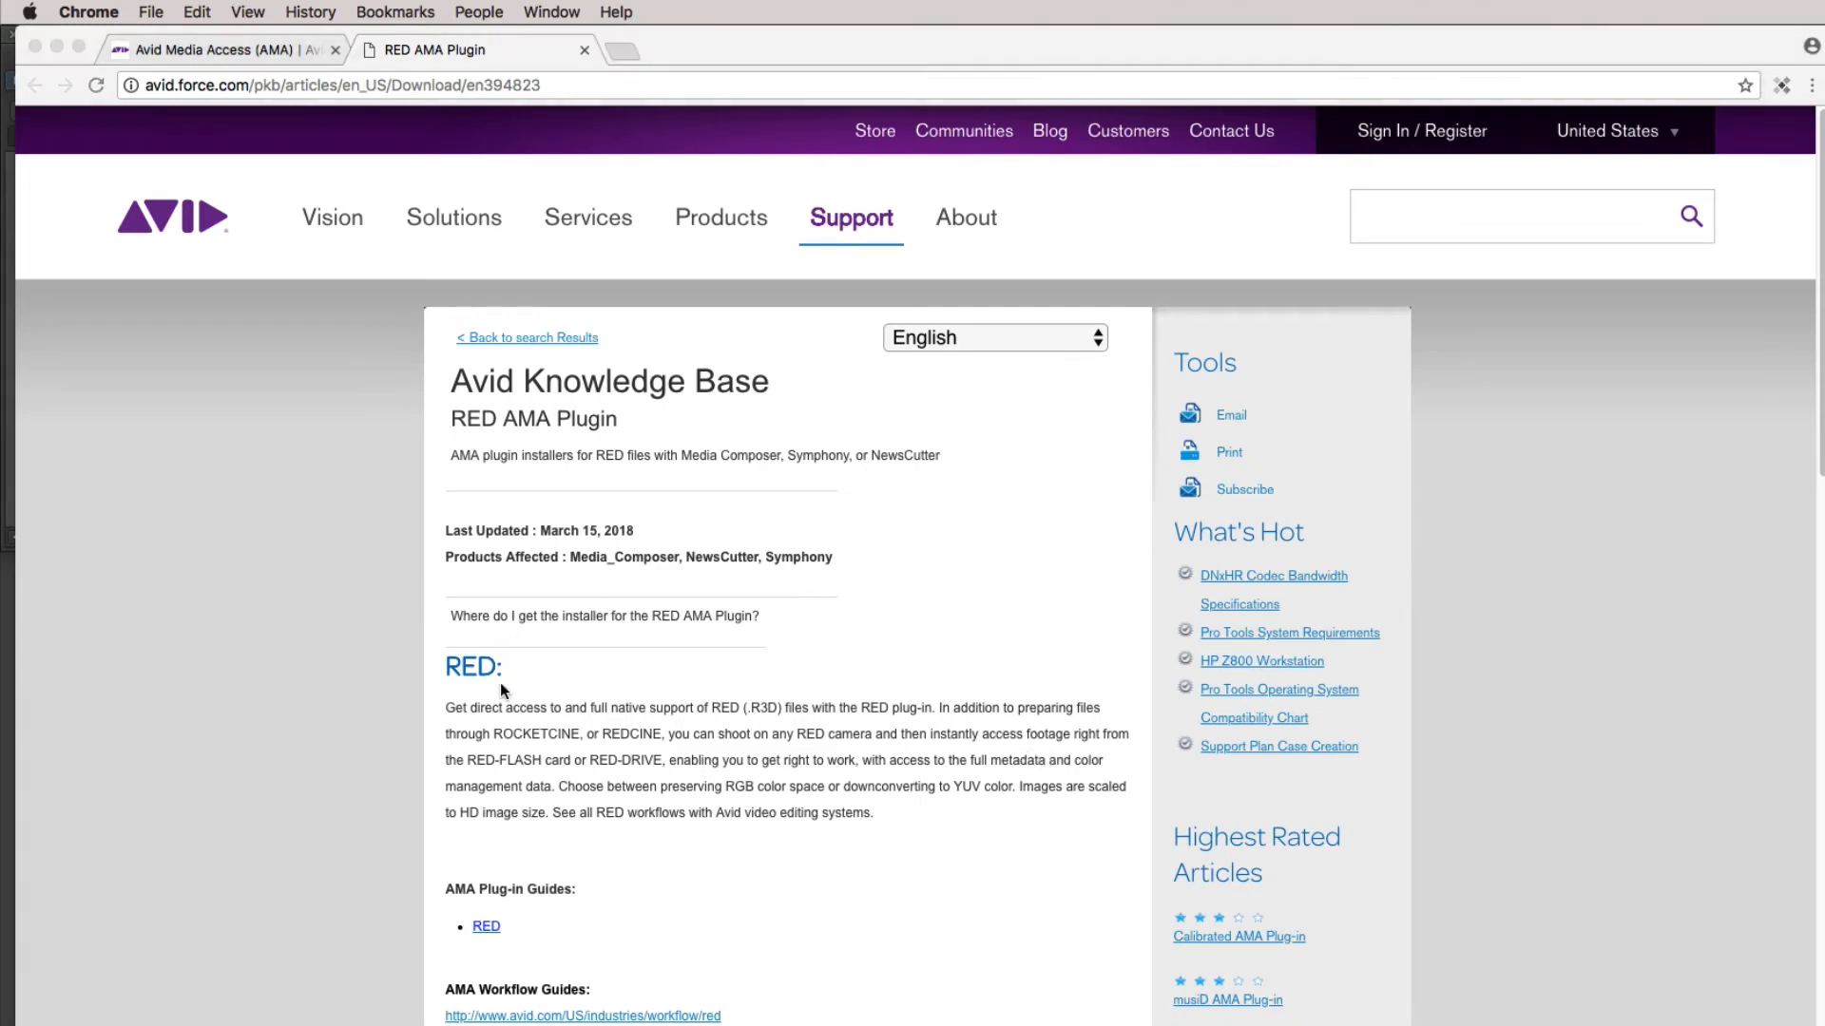
scroll("down", 3)
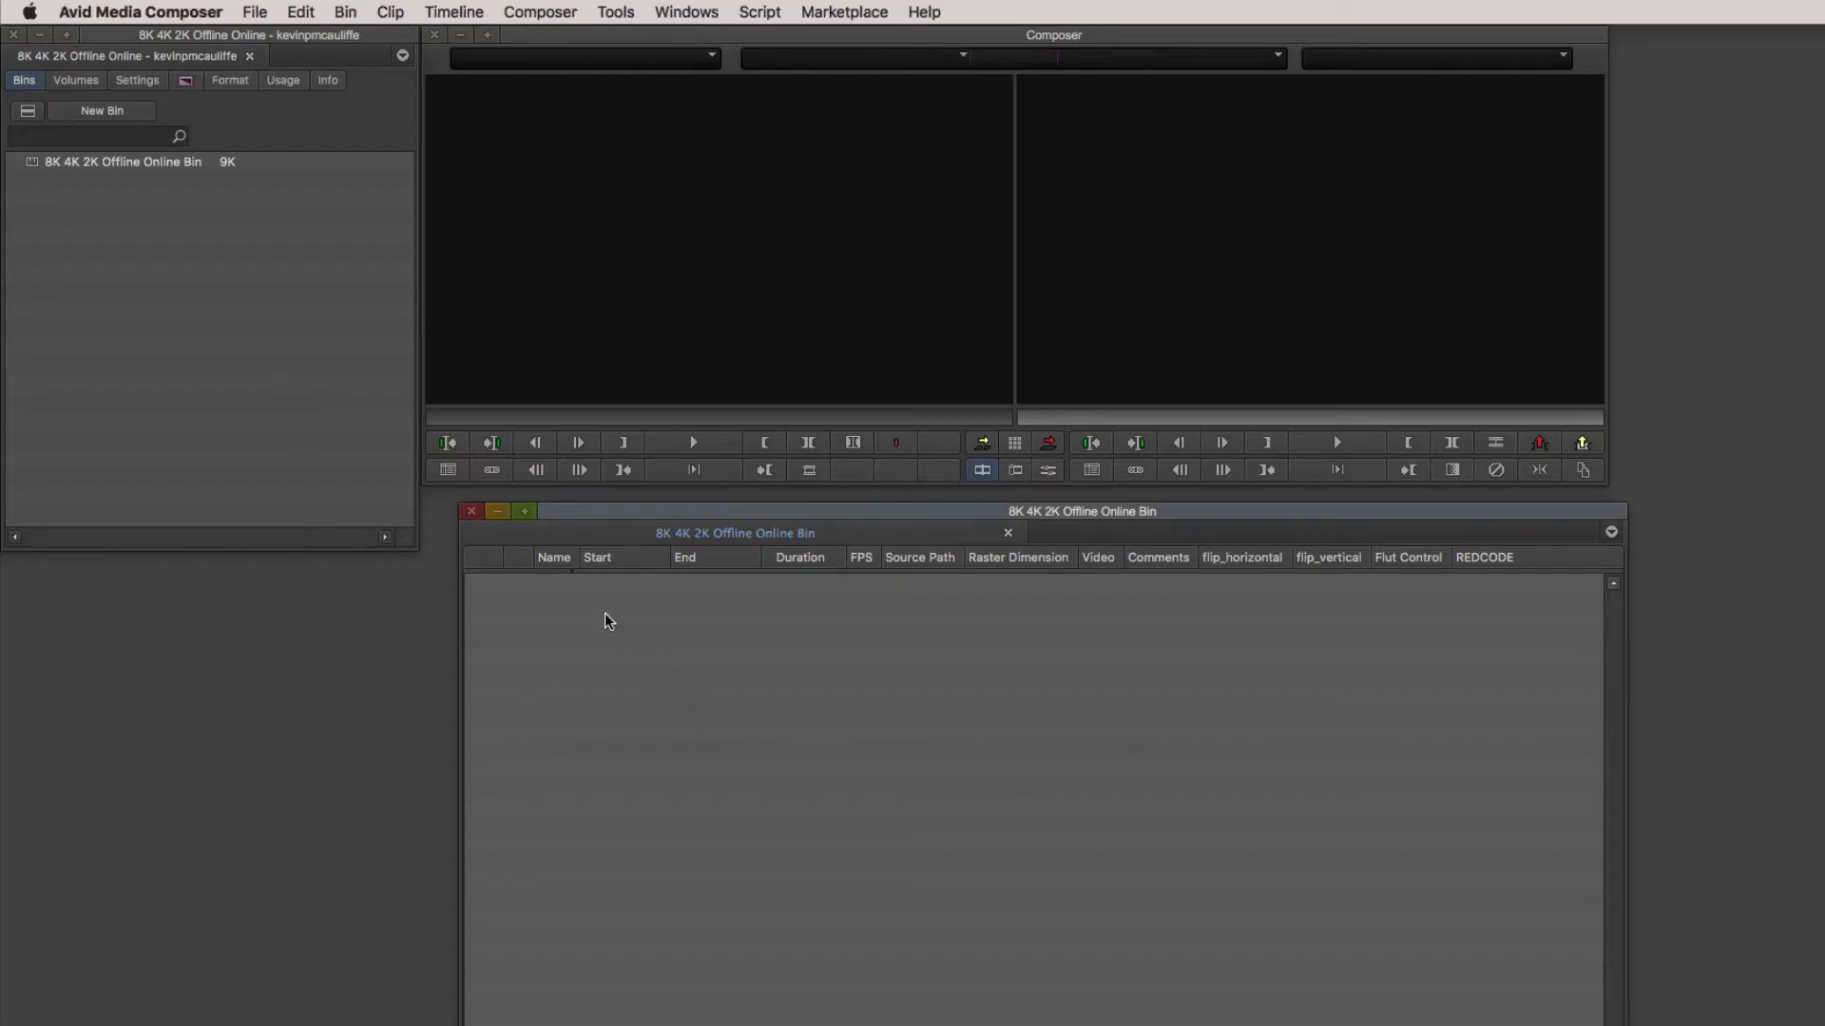
Open the Source Browser from the bin's Input menu and browse into the RED Footage folder.
right_click(637, 601)
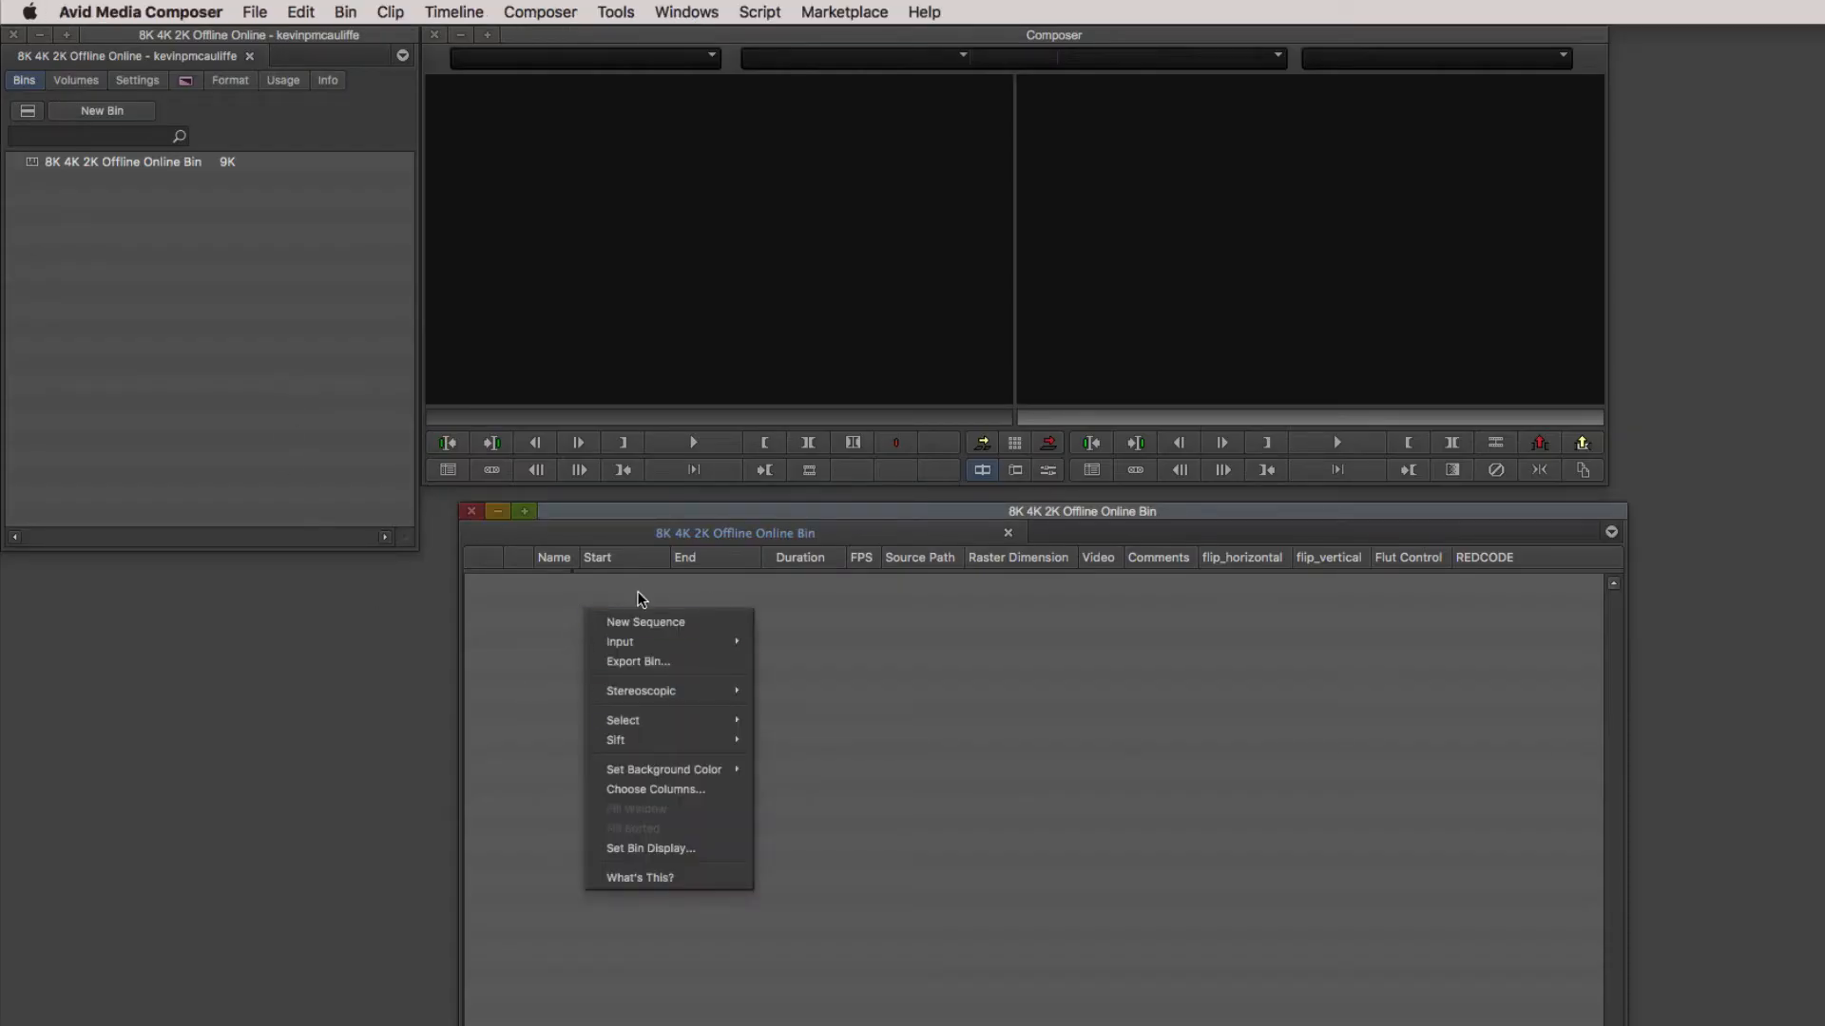
mouse_move(621, 641)
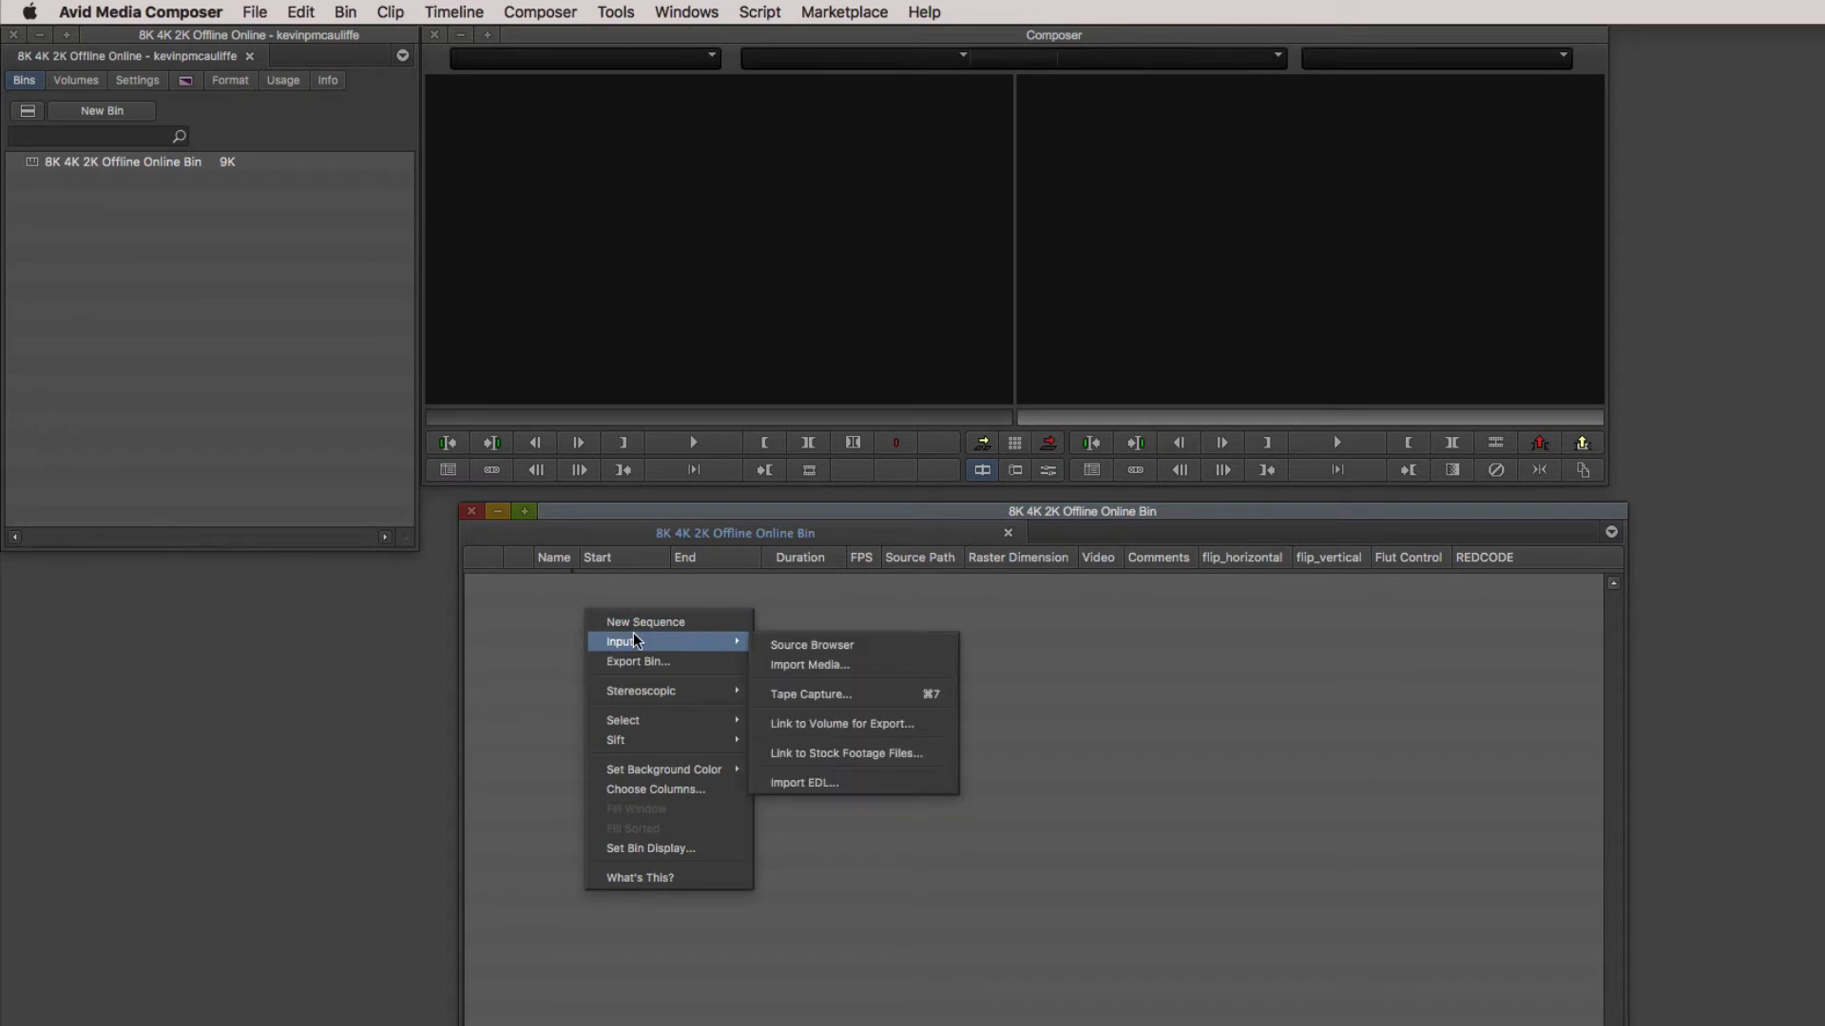
left_click(811, 645)
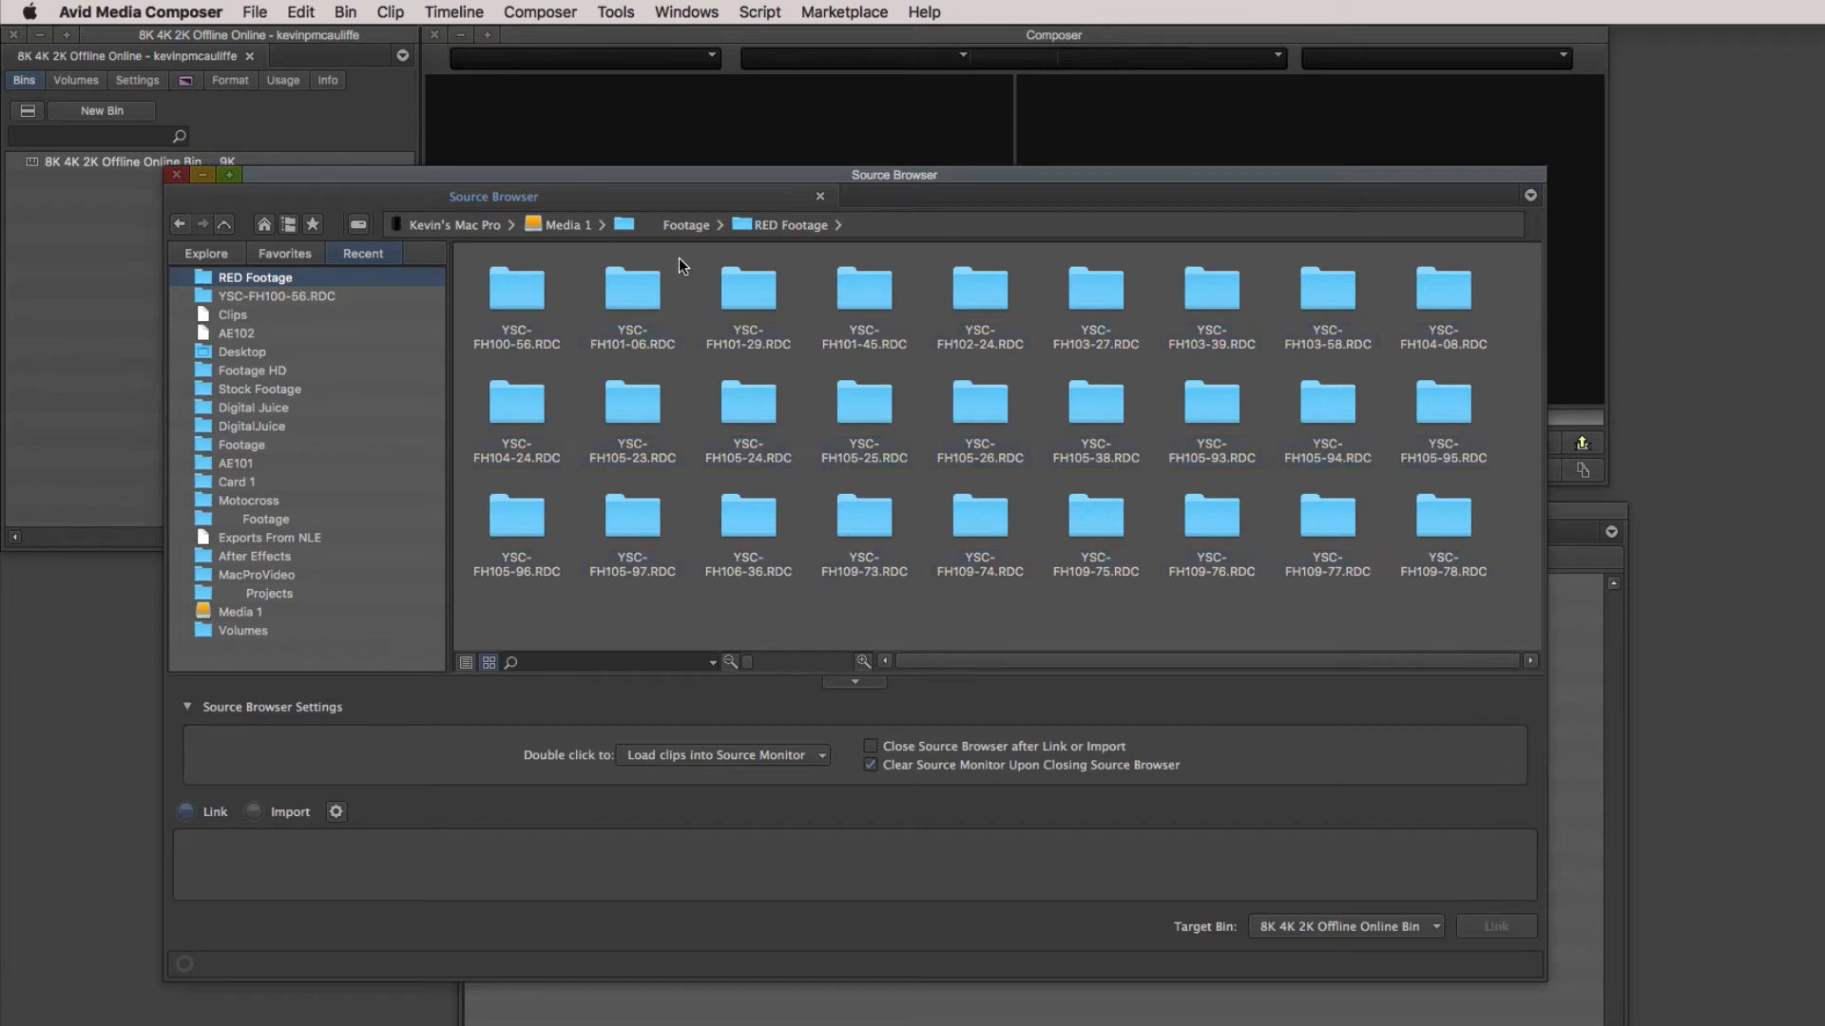
double_click(517, 287)
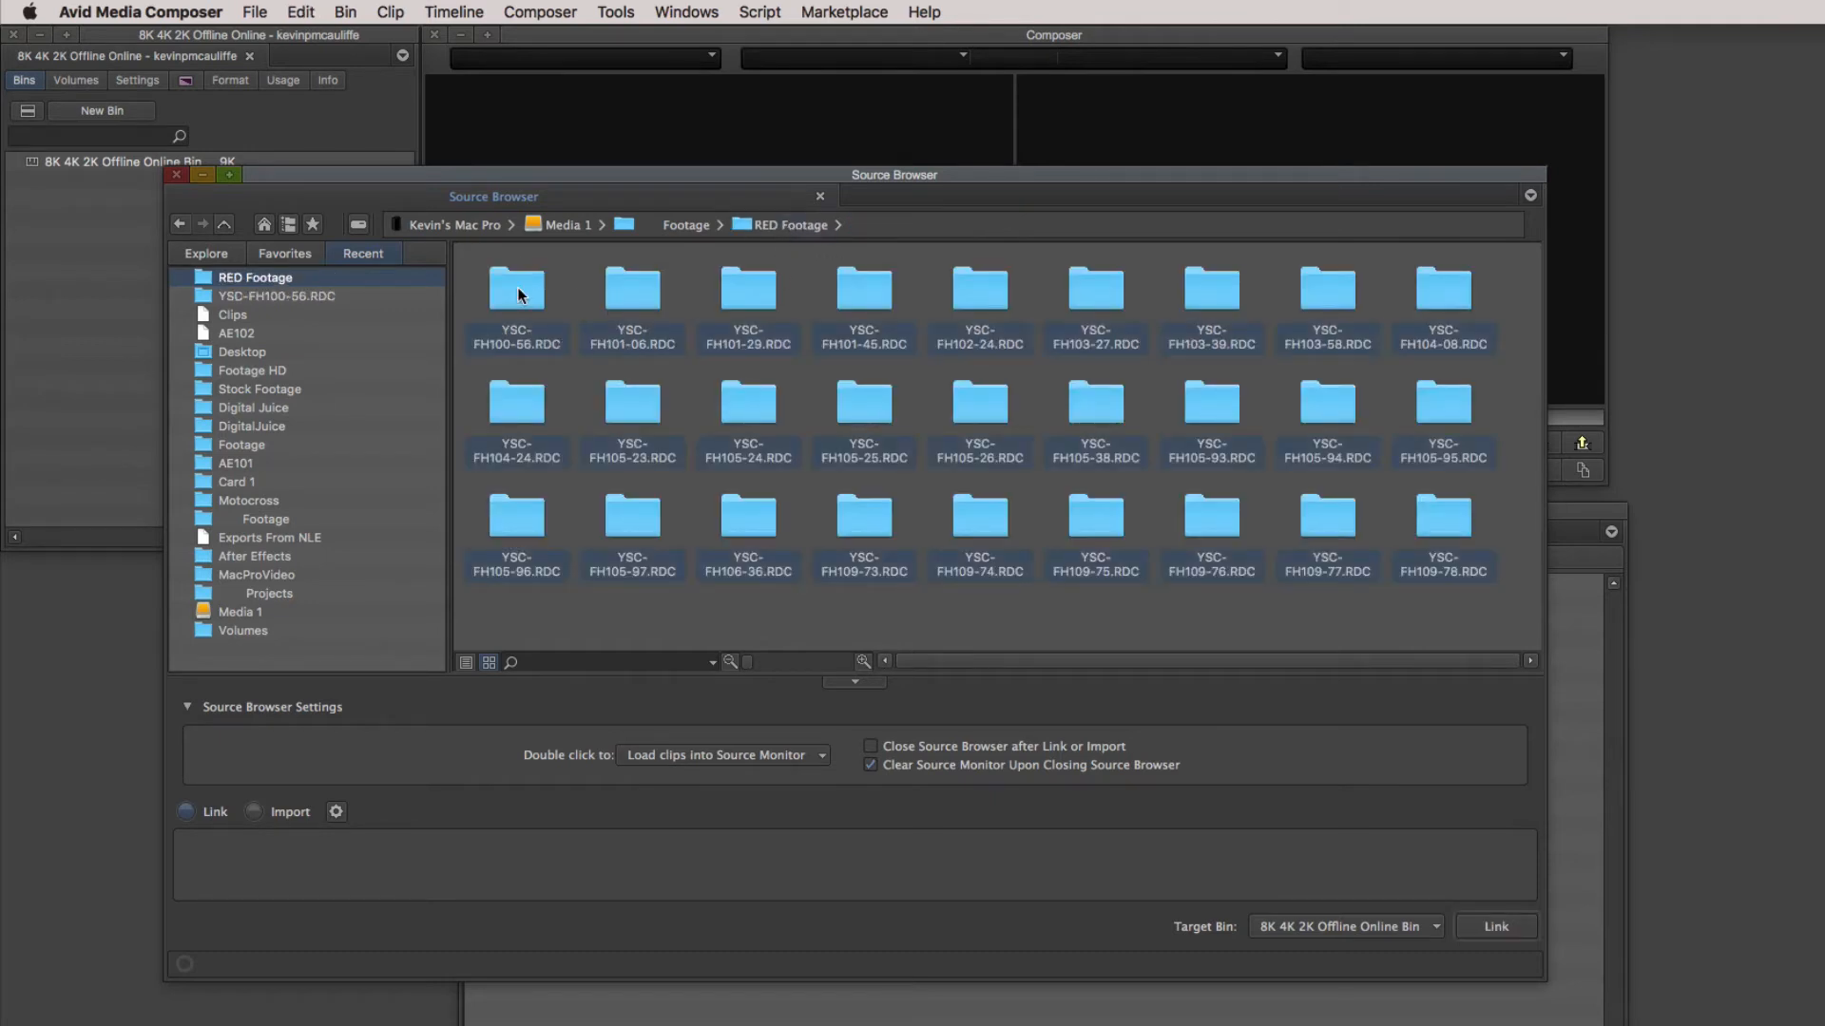
mouse_move(1331, 789)
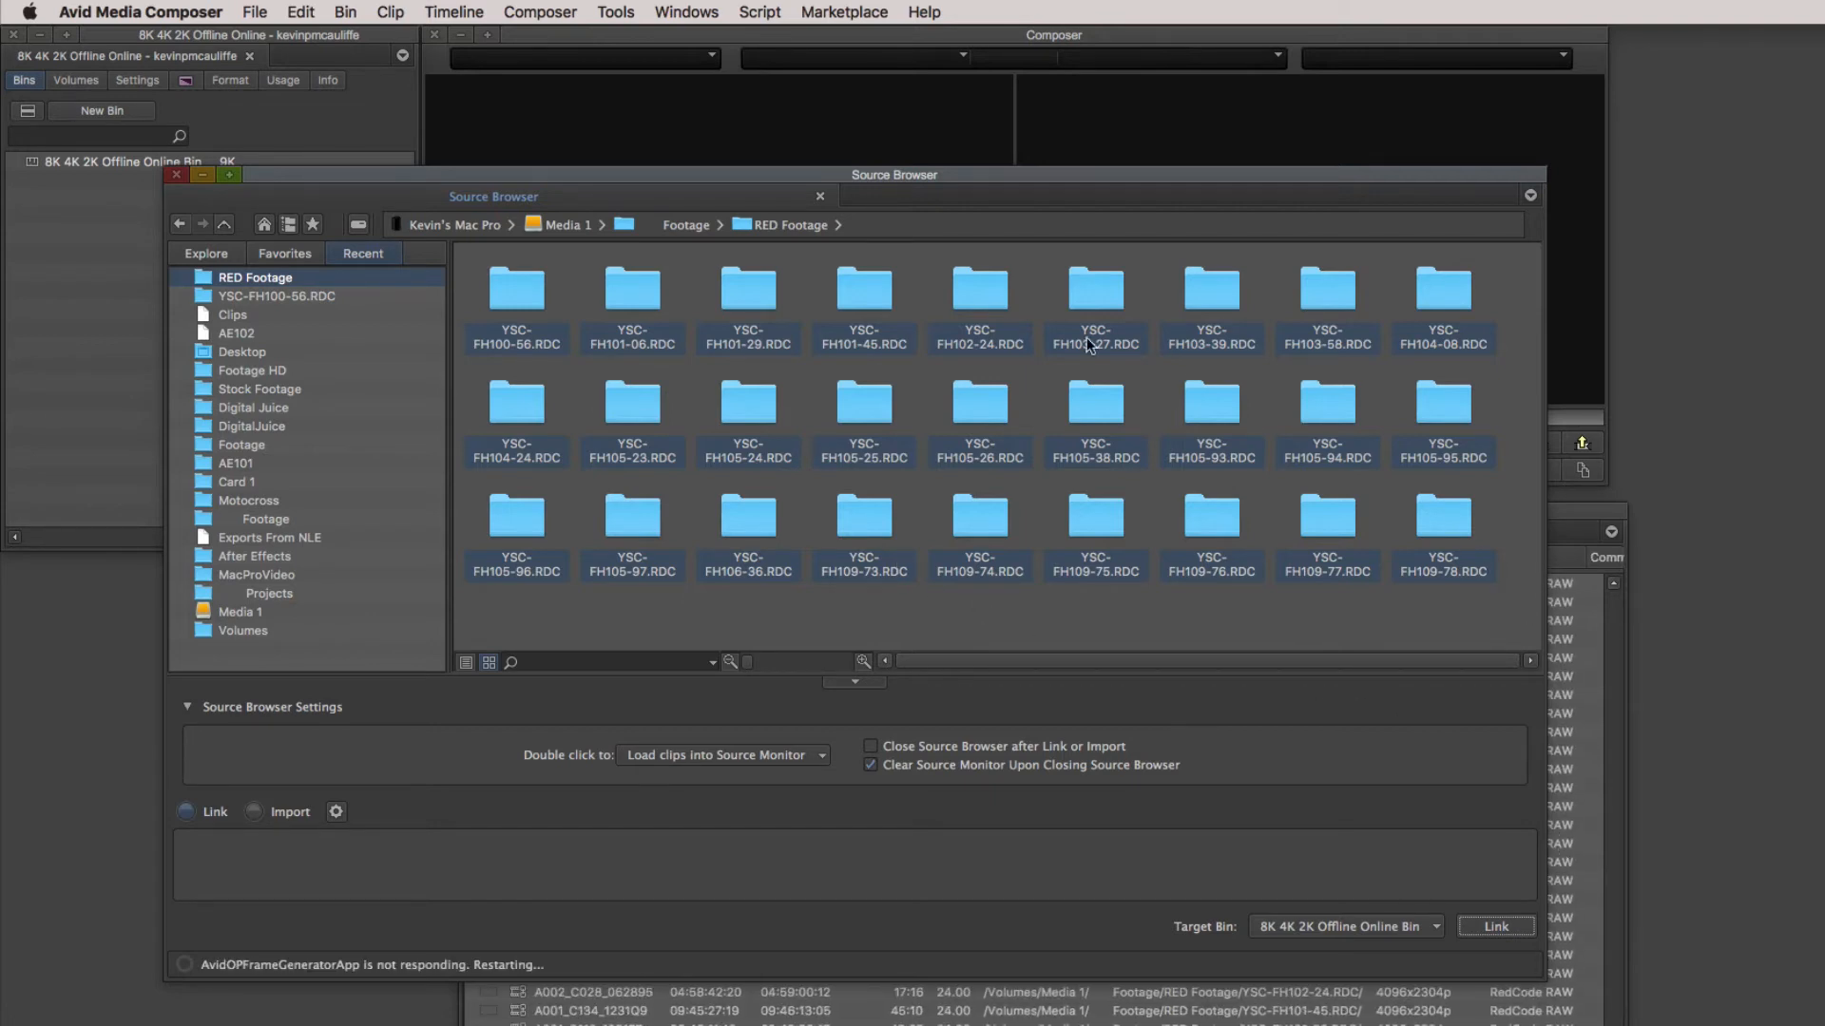
Delete the 21 25 fps master clips, then select clip B088_C003_0723EW.
left_click(819, 196)
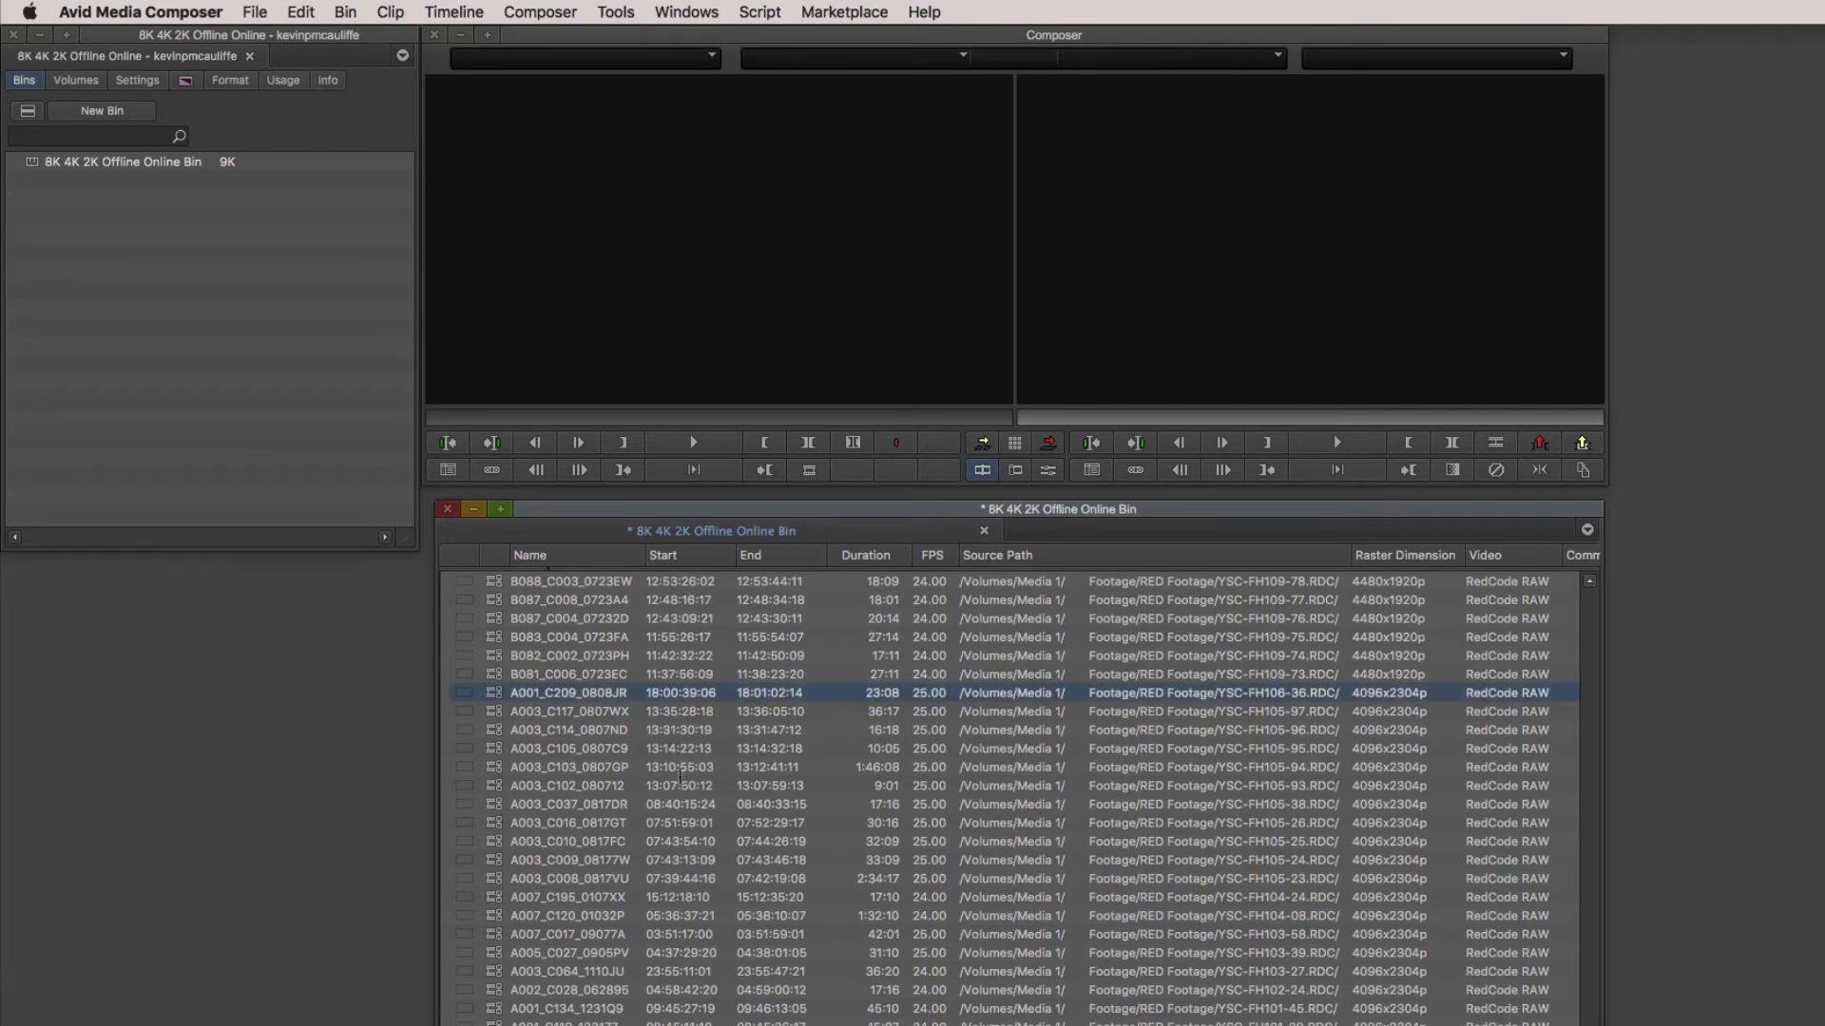
key("delete")
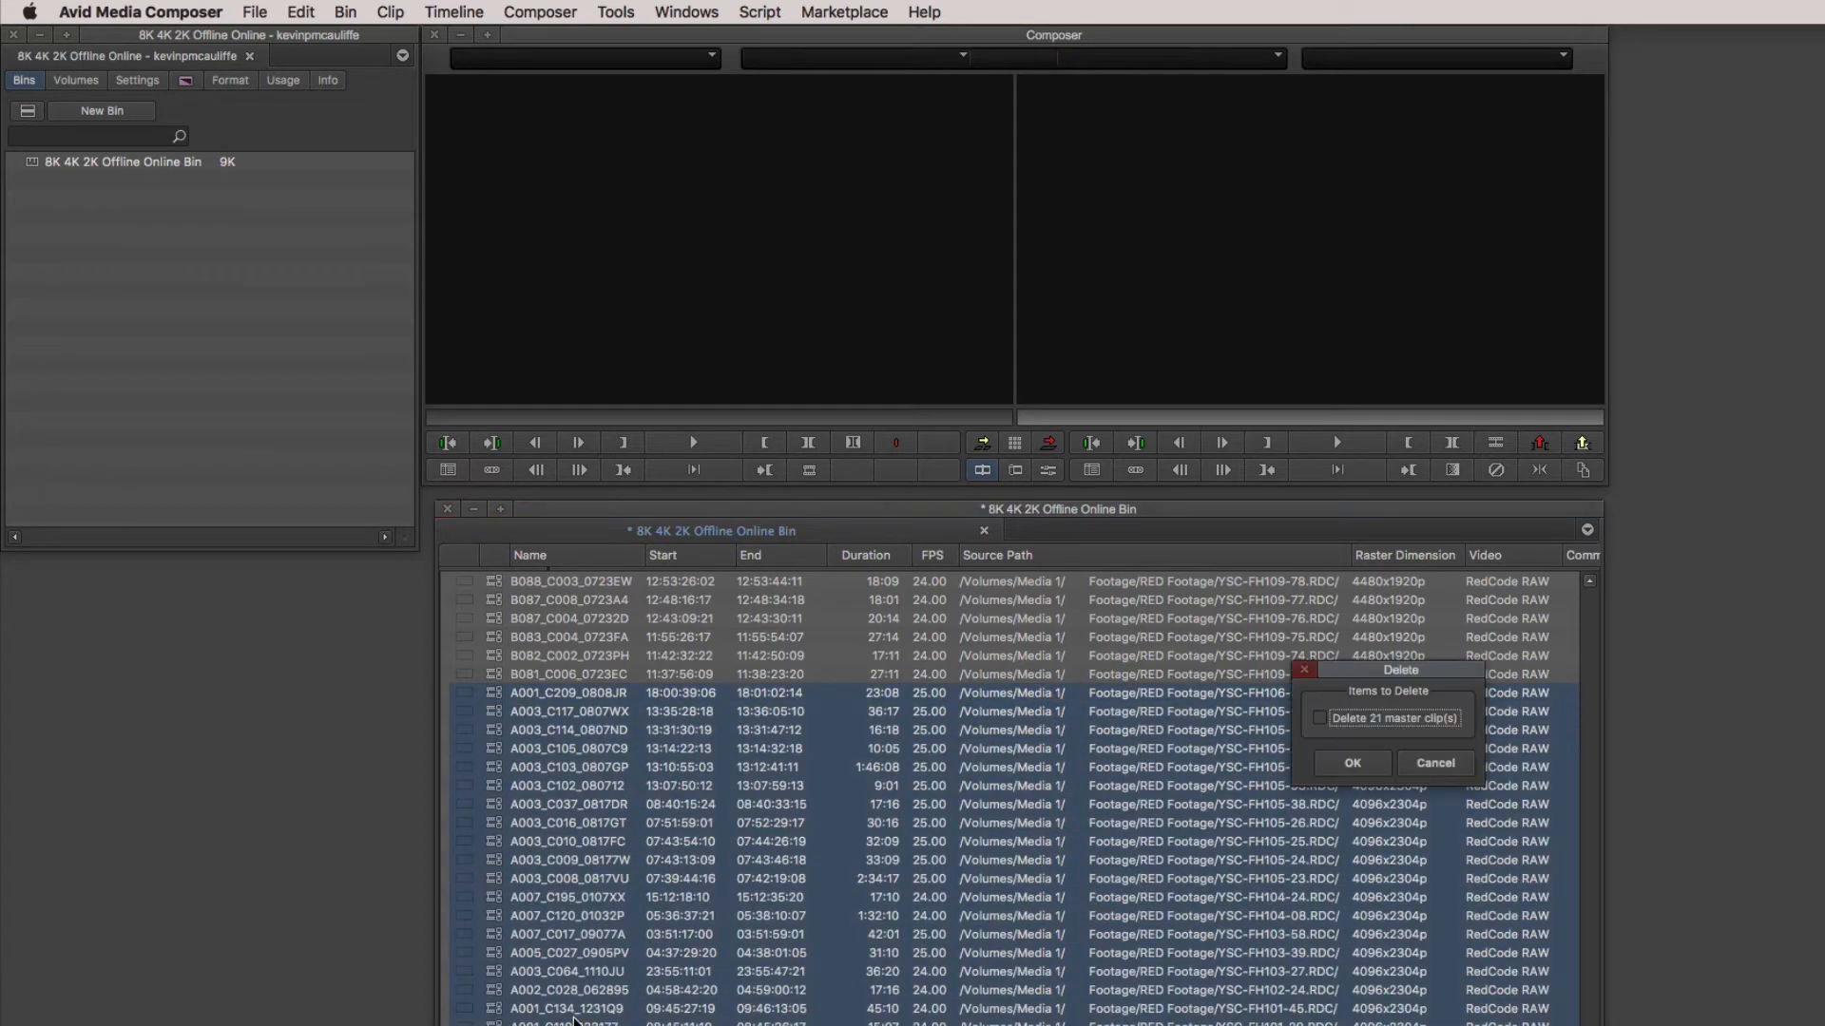
left_click(1352, 763)
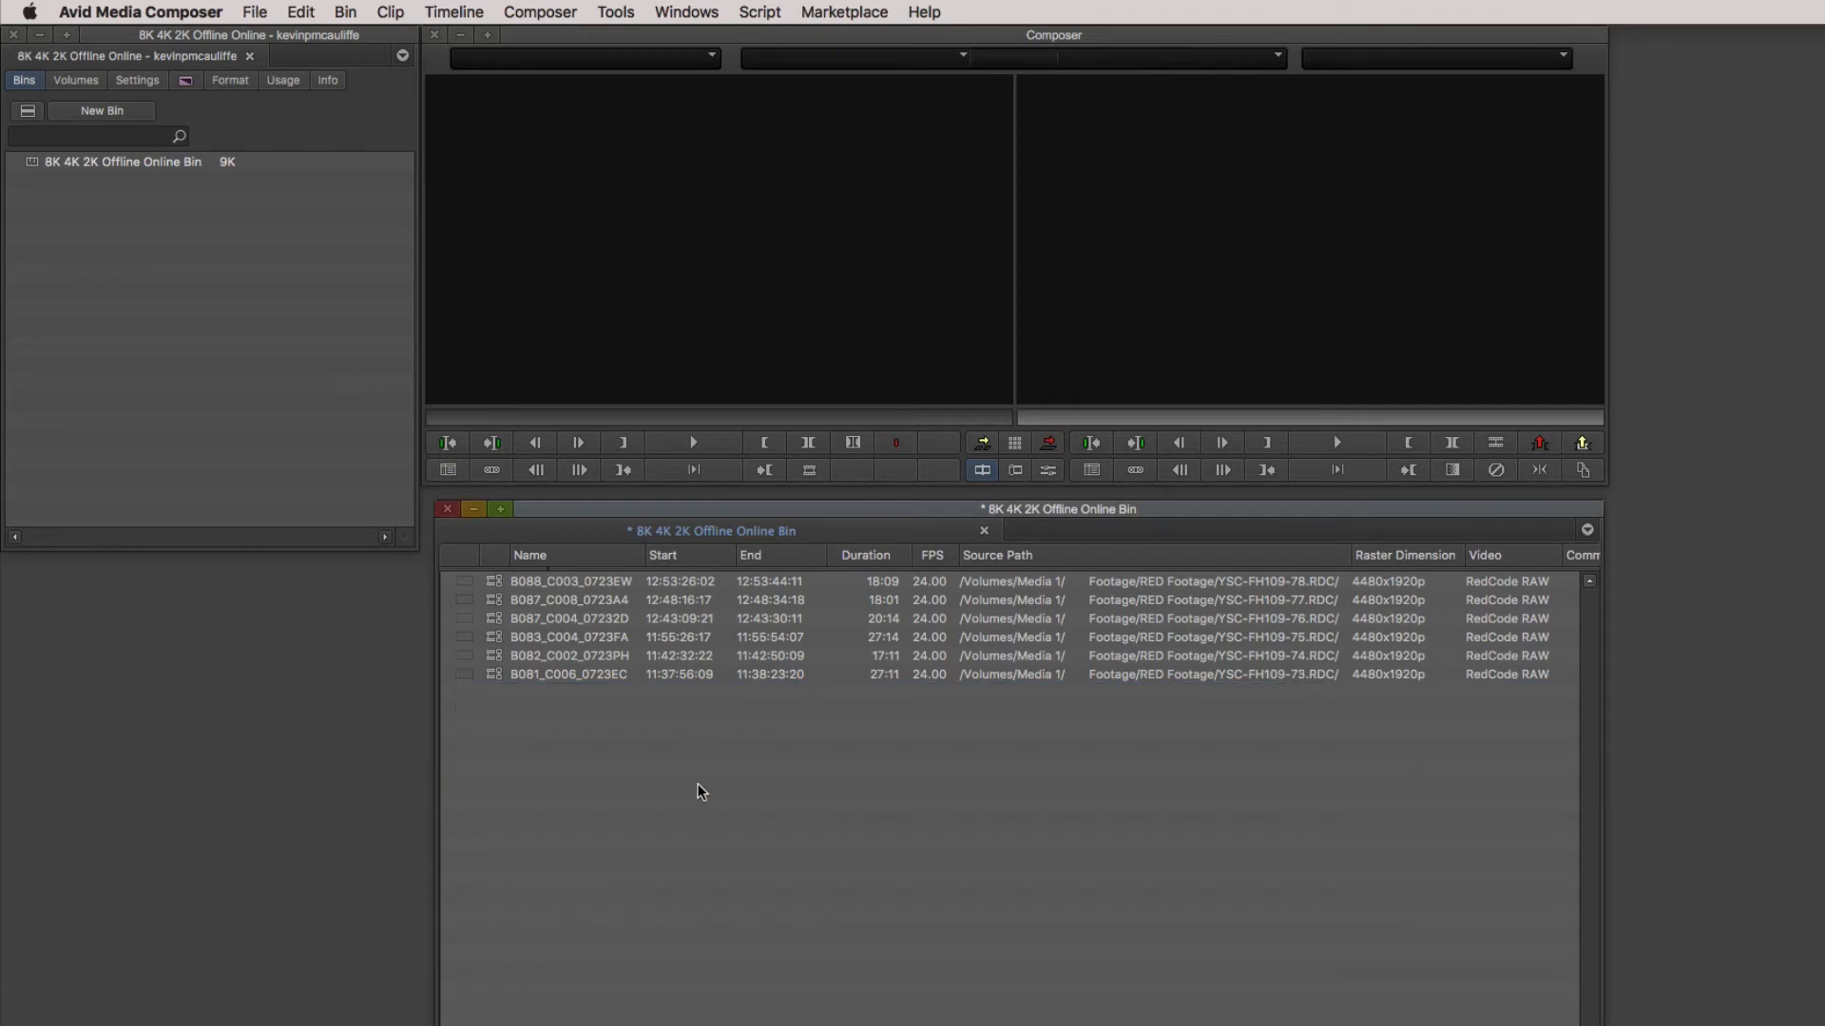
left_click(569, 581)
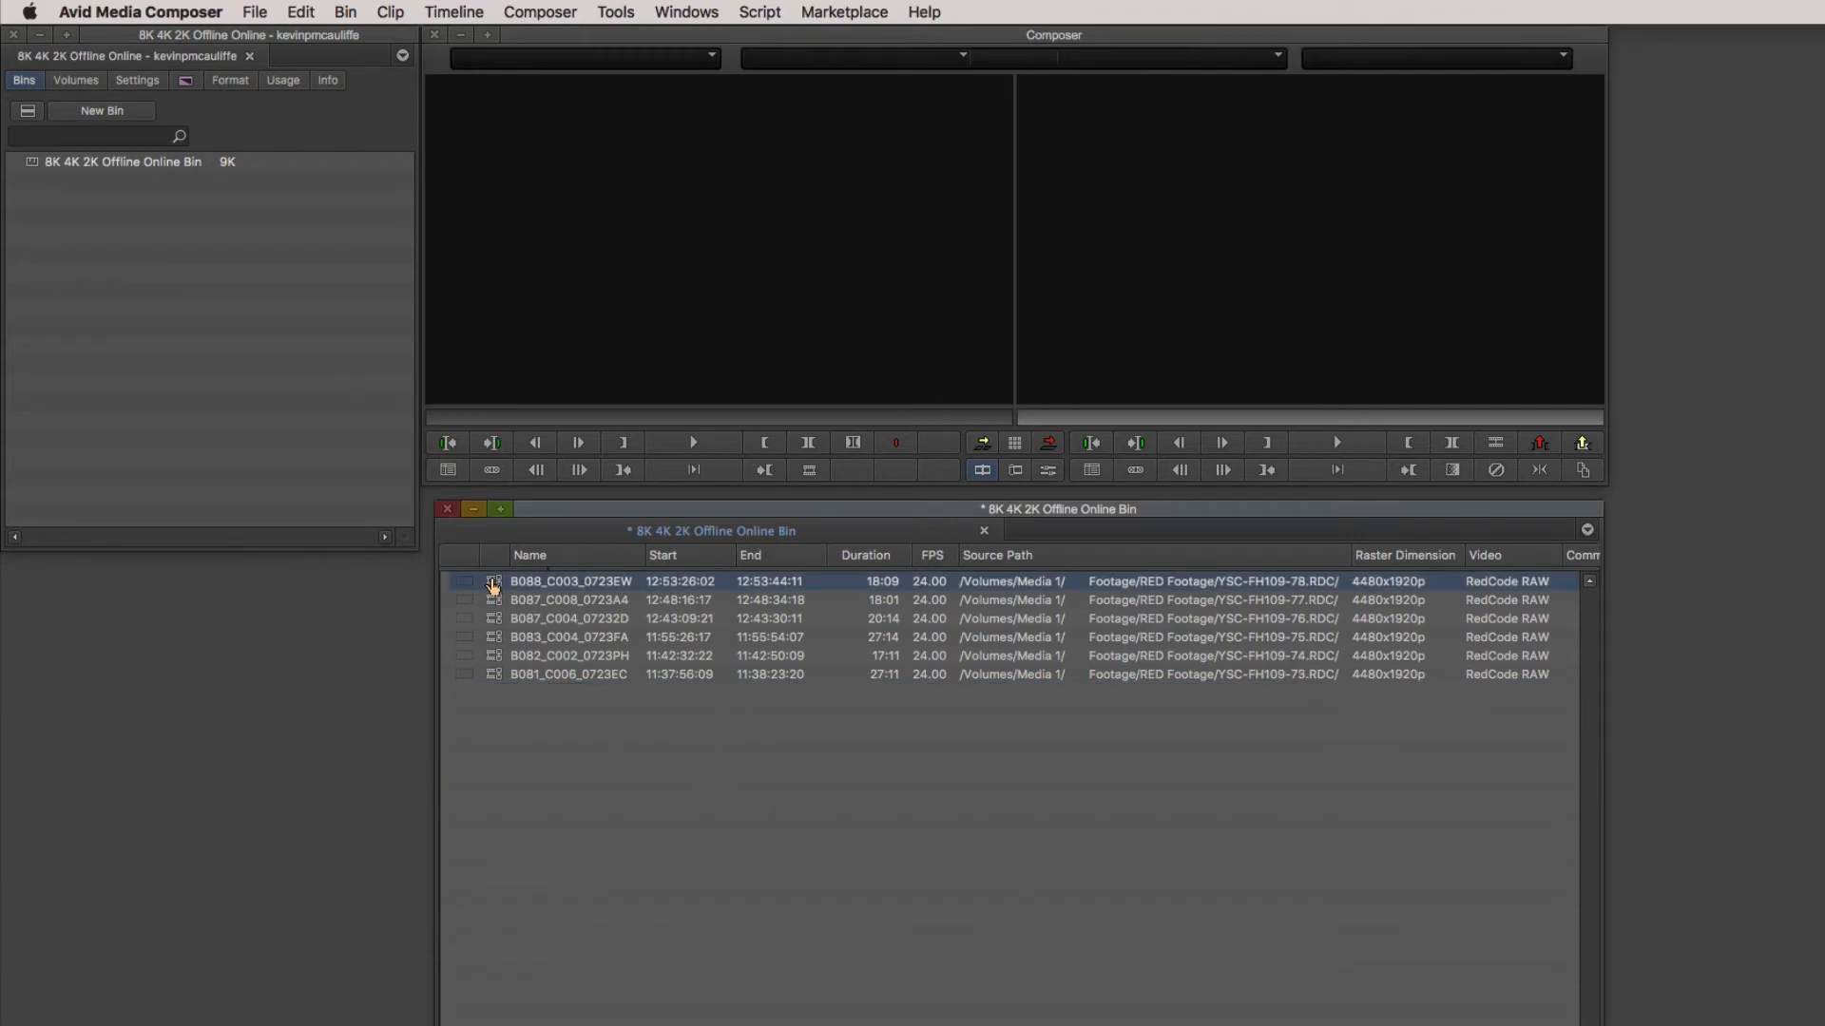
double_click(569, 581)
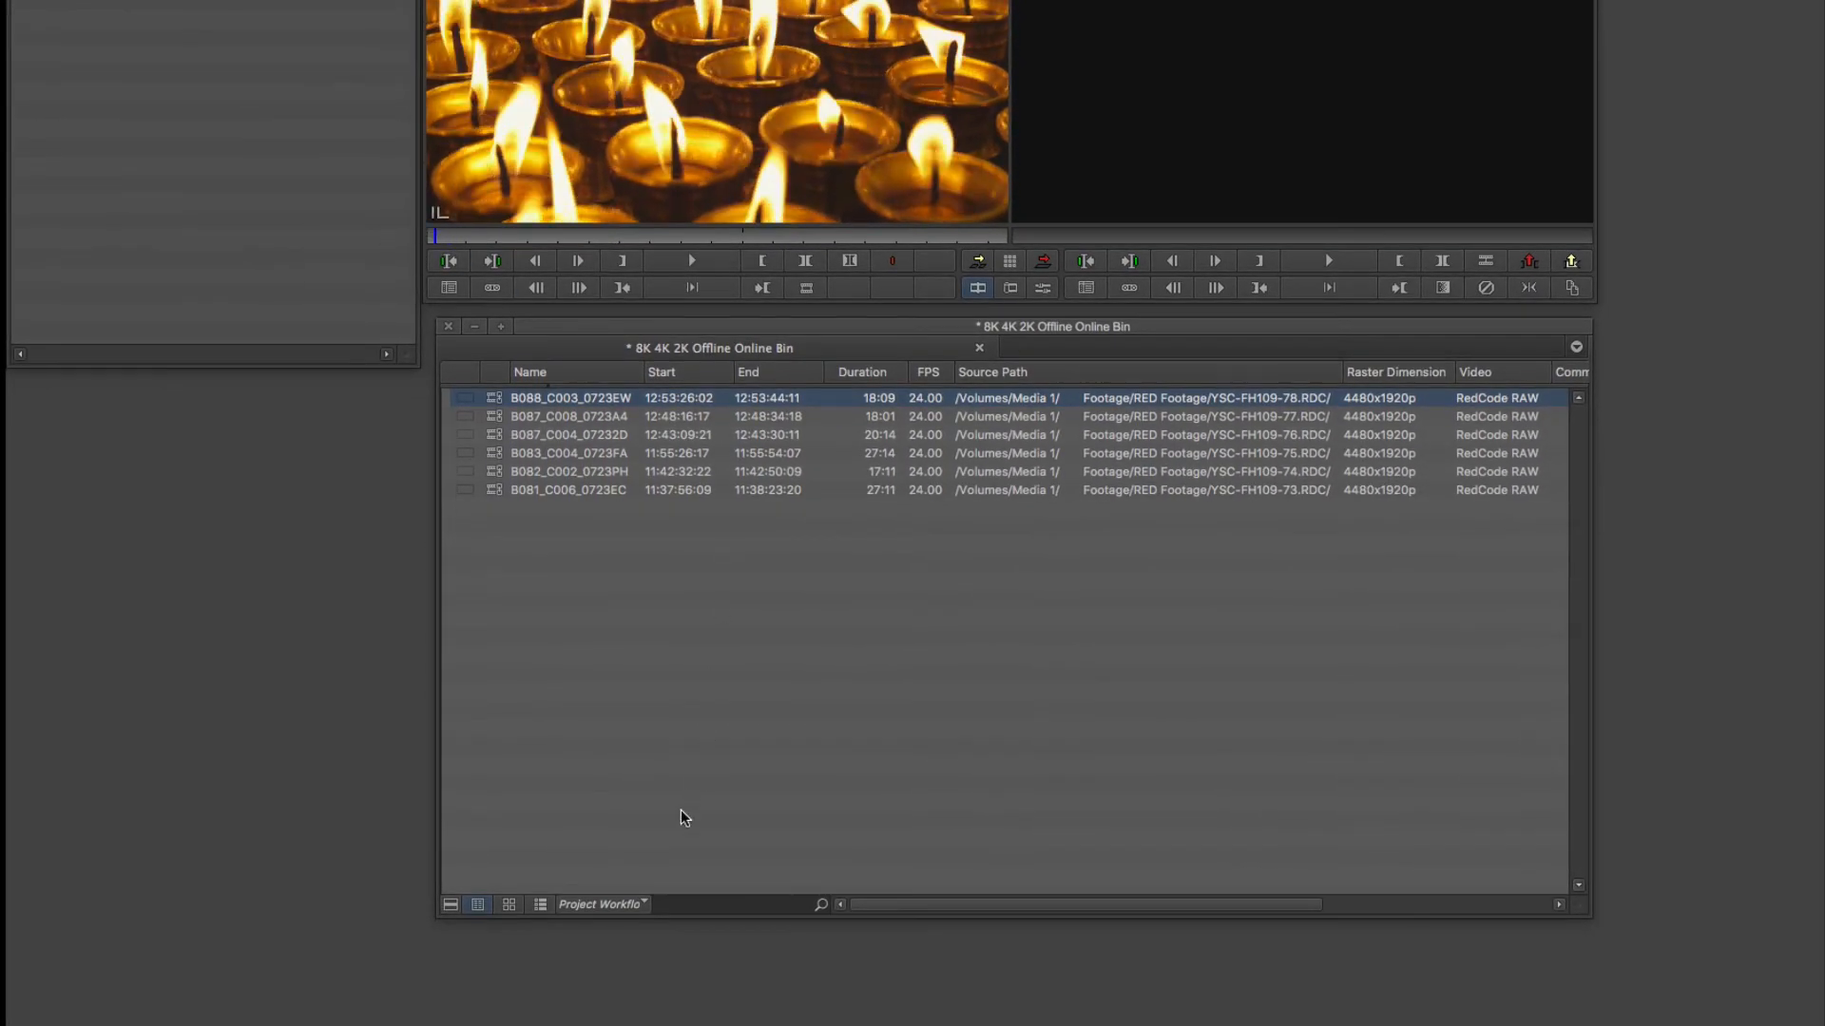
left_click(603, 904)
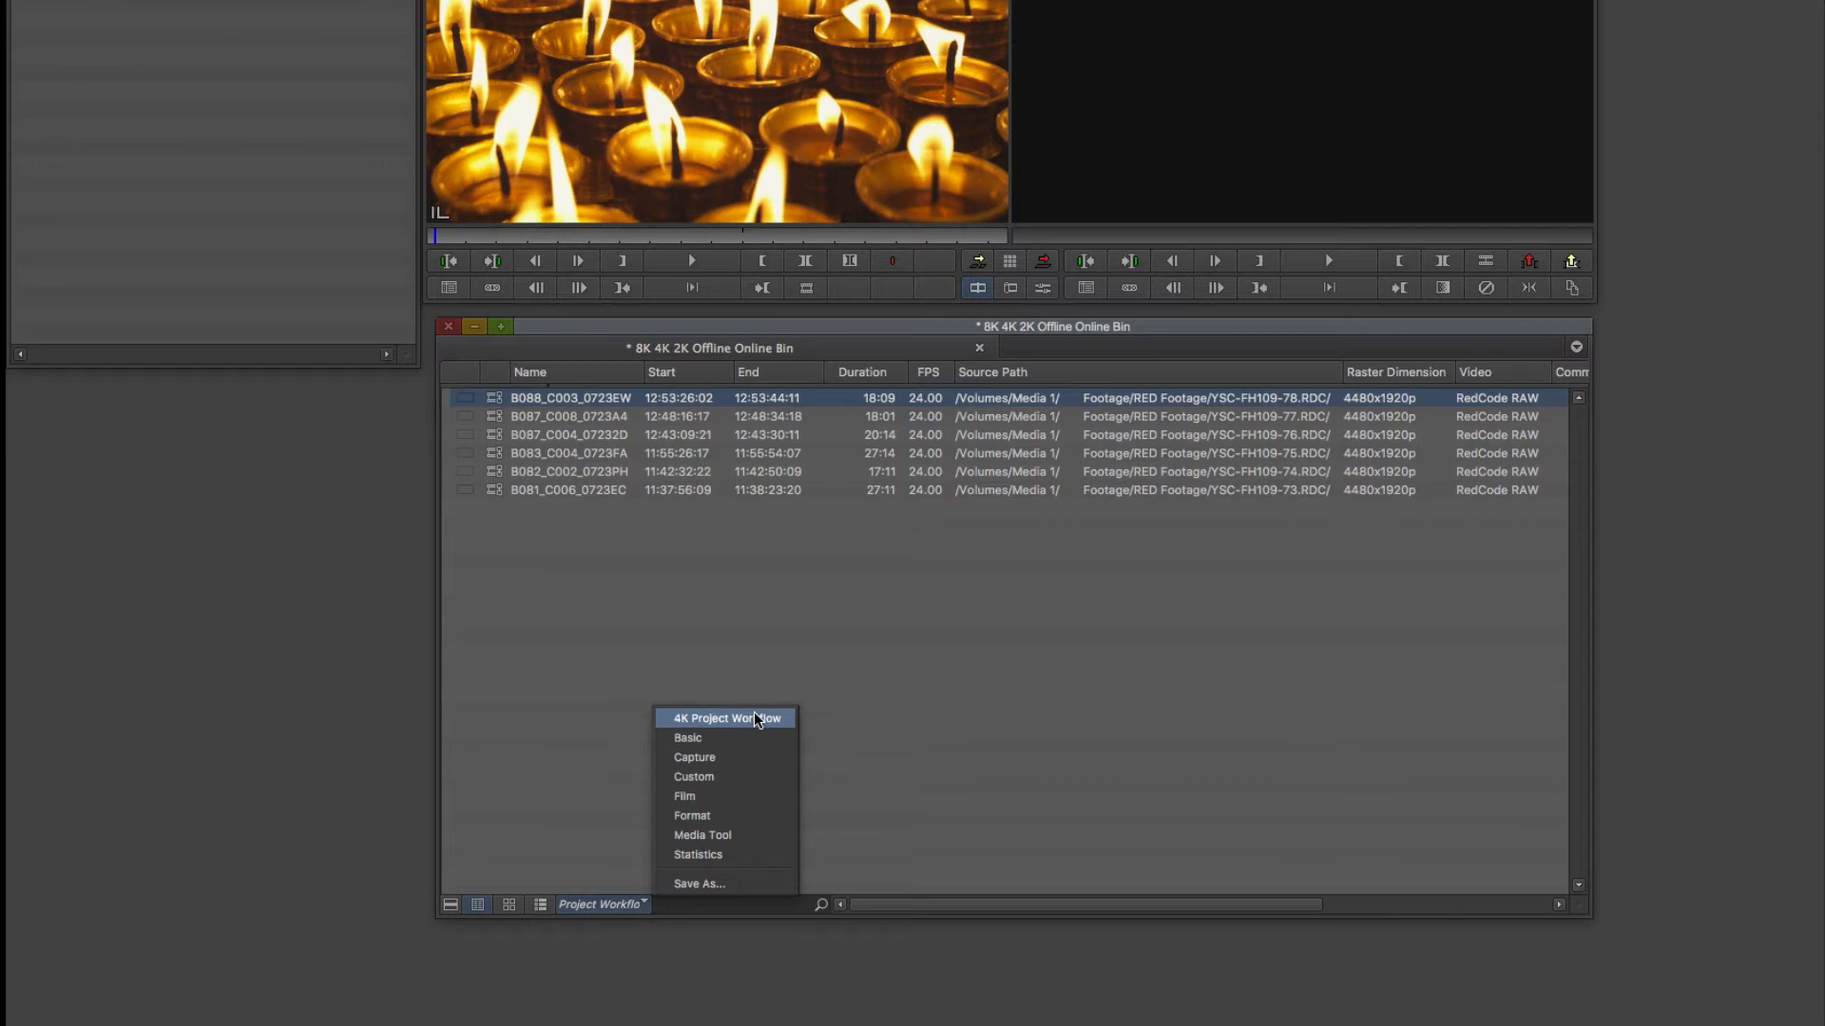
left_click(725, 719)
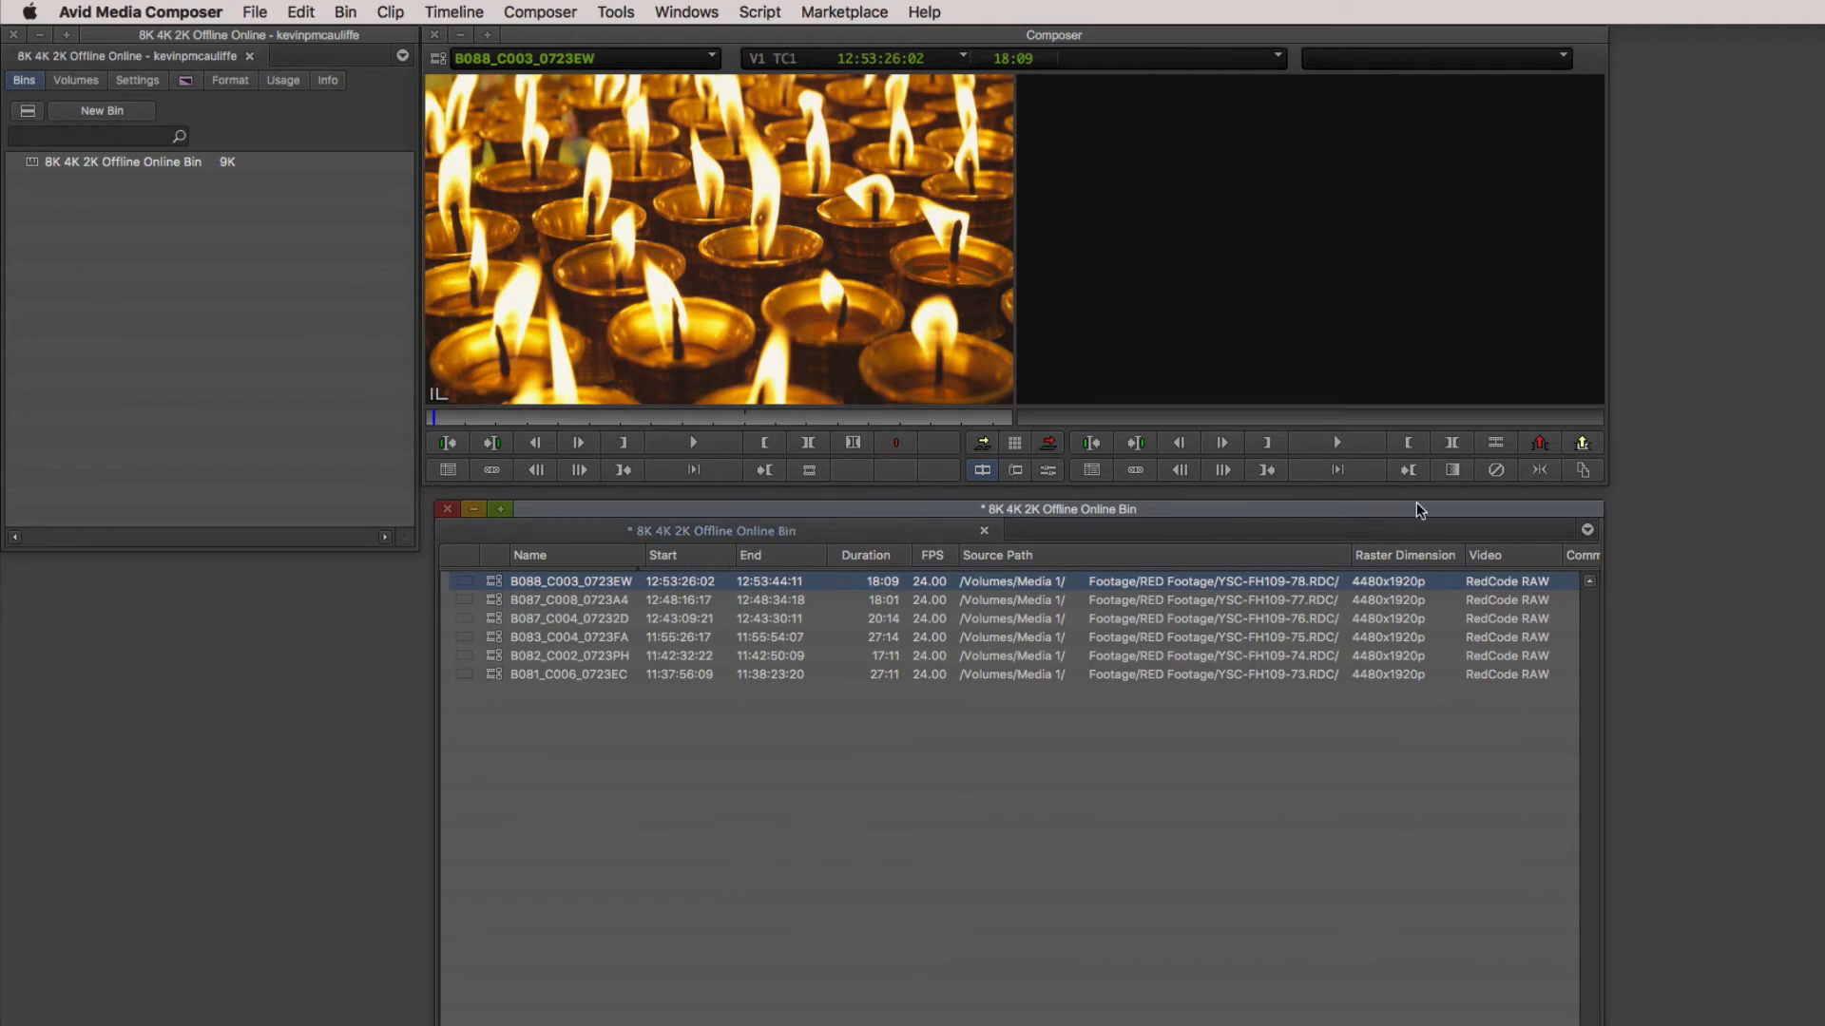
mouse_move(1290, 582)
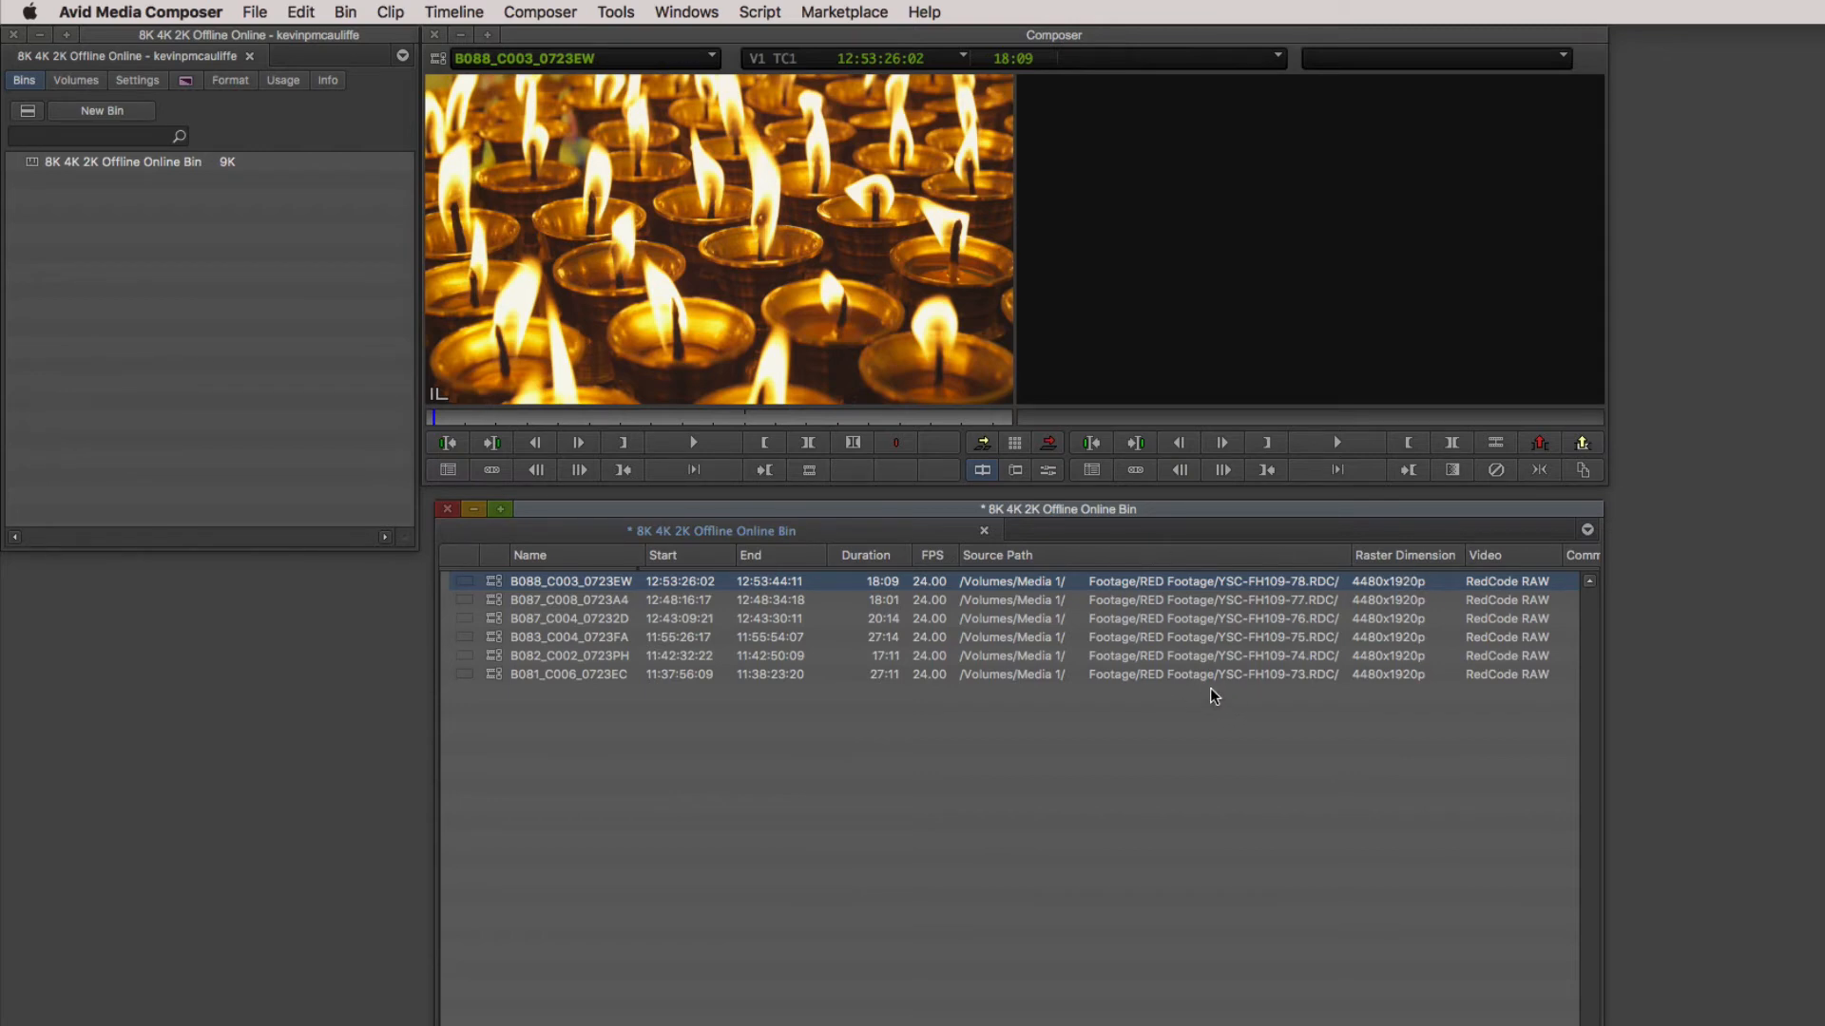
mouse_move(1240, 655)
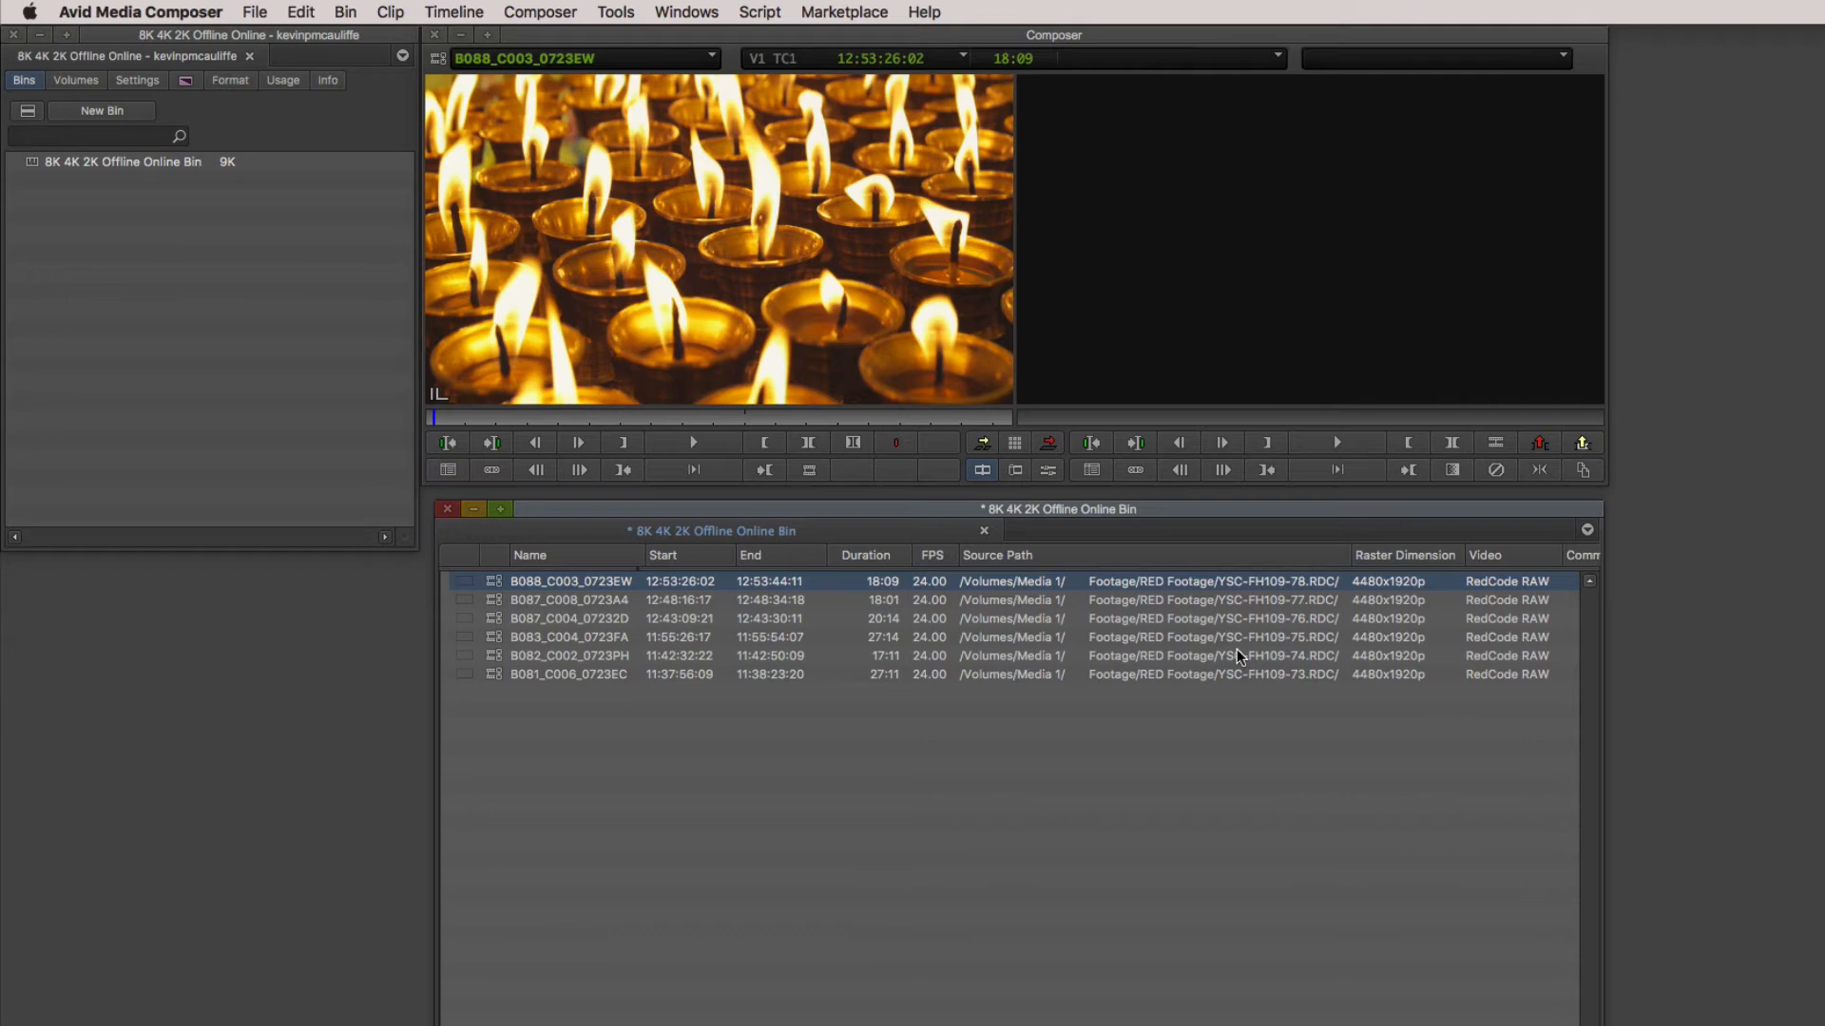
mouse_move(311, 121)
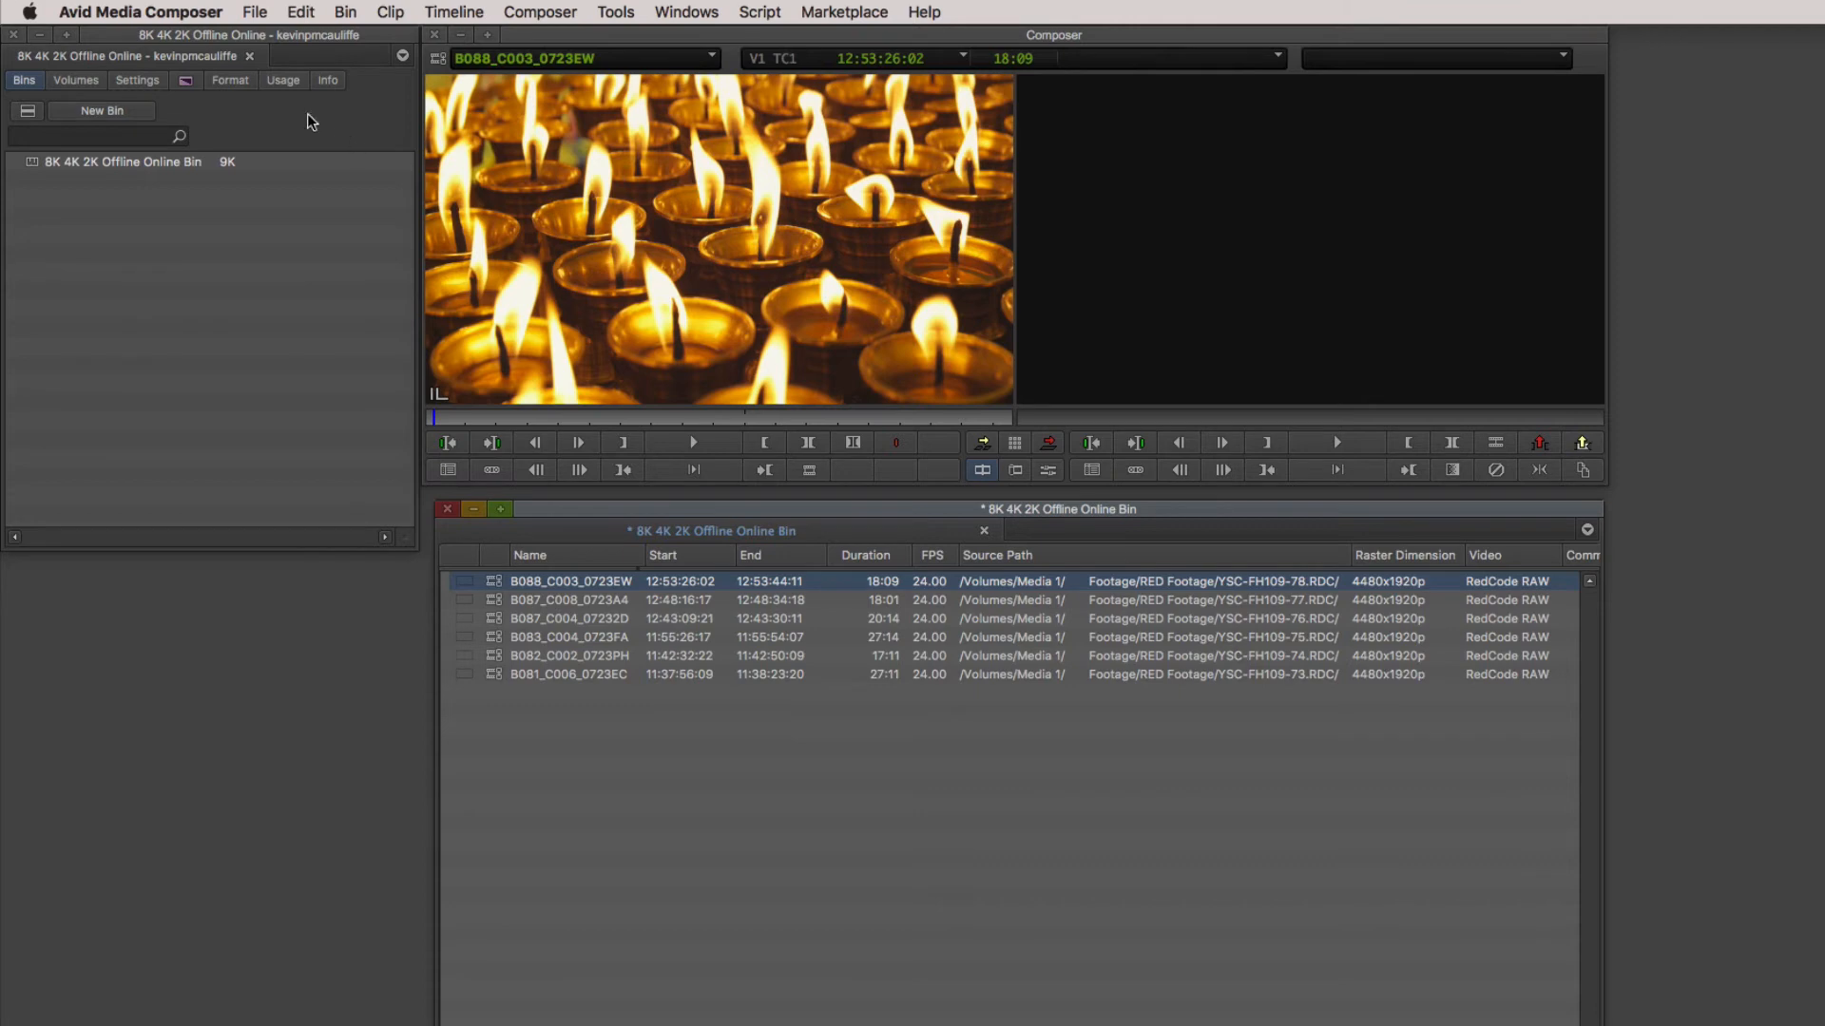
Check the 1080p/24 format, then open the clips' Source Settings on the Linked Plug-in tab.
left_click(229, 79)
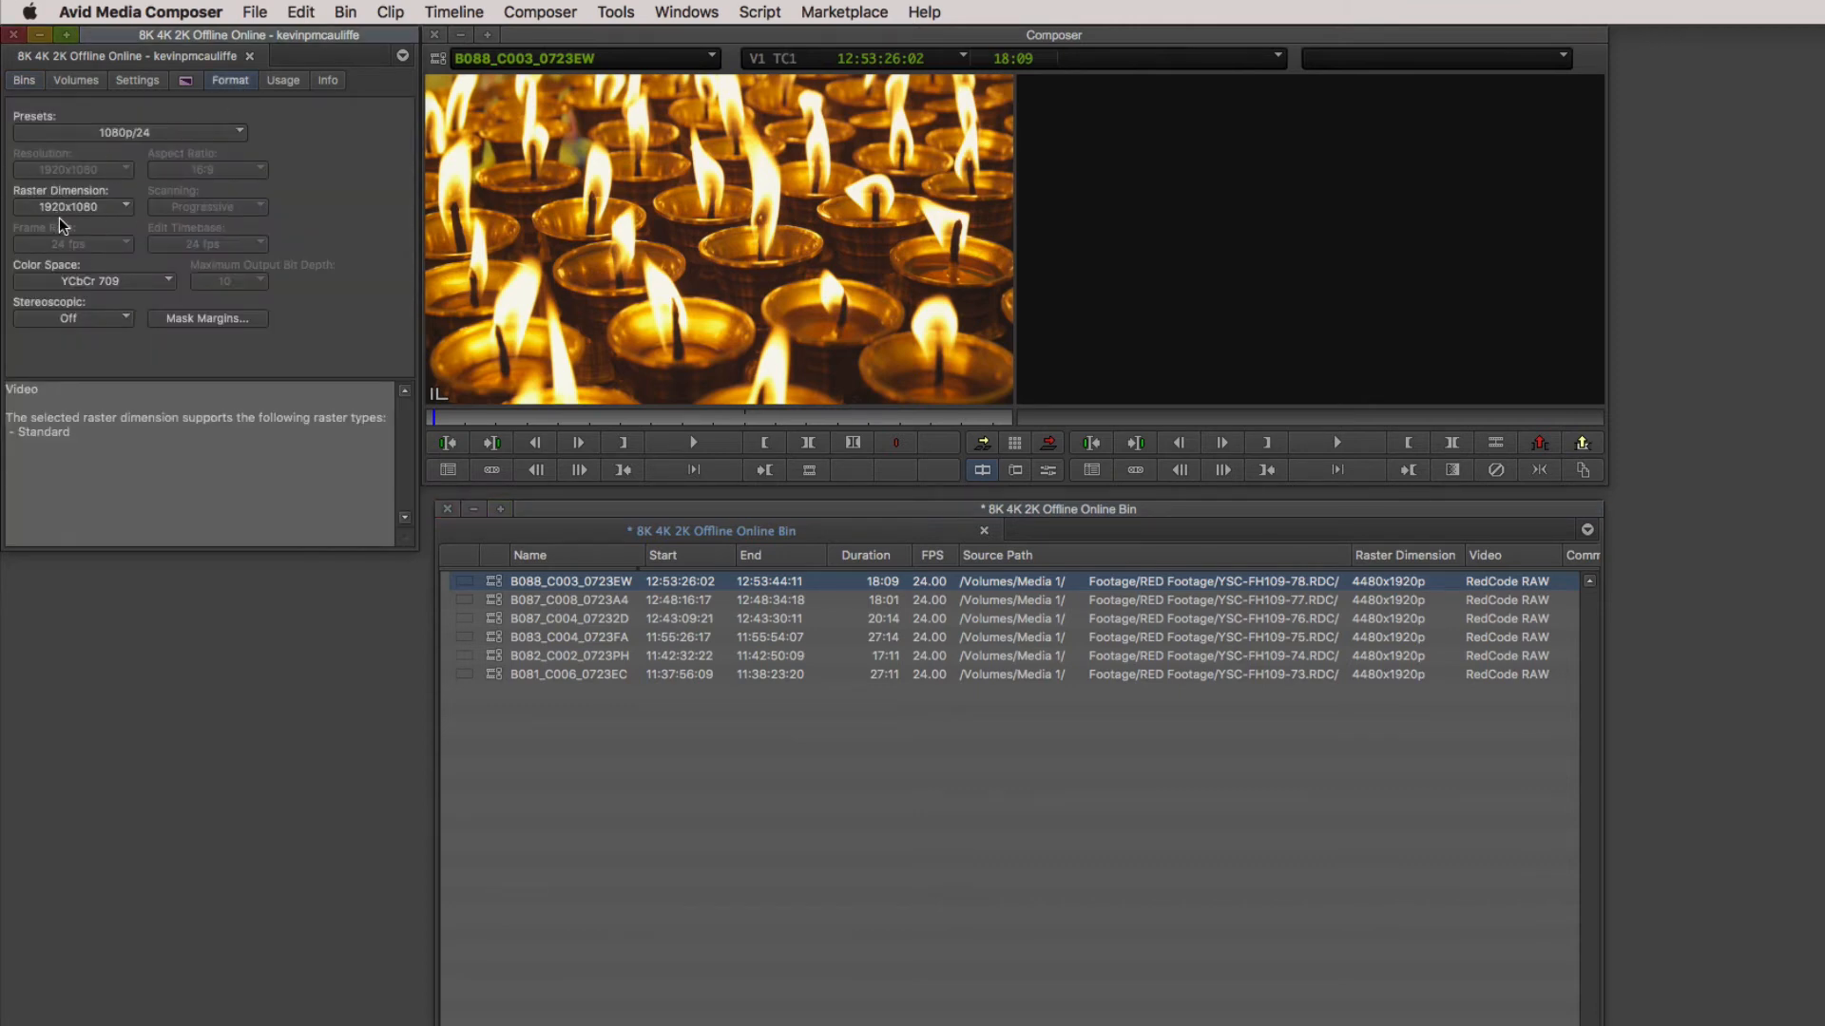
mouse_move(128, 225)
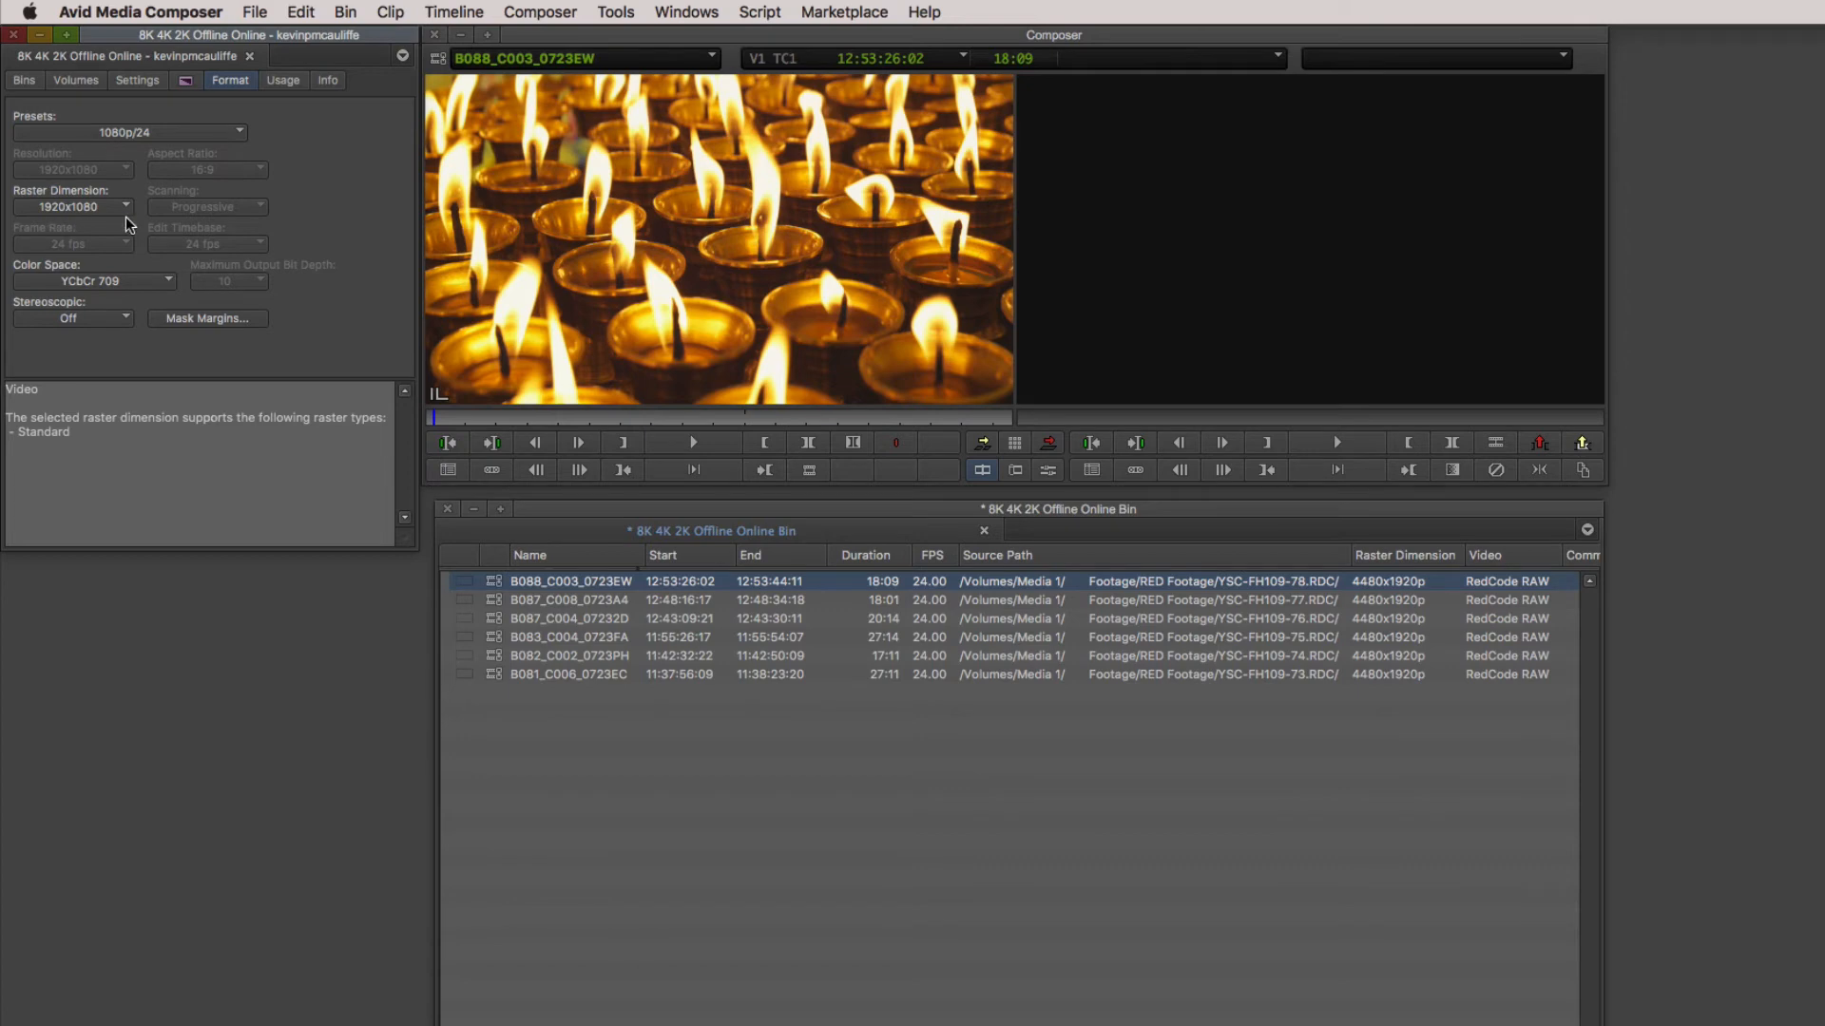
mouse_move(104, 120)
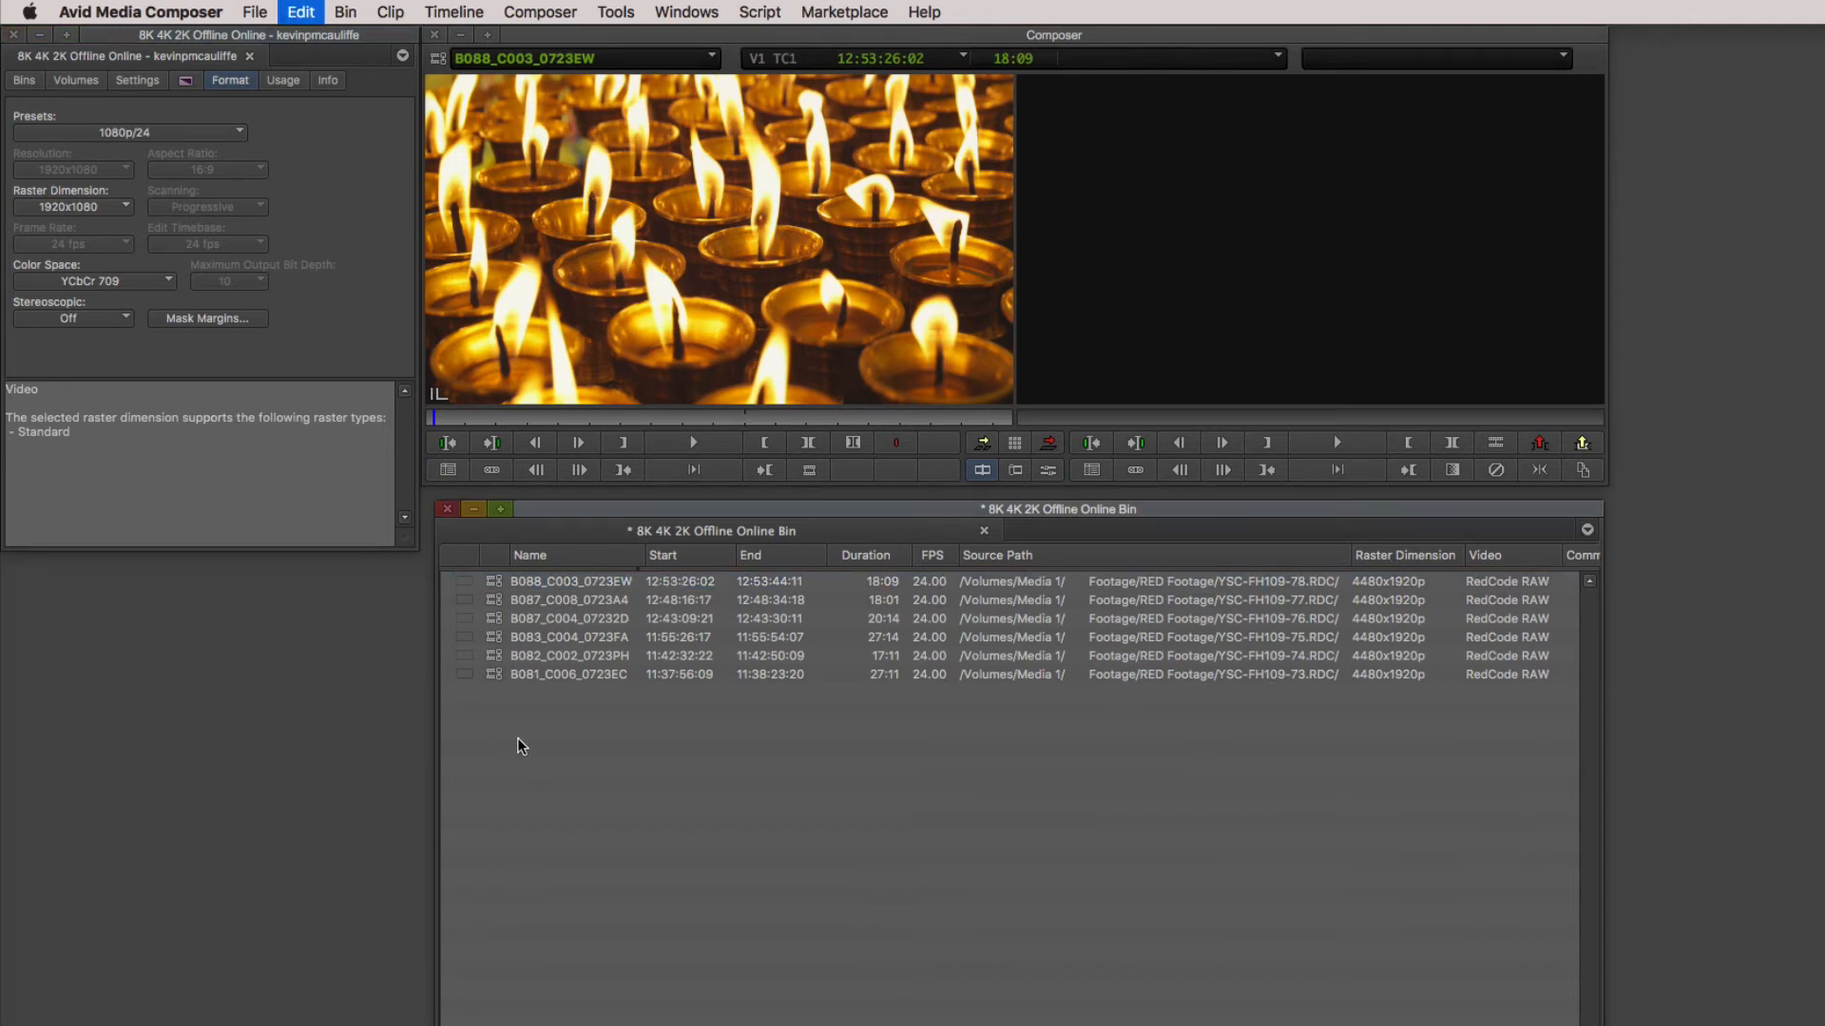
right_click(520, 582)
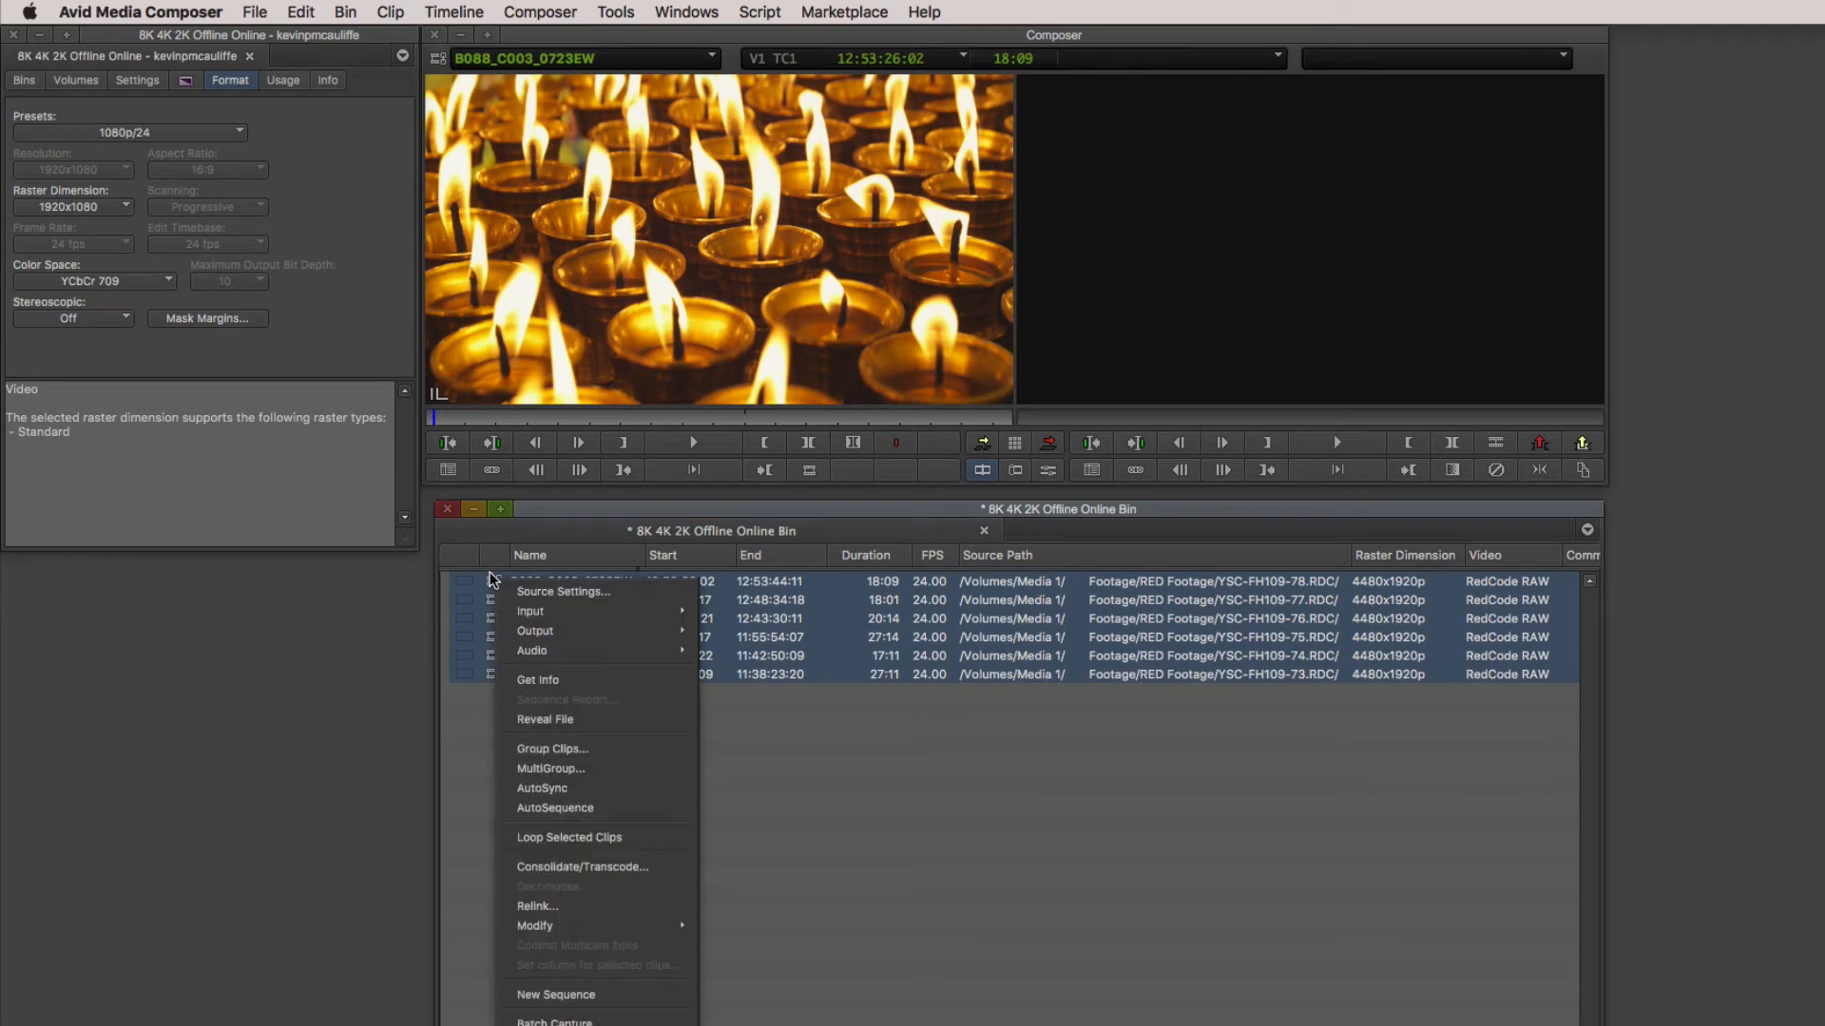
left_click(562, 591)
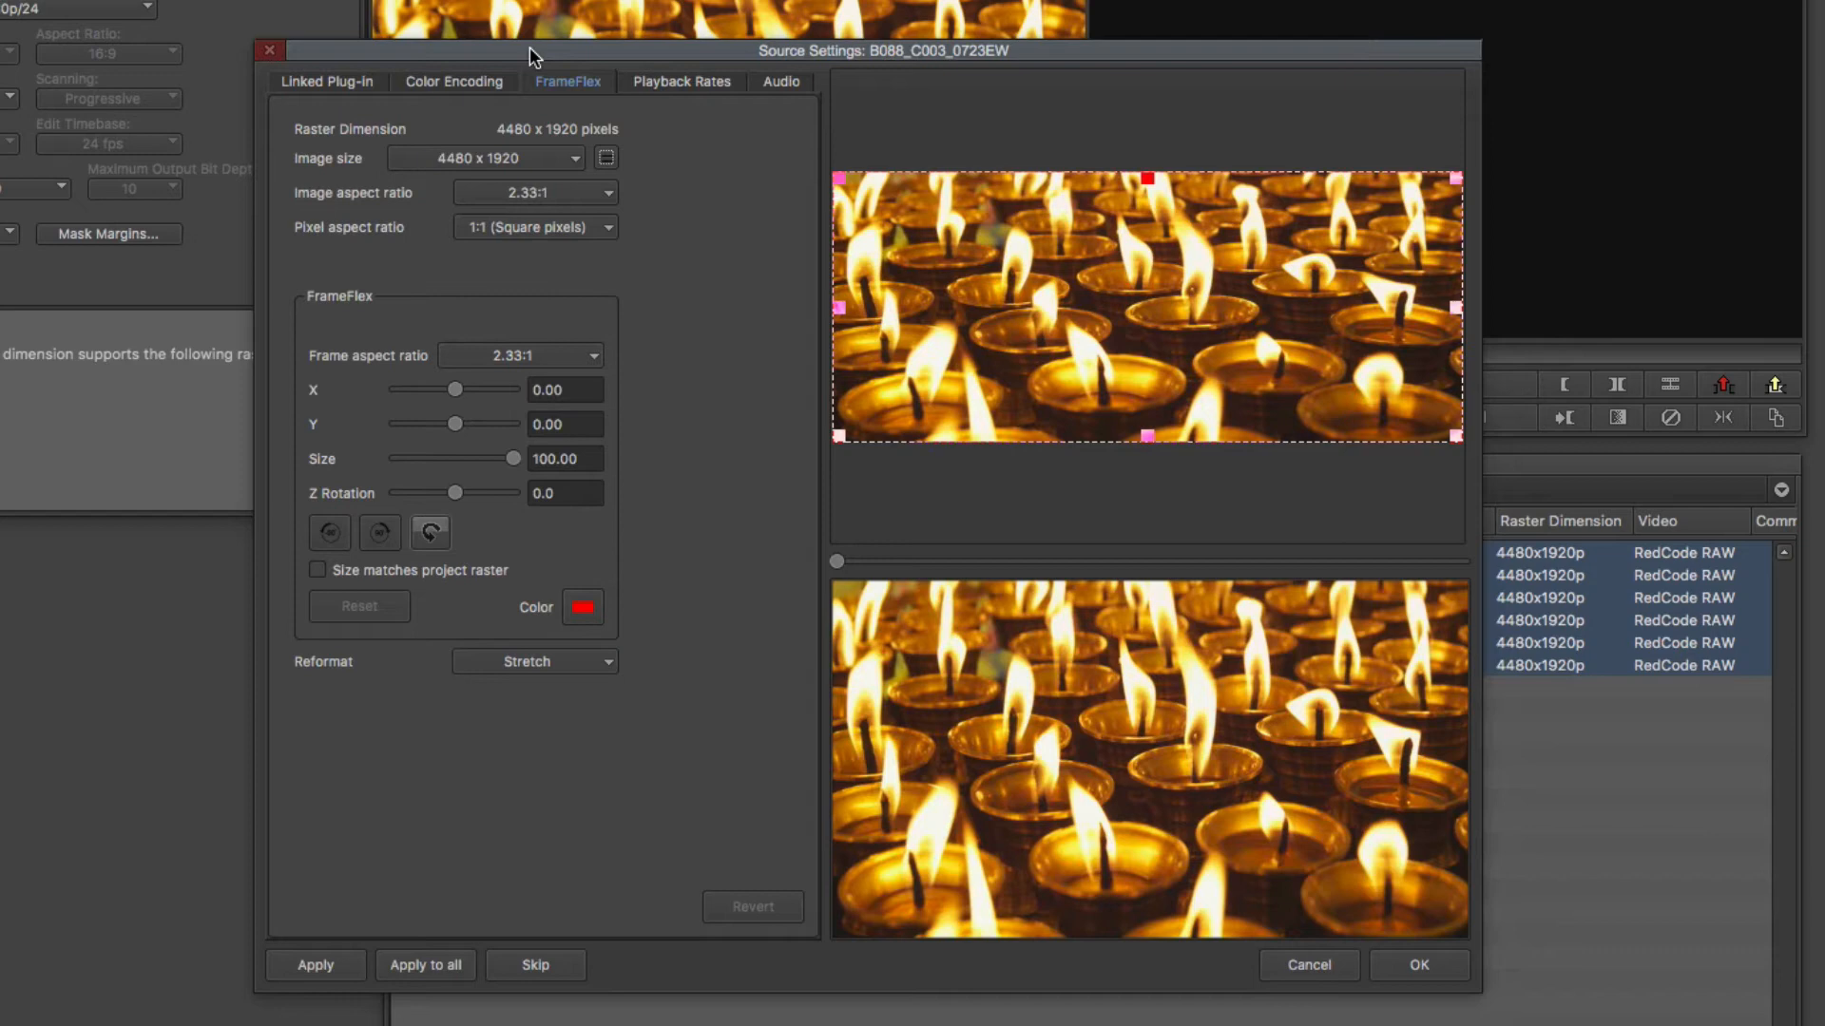
left_click(326, 82)
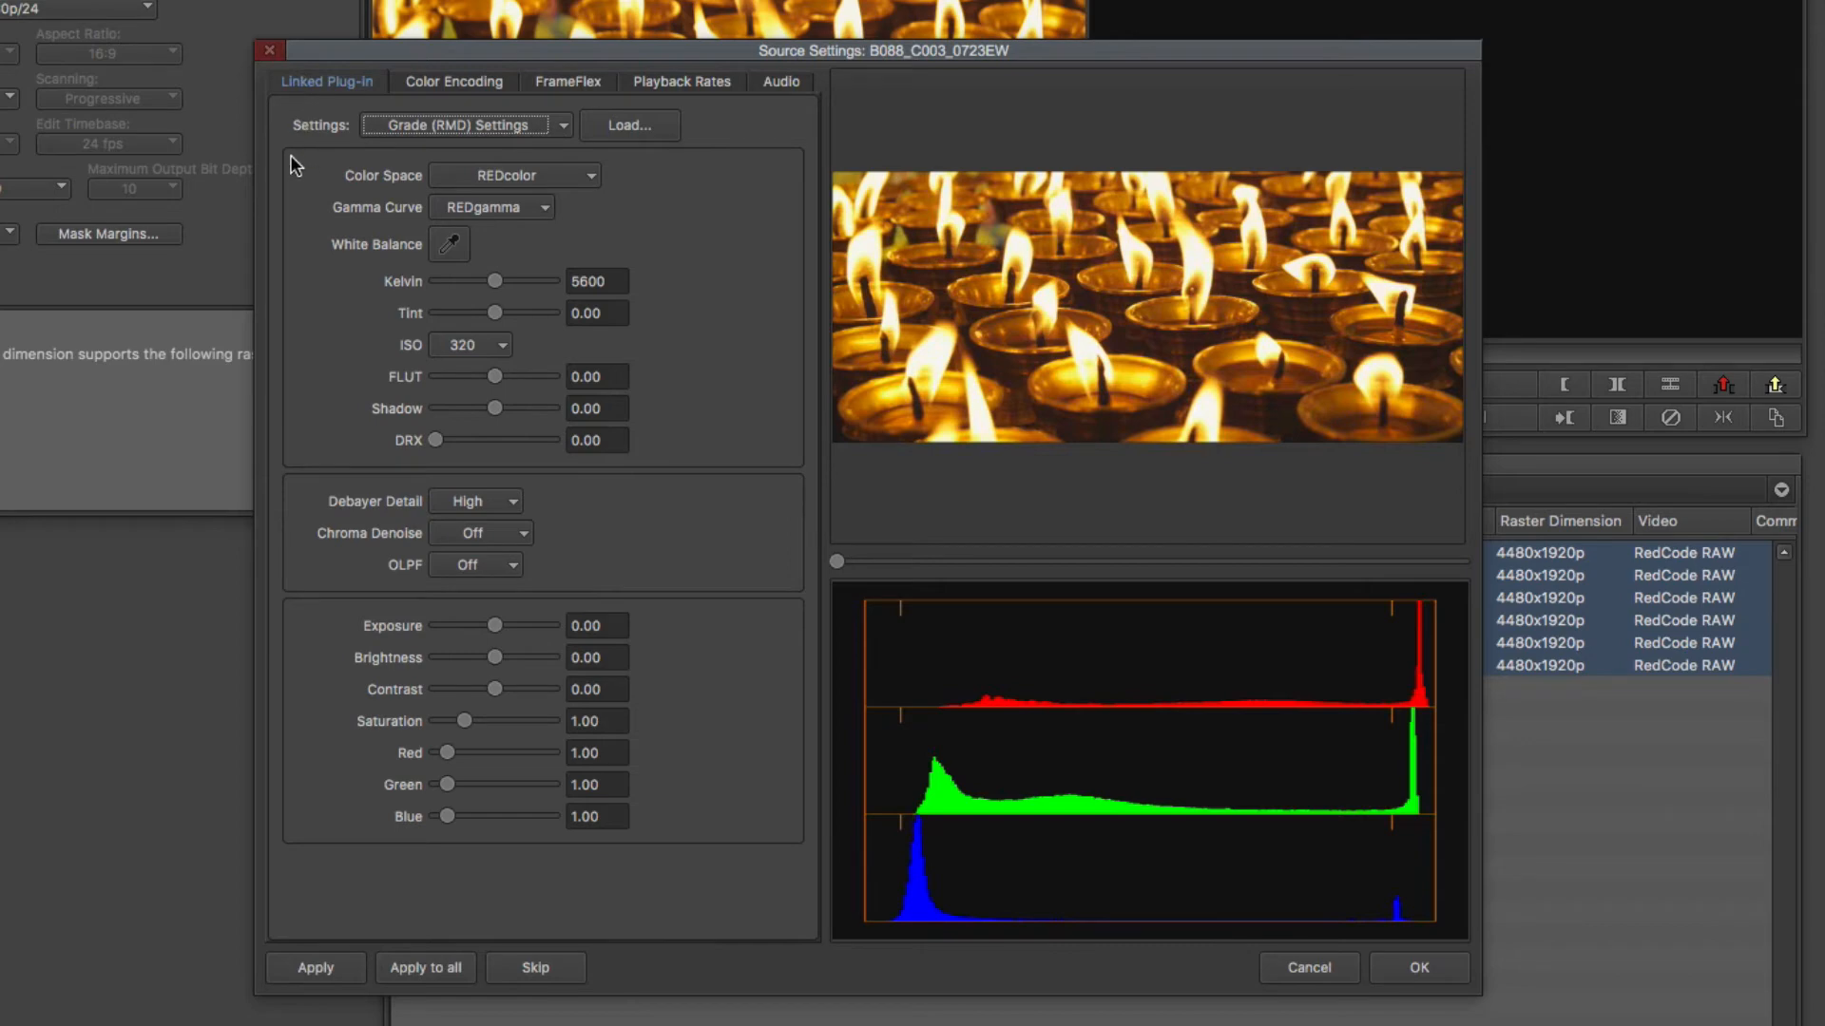
mouse_move(301, 160)
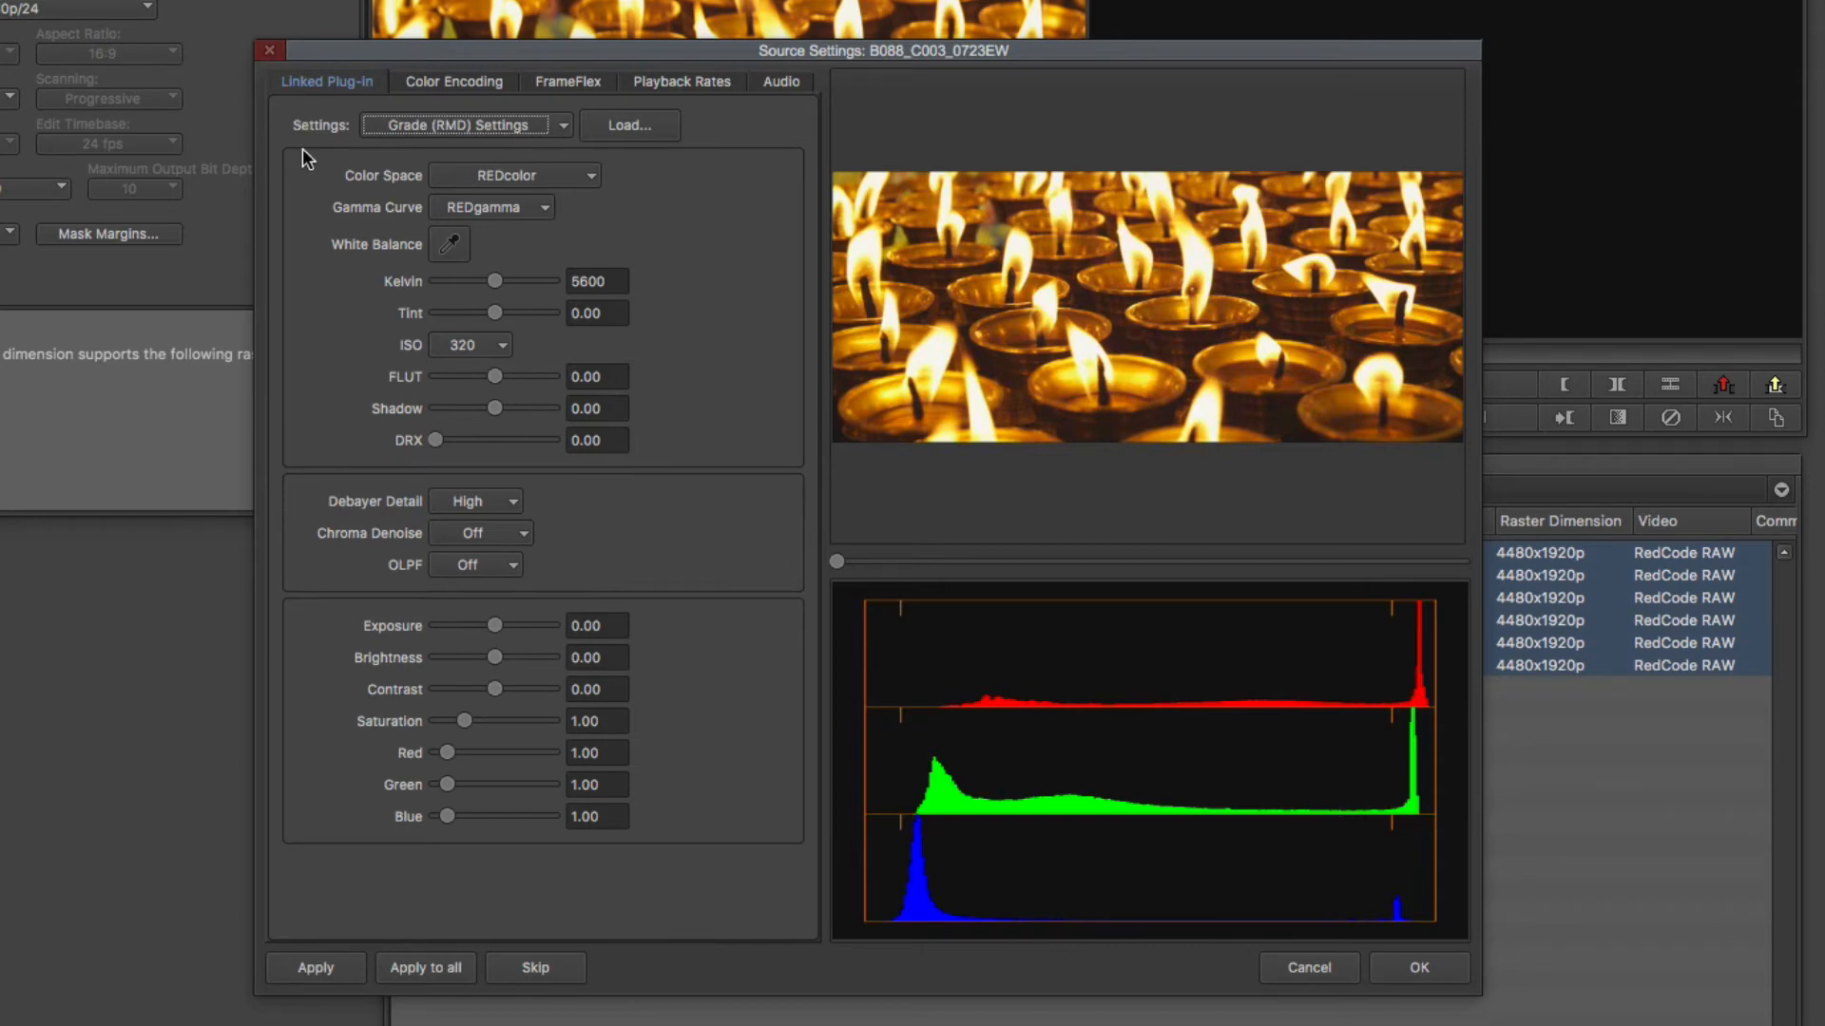
mouse_move(305, 182)
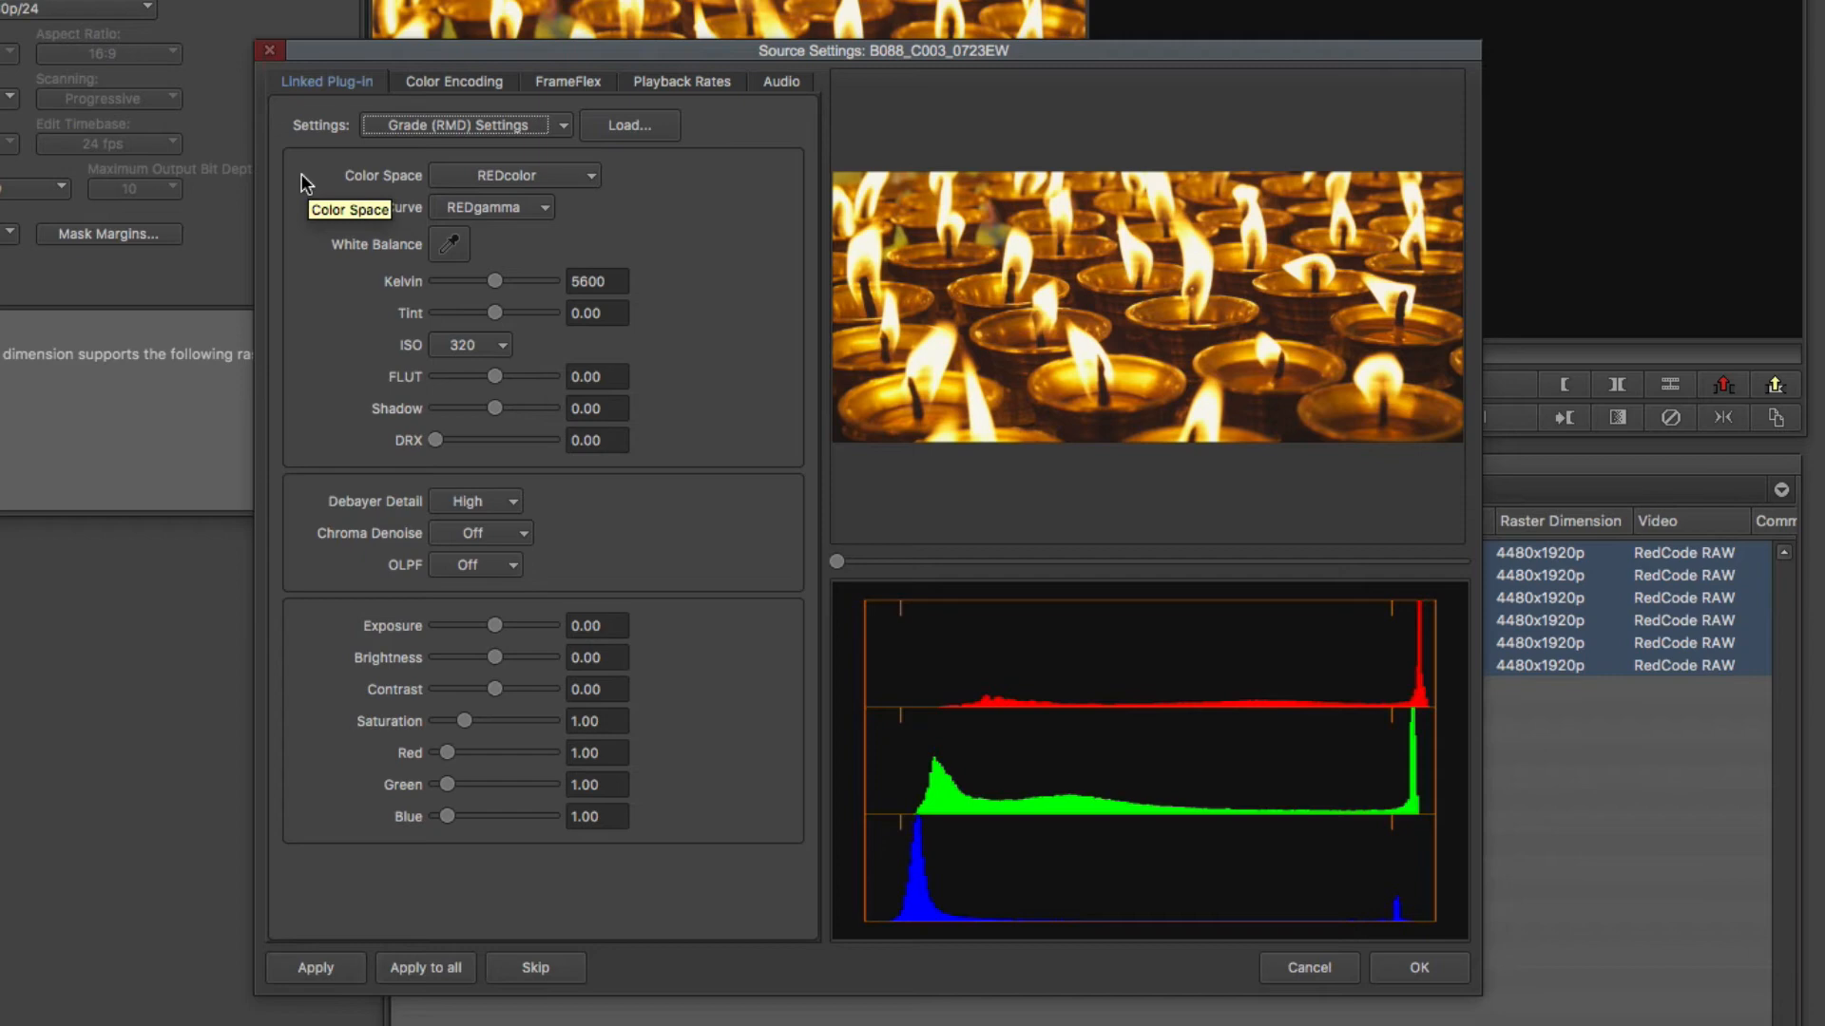
mouse_move(300, 182)
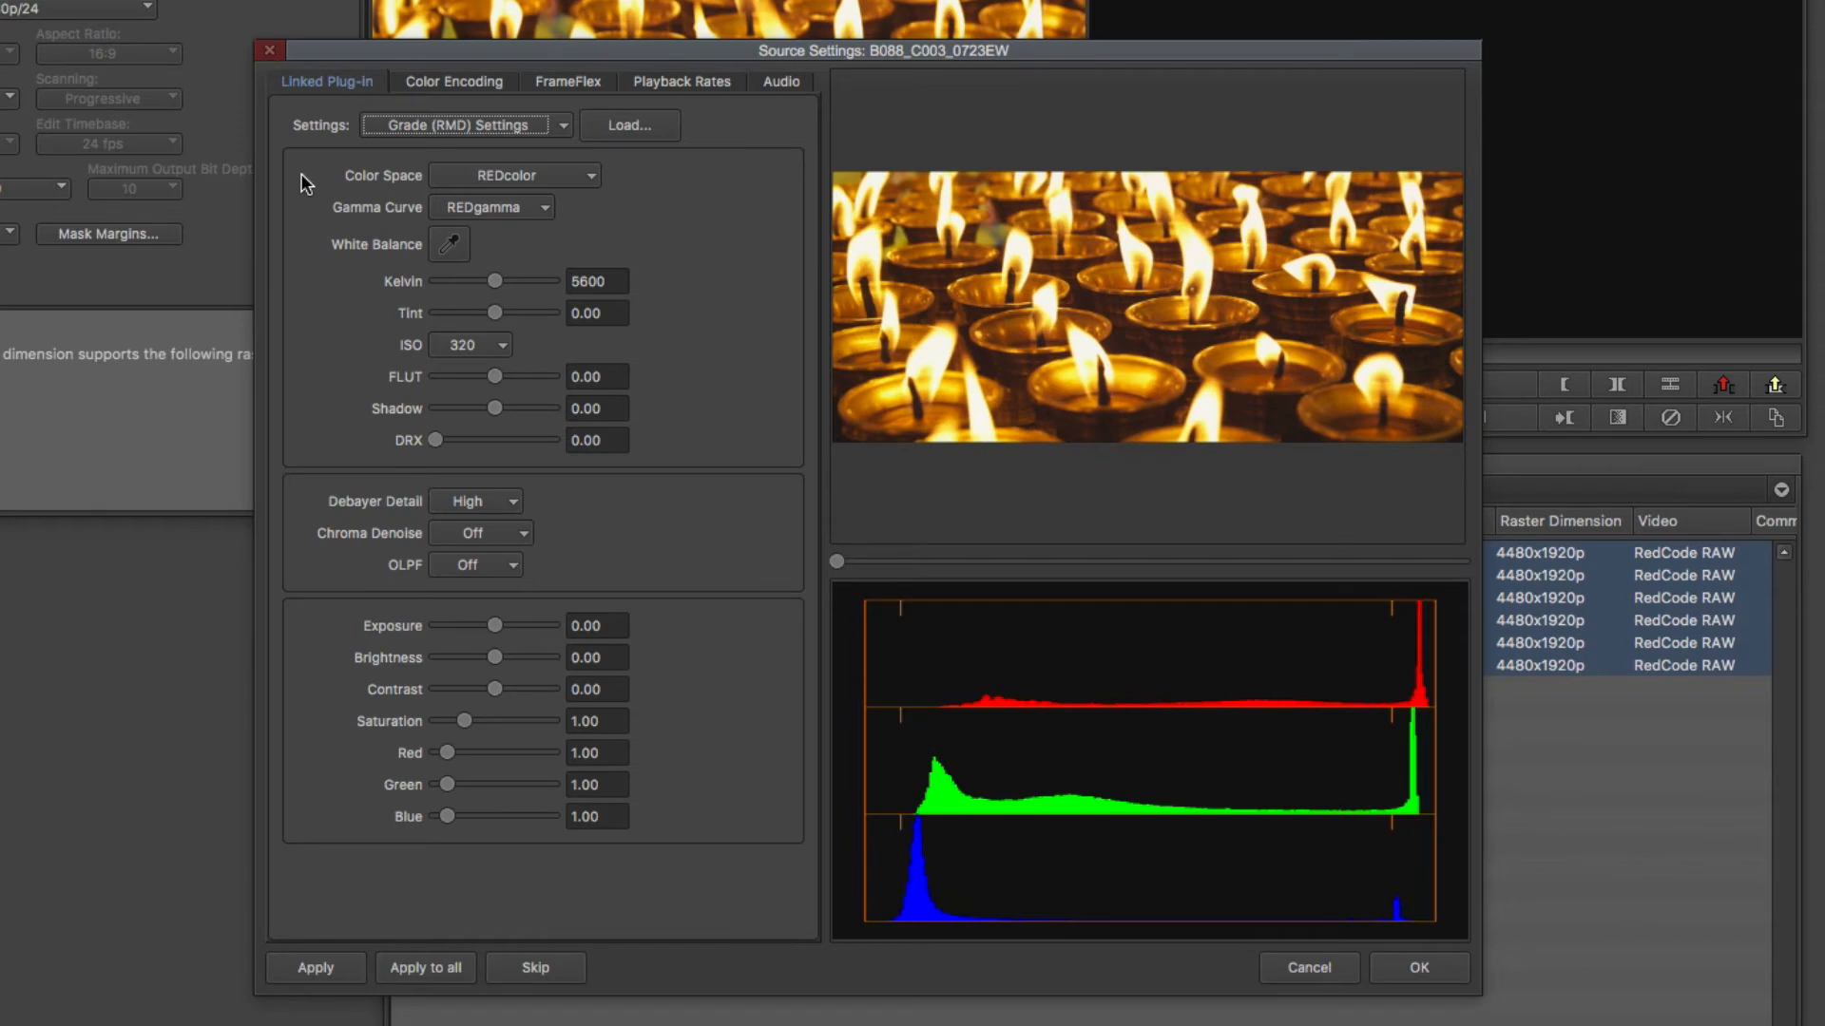
mouse_move(296, 448)
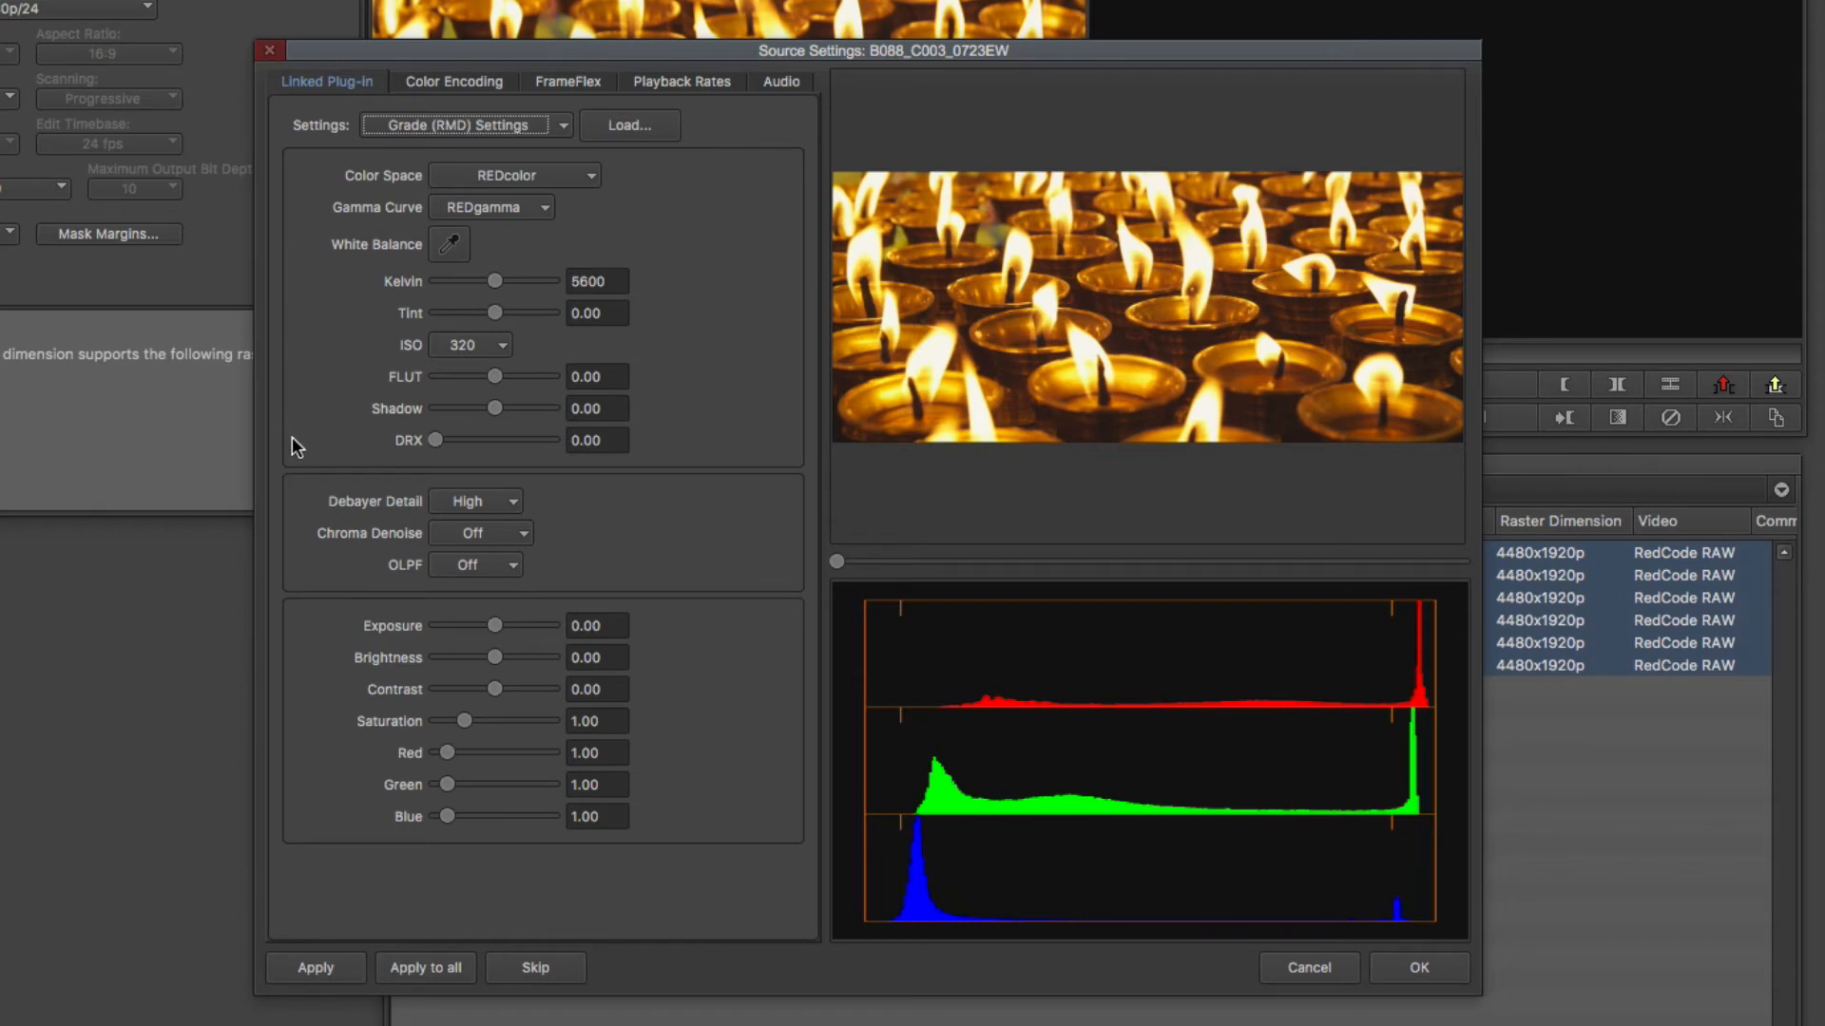
mouse_move(298, 479)
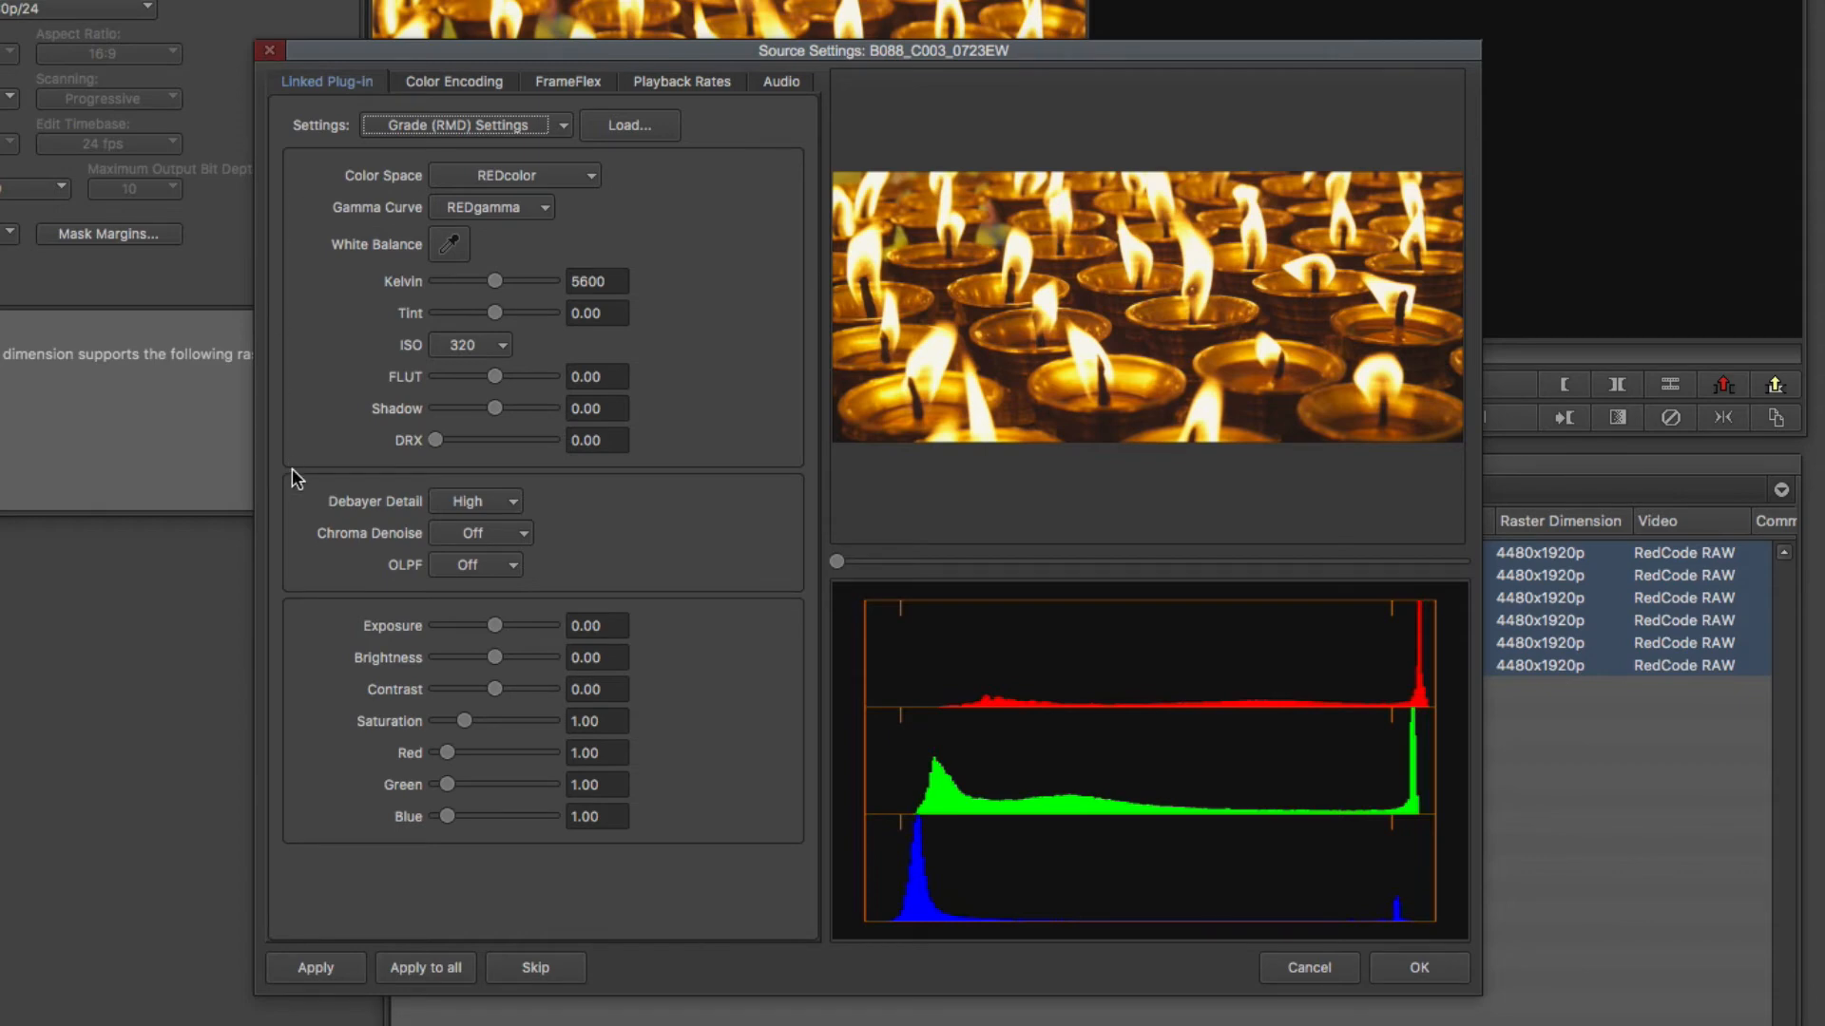
mouse_move(564, 112)
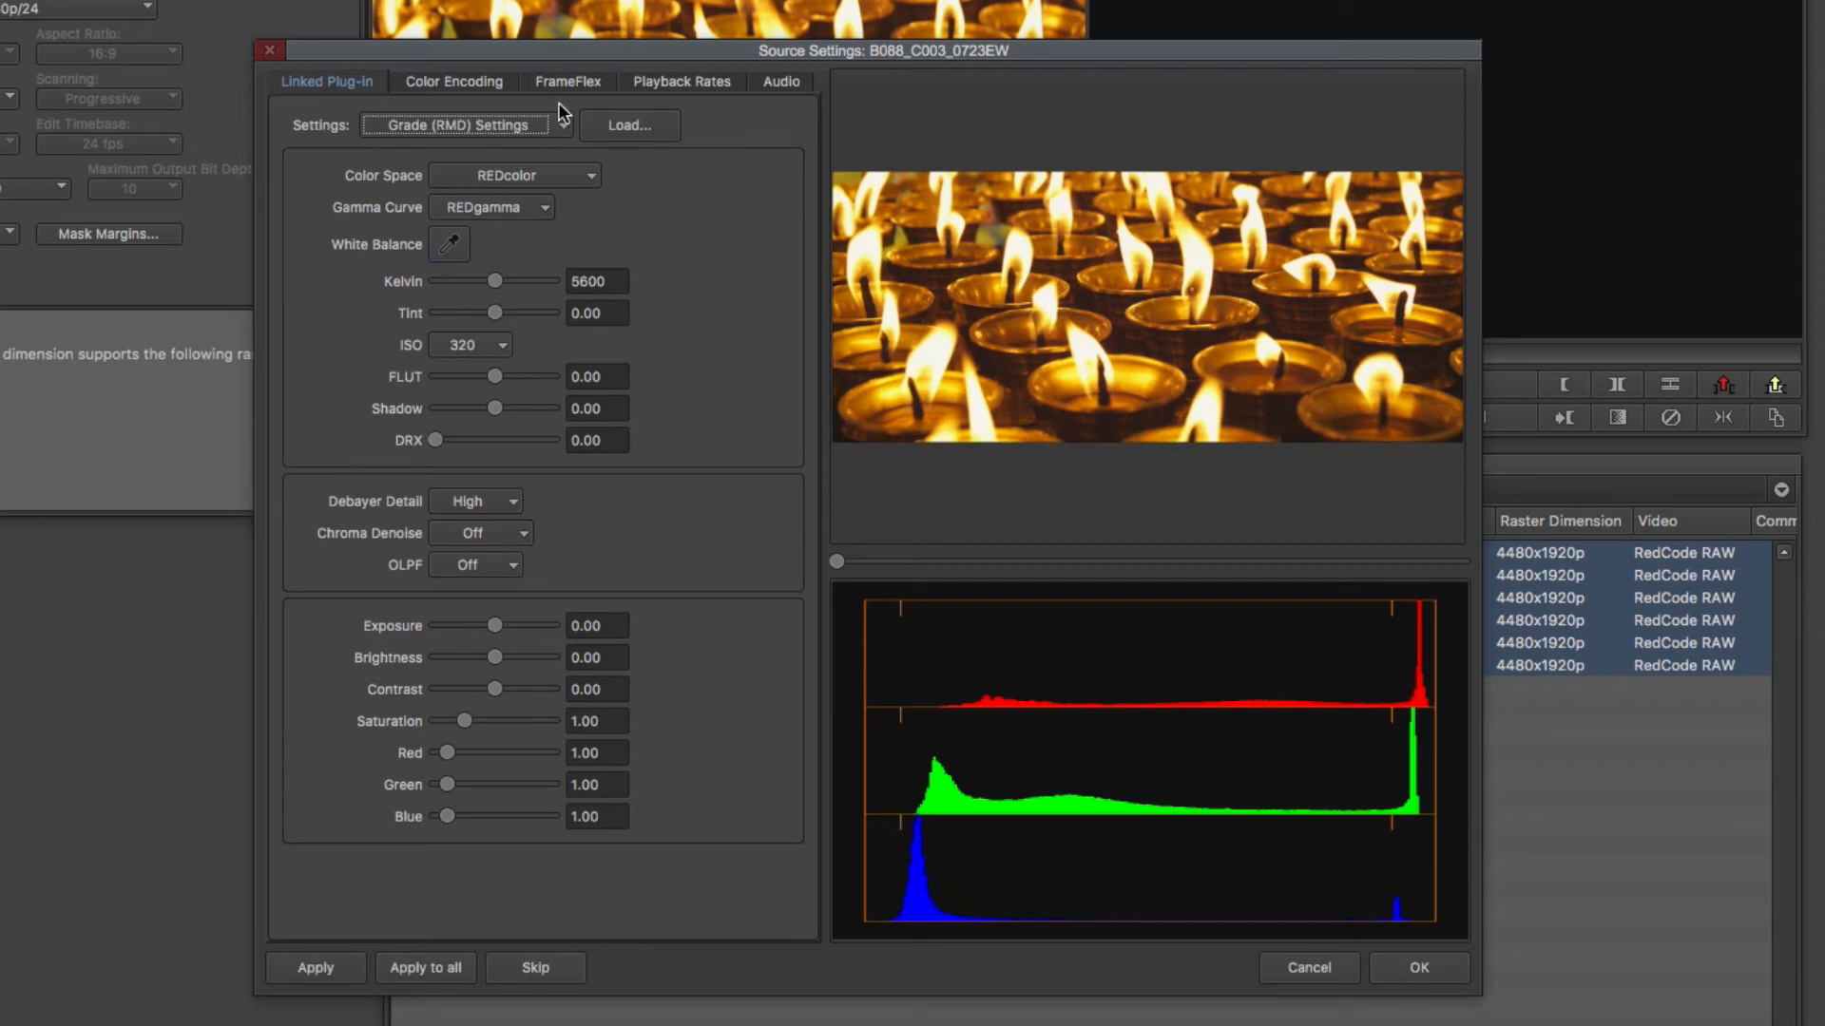
Return to FrameFlex showing 4480x1920 image size, 2.33:1 framing and Stretch reformat.
left_click(568, 82)
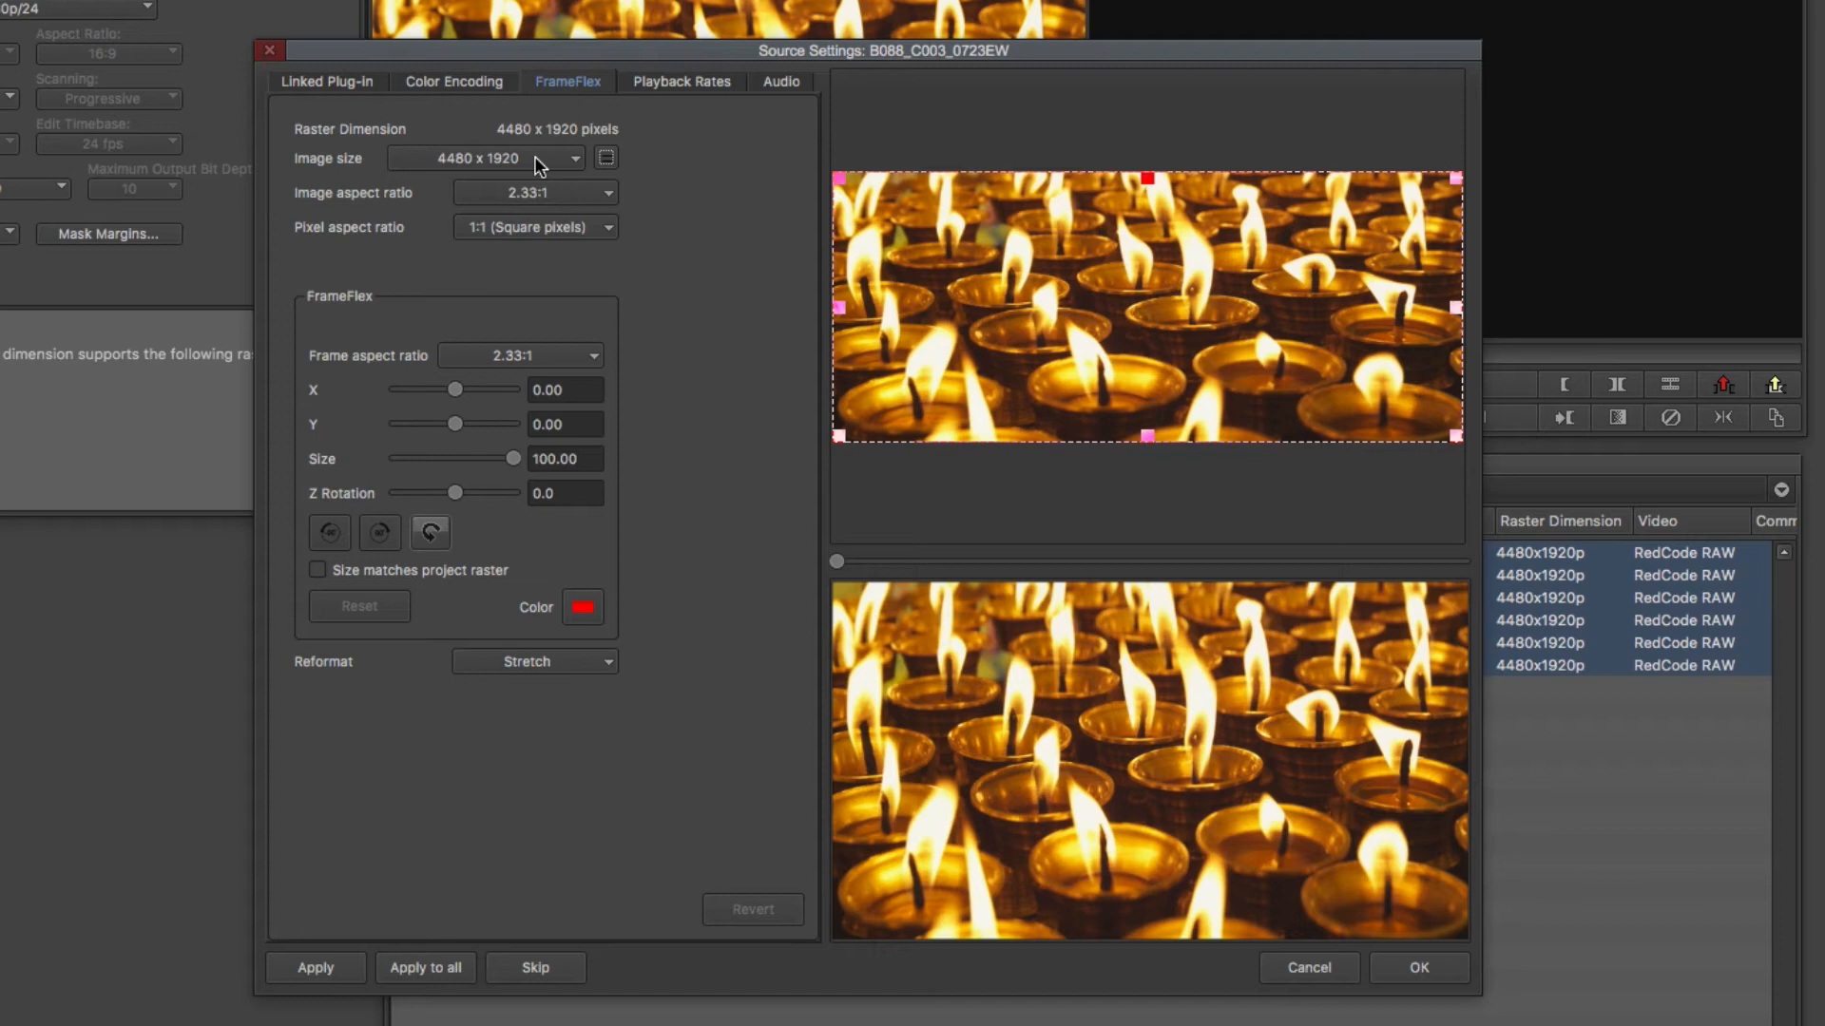
mouse_move(746, 219)
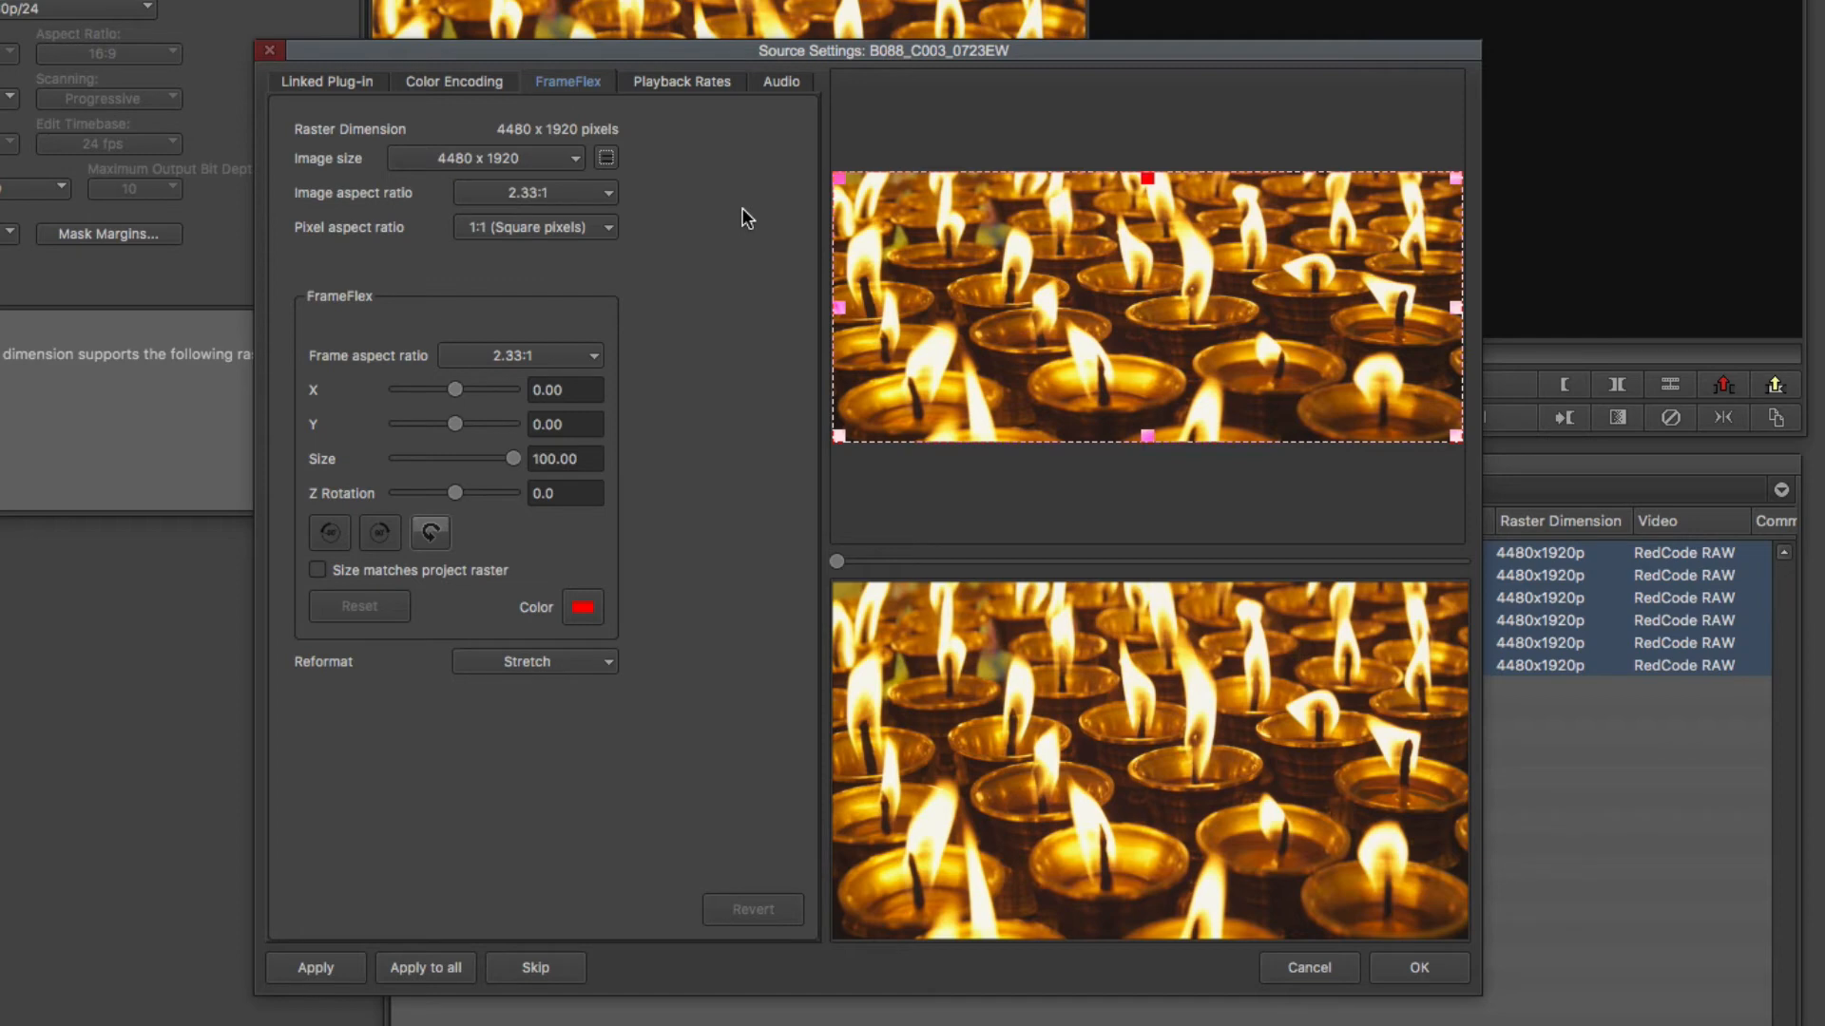
mouse_move(669, 282)
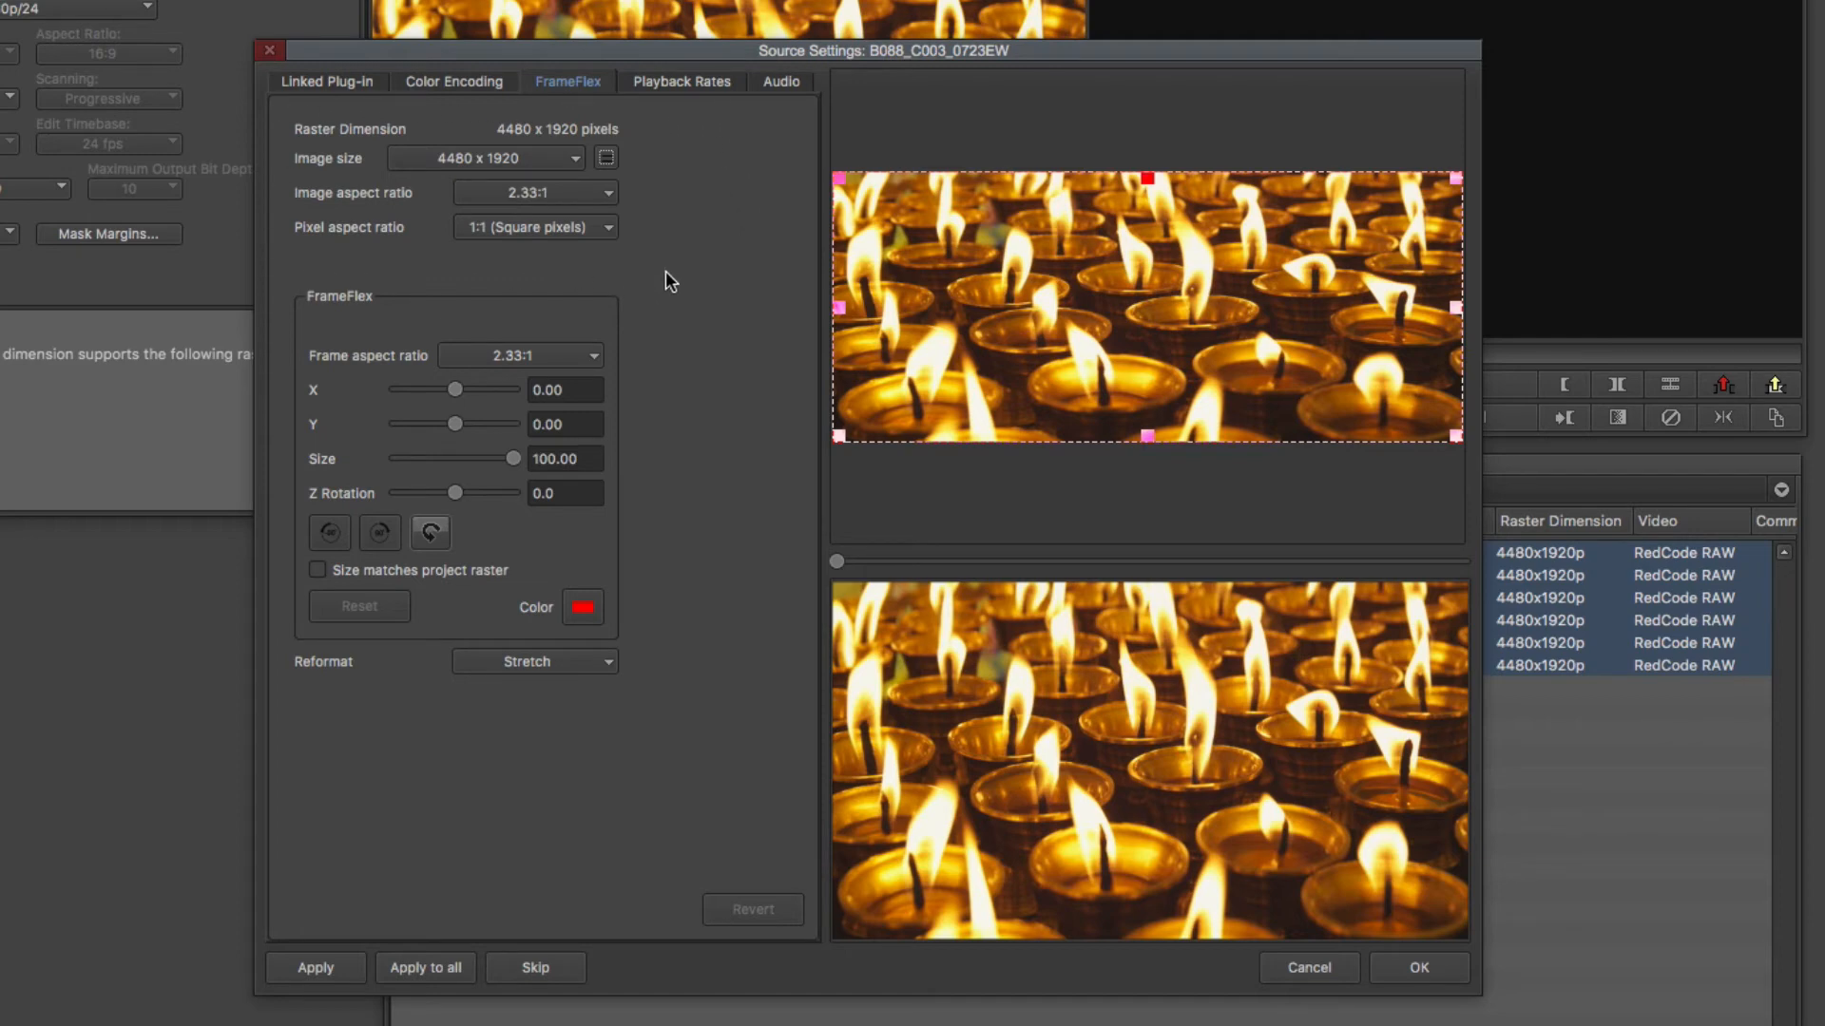
mouse_move(662, 264)
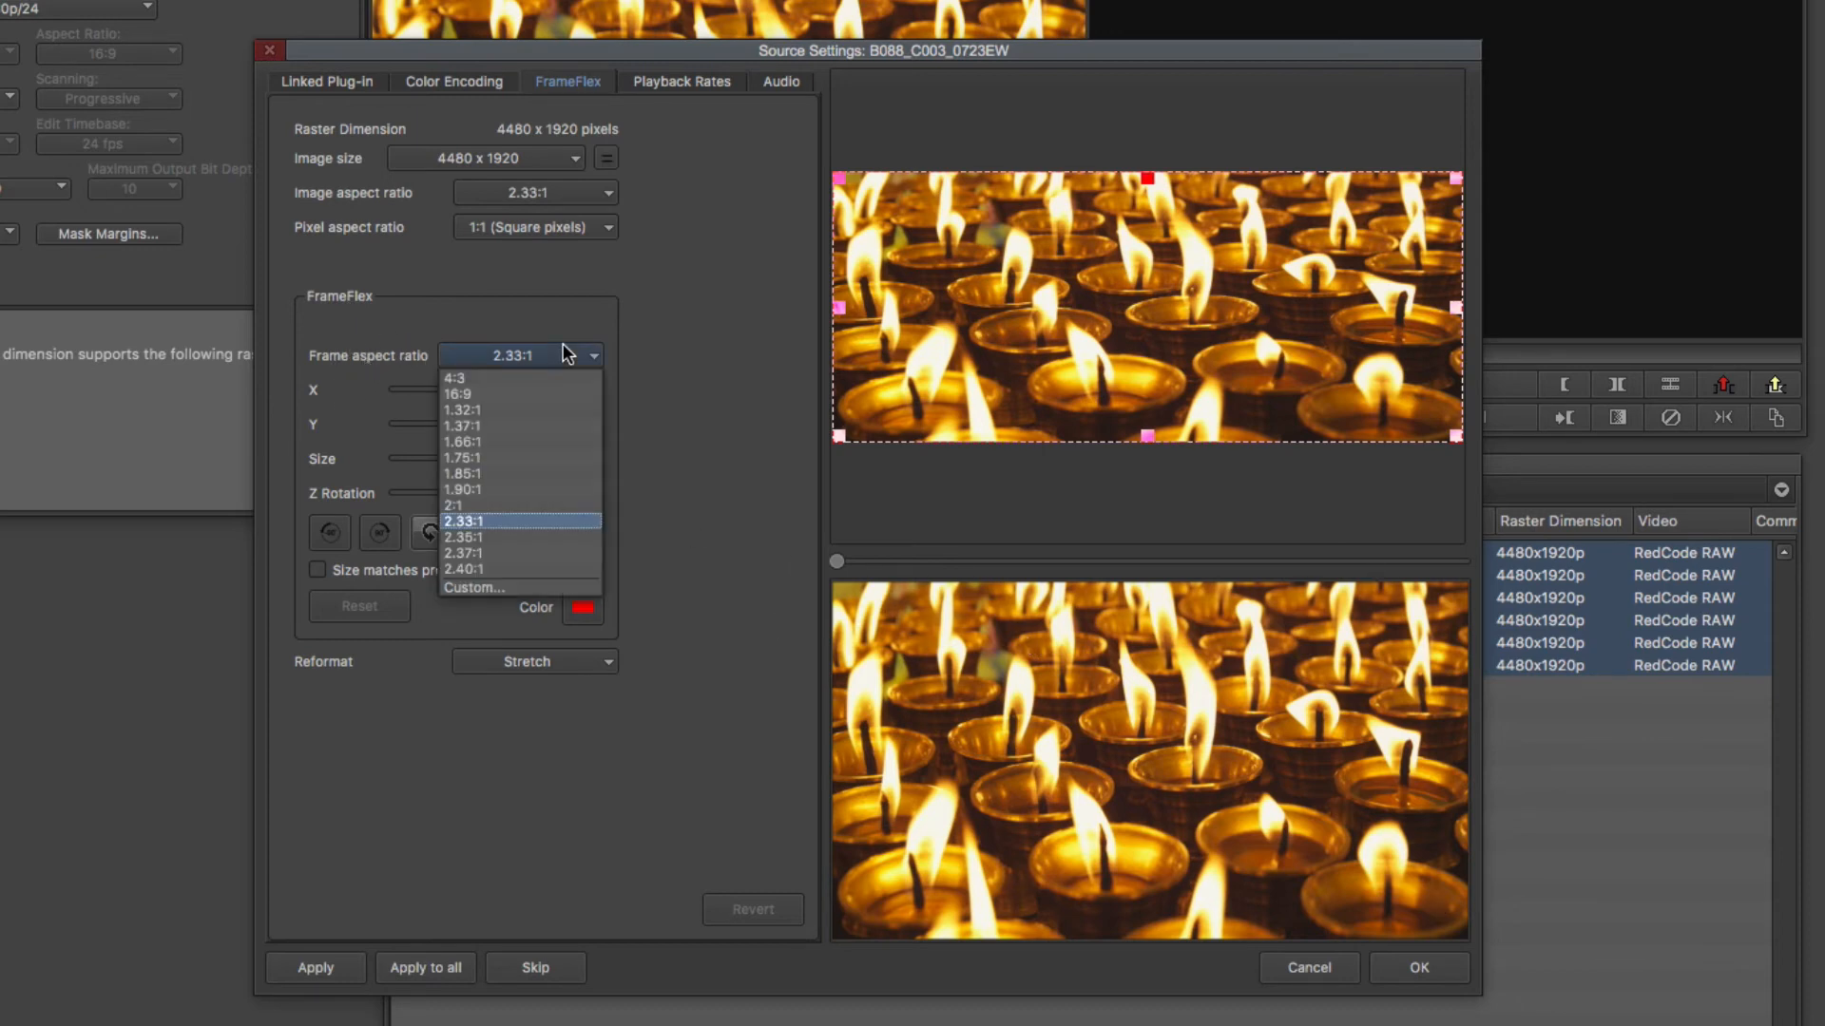
Set B088_C003_0723EW's FrameFlex aspect ratio to 16:9 and confirm with OK.
left_click(456, 393)
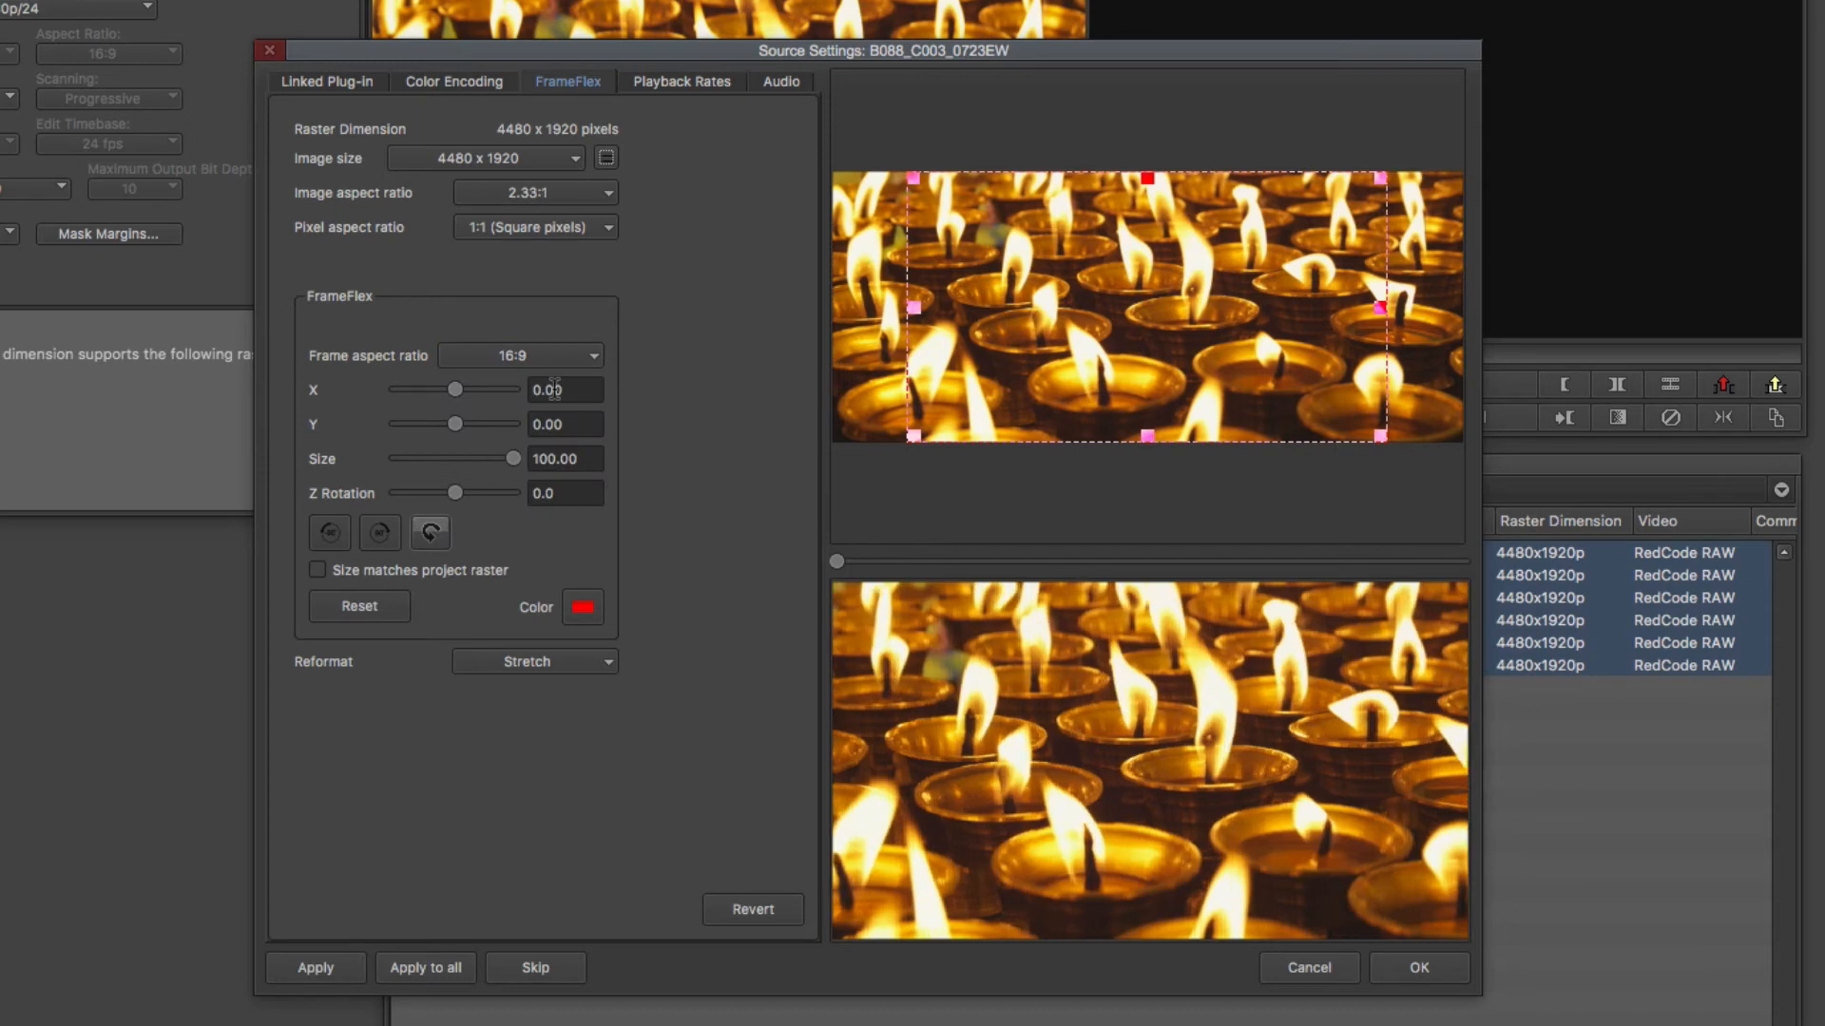
mouse_move(945, 272)
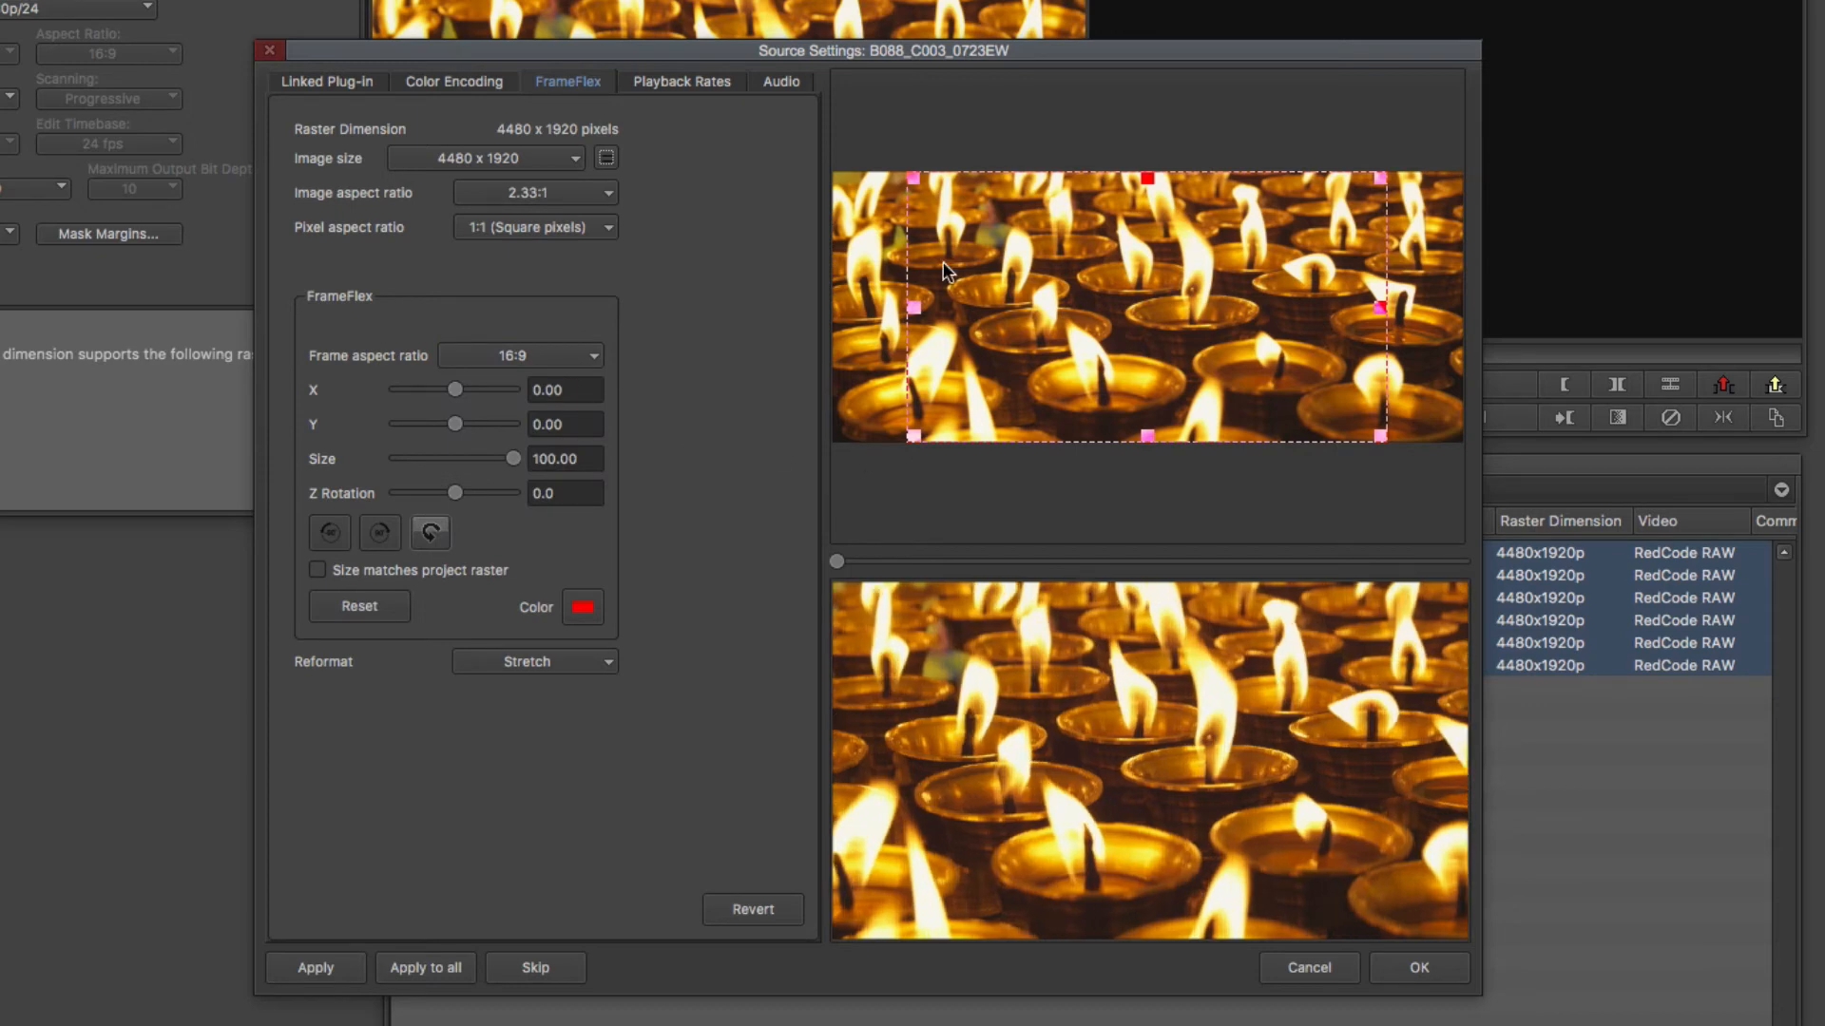
mouse_move(1397, 246)
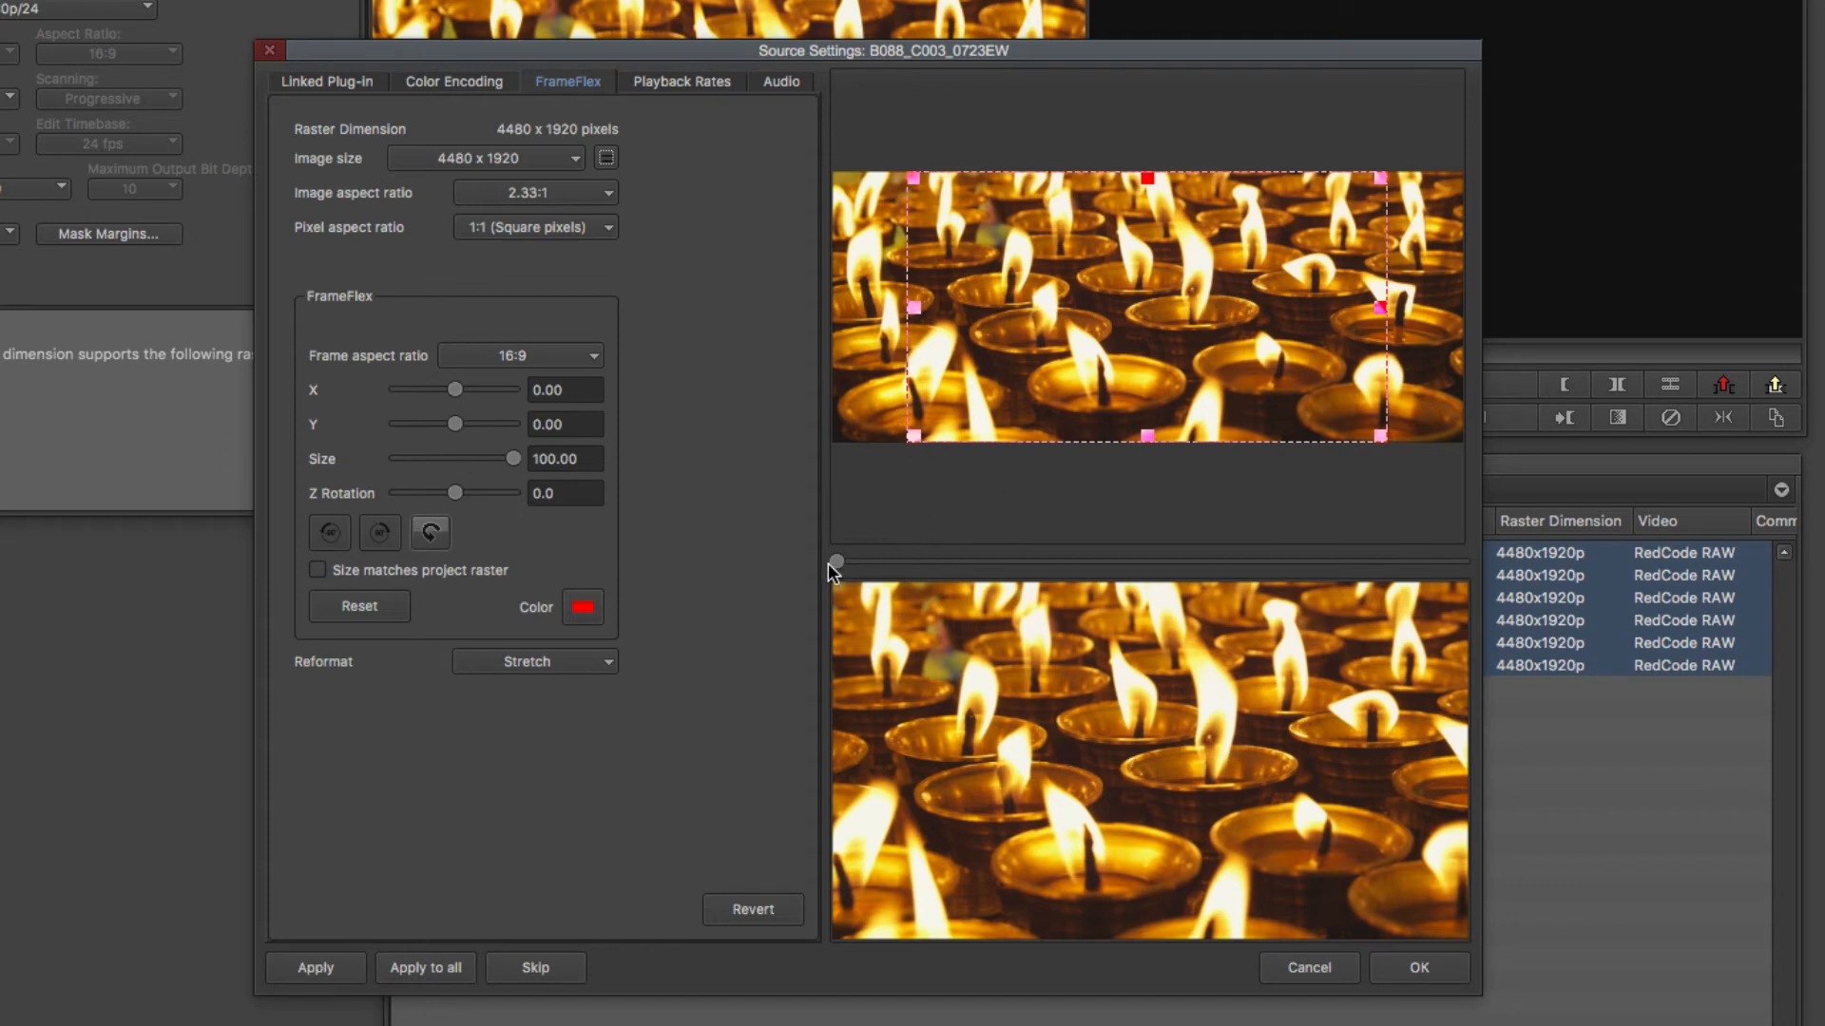
mouse_move(1446, 861)
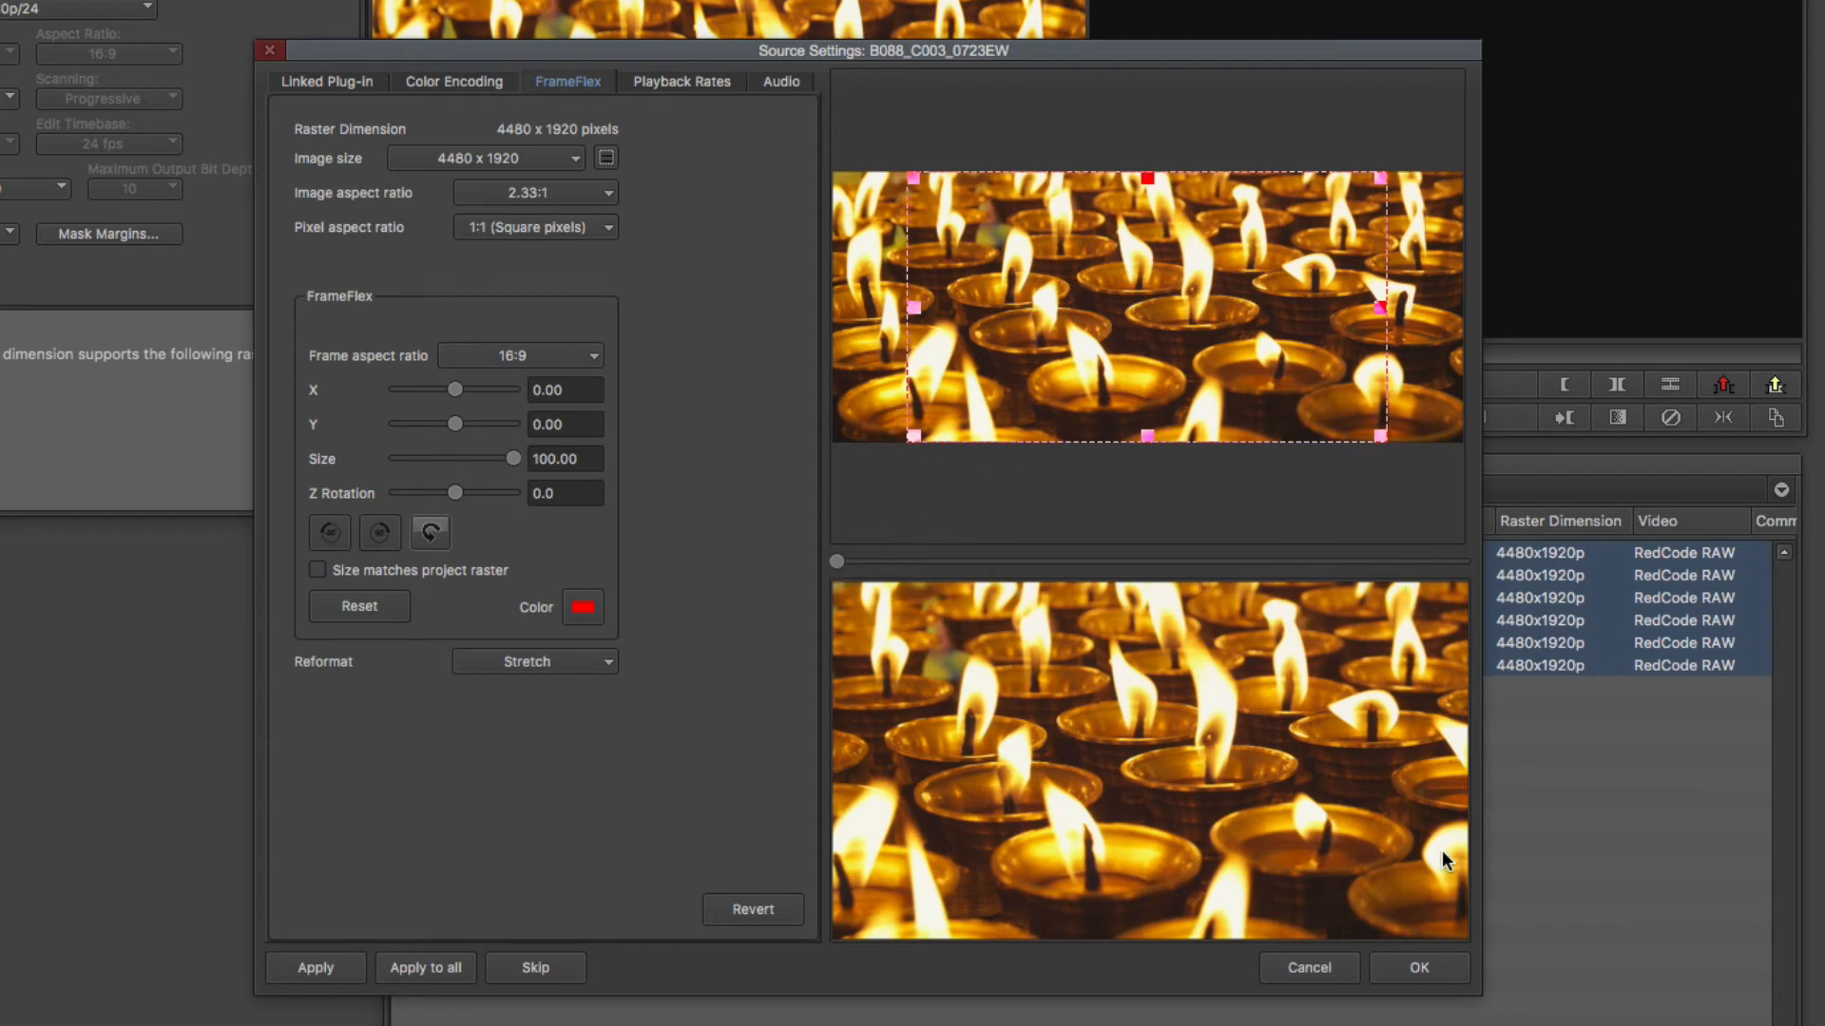
mouse_move(1419, 968)
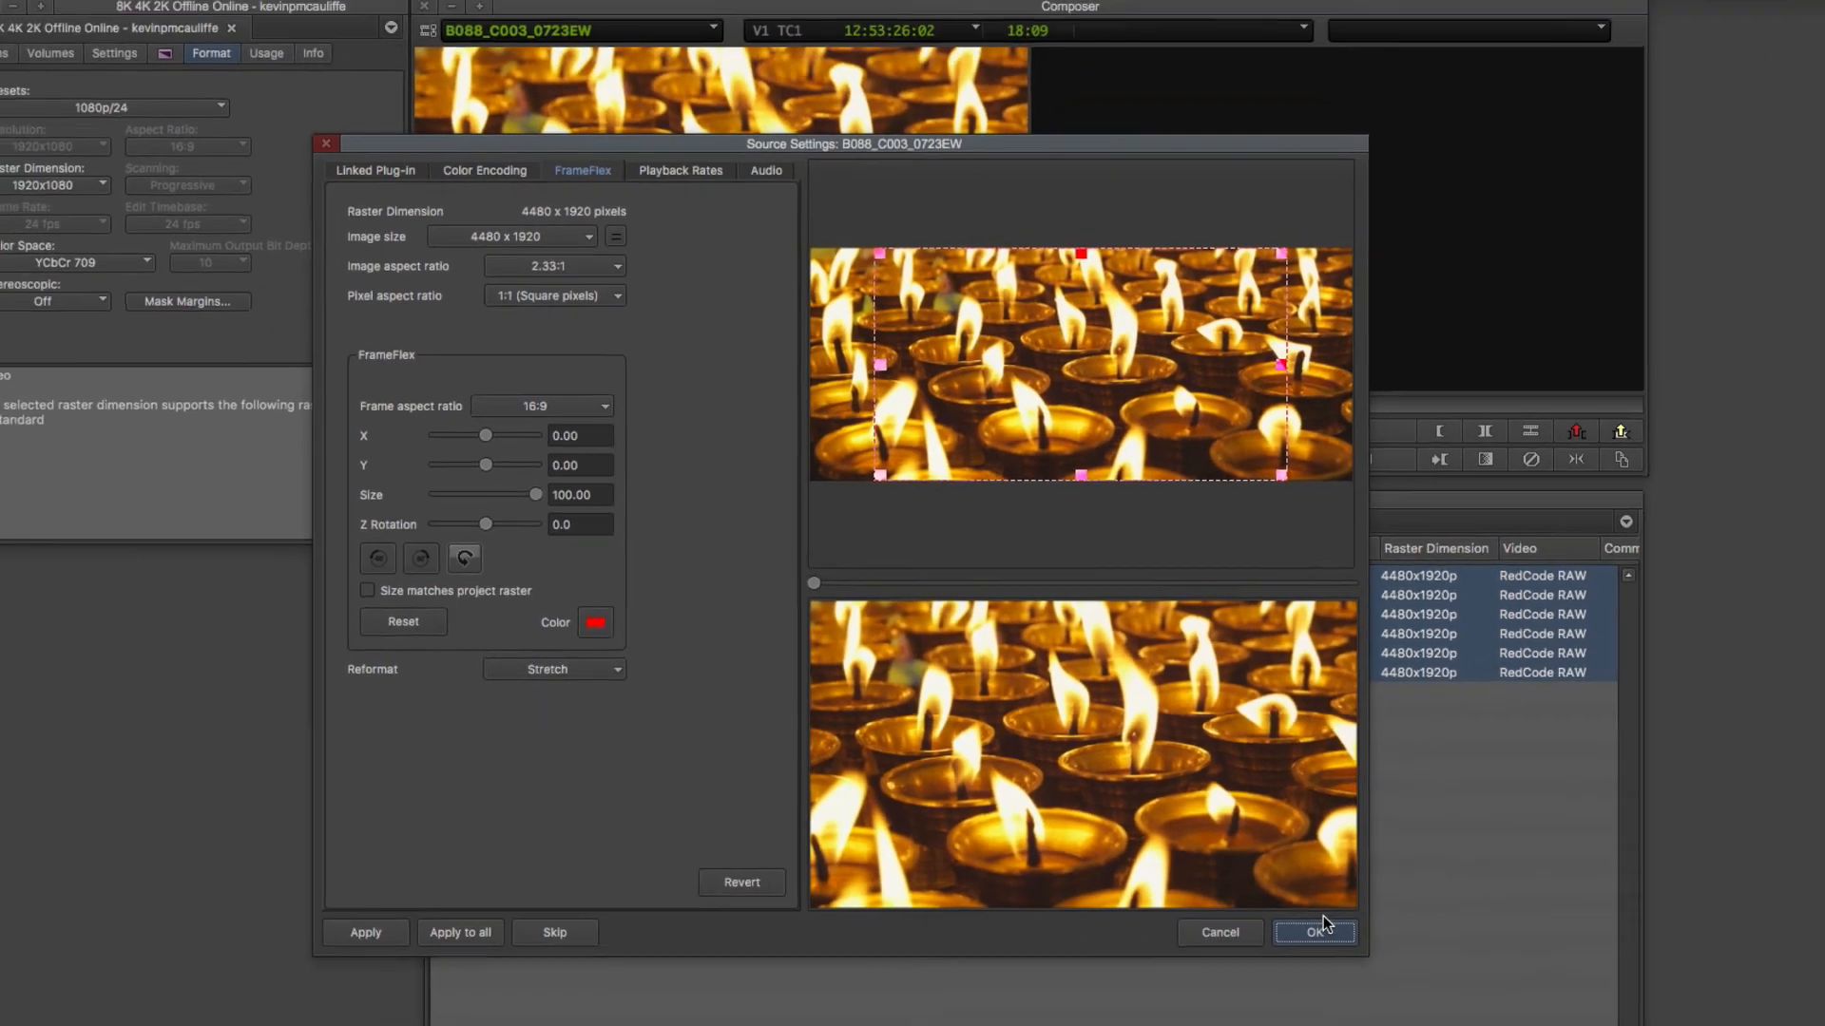
left_click(1315, 933)
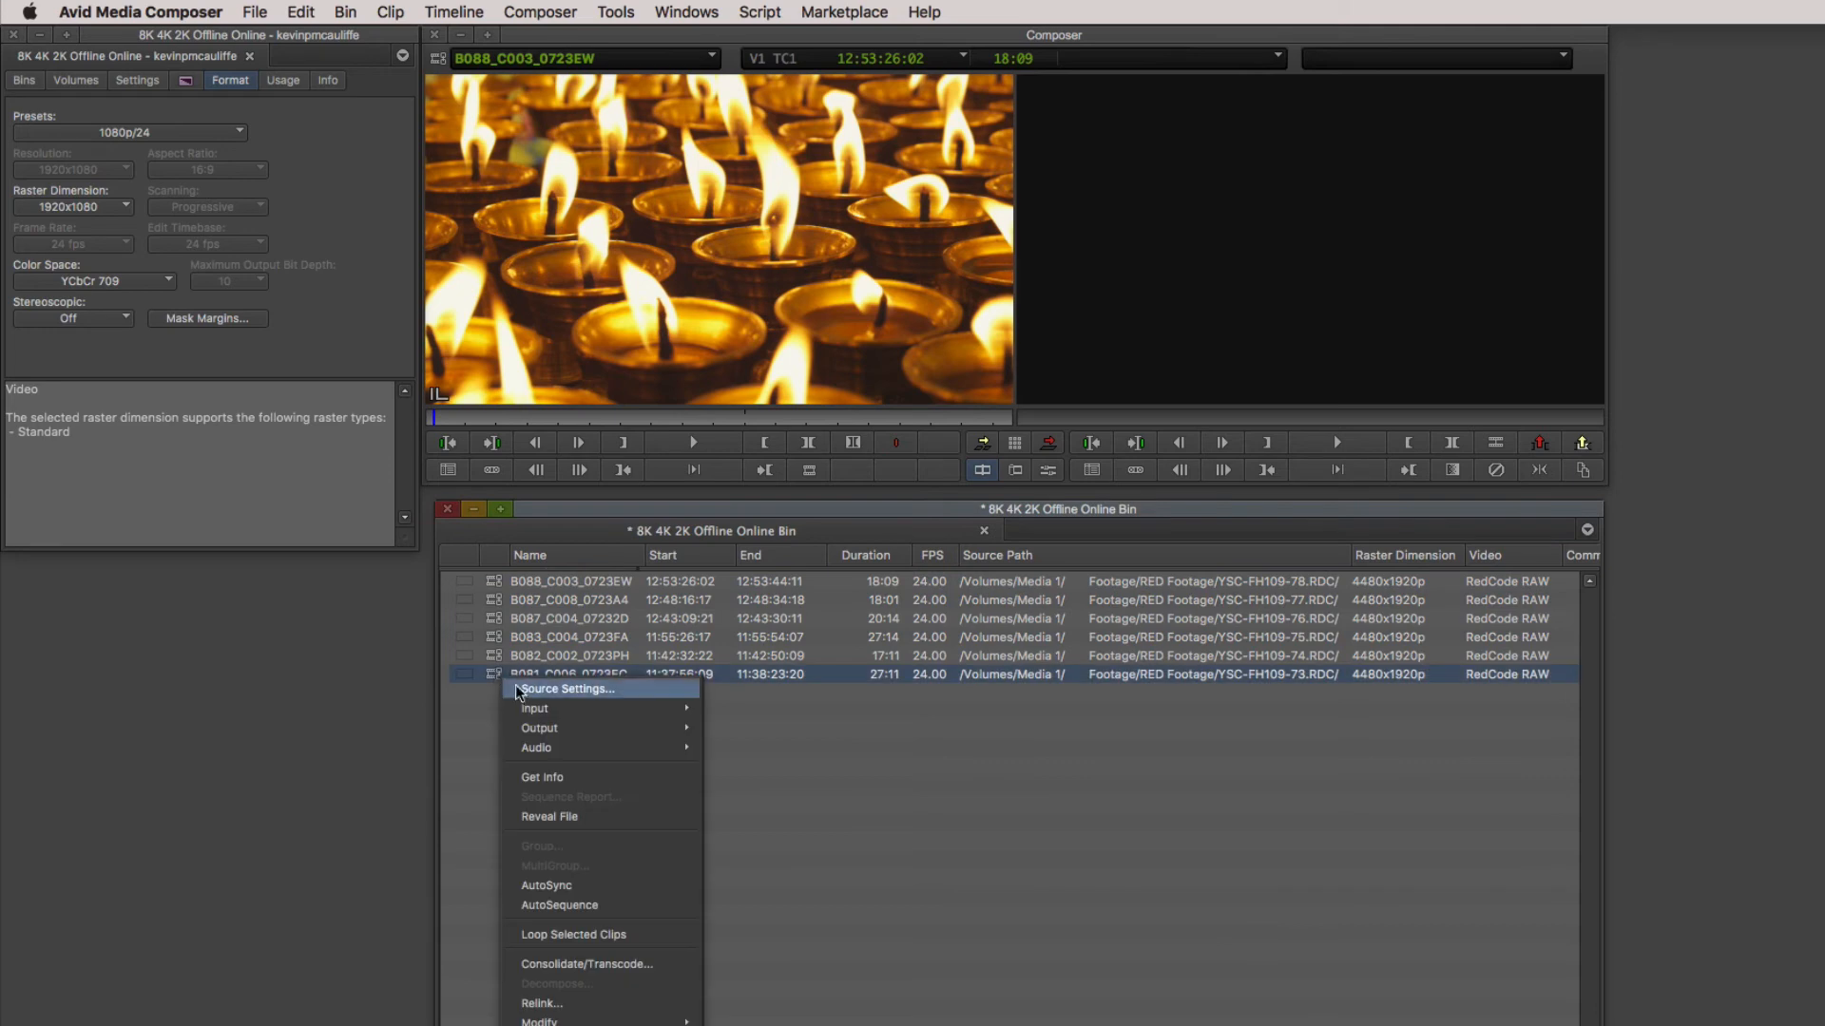
Open and close Source Settings for B081_C006_0723EC, already framed at 16:9.
left_click(567, 688)
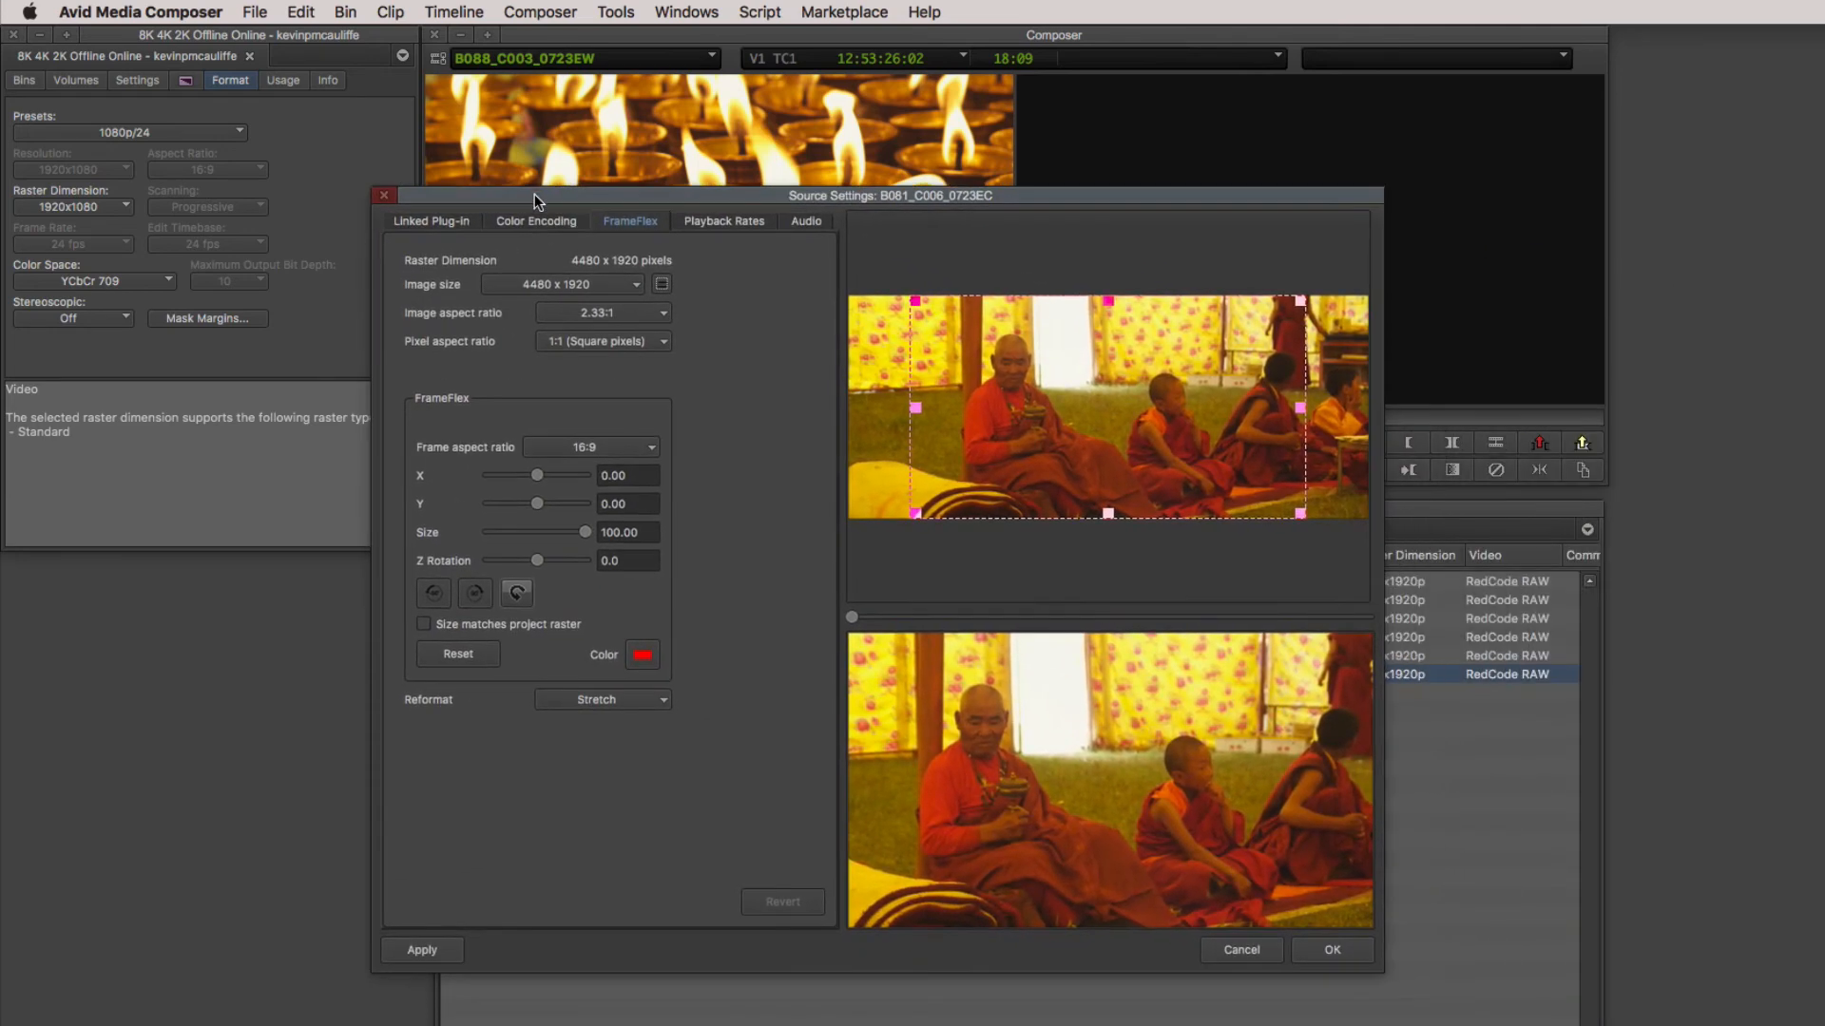
mouse_move(588, 415)
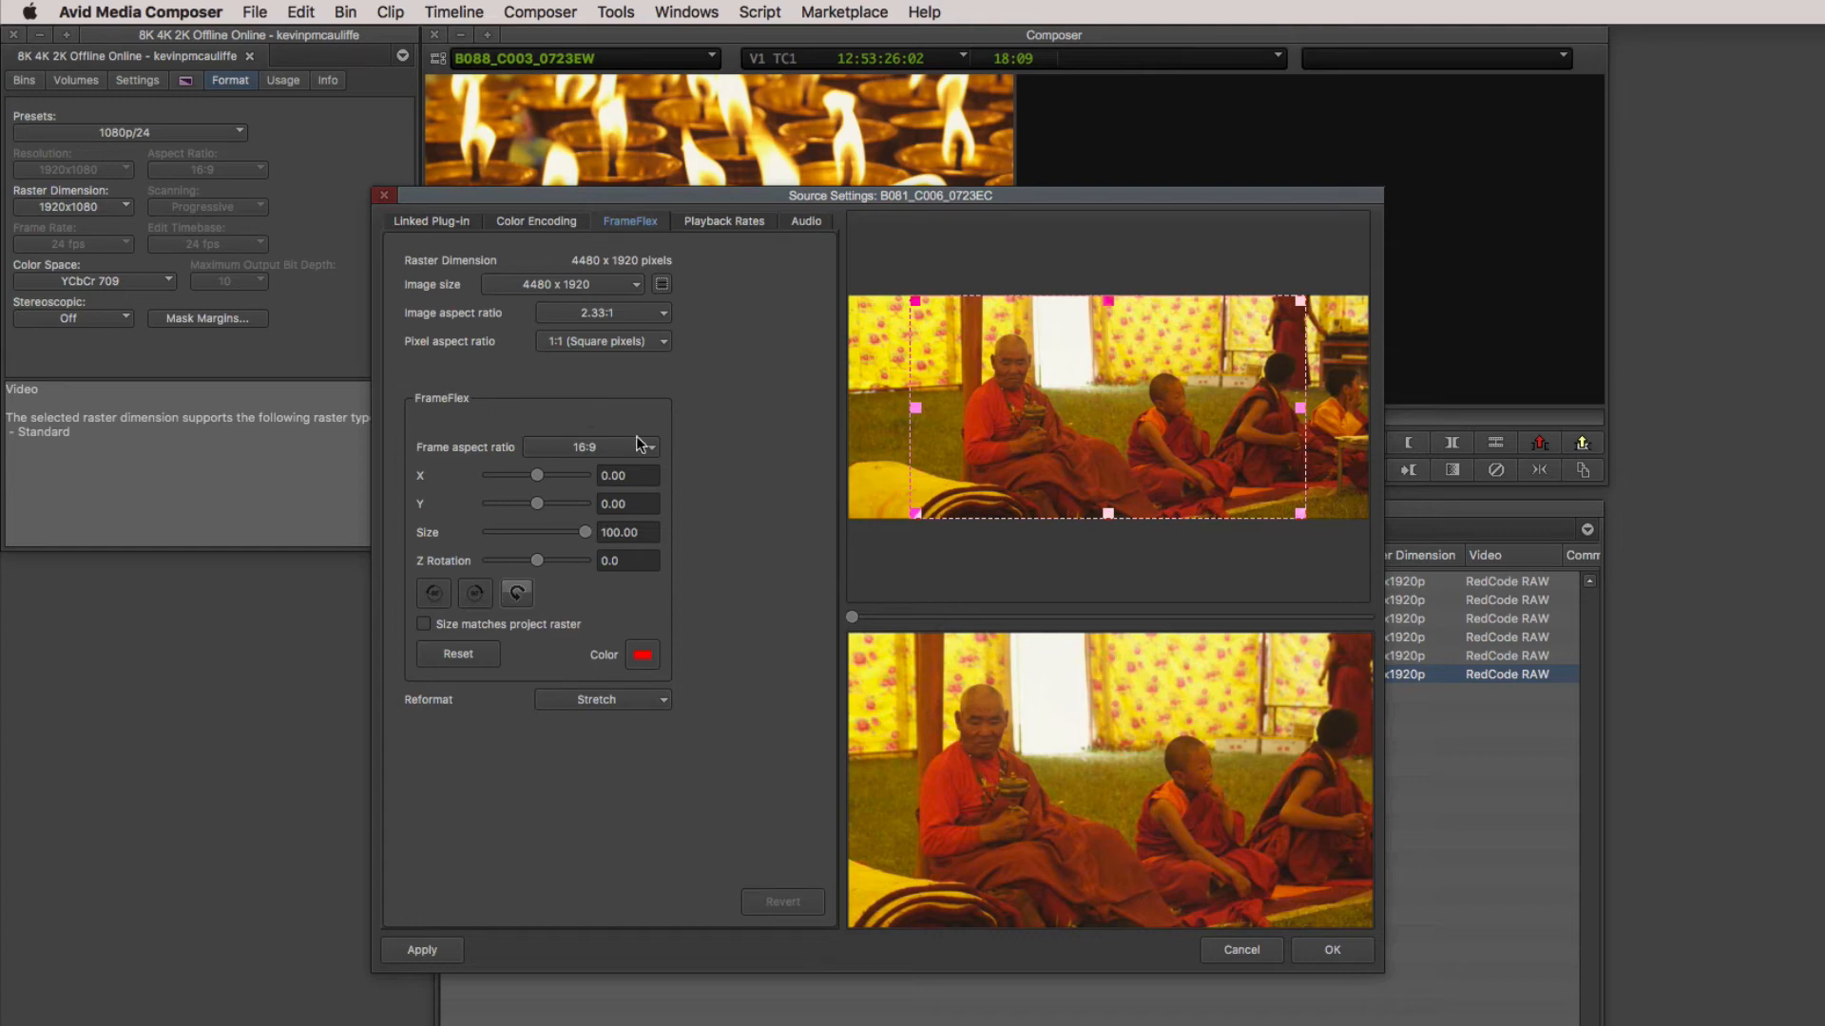
left_click(1332, 950)
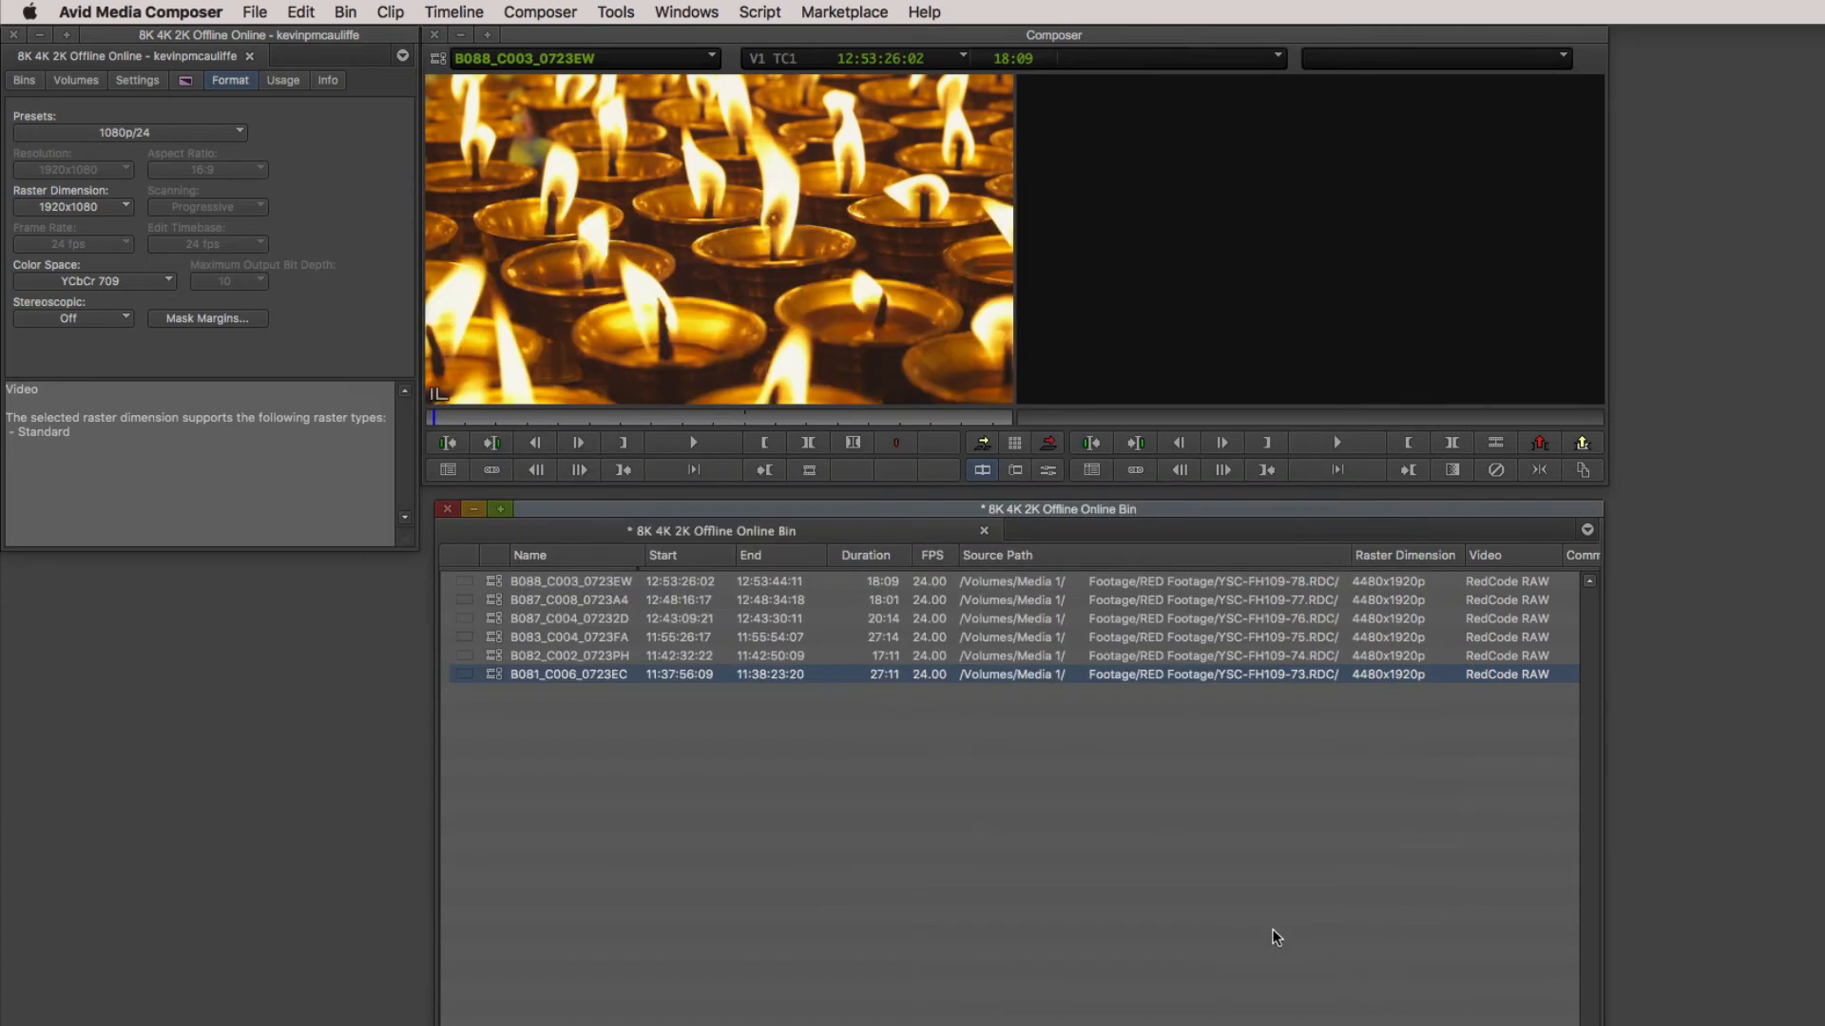
mouse_move(655, 736)
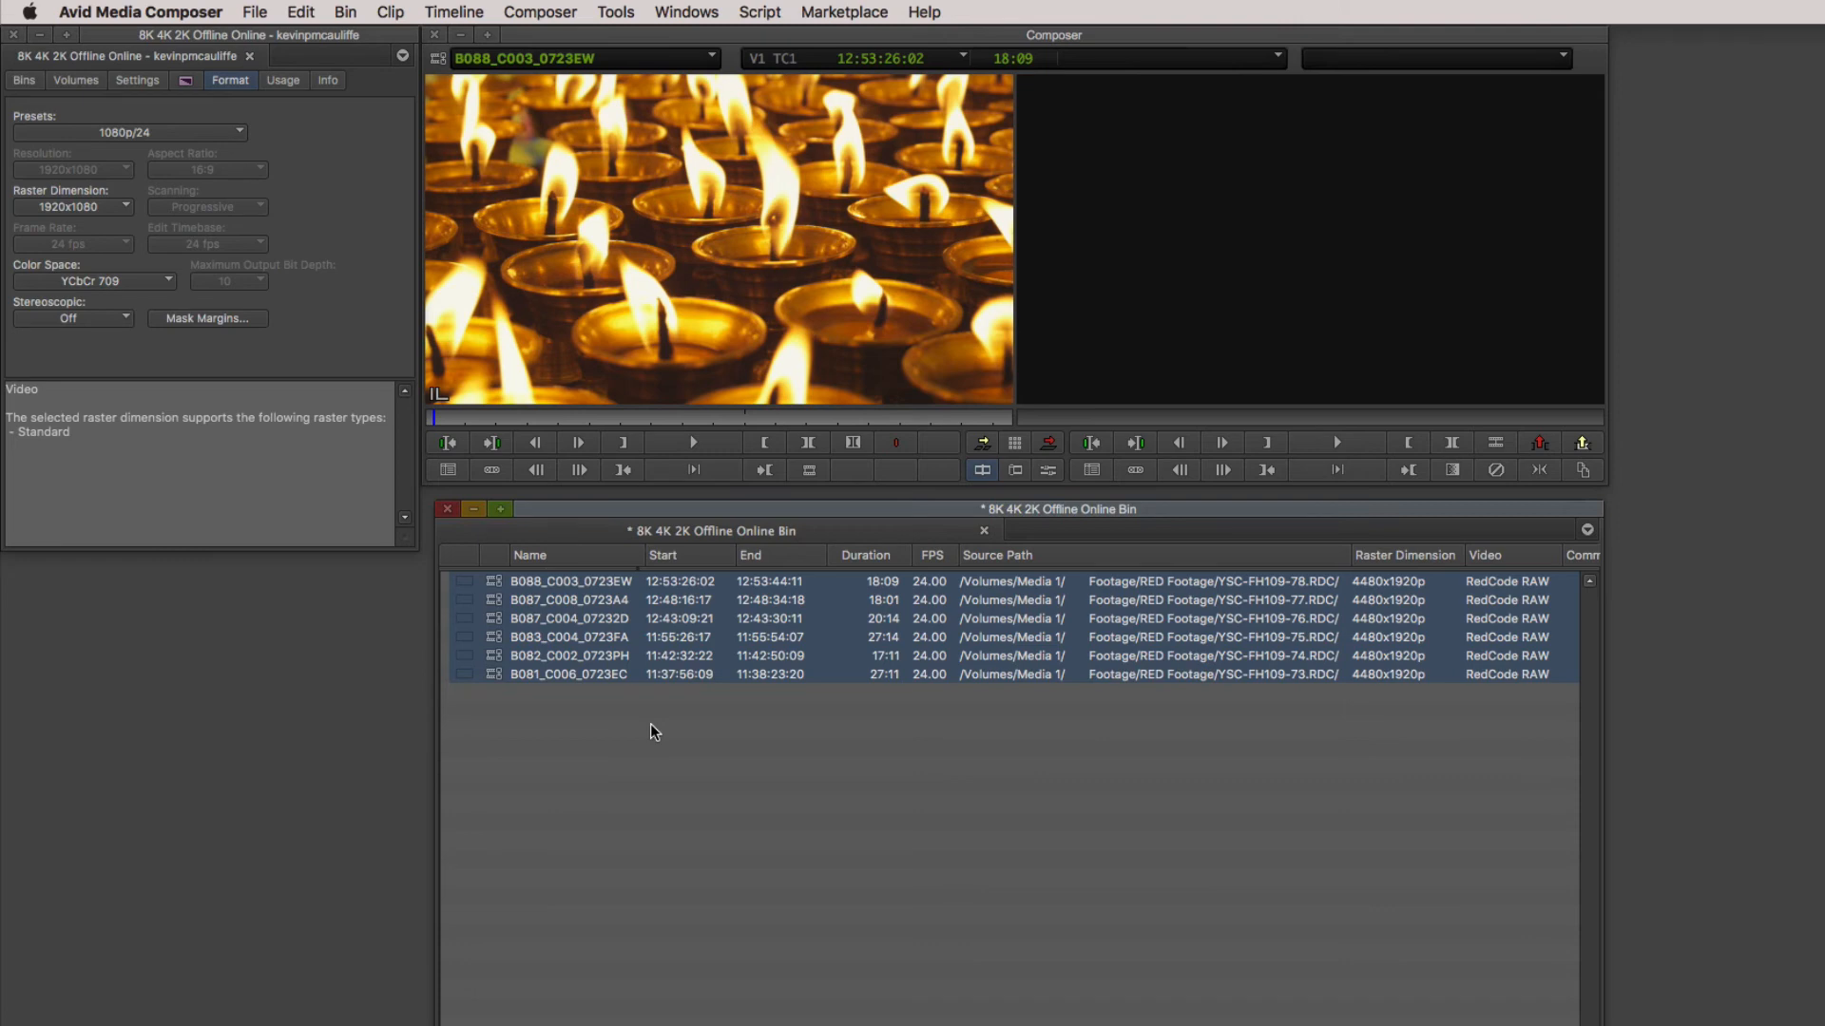
Open Consolidate/Transcode for the six clips, selecting Transcode with Media 1 as target.
left_click(389, 13)
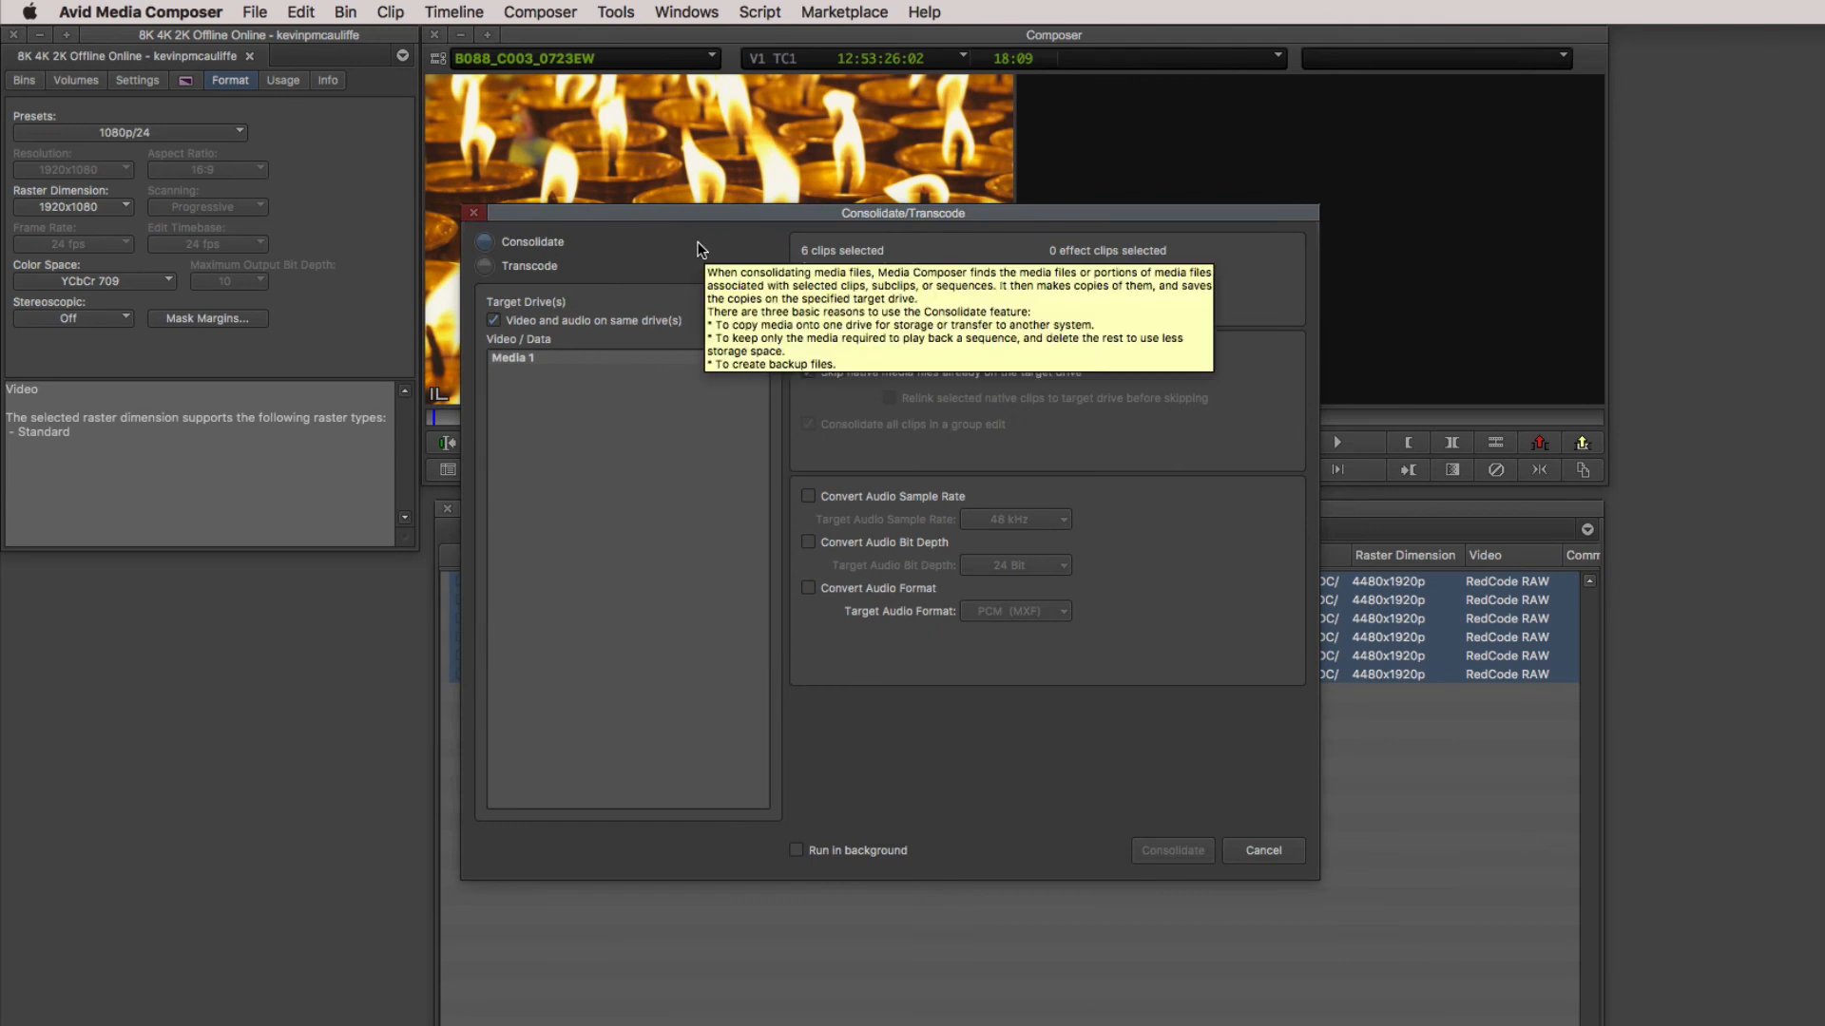
left_click(487, 265)
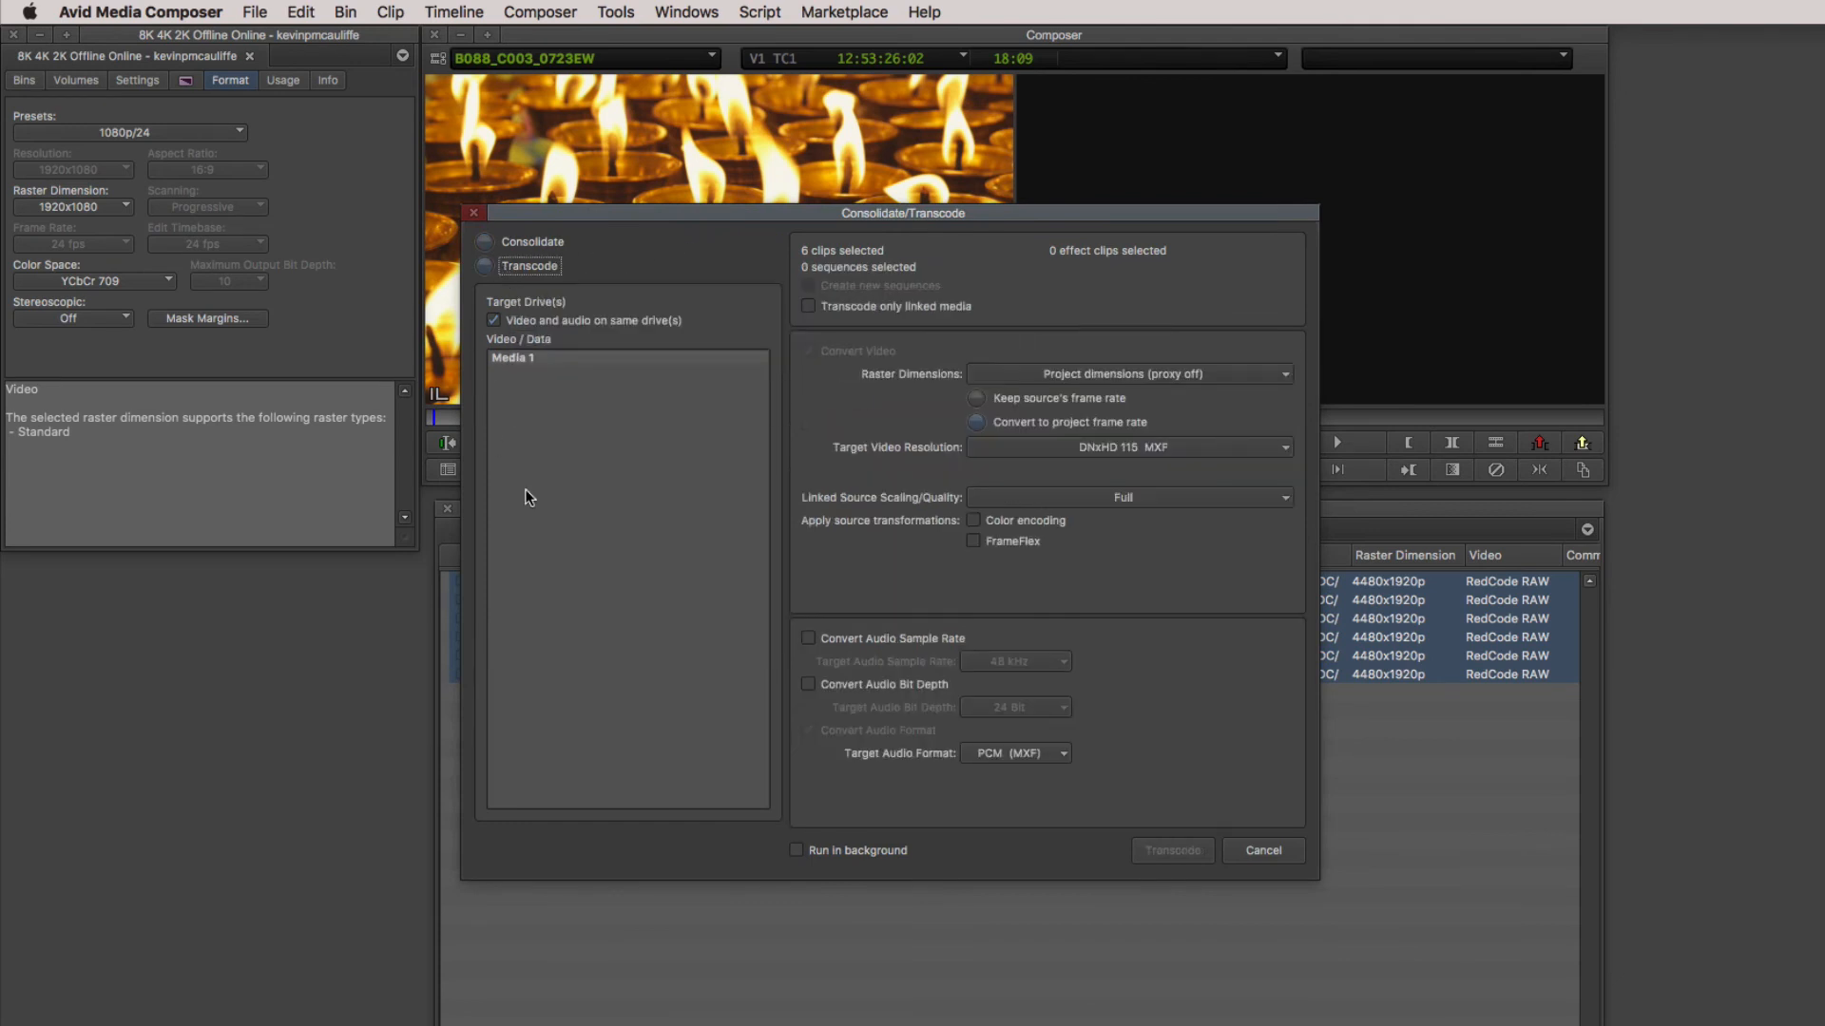
left_click(513, 358)
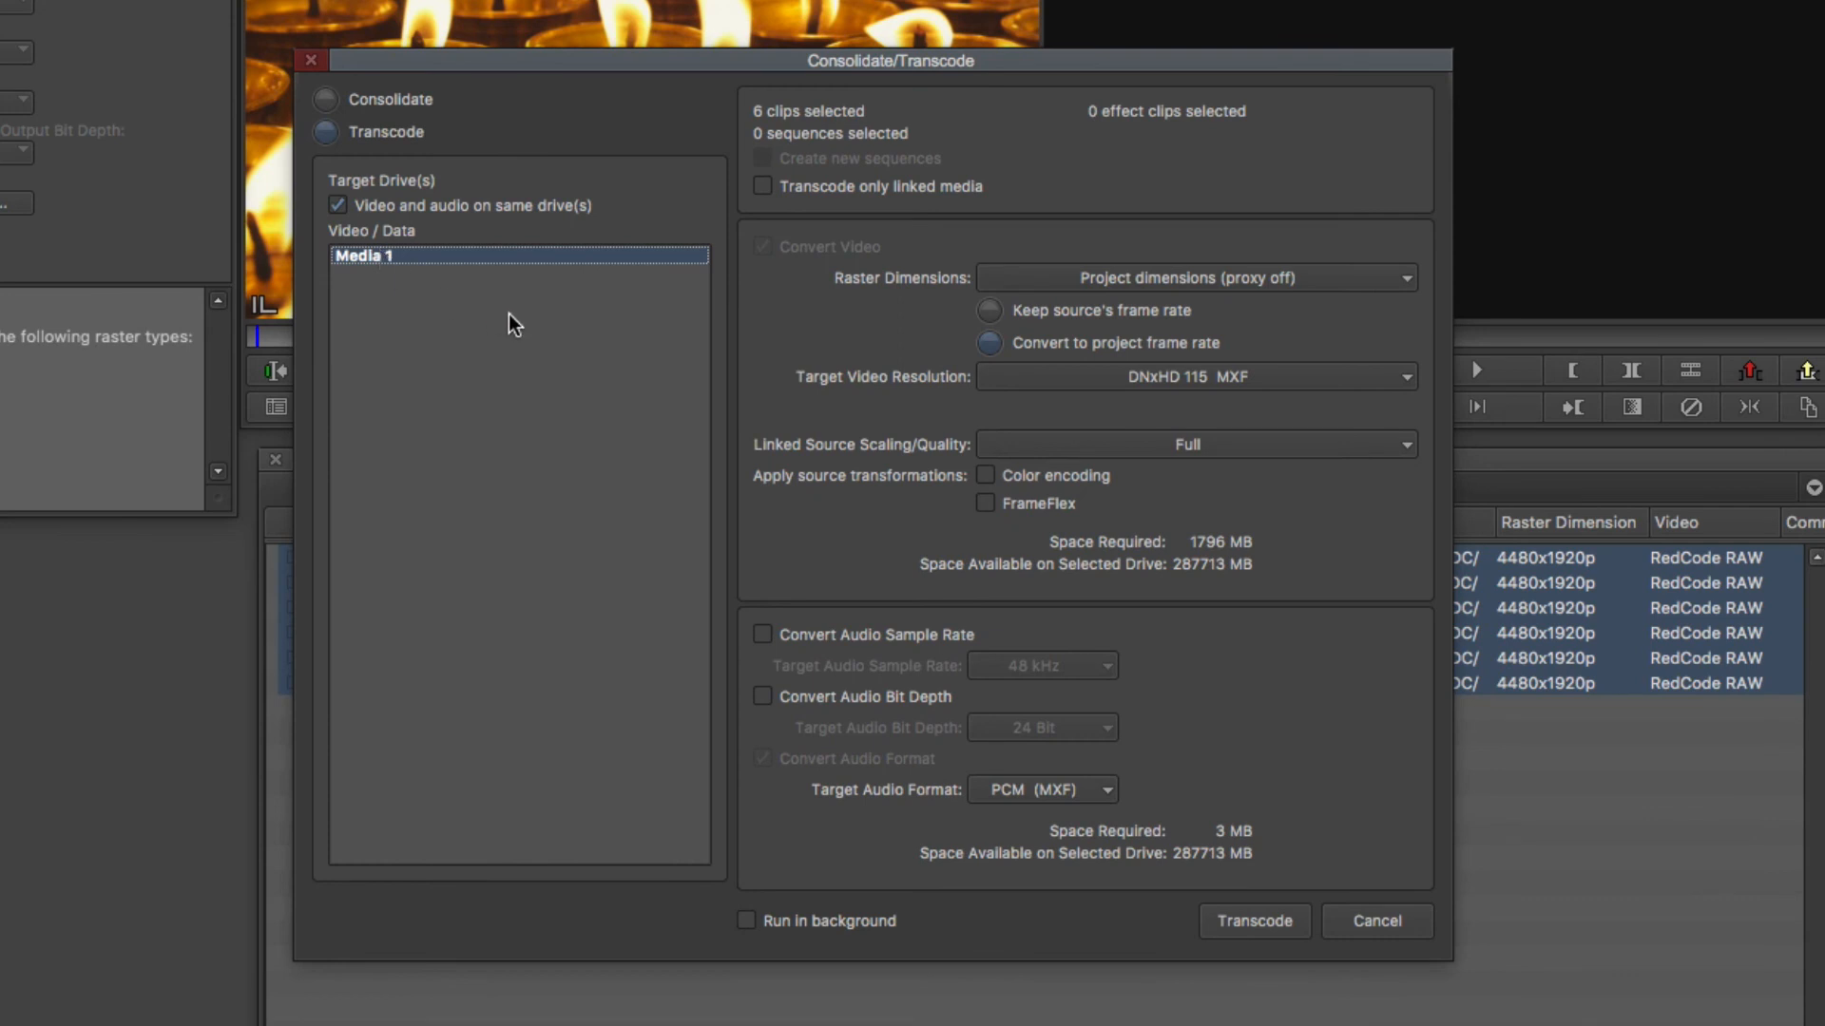
mouse_move(954, 300)
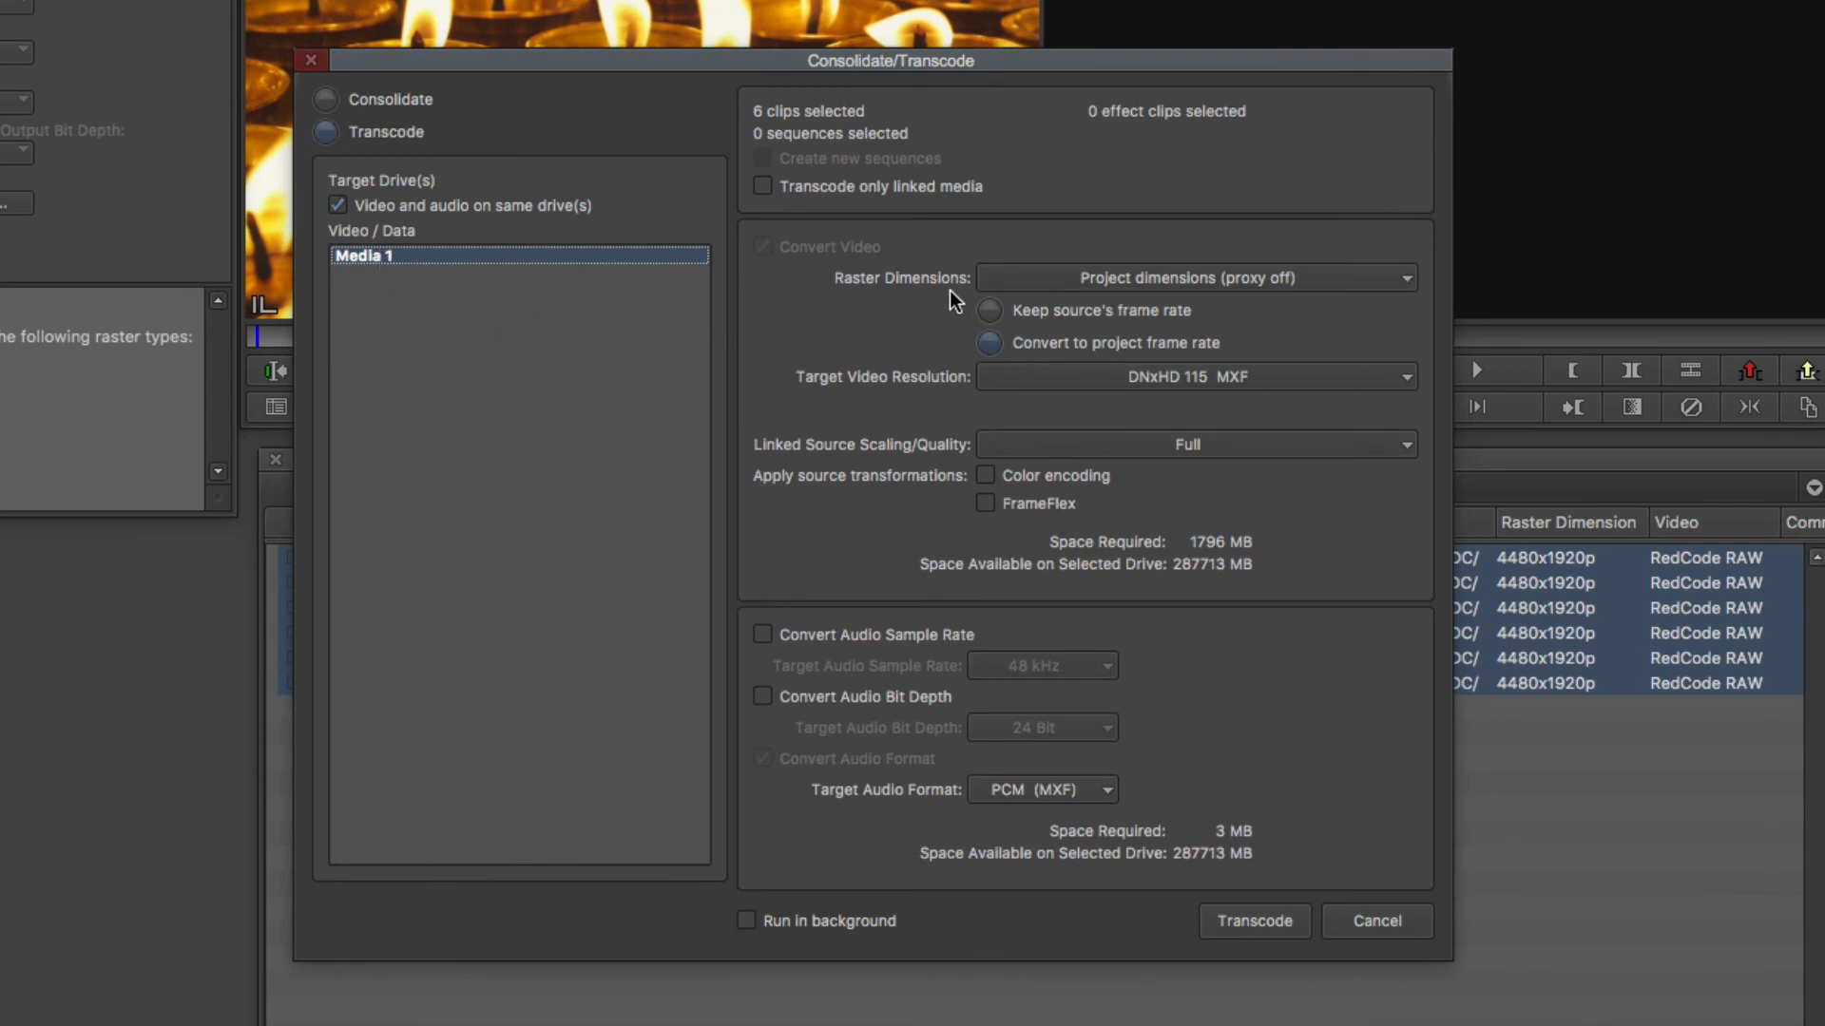
mouse_move(1150, 316)
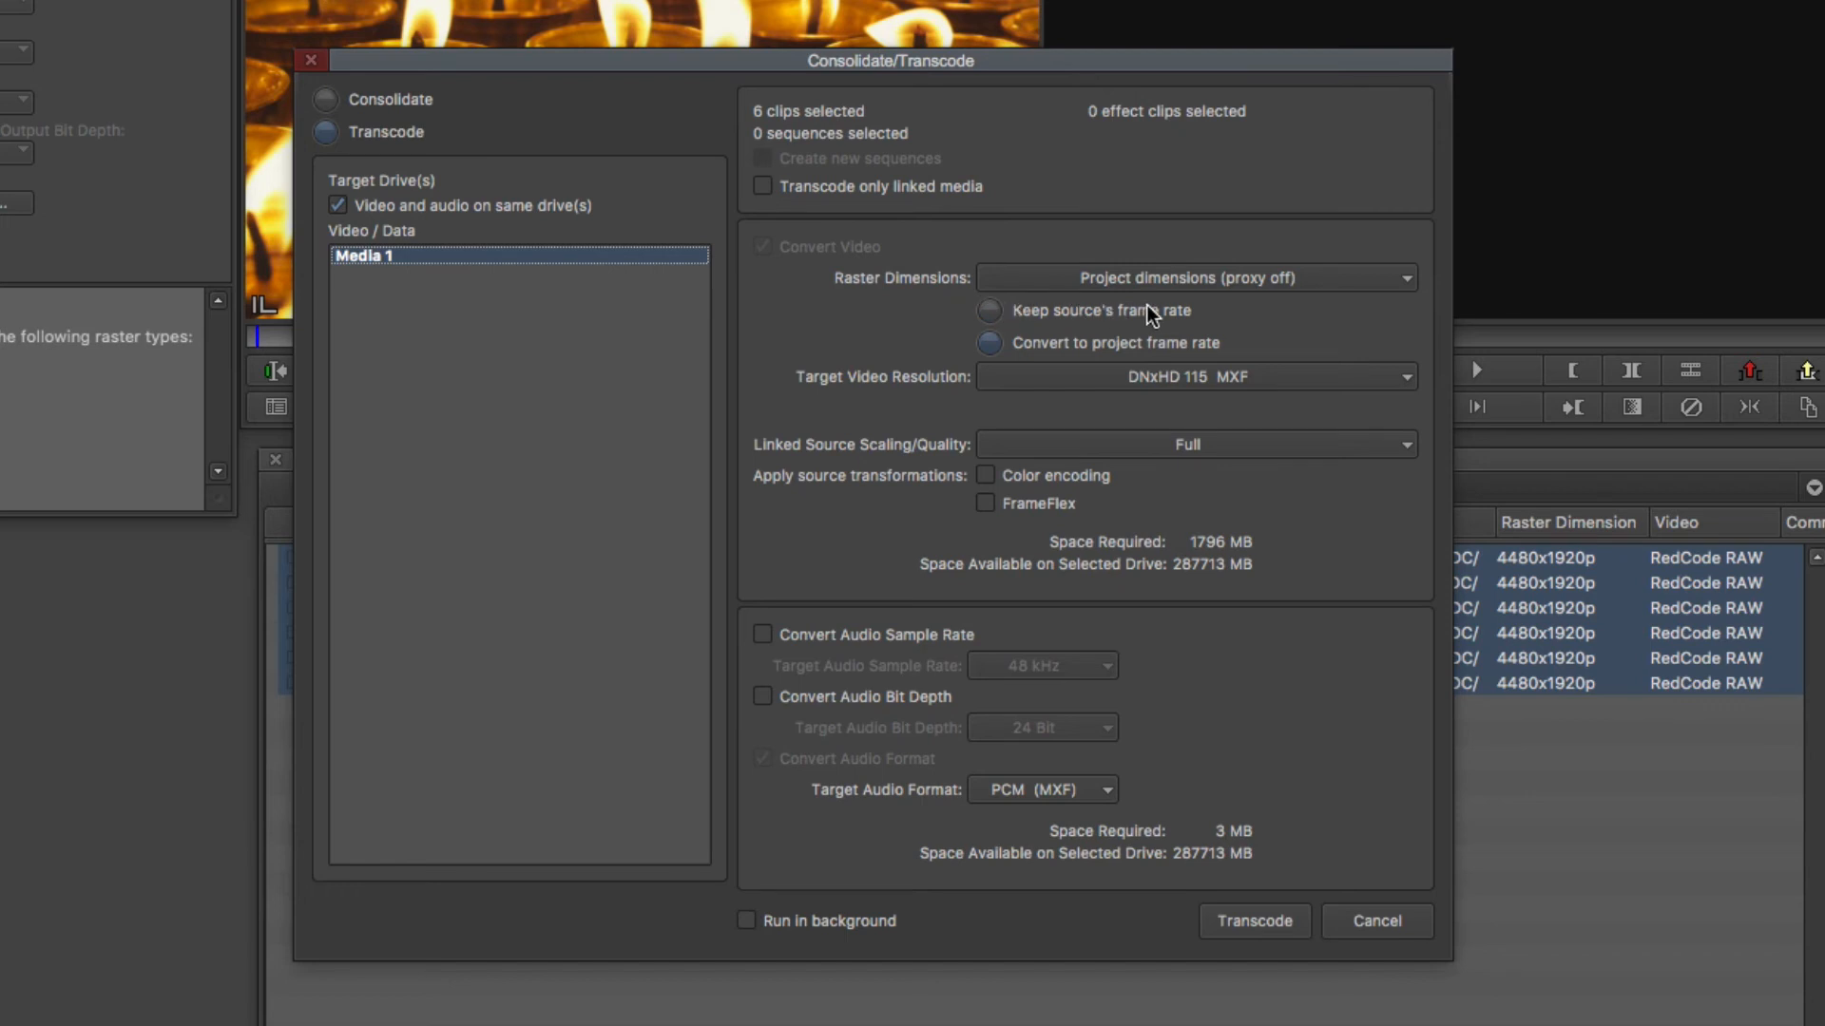
mouse_move(1071, 339)
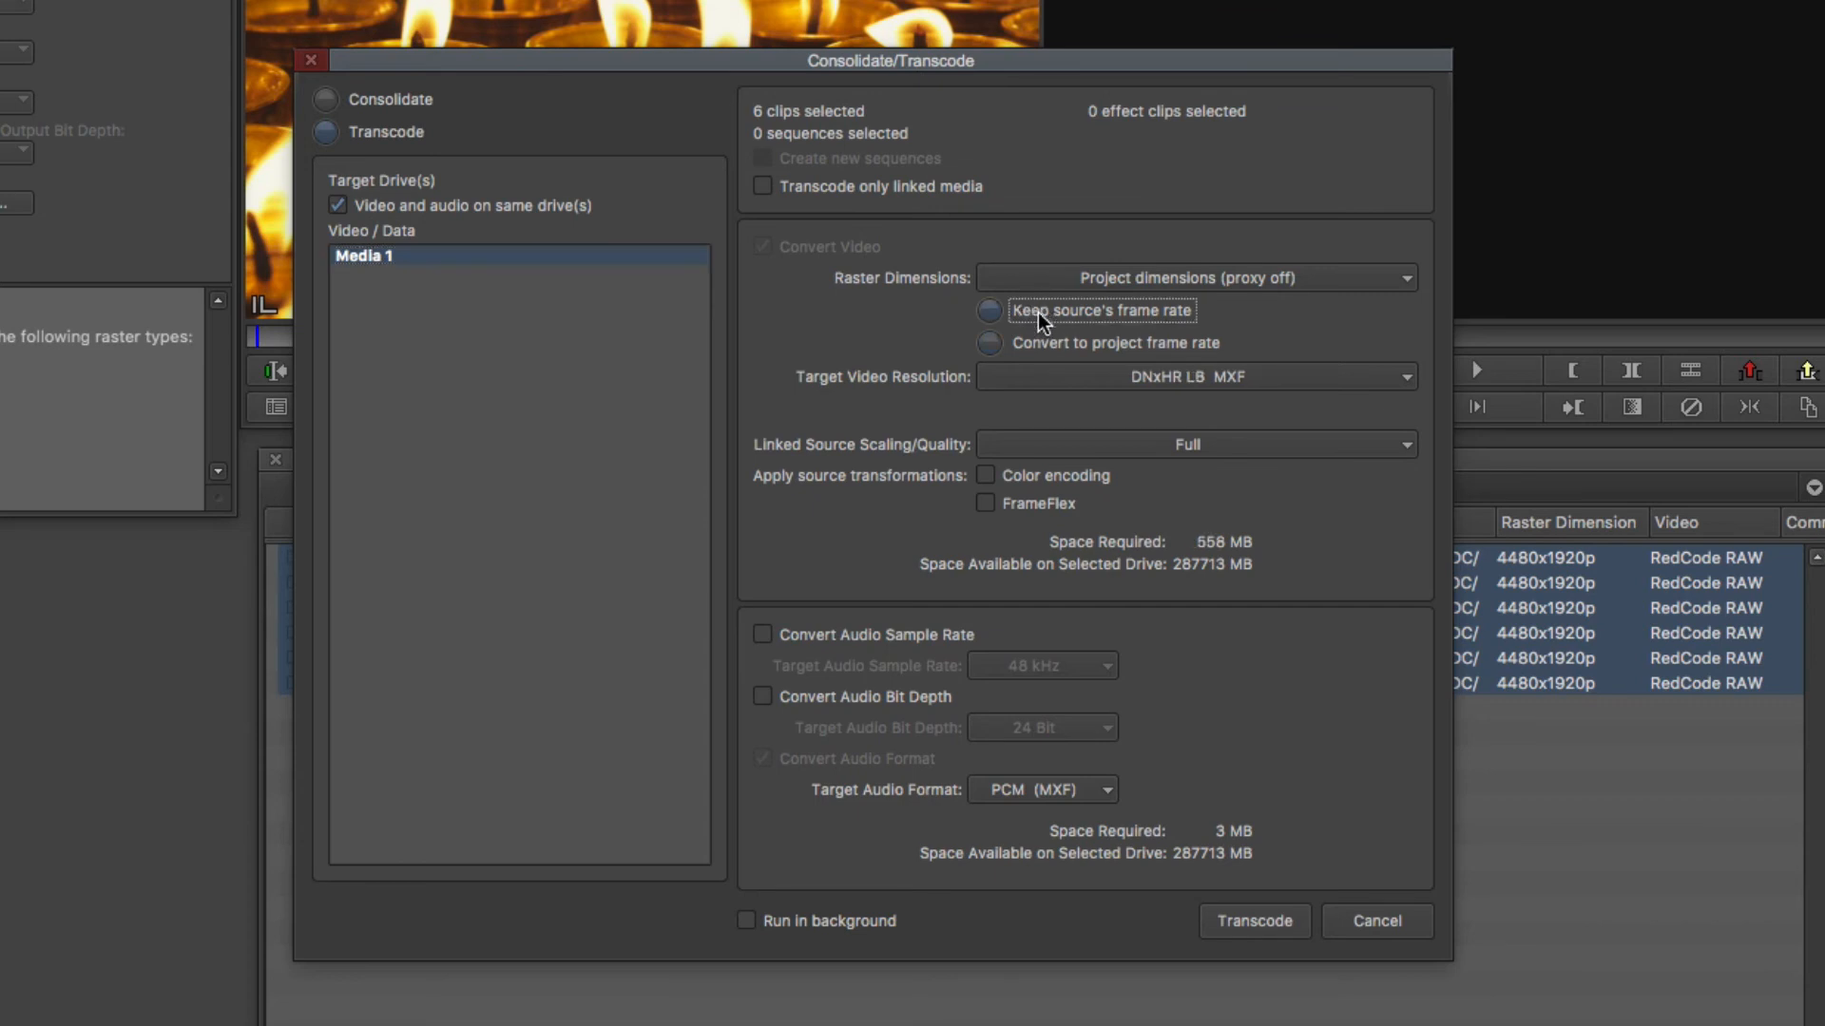
Compare the target resolutions offered for Convert to project frame rate versus Keep source's frame rate.
left_click(989, 343)
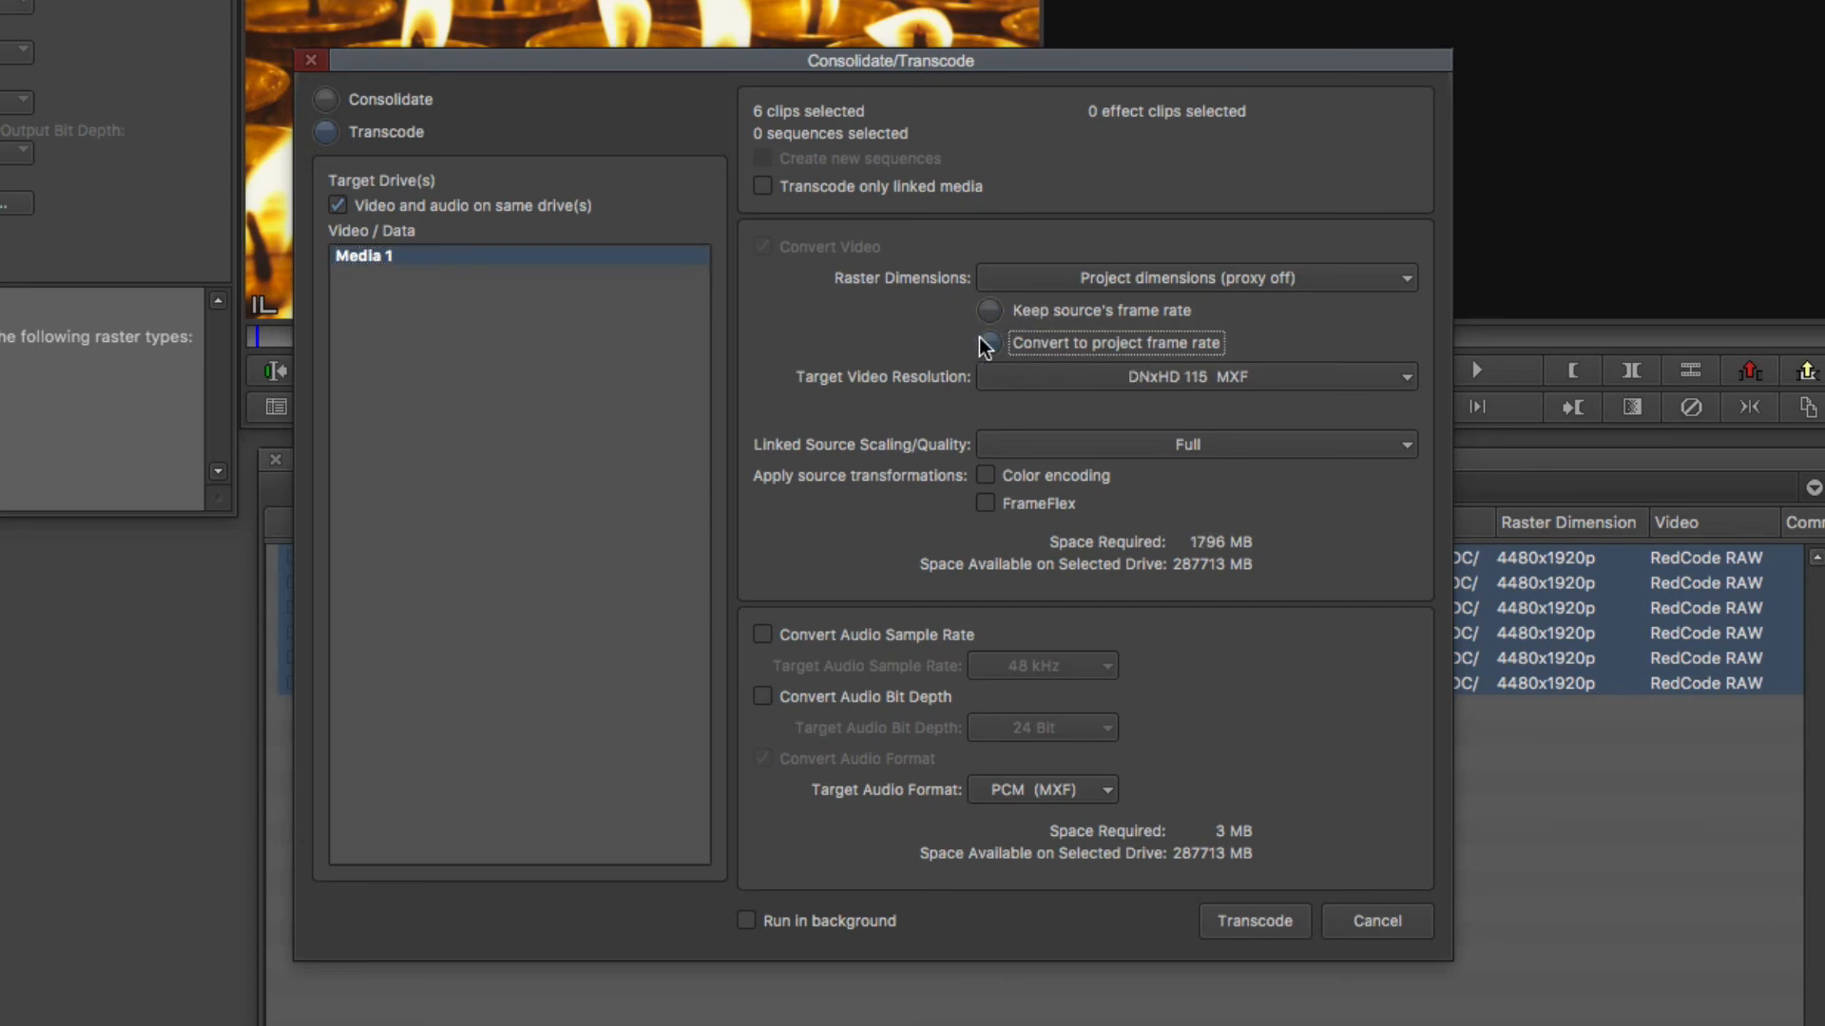
left_click(1193, 377)
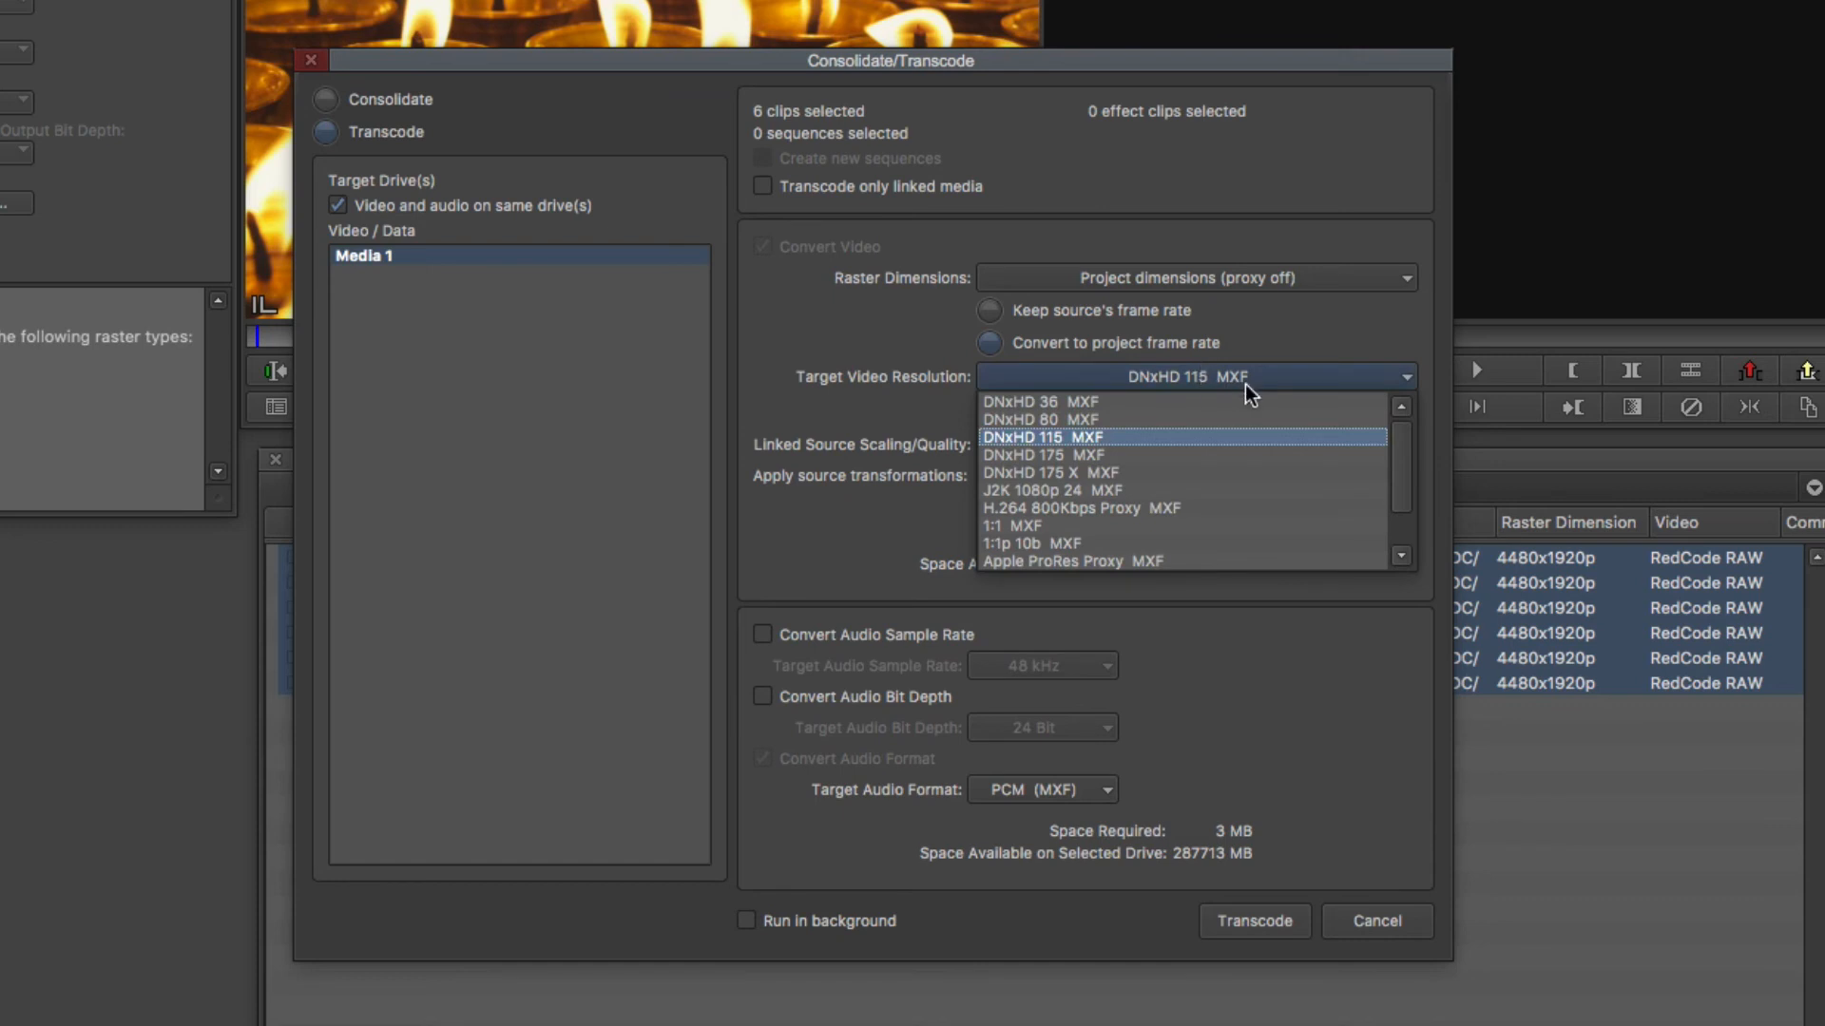
scroll("down", 3)
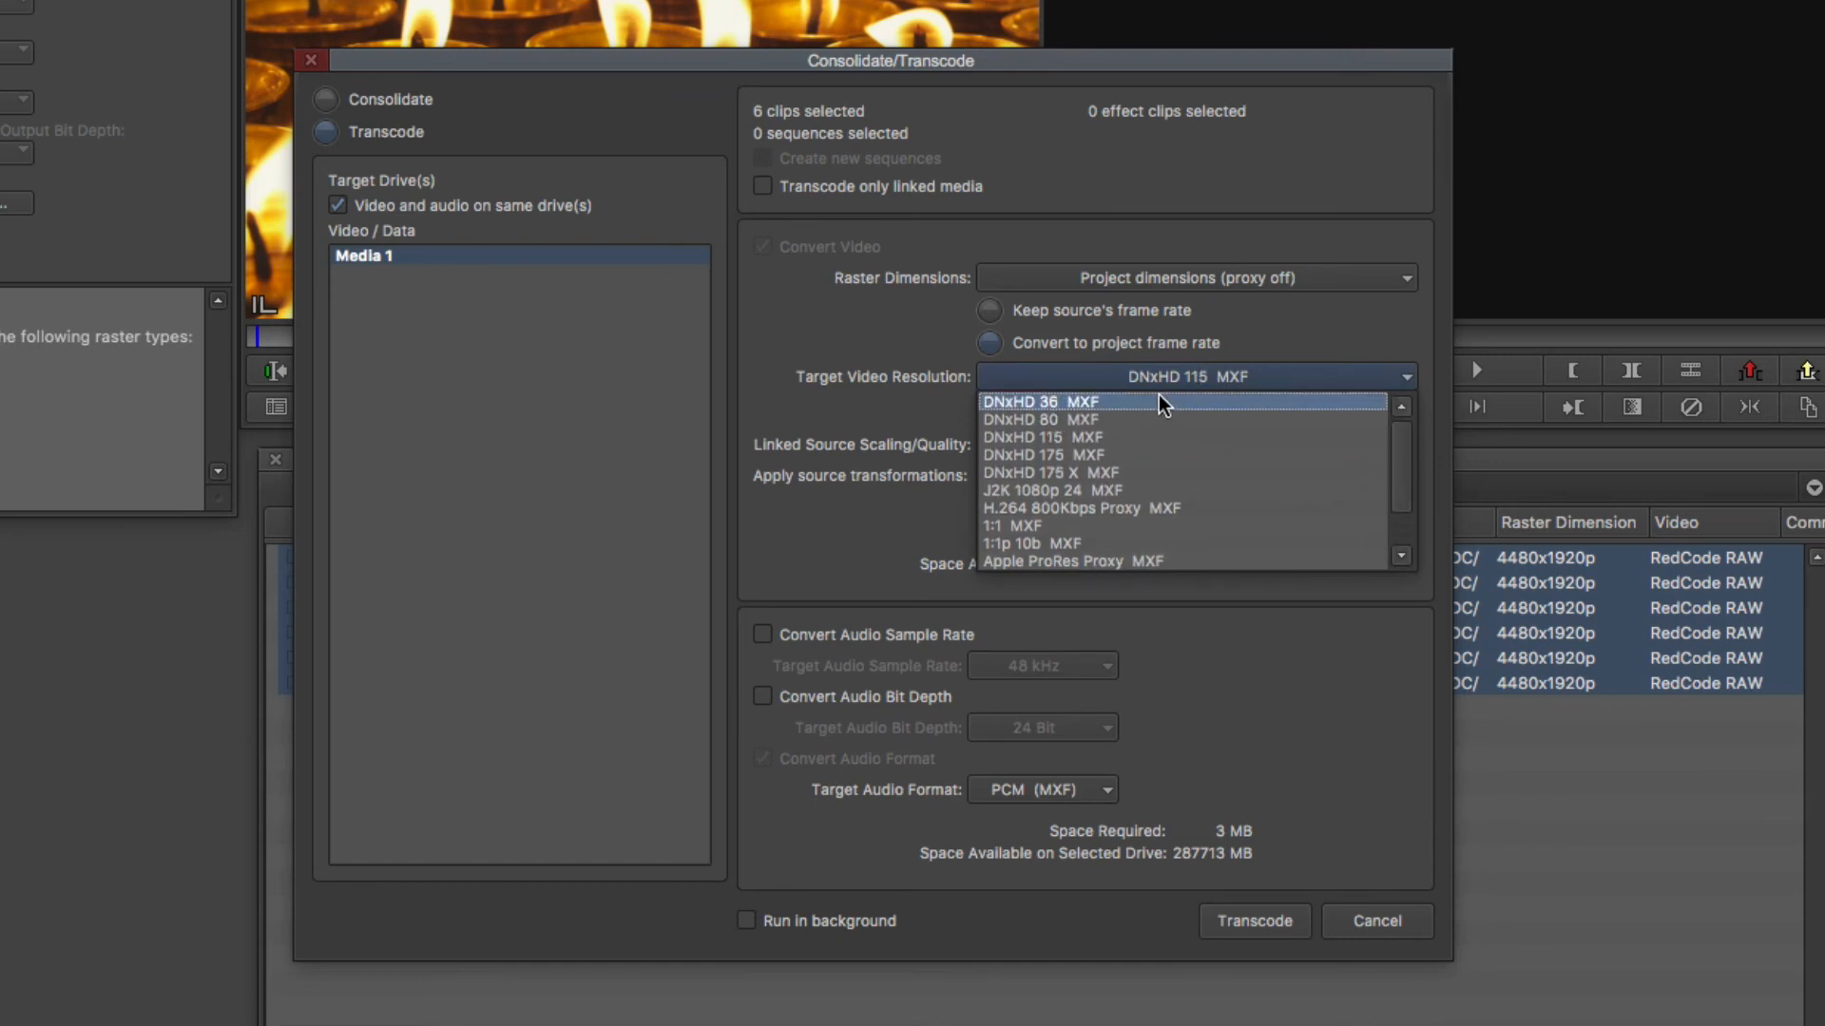
mouse_move(1146, 454)
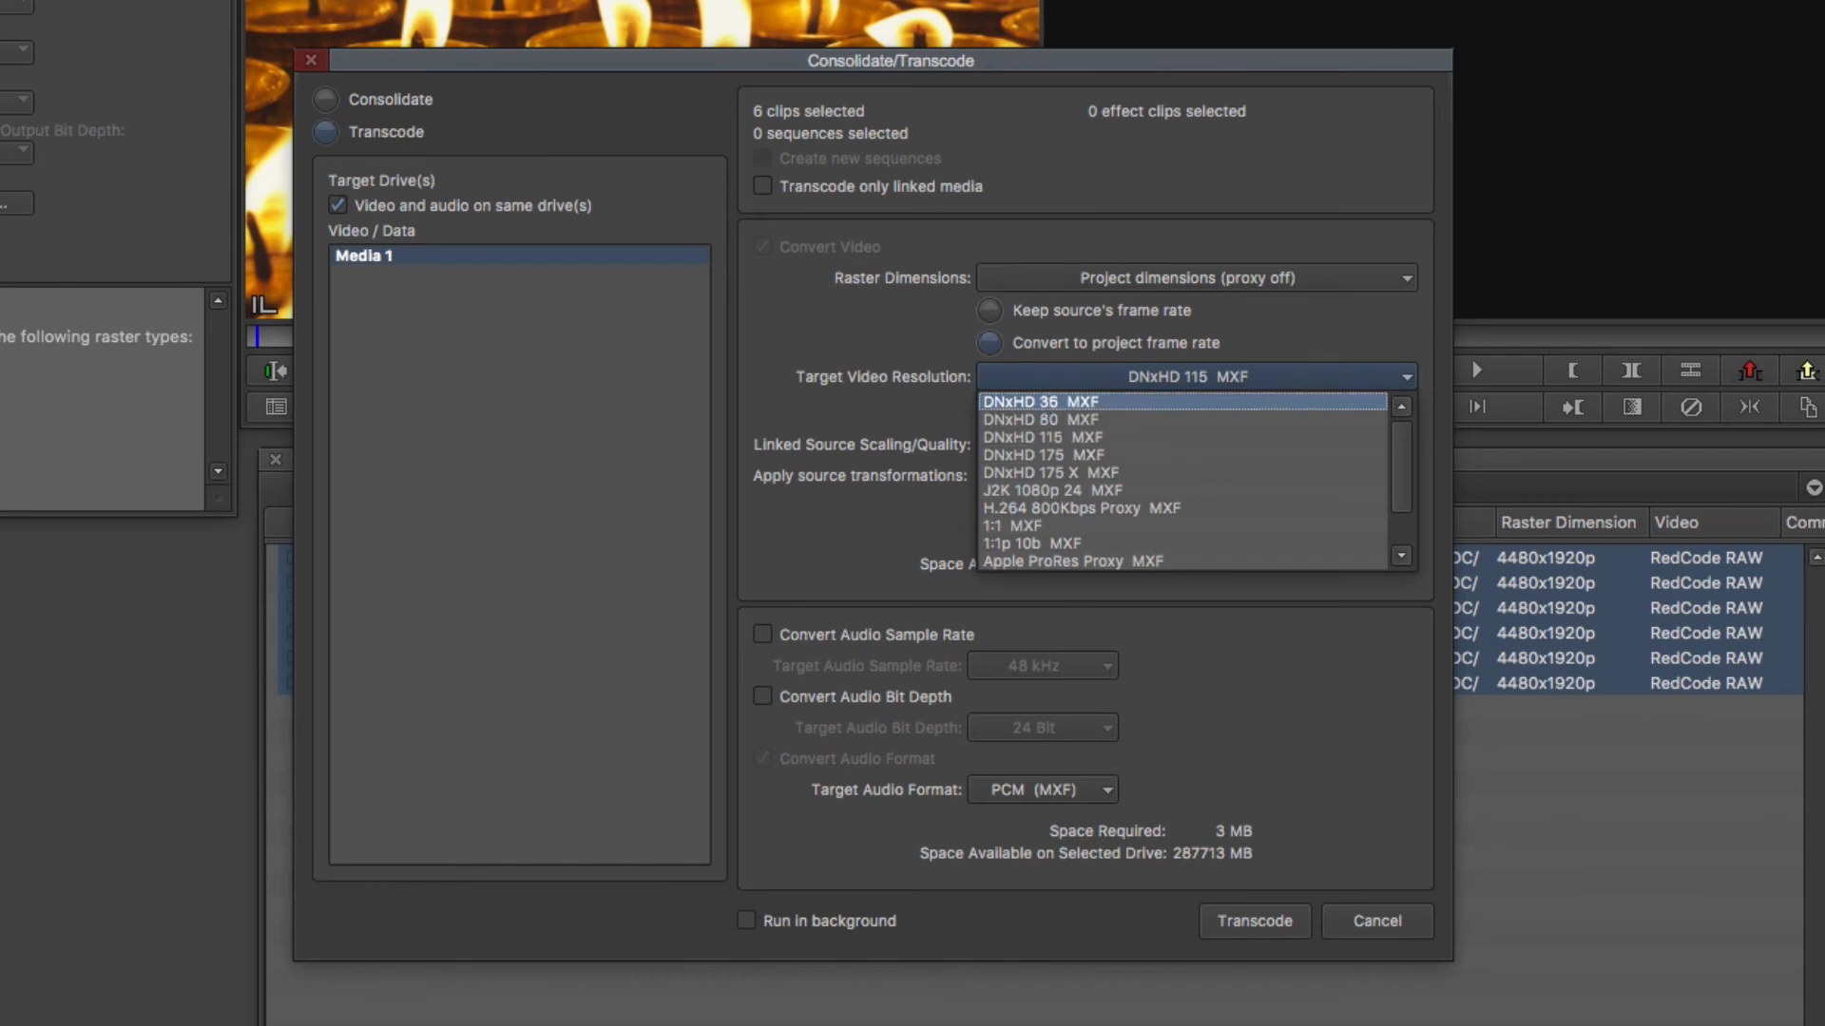
mouse_move(23, 26)
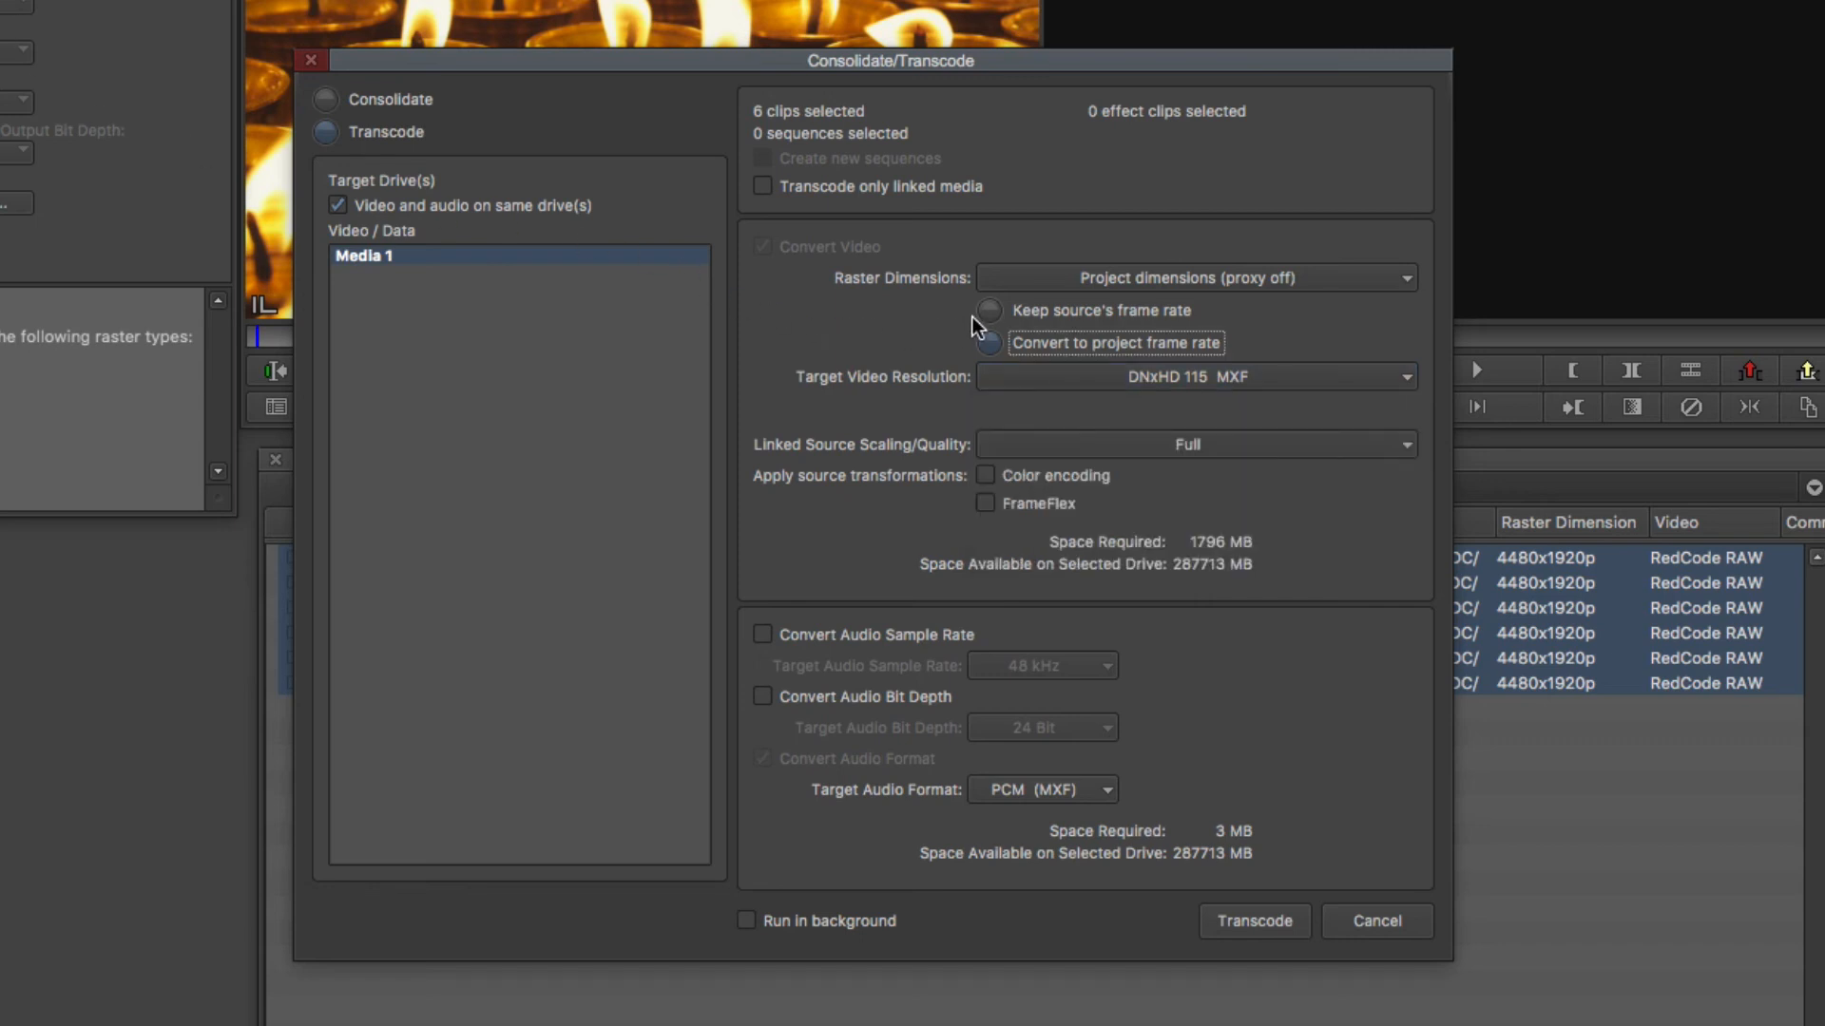
left_click(988, 311)
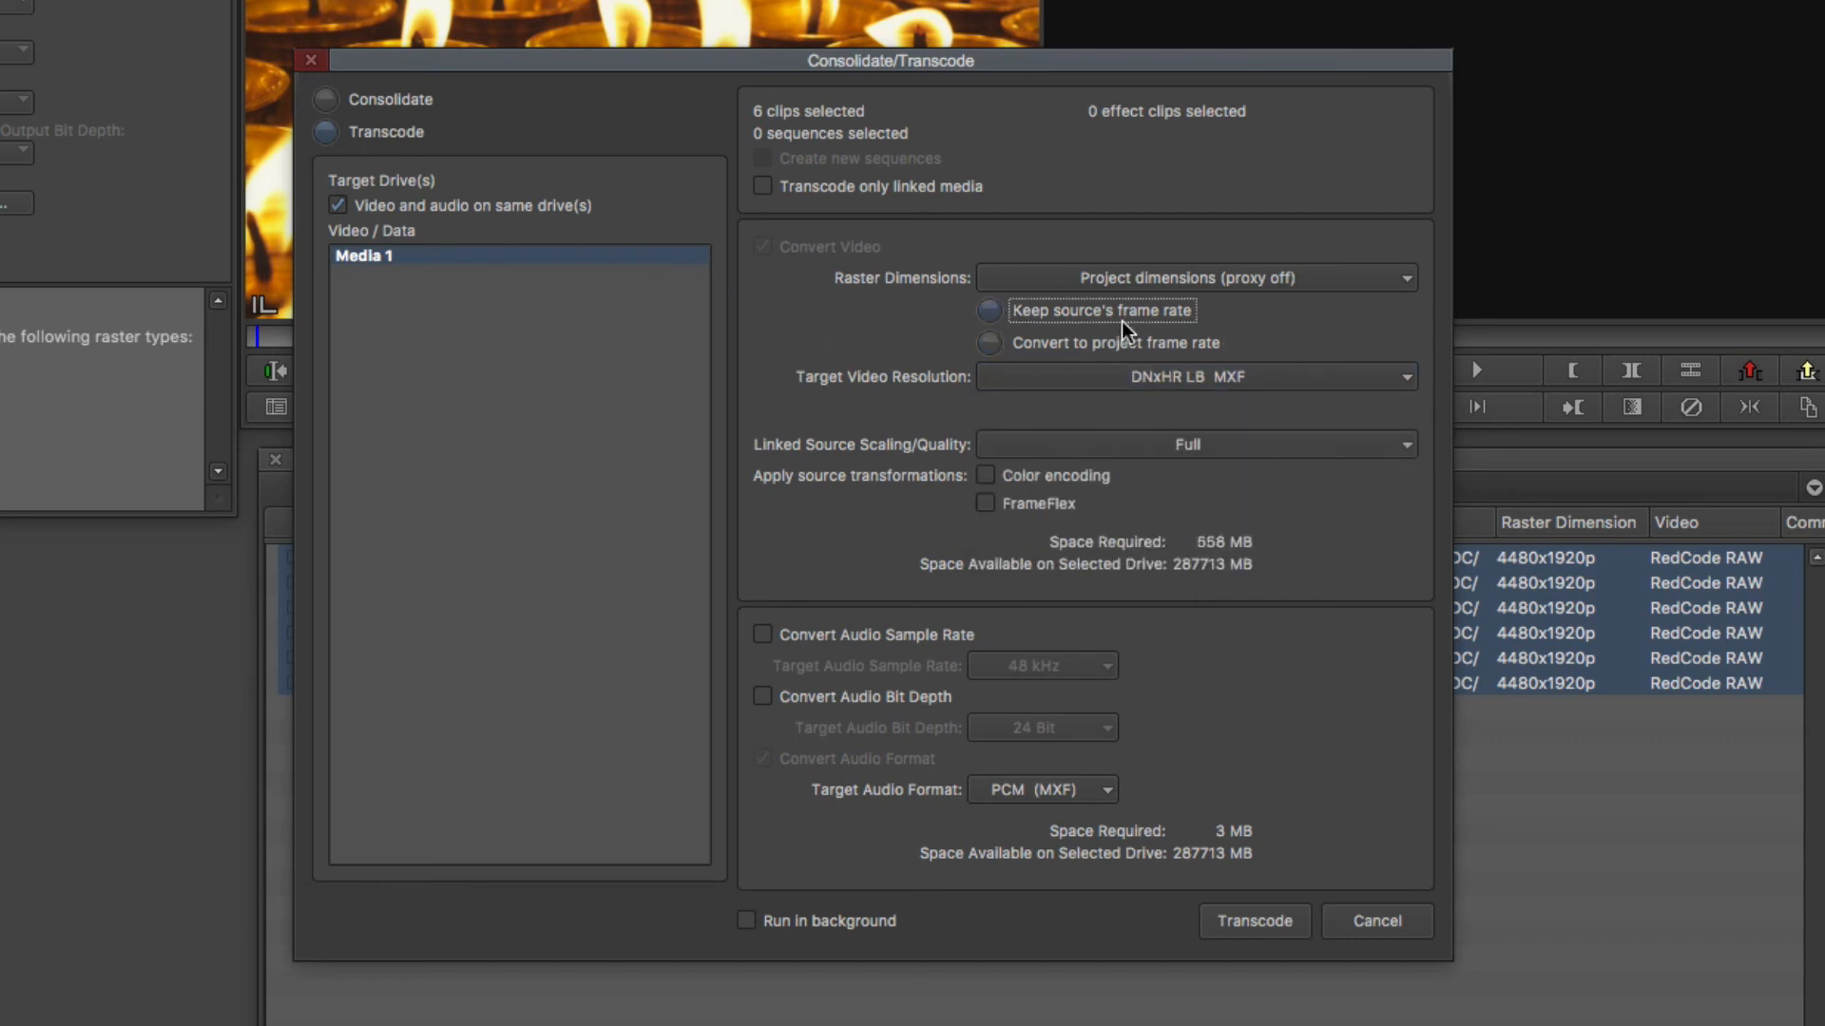
left_click(1196, 376)
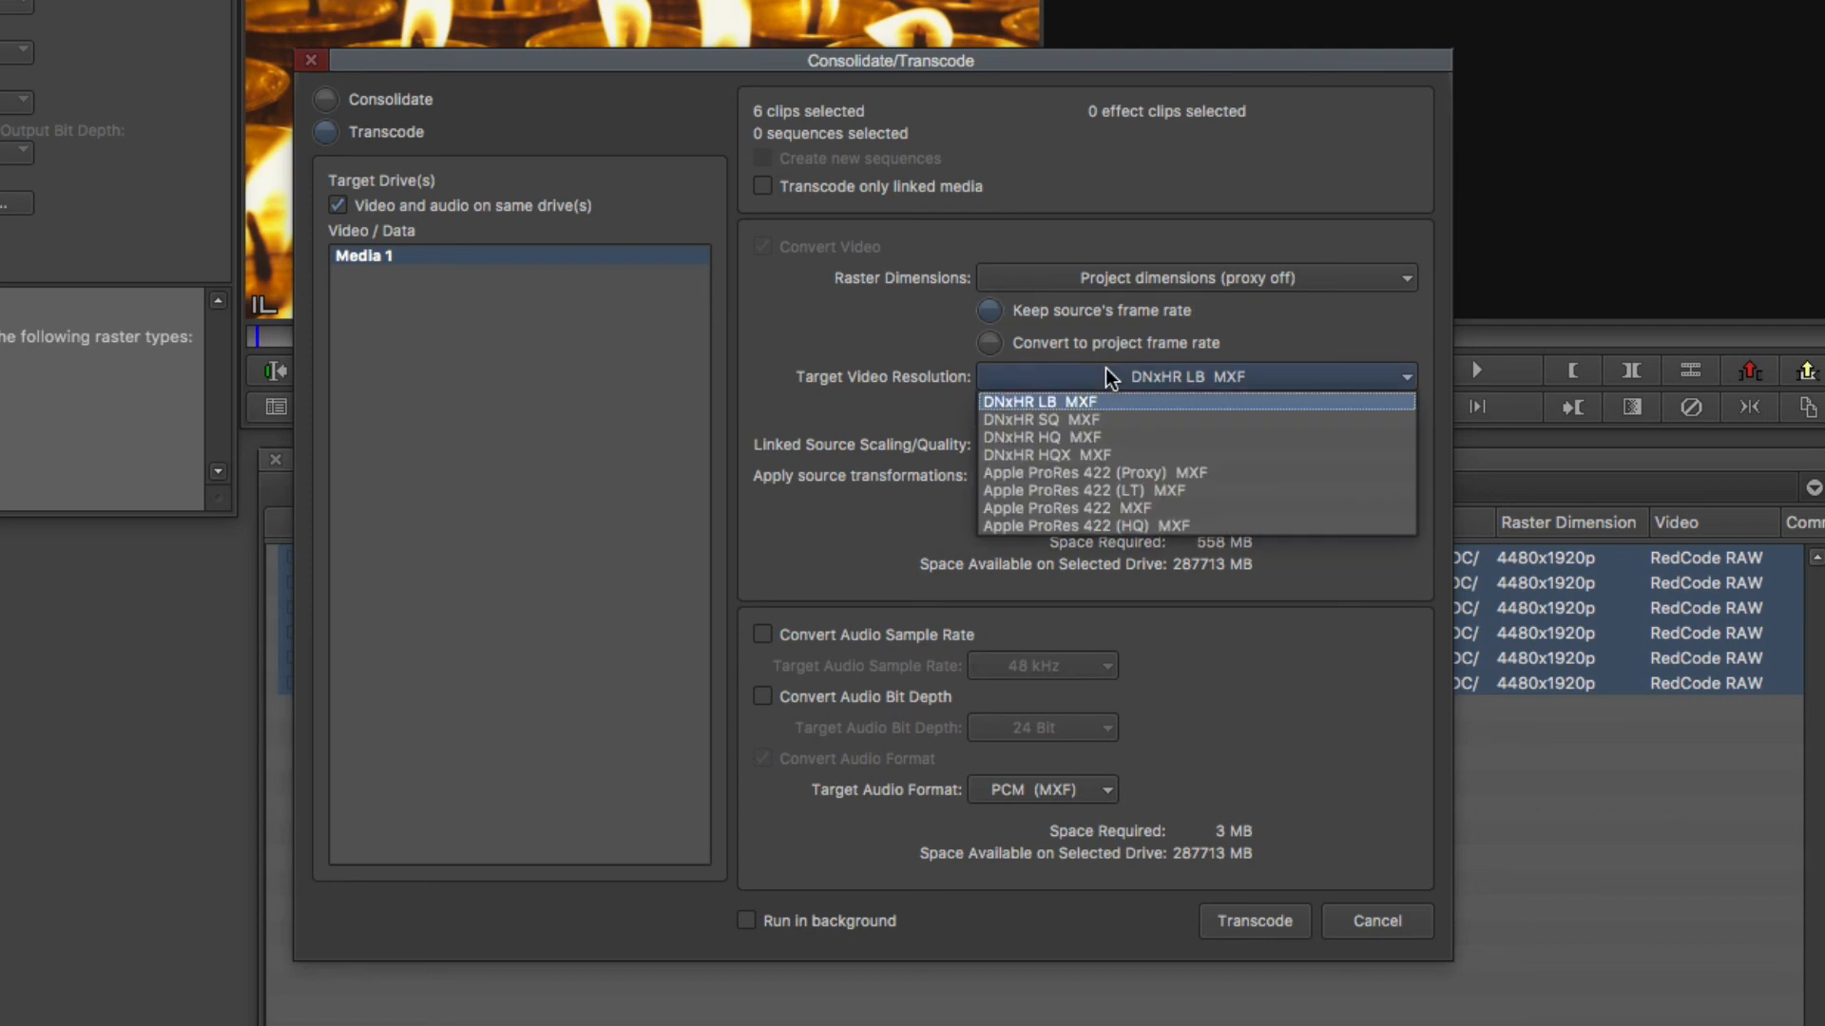
mouse_move(1237, 524)
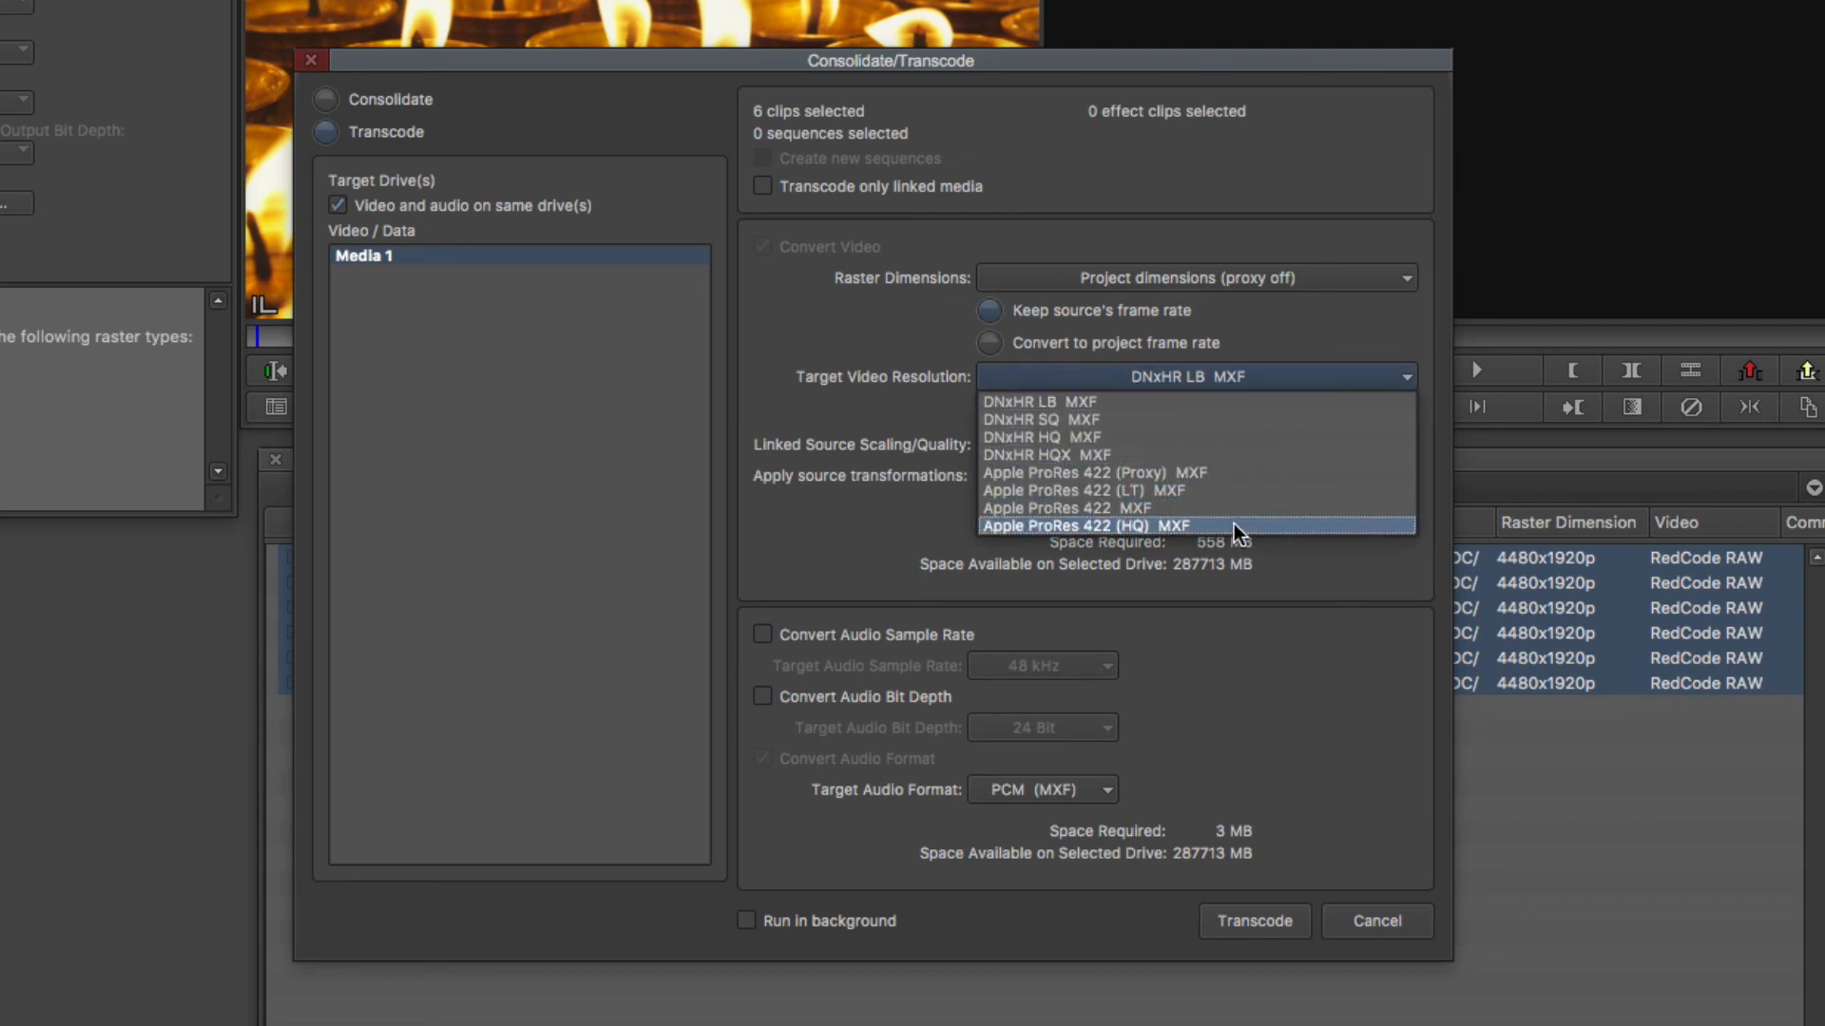
mouse_move(1210, 454)
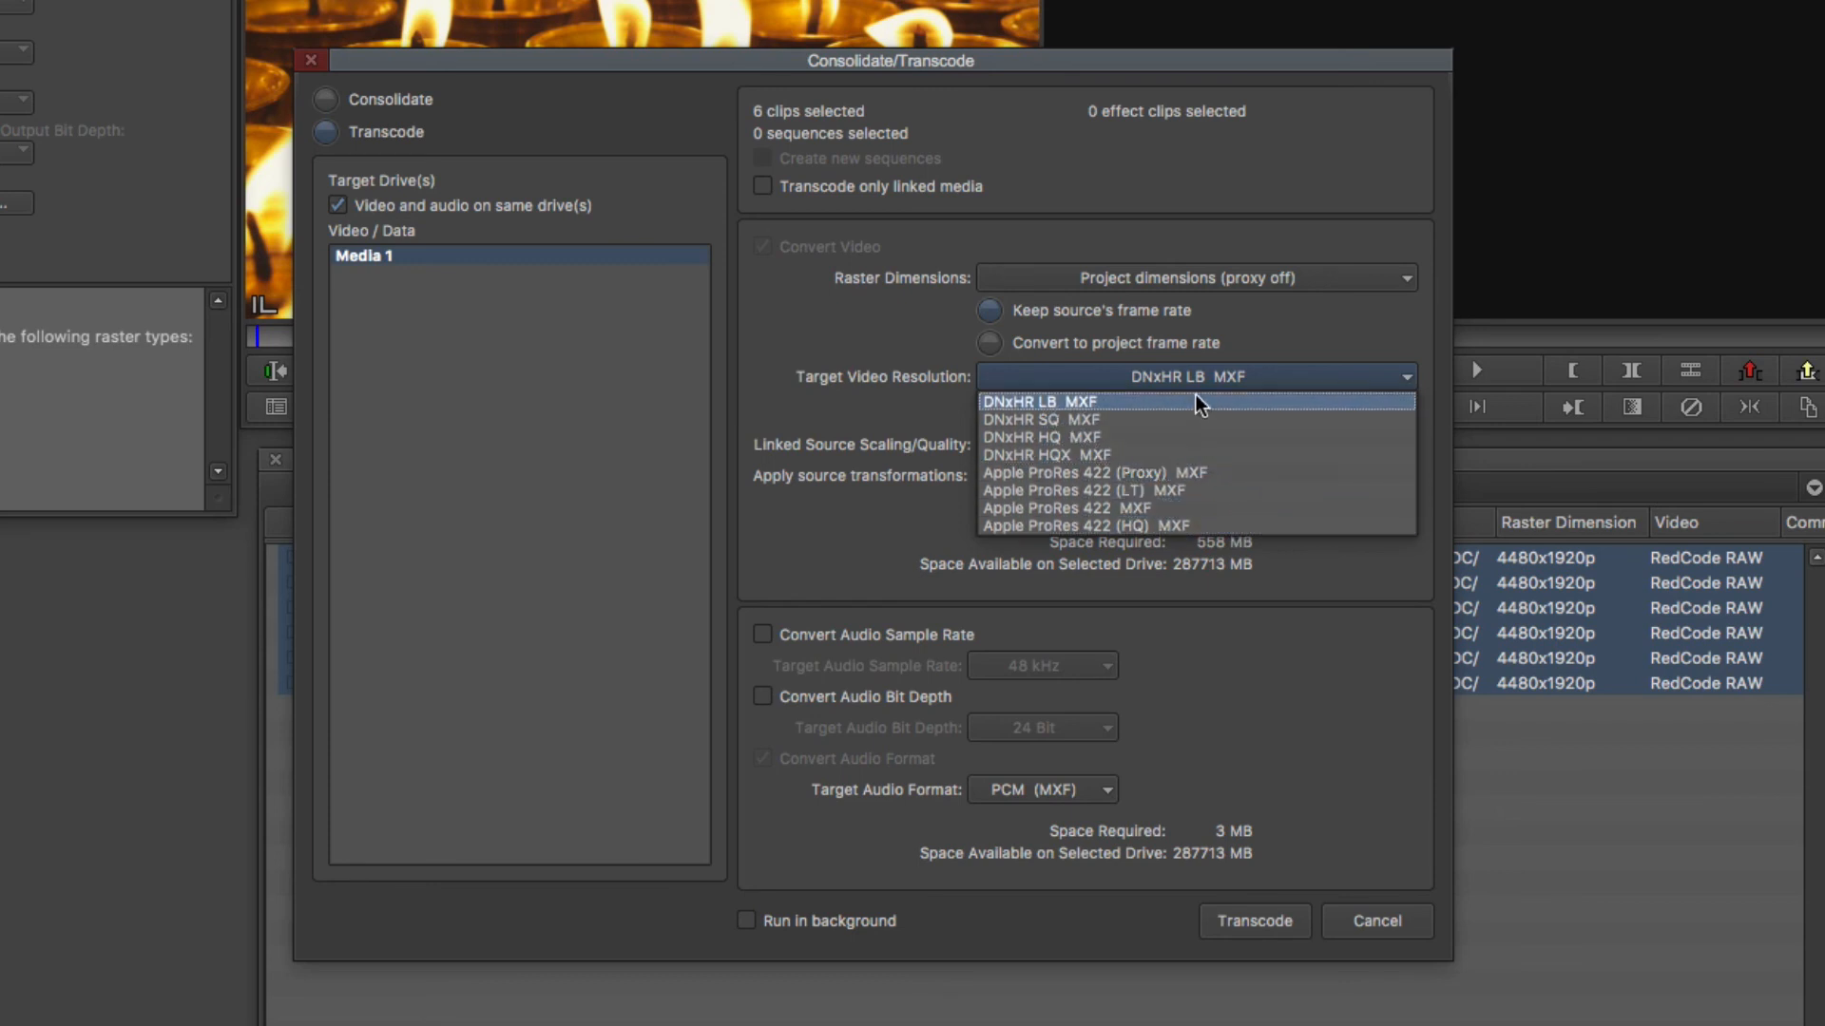
mouse_move(1196, 420)
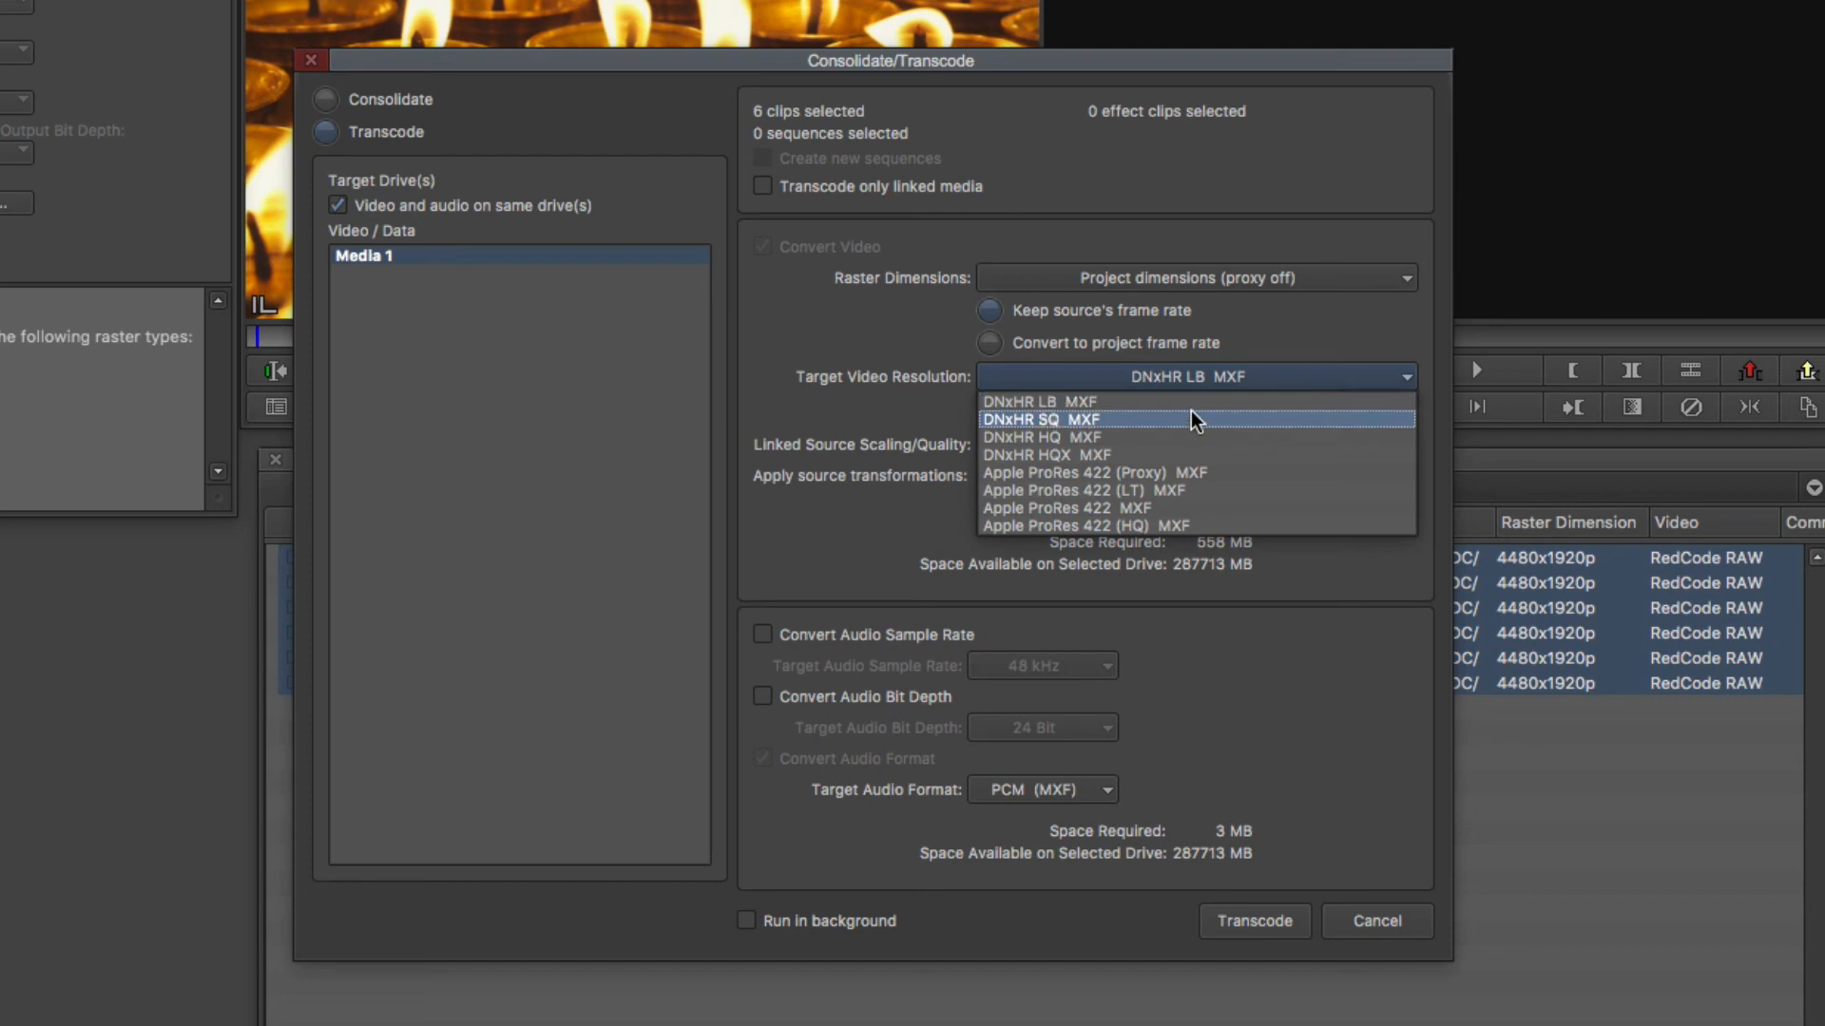
mouse_move(1197, 437)
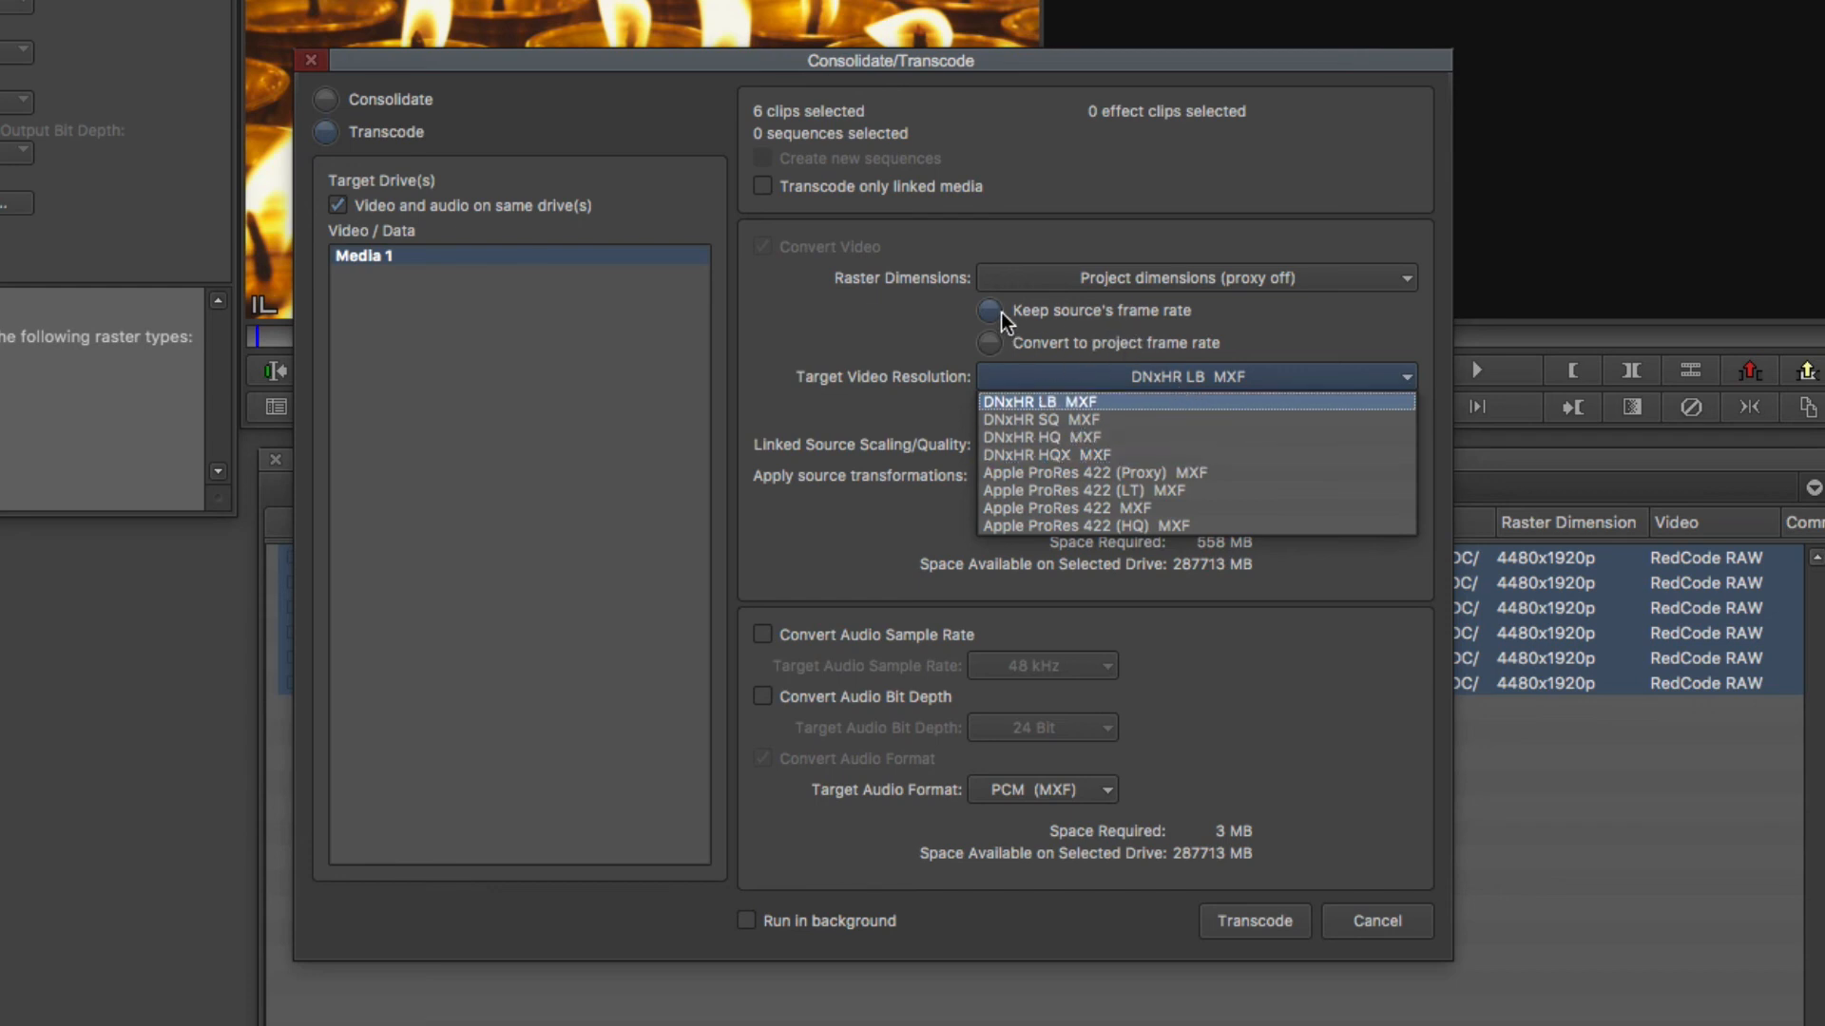
mouse_move(1009, 335)
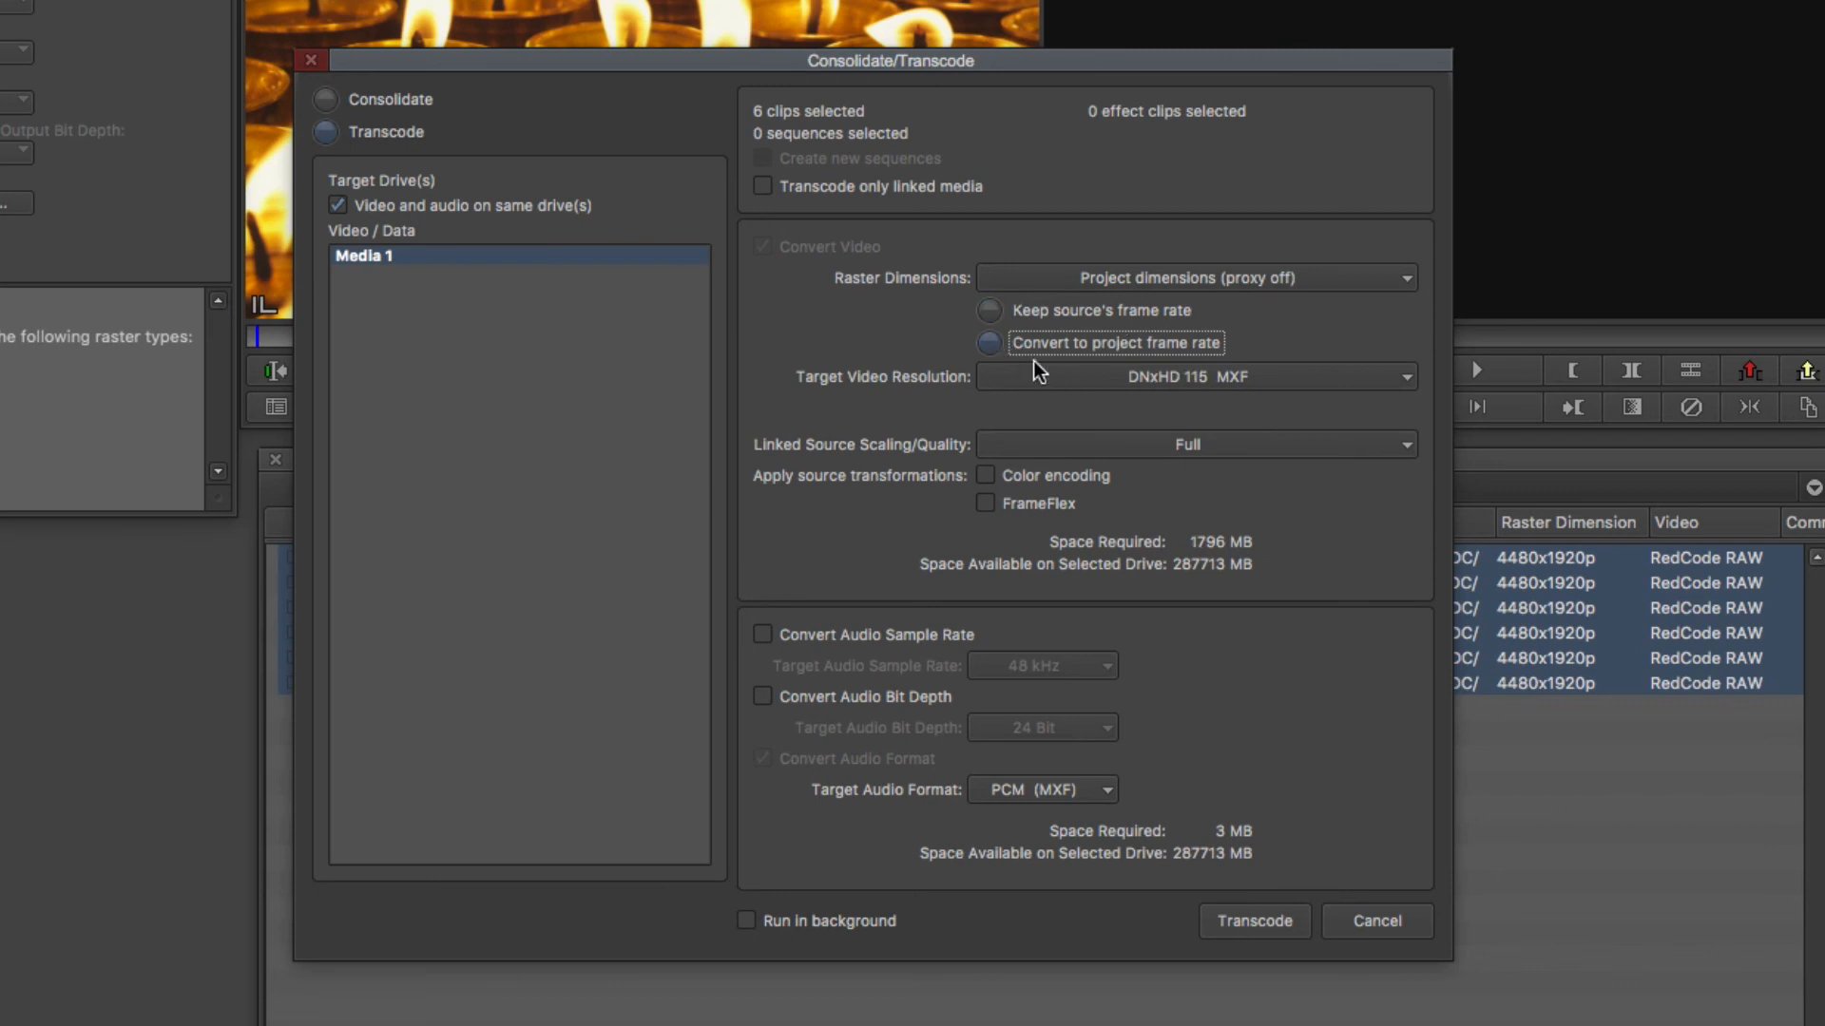
Choose DNxHD 36 MXF as the target video resolution.
left_click(1194, 376)
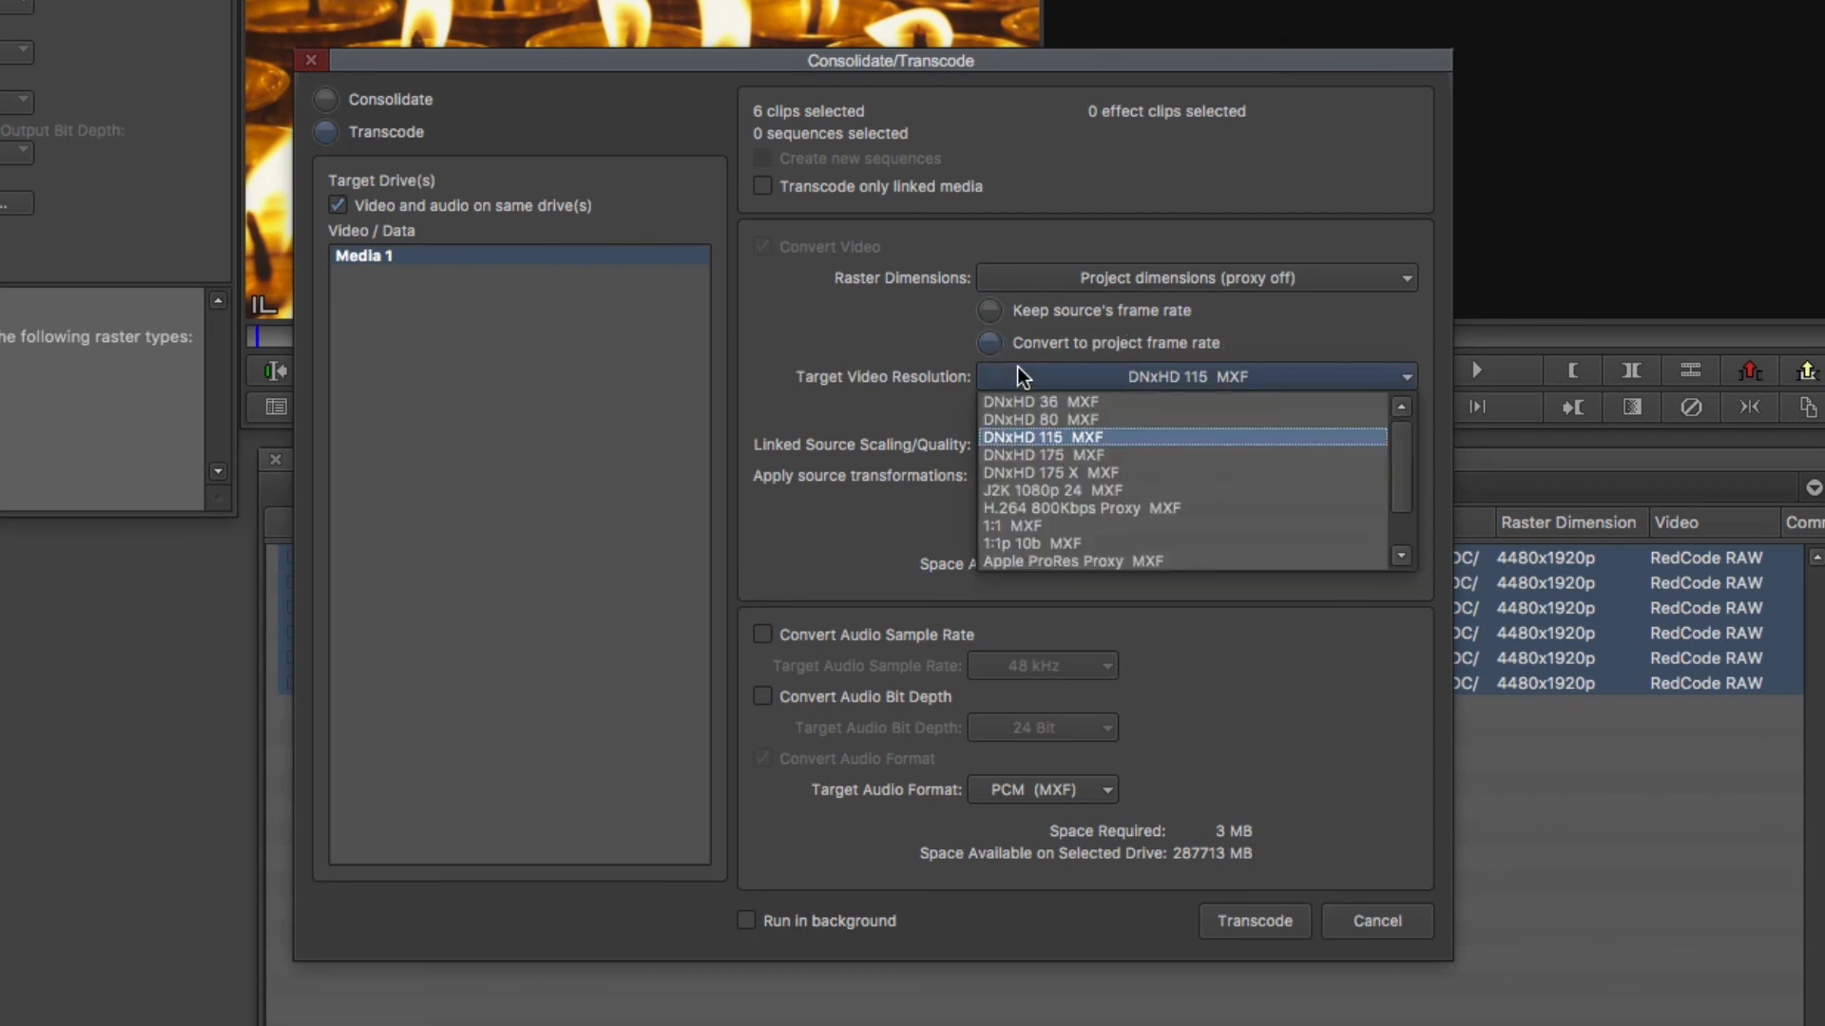
left_click(1039, 401)
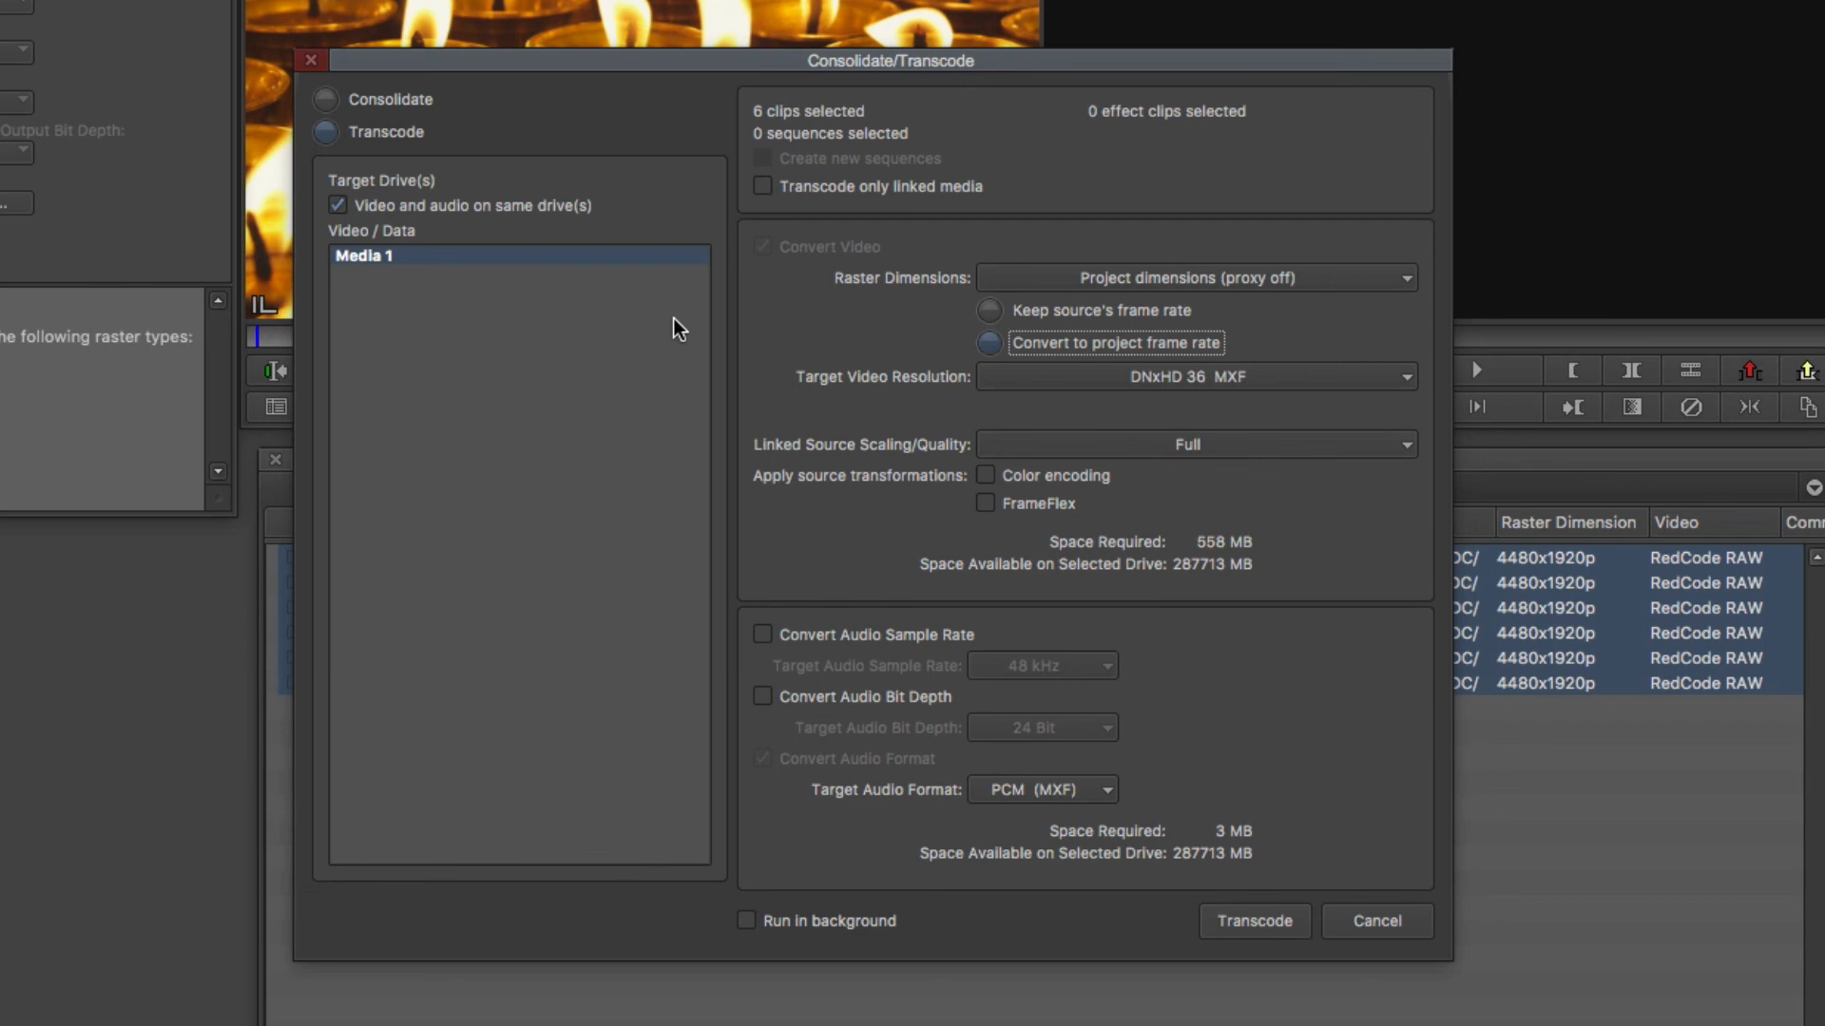
mouse_move(947, 525)
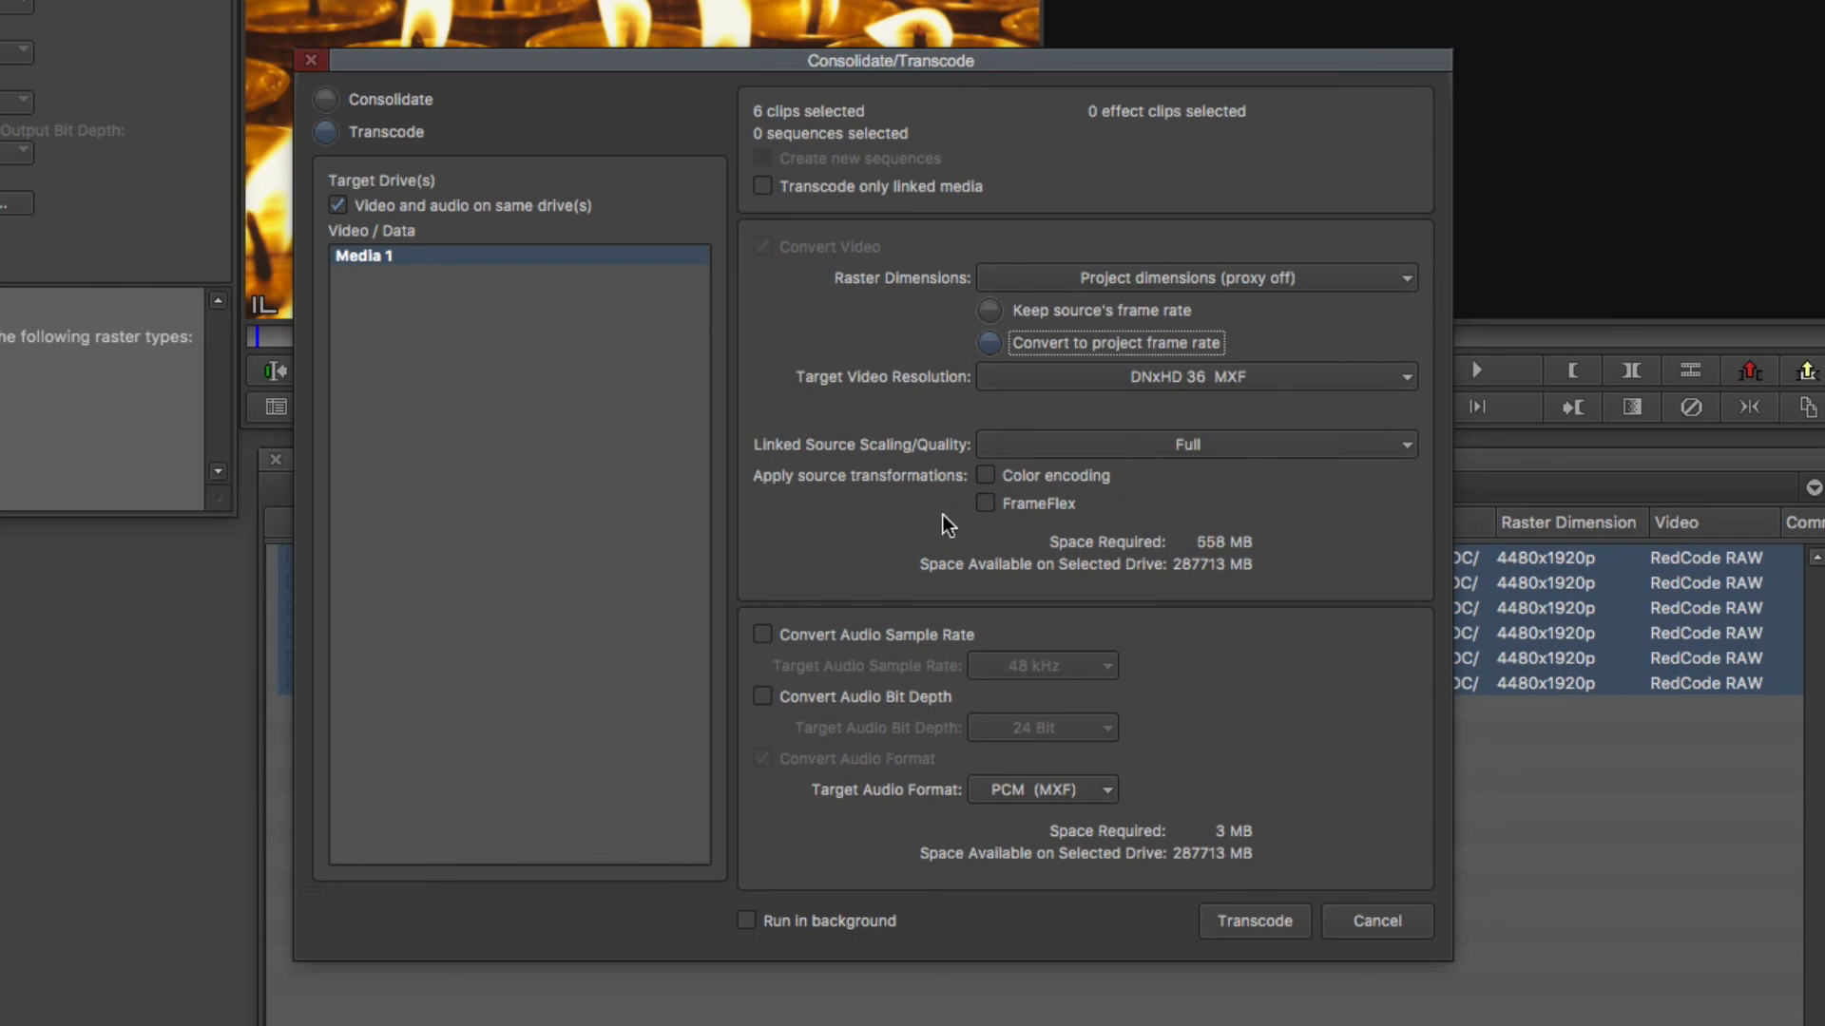
mouse_move(1222, 539)
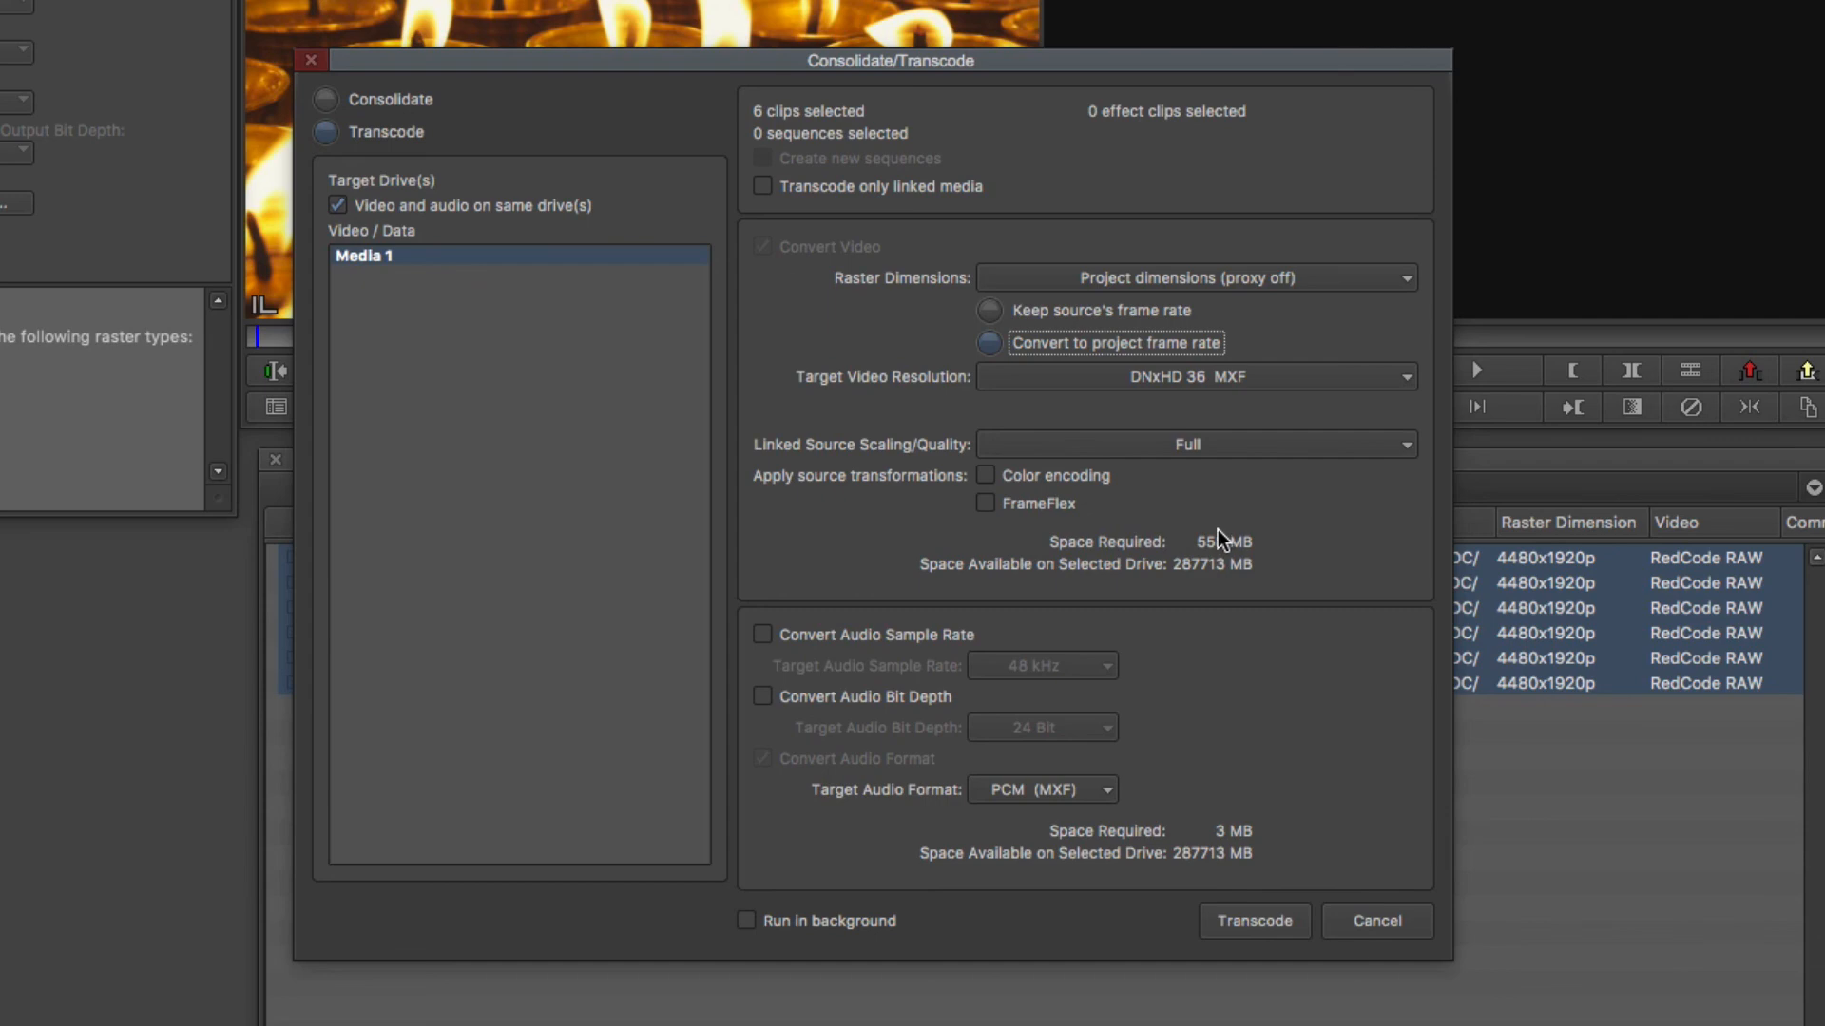
mouse_move(1236, 522)
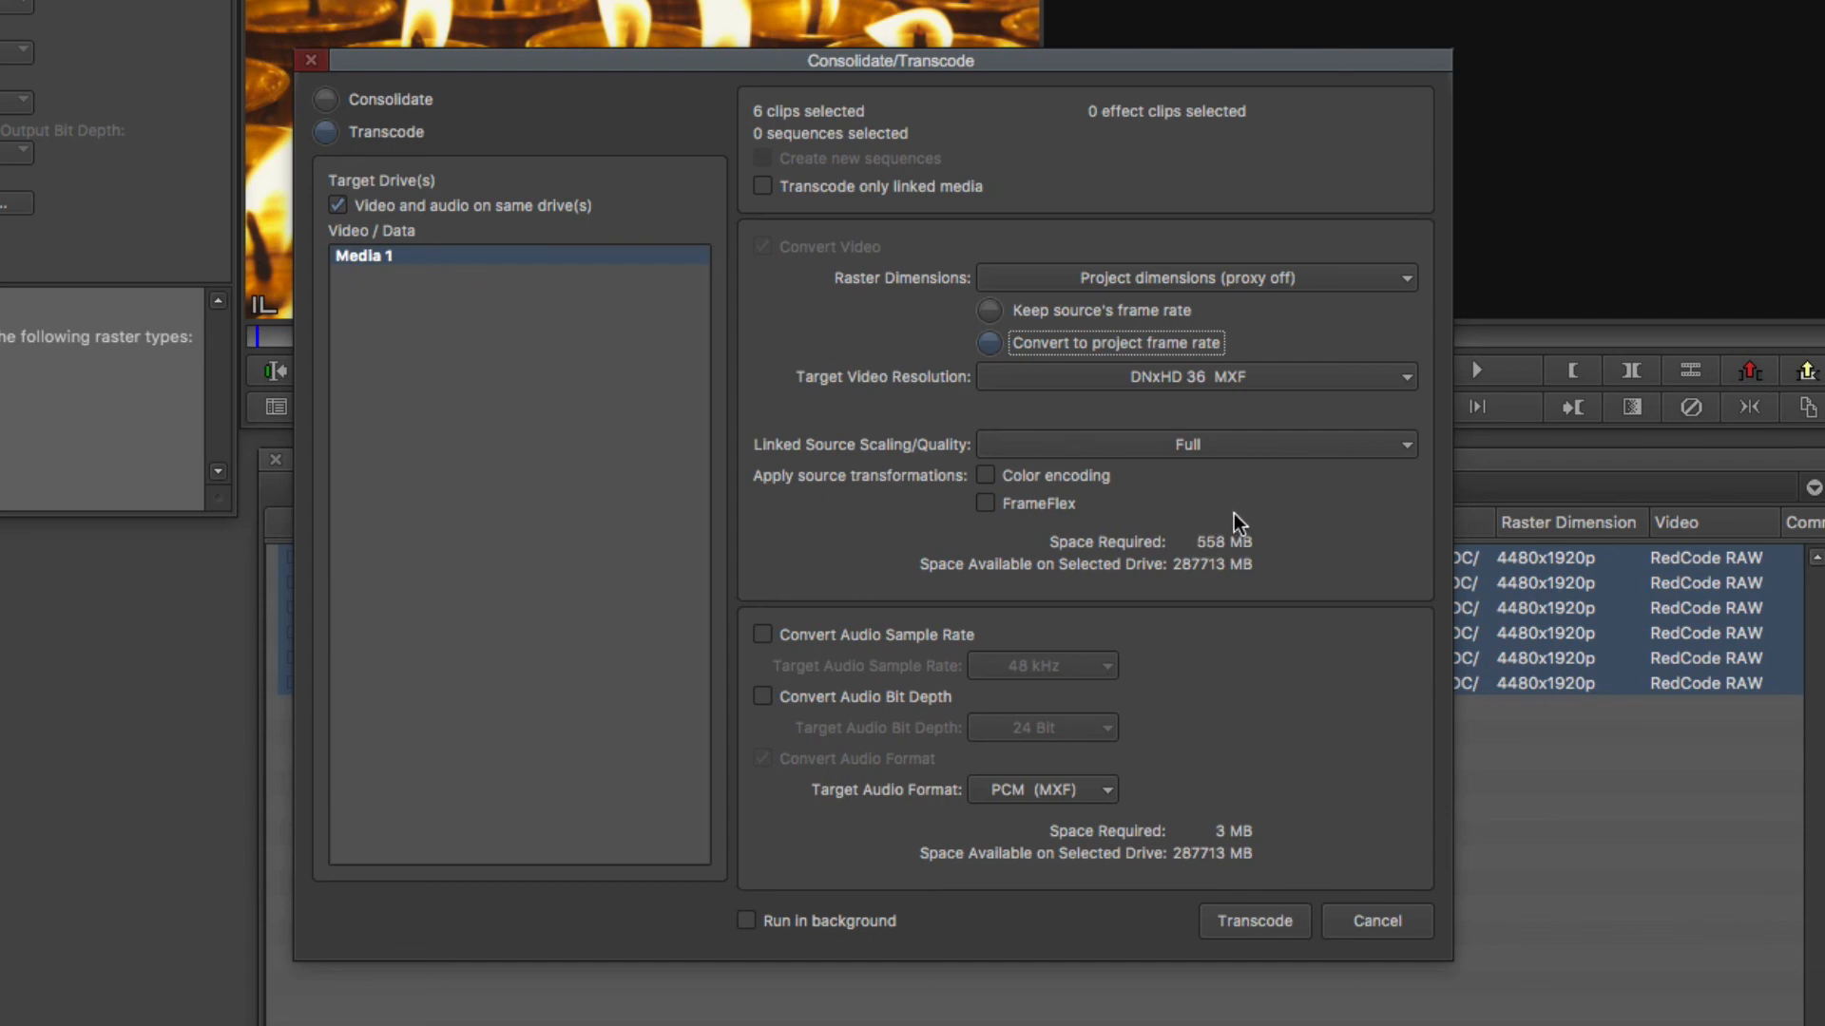